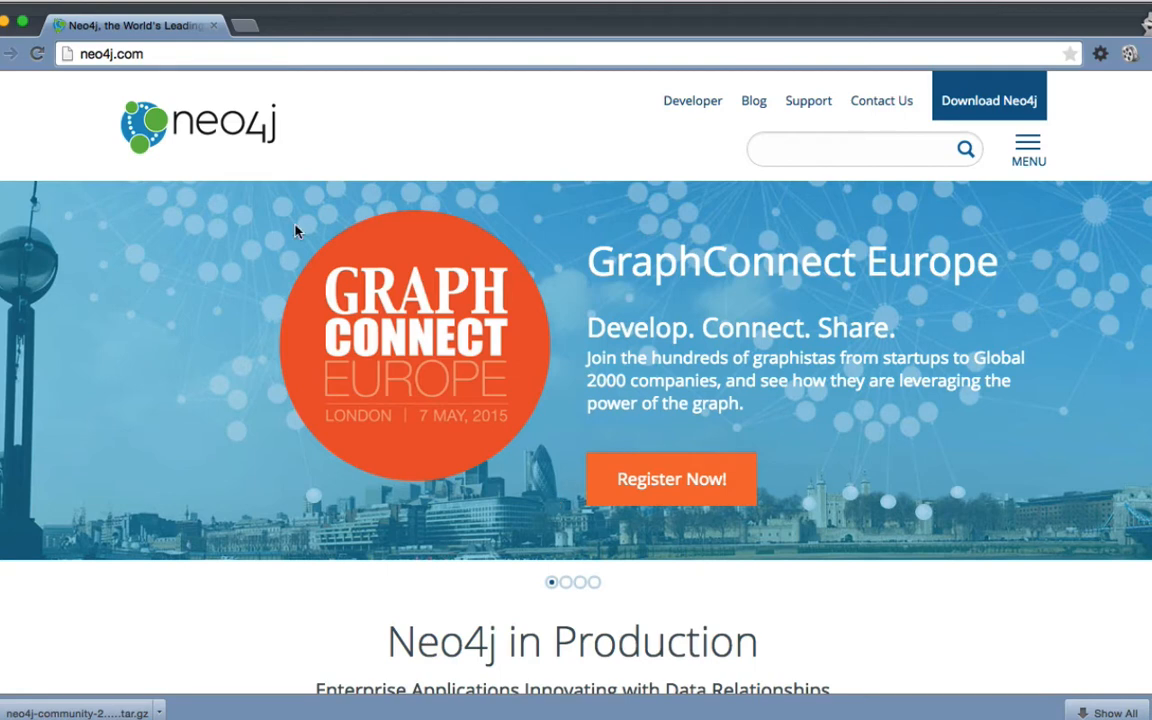
{"action": "mouse_move", "coordinate": [750, 156]}
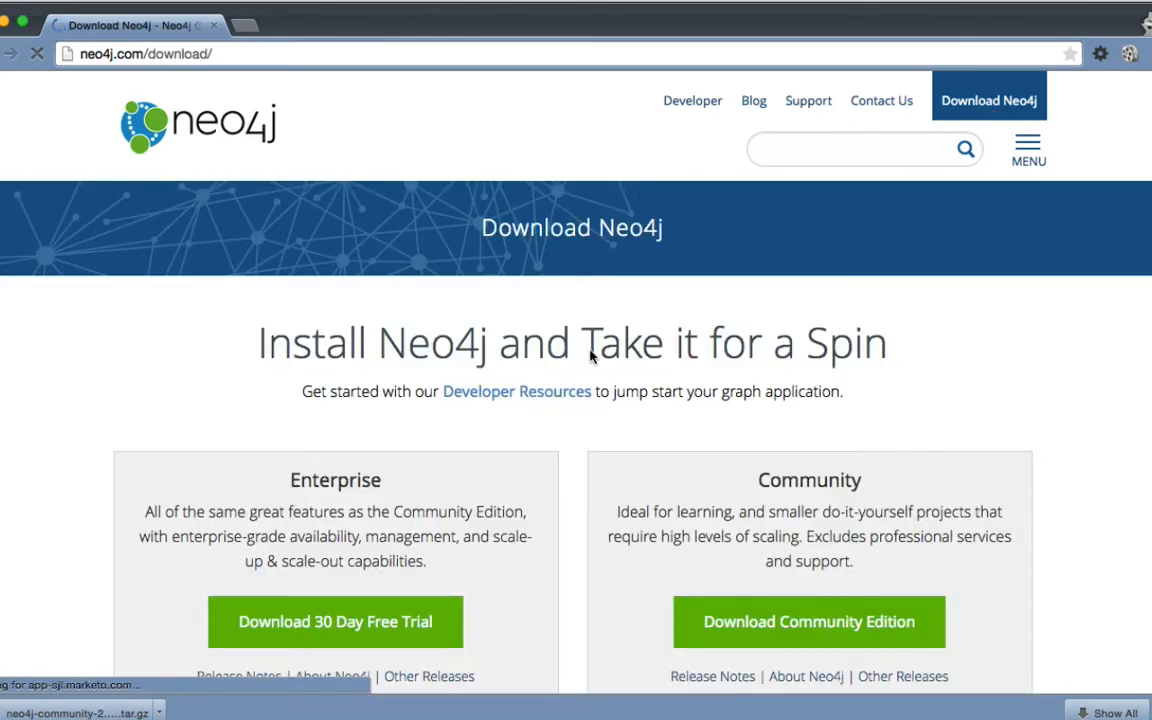
Start the Neo4j Community Edition 2.2.1 download and move to the Oracle homepage
{"action": "scroll", "scroll_direction": "down", "scroll_amount": 3}
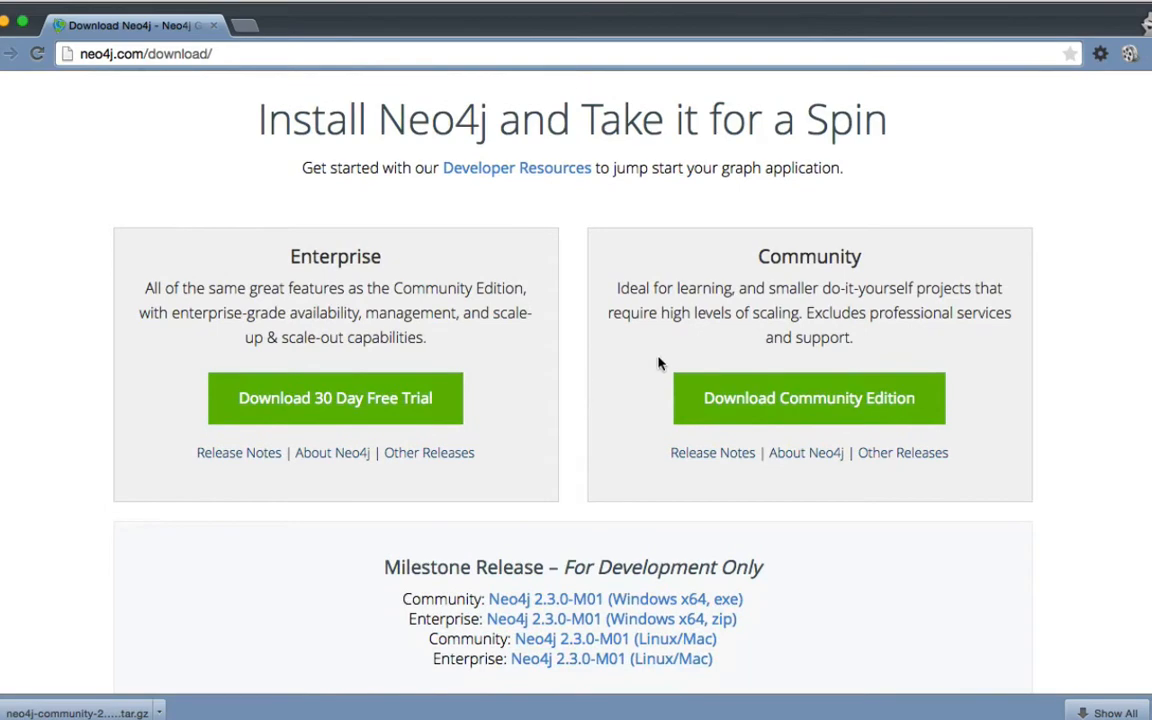
{"action": "left_click", "coordinate": [808, 396]}
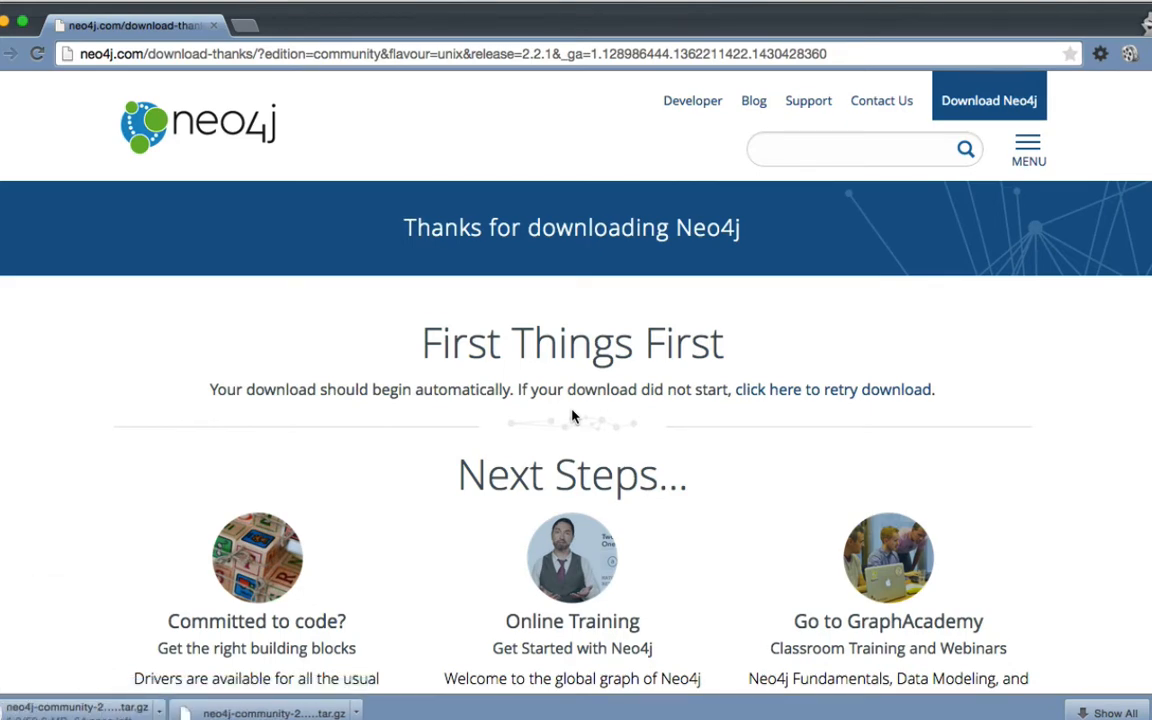
{"action": "left_click", "coordinate": [320, 24]}
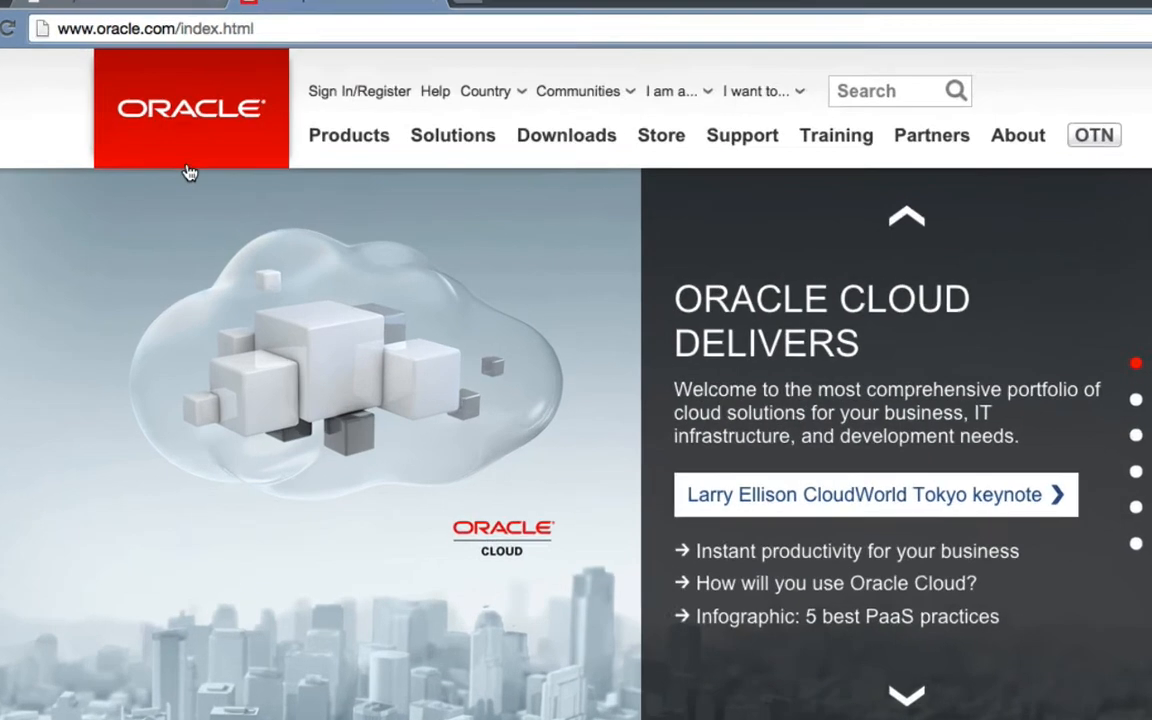
Navigate Oracle Downloads > Java SE to the JDK 8u45 download page
{"action": "left_click", "coordinate": [566, 136]}
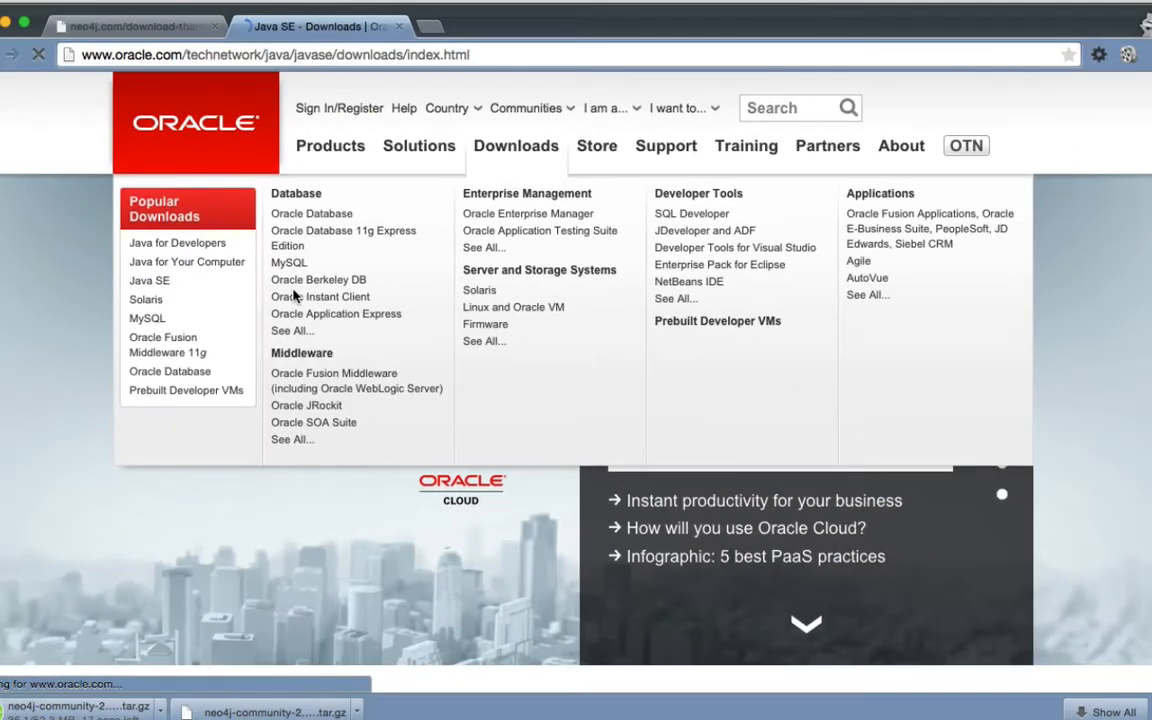
{"action": "left_click", "coordinate": [148, 280]}
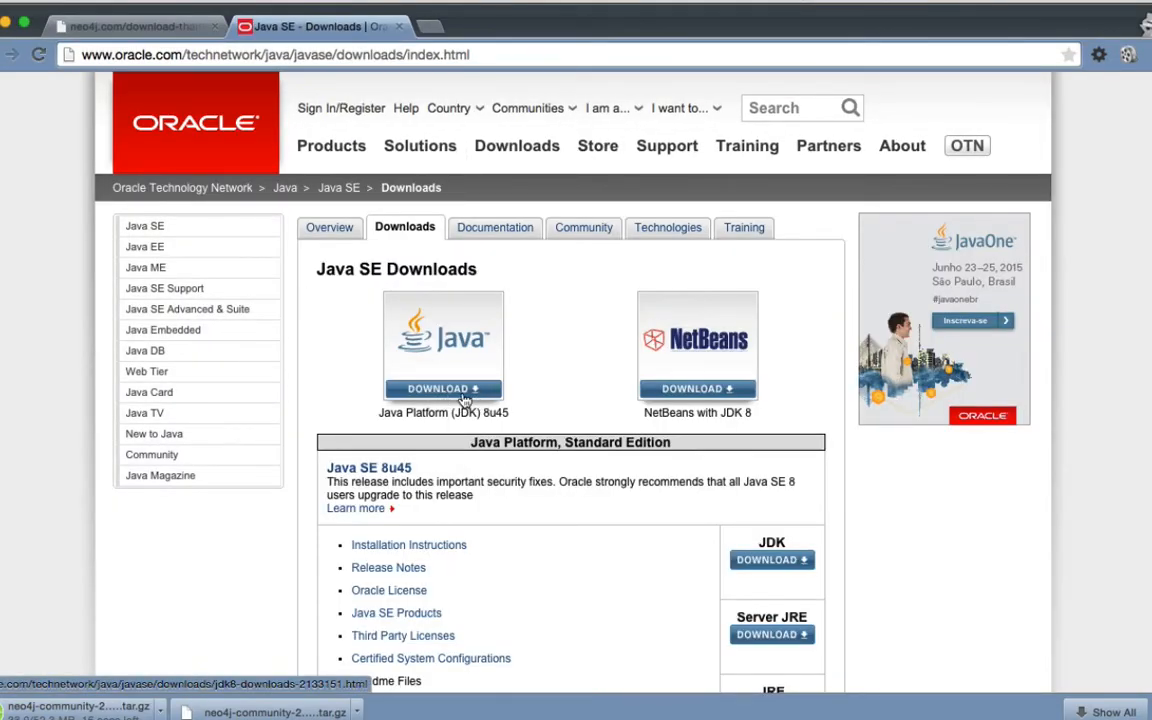
{"action": "mouse_move", "coordinate": [440, 370]}
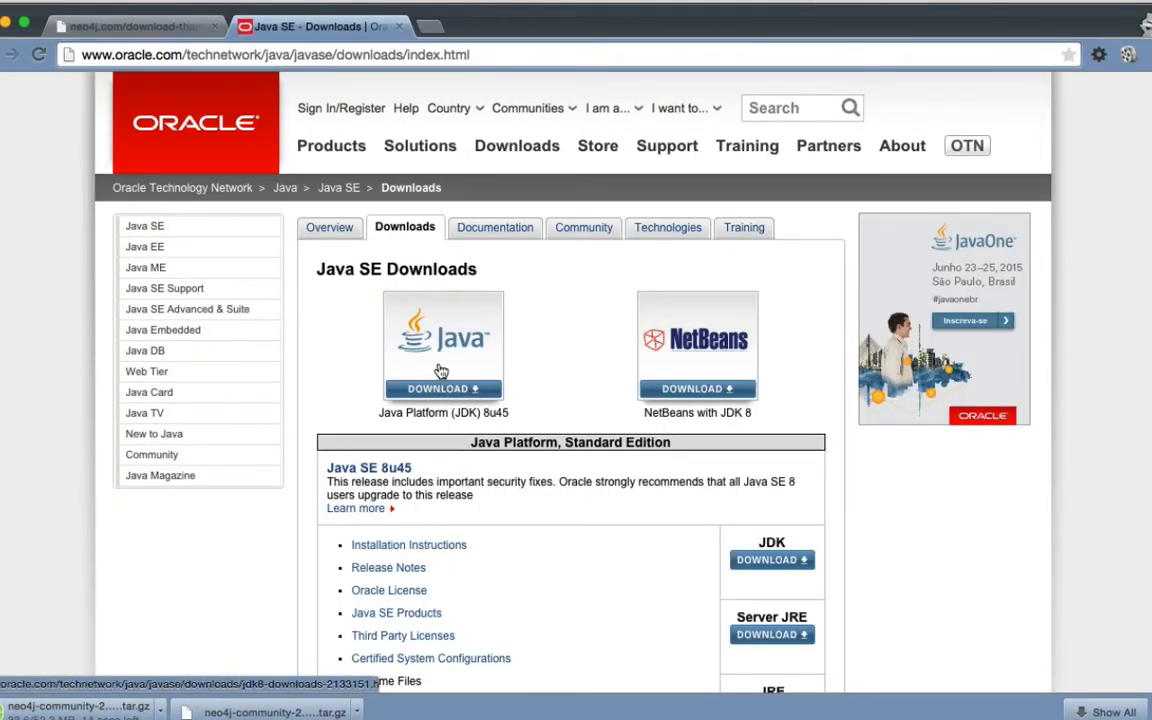
{"action": "left_click", "coordinate": [772, 560]}
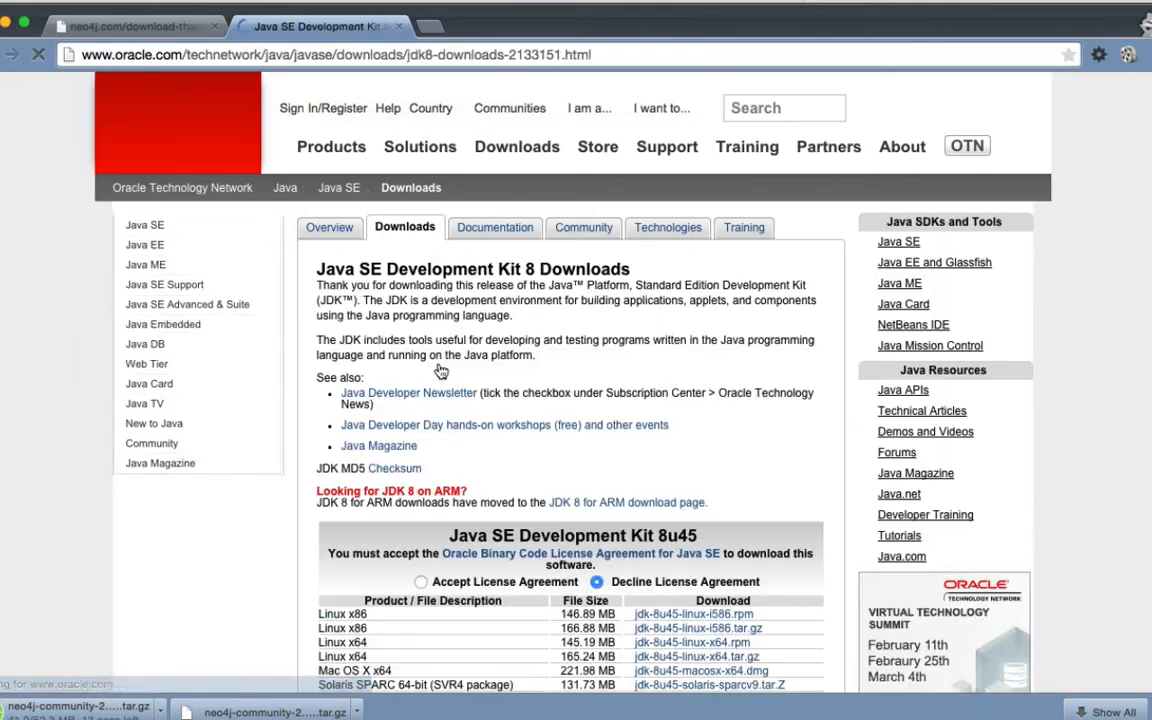
{"action": "scroll", "scroll_direction": "down", "scroll_amount": 3}
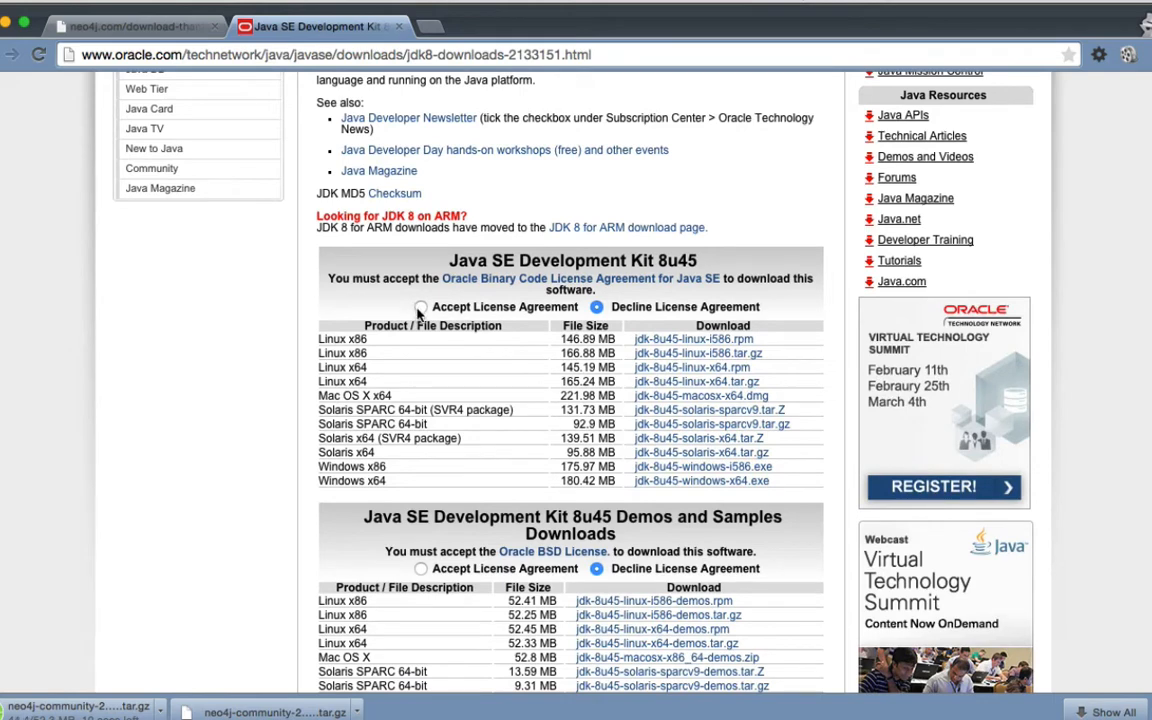
Accept the JDK license agreement and download jdk-8u45-macosx-x64.dmg
{"action": "left_click", "coordinate": [420, 308]}
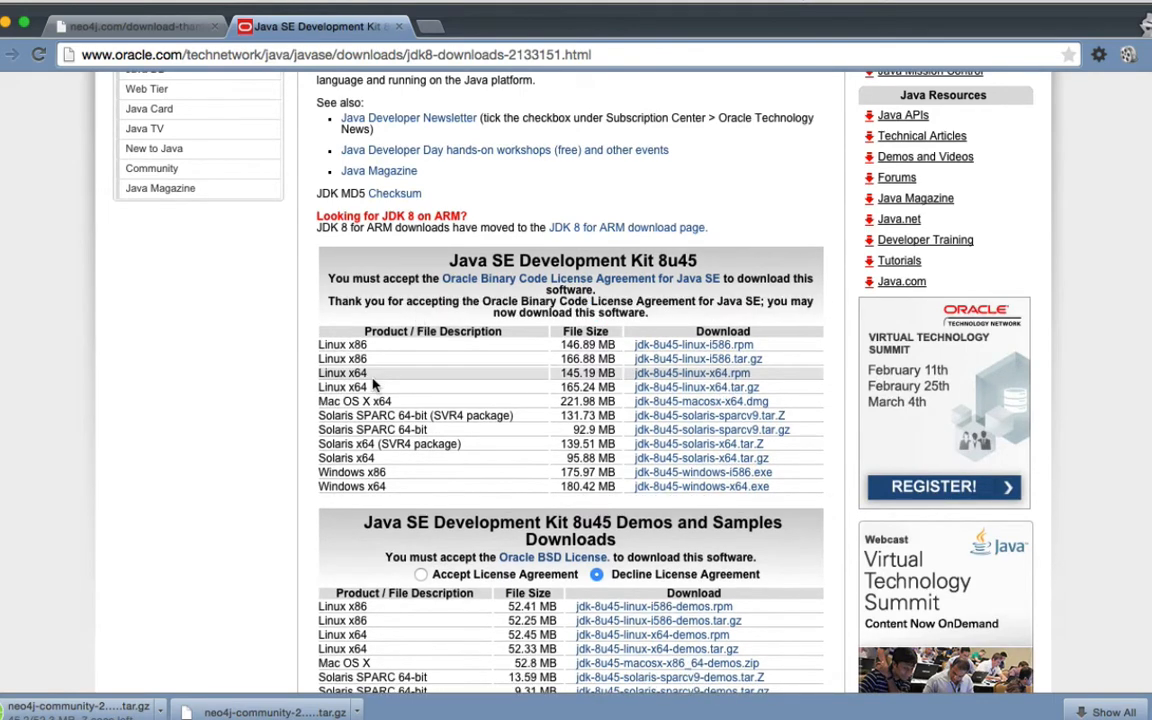
{"action": "mouse_move", "coordinate": [700, 400]}
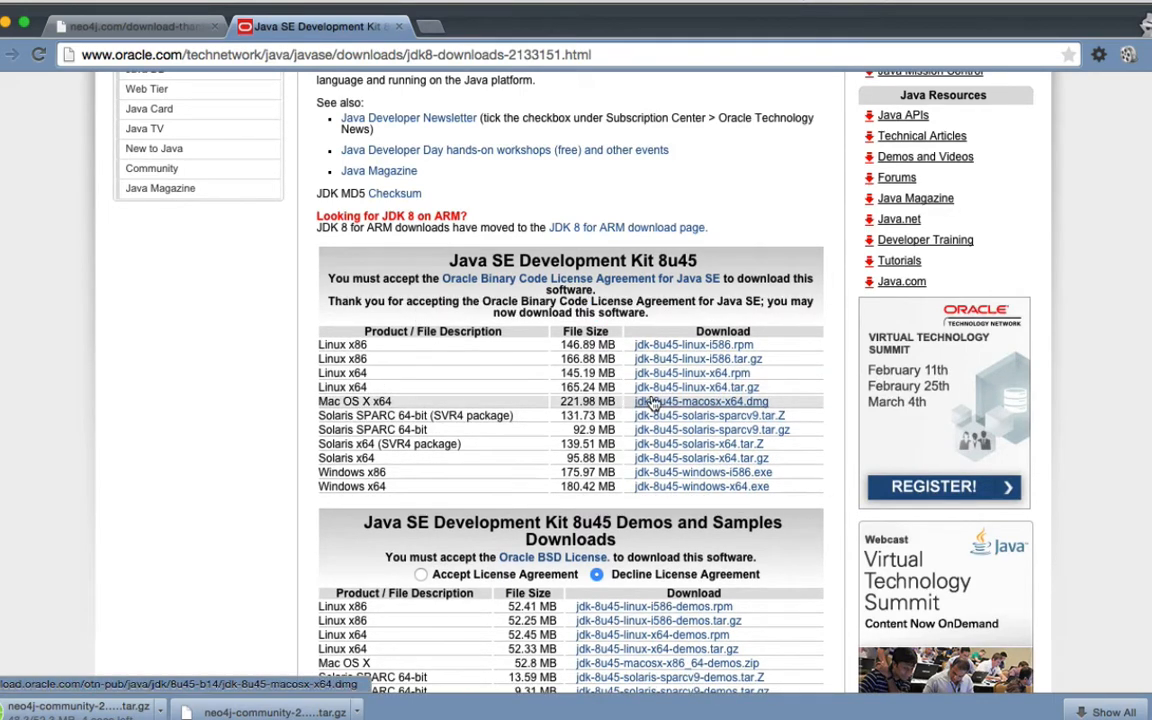
{"action": "left_click", "coordinate": [702, 400]}
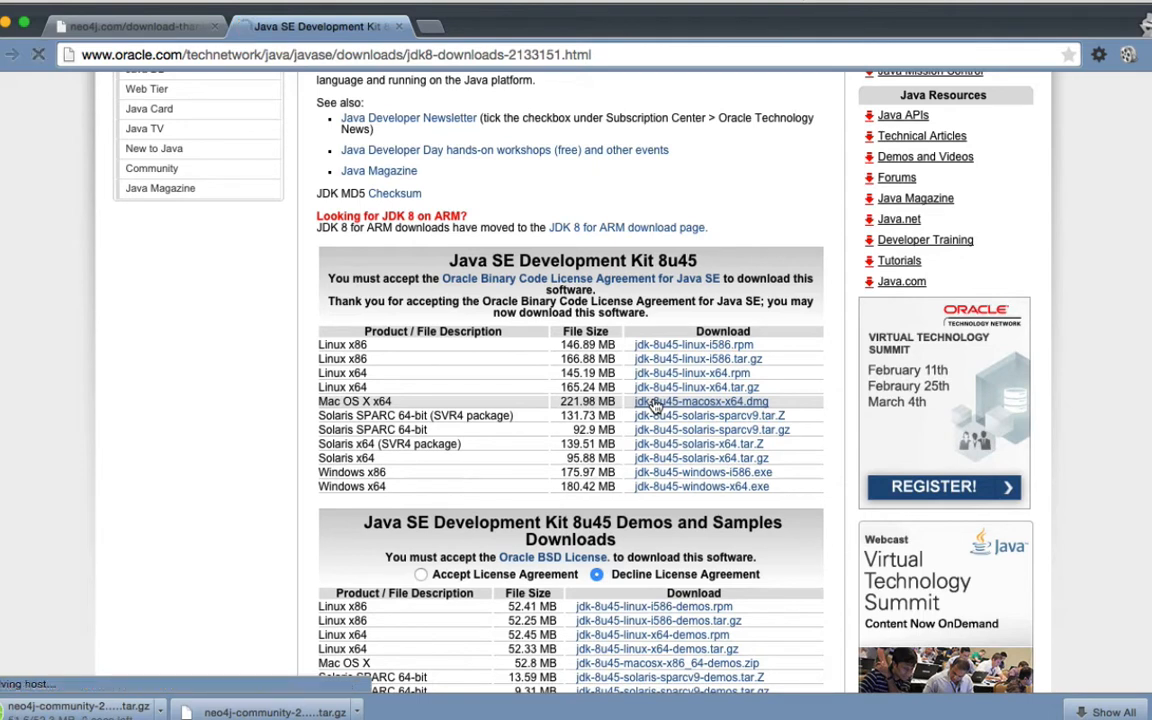
{"action": "left_click", "coordinate": [700, 400]}
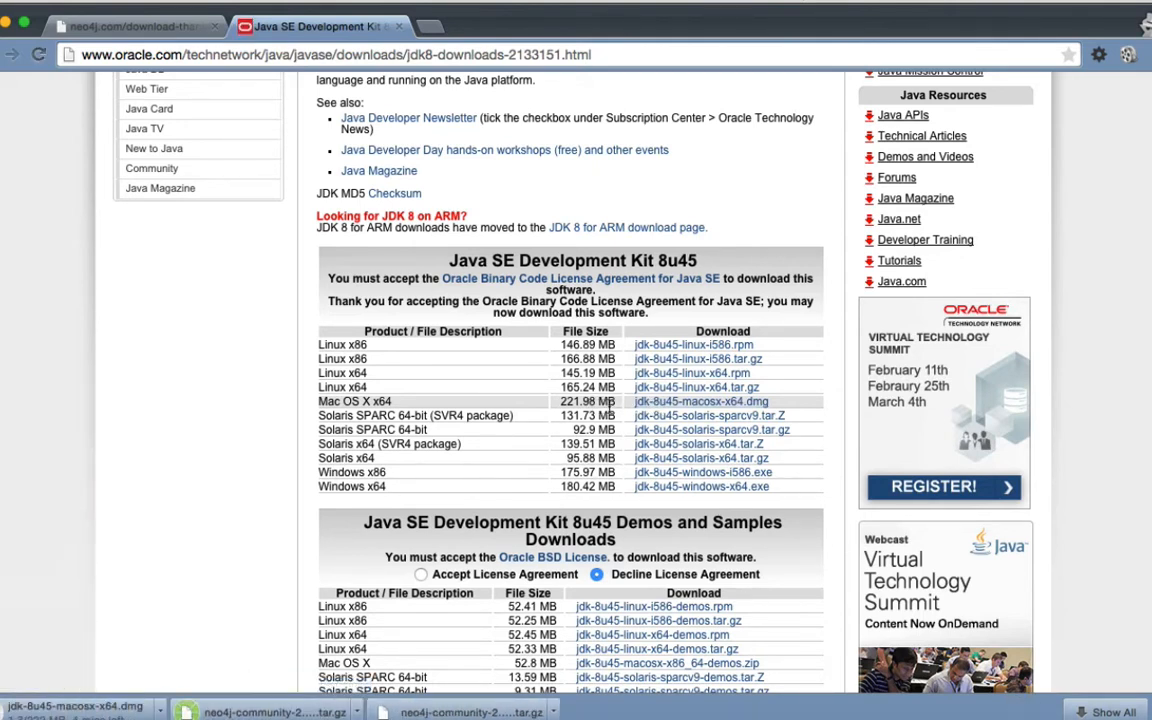
{"action": "mouse_move", "coordinate": [270, 376]}
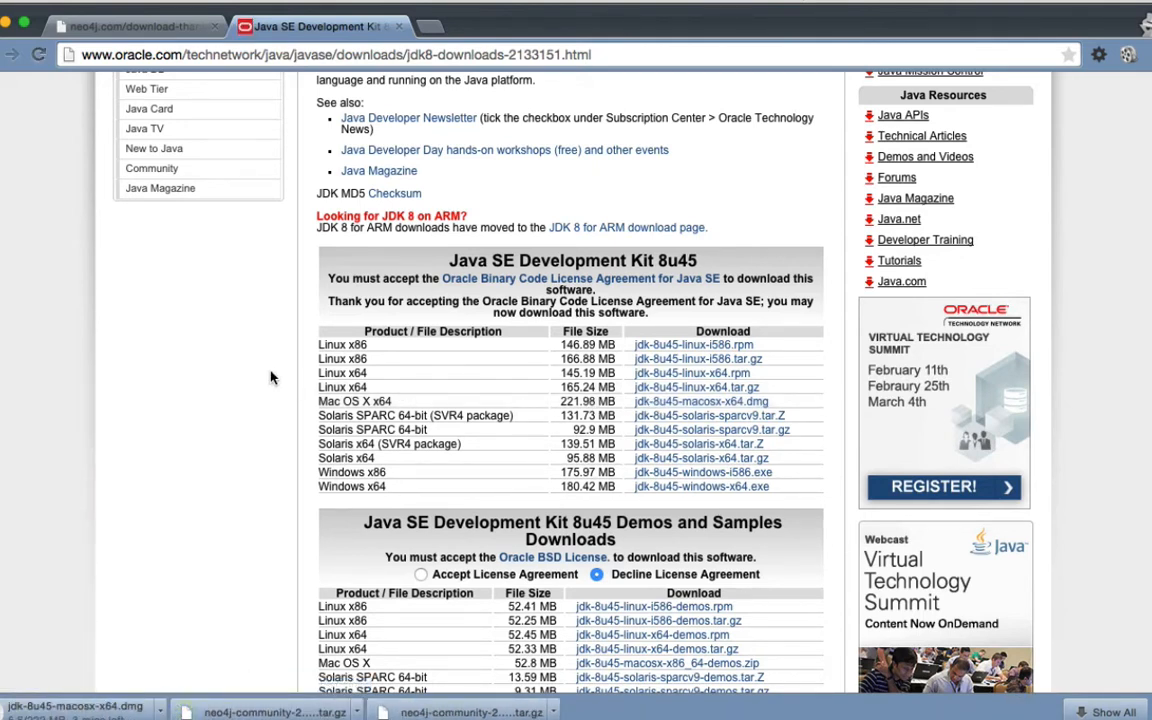
{"action": "mouse_move", "coordinate": [258, 412]}
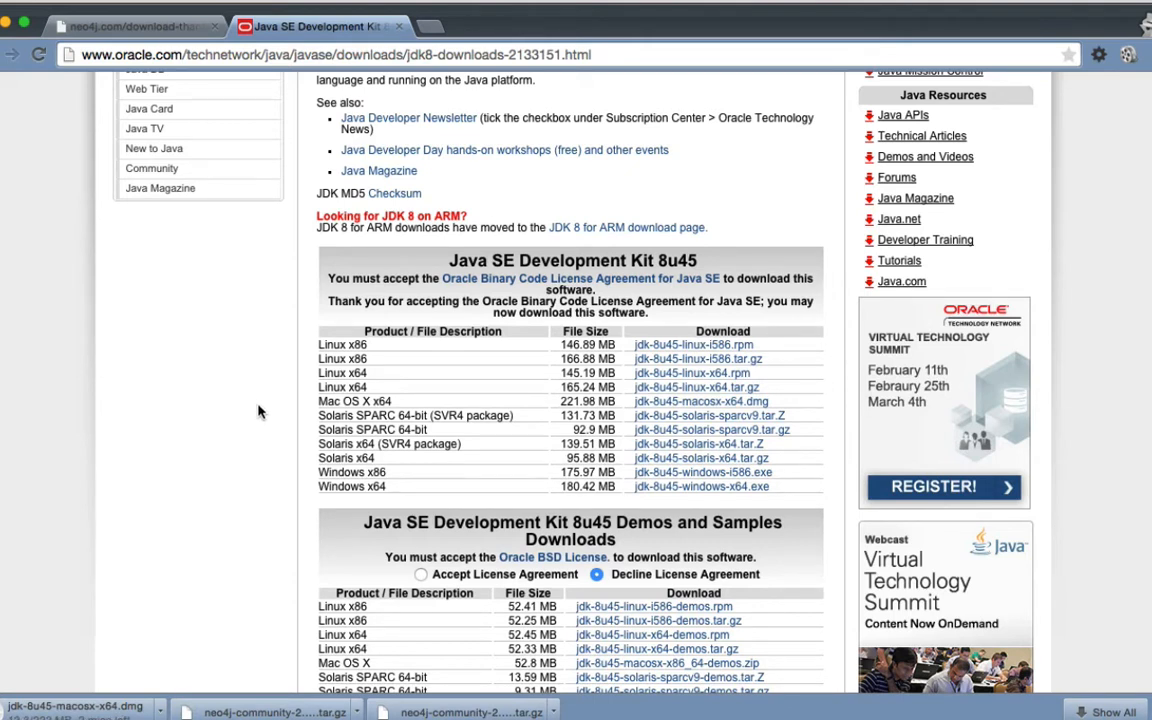
{"action": "mouse_move", "coordinate": [216, 510]}
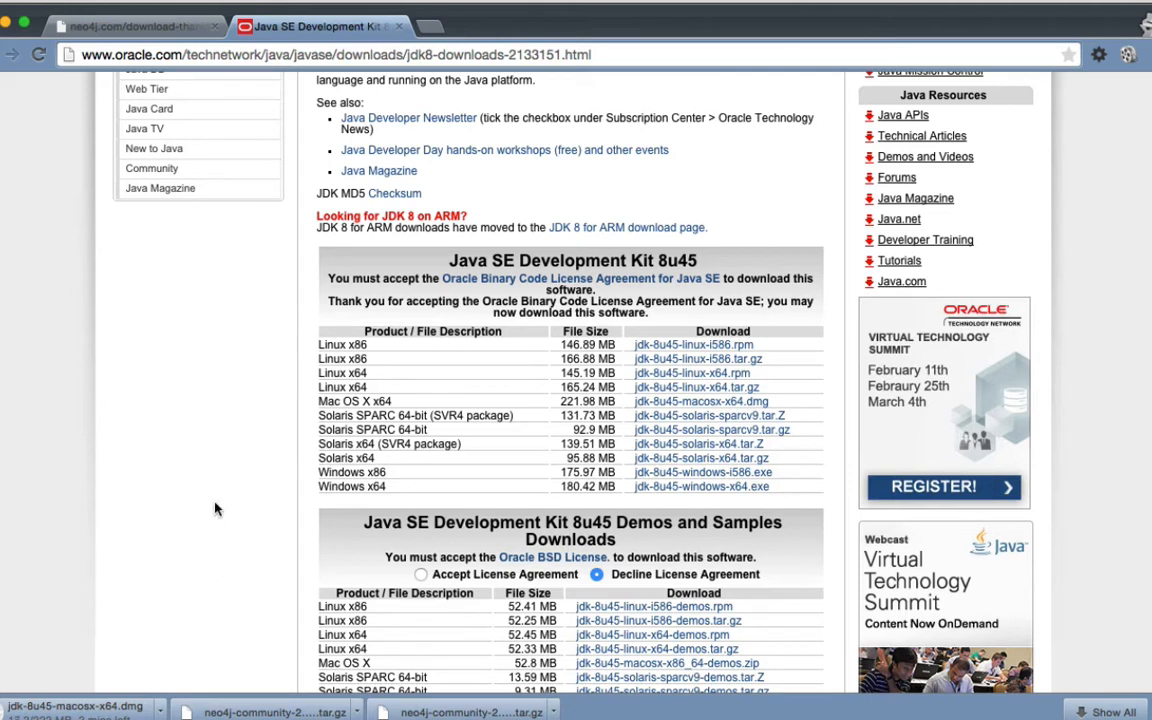
{"action": "mouse_move", "coordinate": [210, 520]}
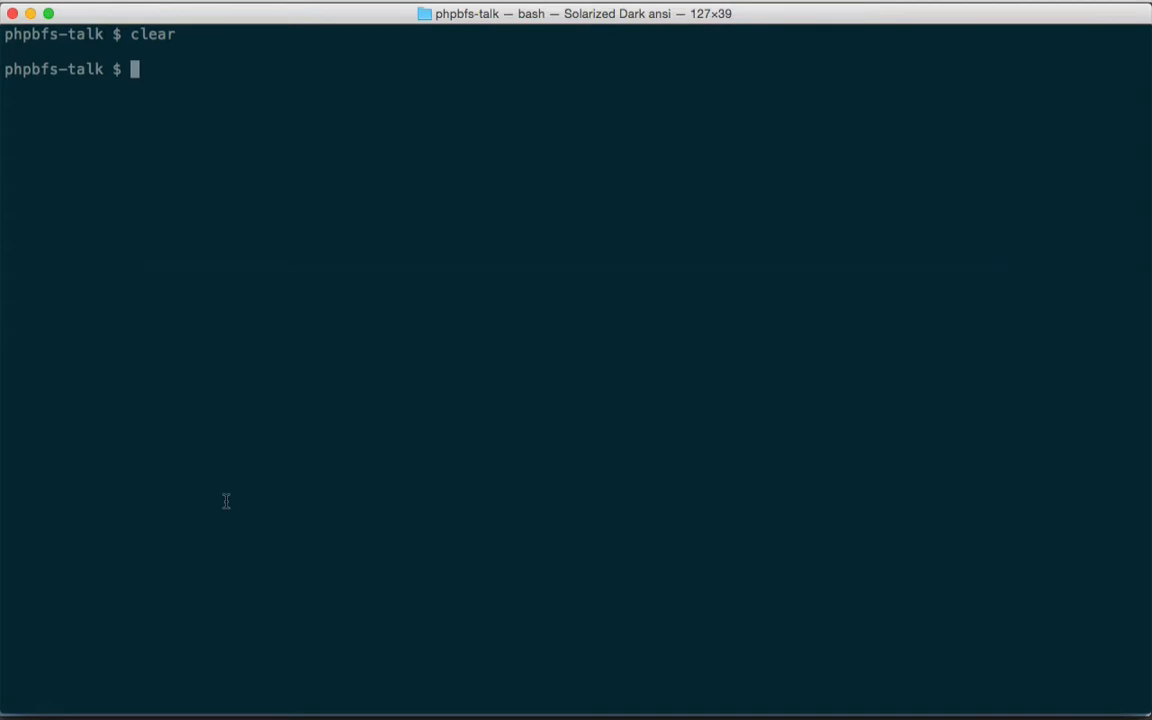
Change into neo4j-community-2.2.1/, list its contents, and enter 'neo4j start' at the prompt
{"action": "key", "text": "Return"}
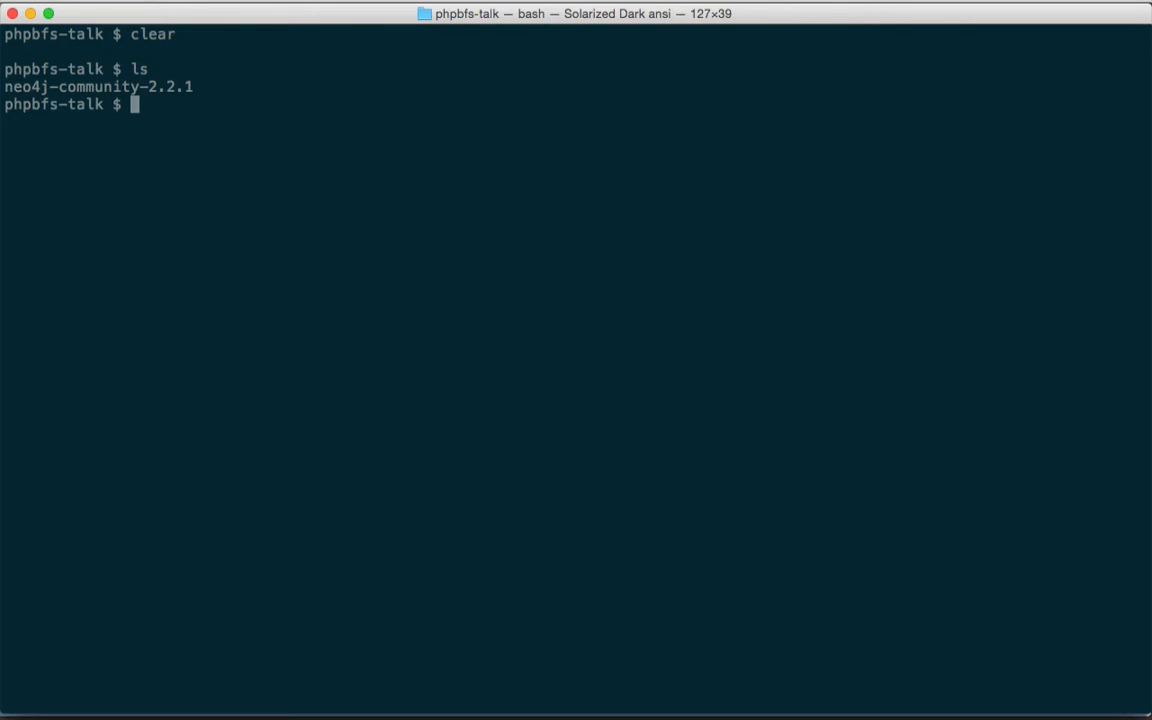
{"action": "type", "text": "cd neo4j-community-2.2.1/"}
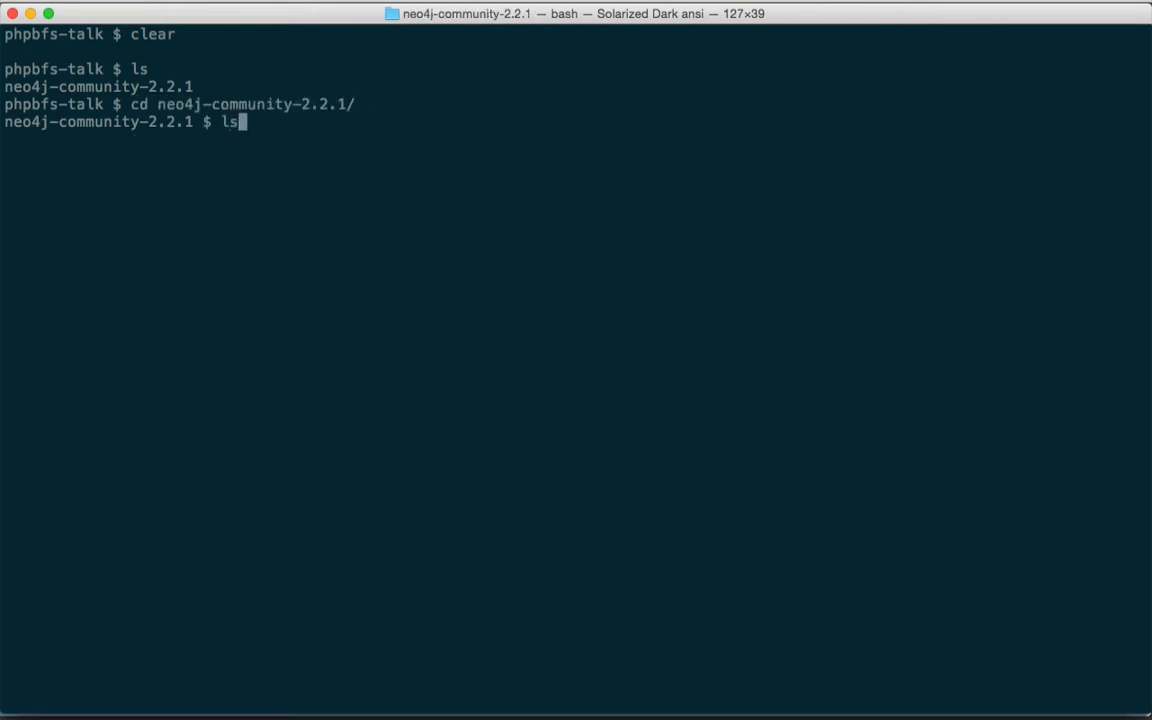
{"action": "key", "text": "Return"}
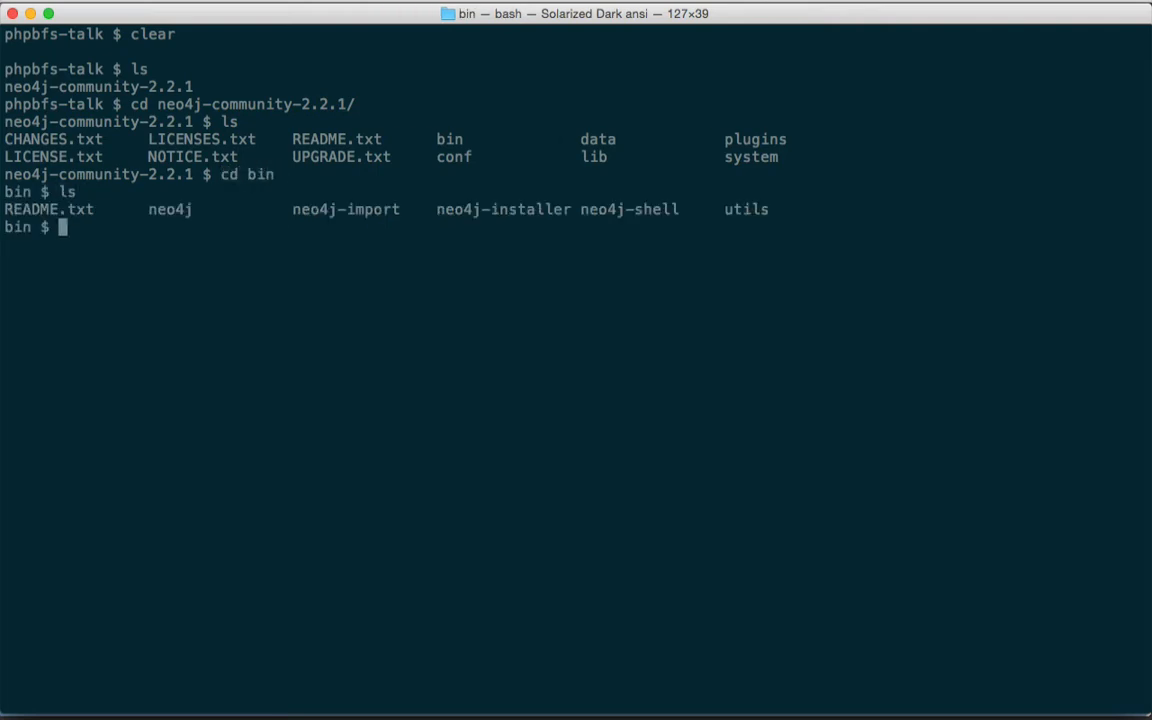
{"action": "type", "text": "neo4j st"}
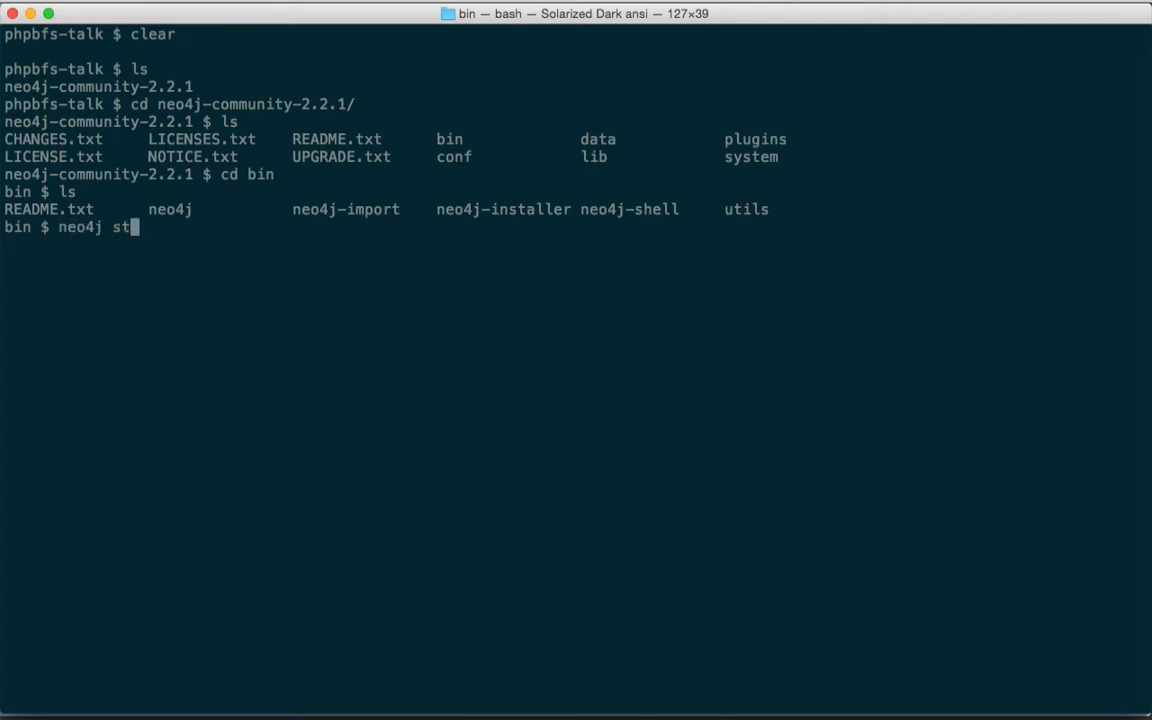
{"action": "type", "text": "art"}
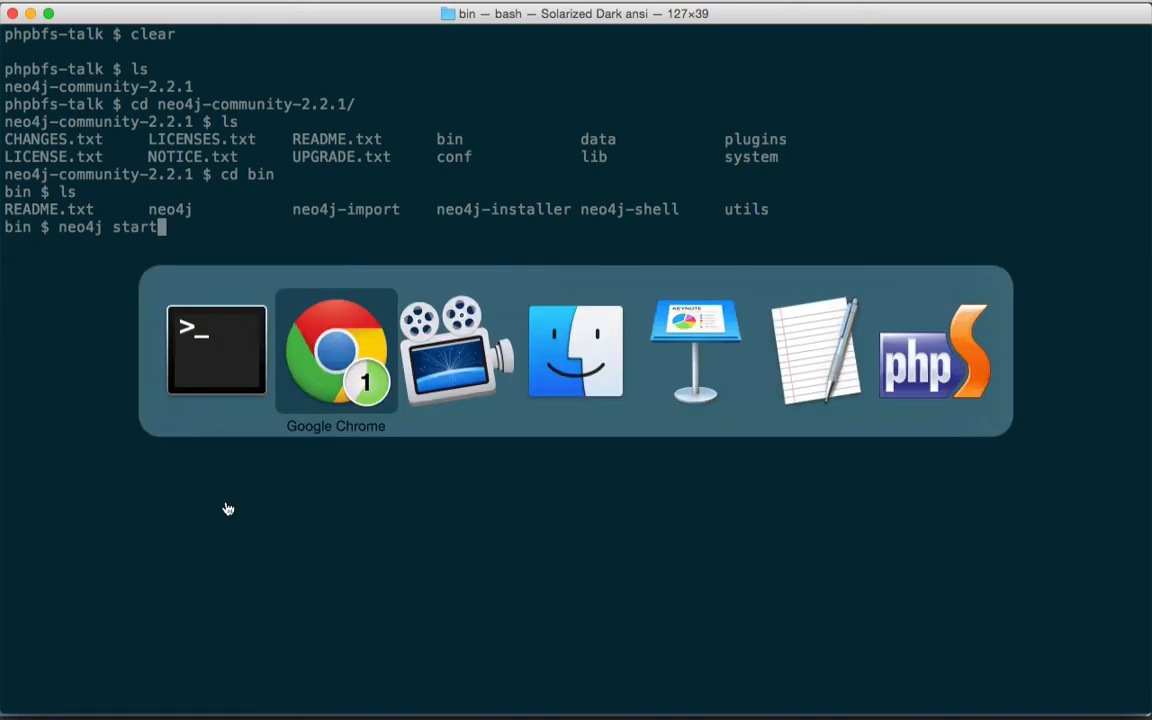
Mount the downloaded JDK disk image and launch the JDK 8 Update 45 installer
{"action": "left_click", "coordinate": [336, 350]}
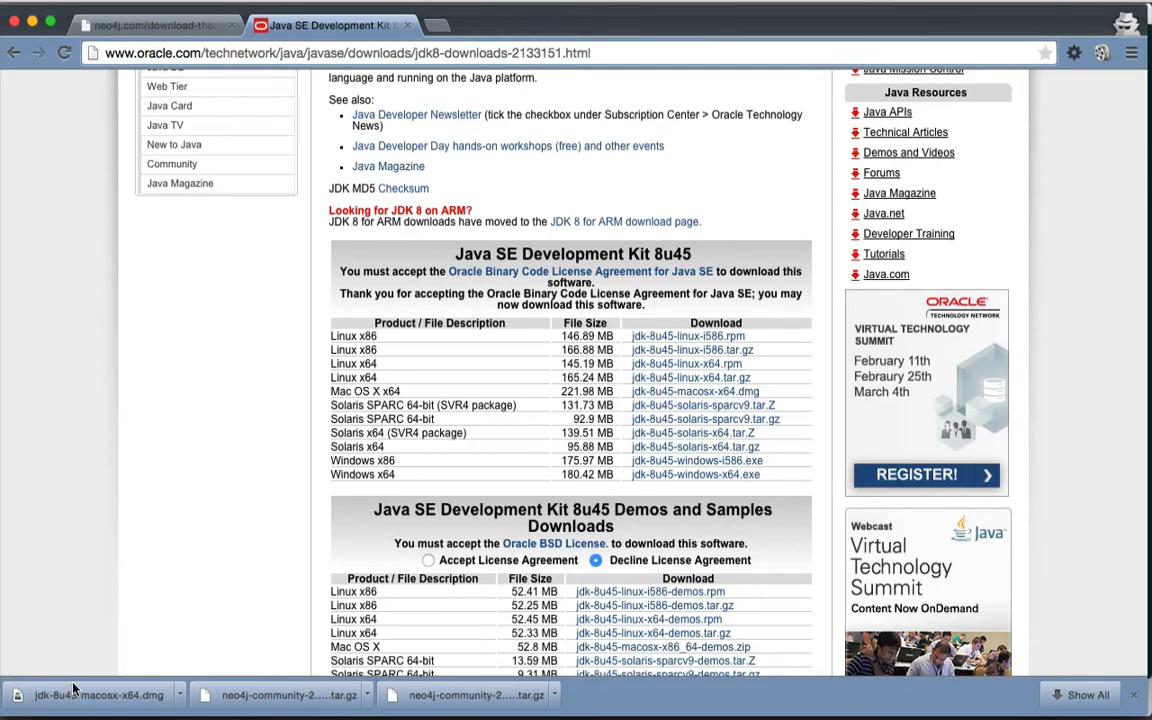
{"action": "mouse_move", "coordinate": [96, 696]}
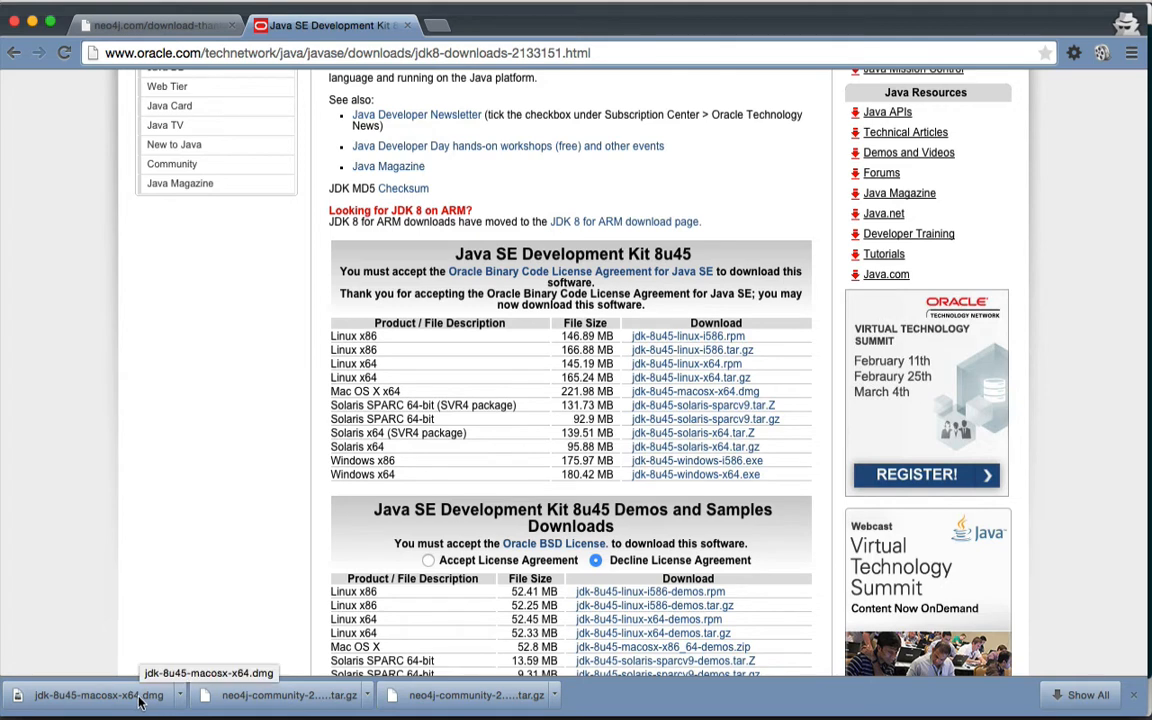
{"action": "left_click", "coordinate": [96, 696]}
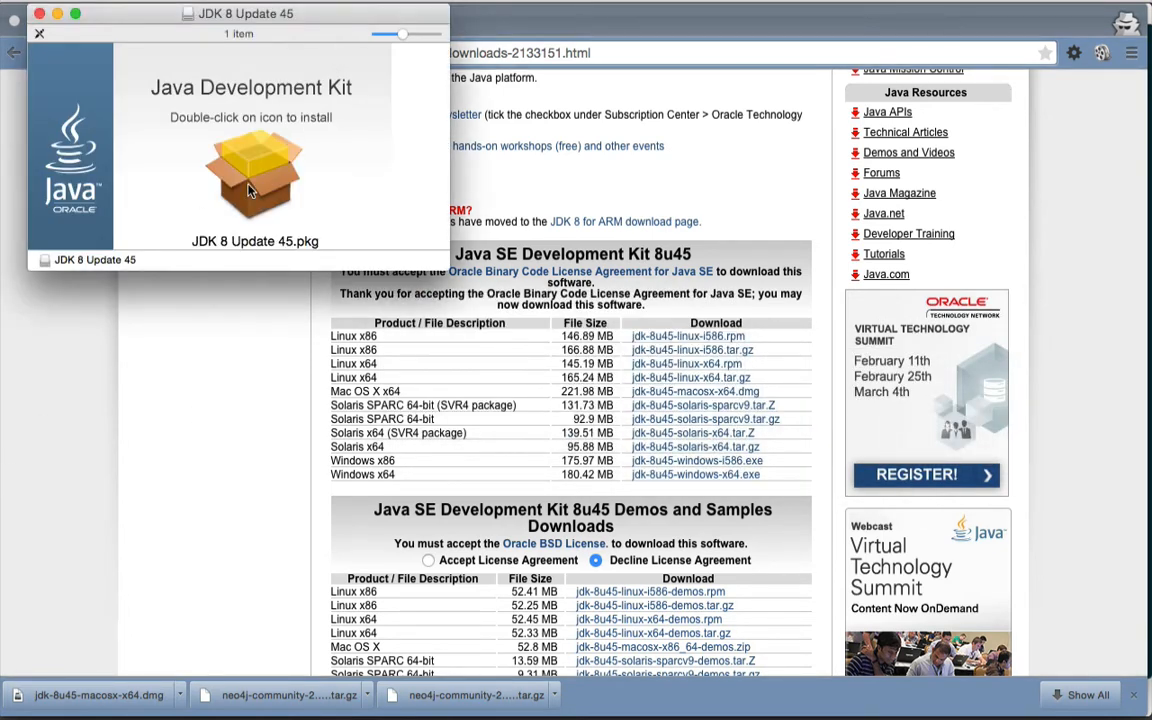
{"action": "double_click", "coordinate": [254, 180]}
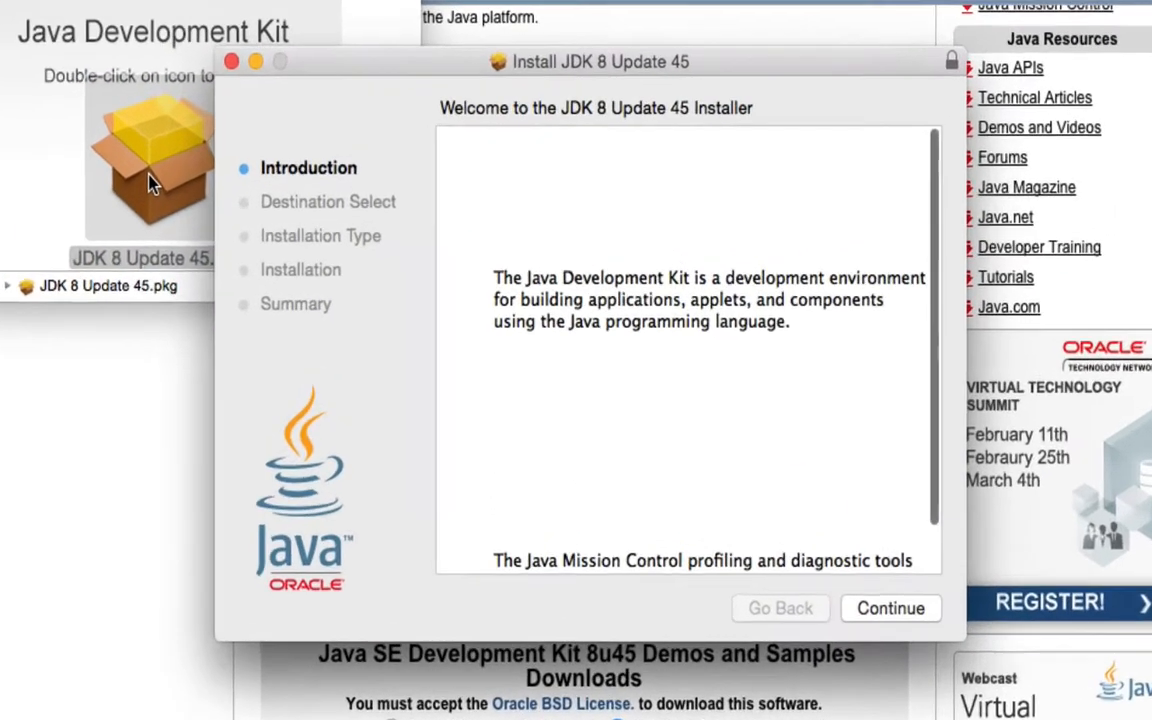
Run the standard JDK 8 Update 45 installation to completion and close the installer
{"action": "left_click", "coordinate": [888, 608]}
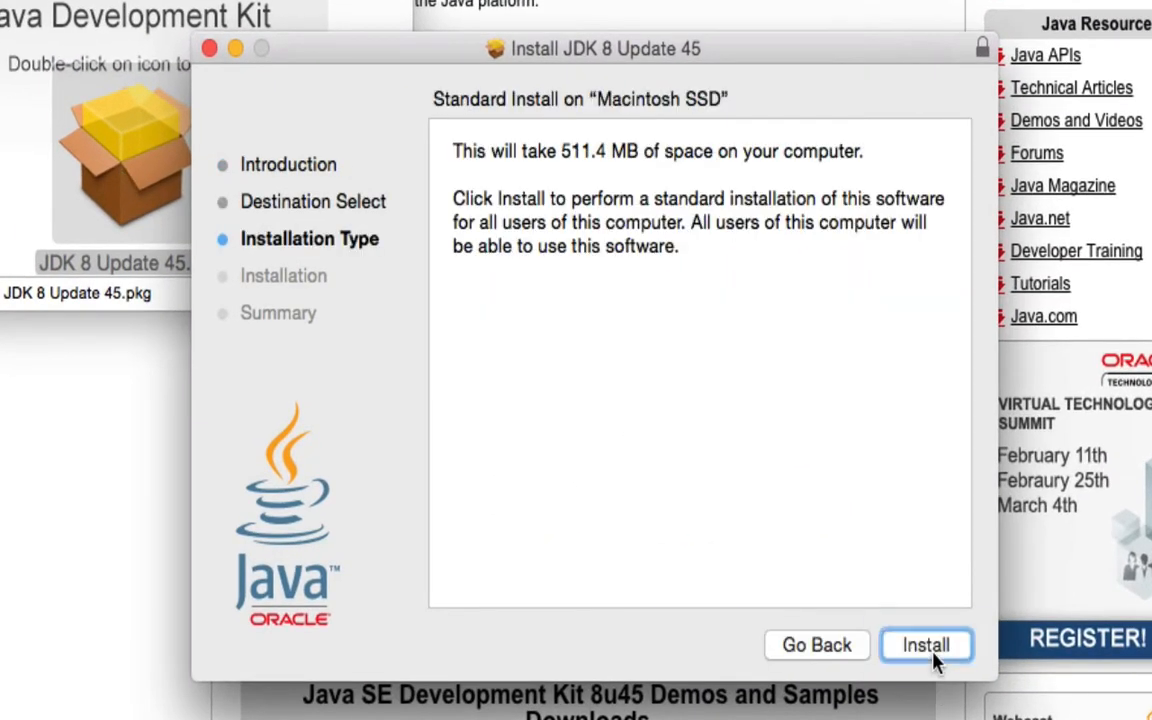
{"action": "left_click", "coordinate": [926, 644]}
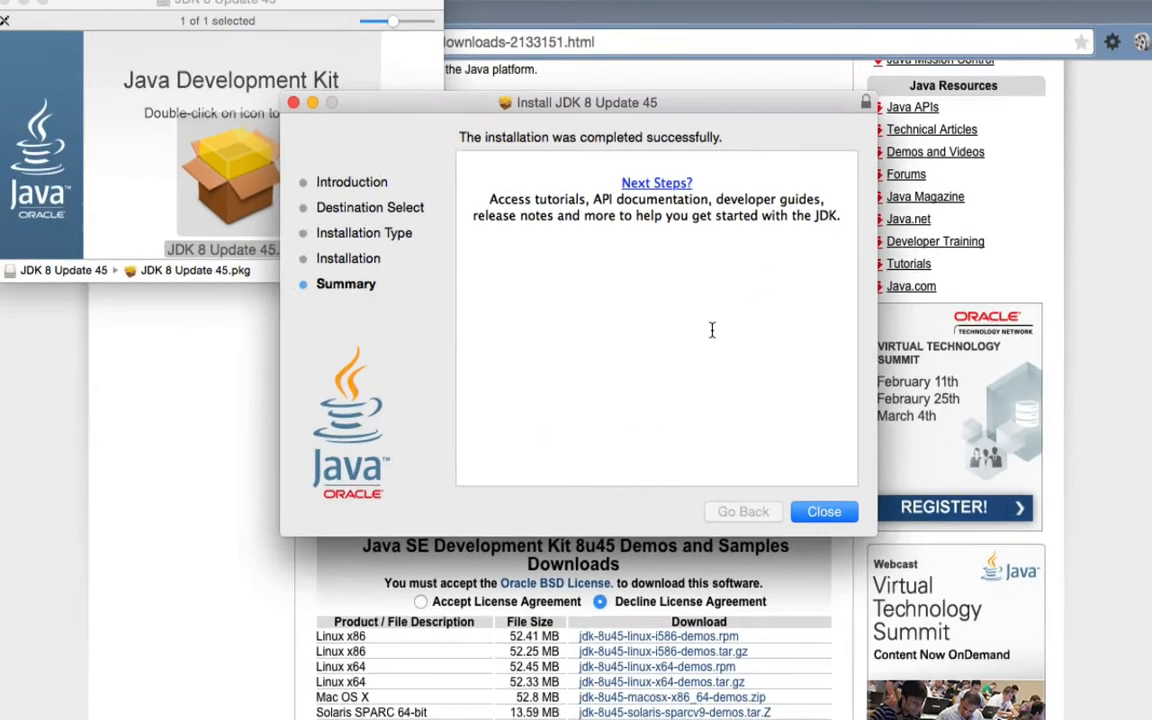
{"action": "left_click", "coordinate": [824, 512]}
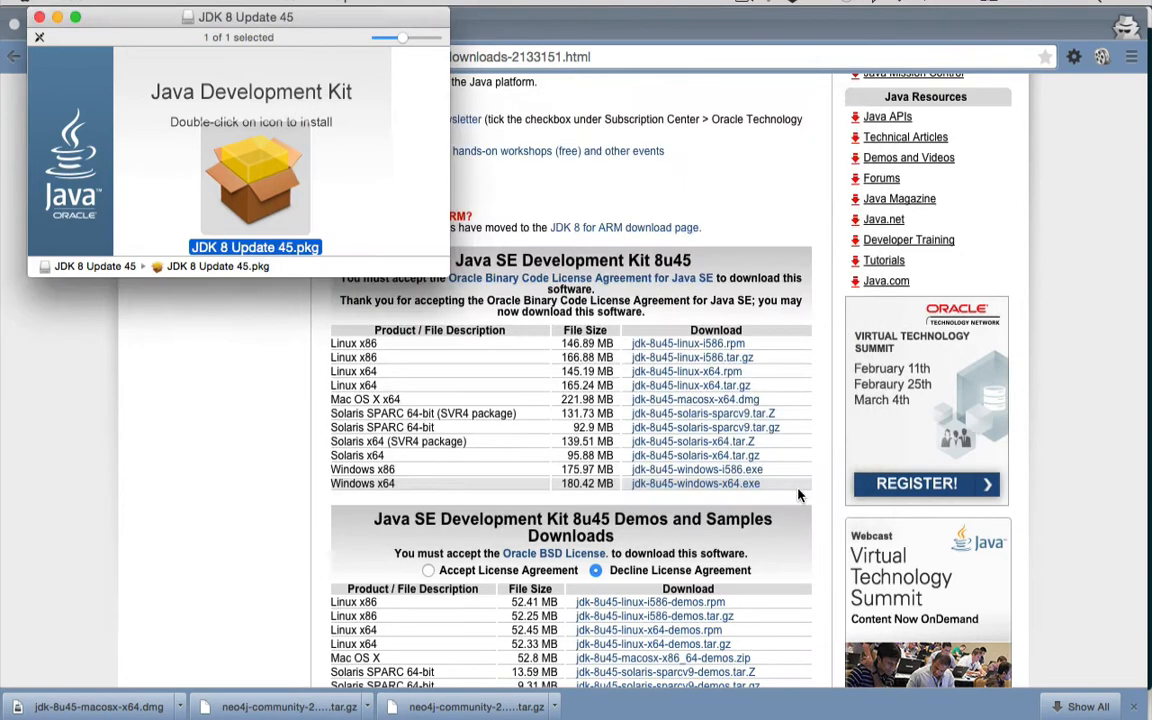
{"action": "left_click", "coordinate": [40, 36]}
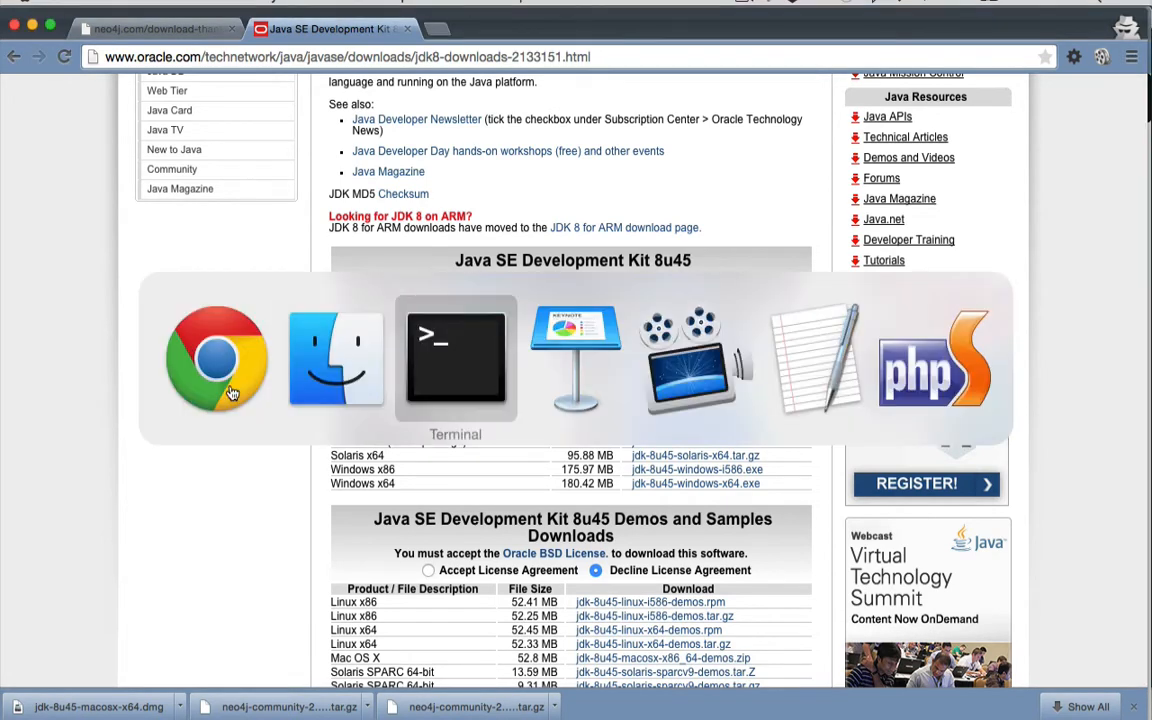
In a new Terminal window, begin the command 'export JAVA_HOME'
{"action": "left_click", "coordinate": [456, 358]}
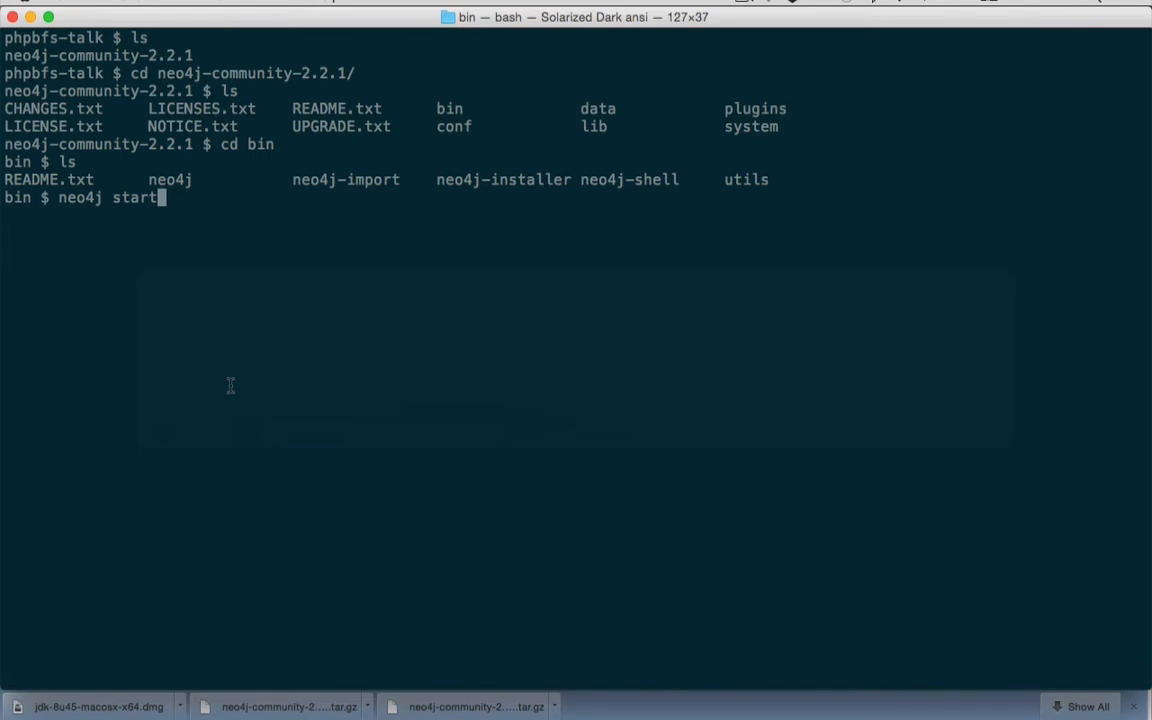
{"action": "left_click", "coordinate": [1140, 38]}
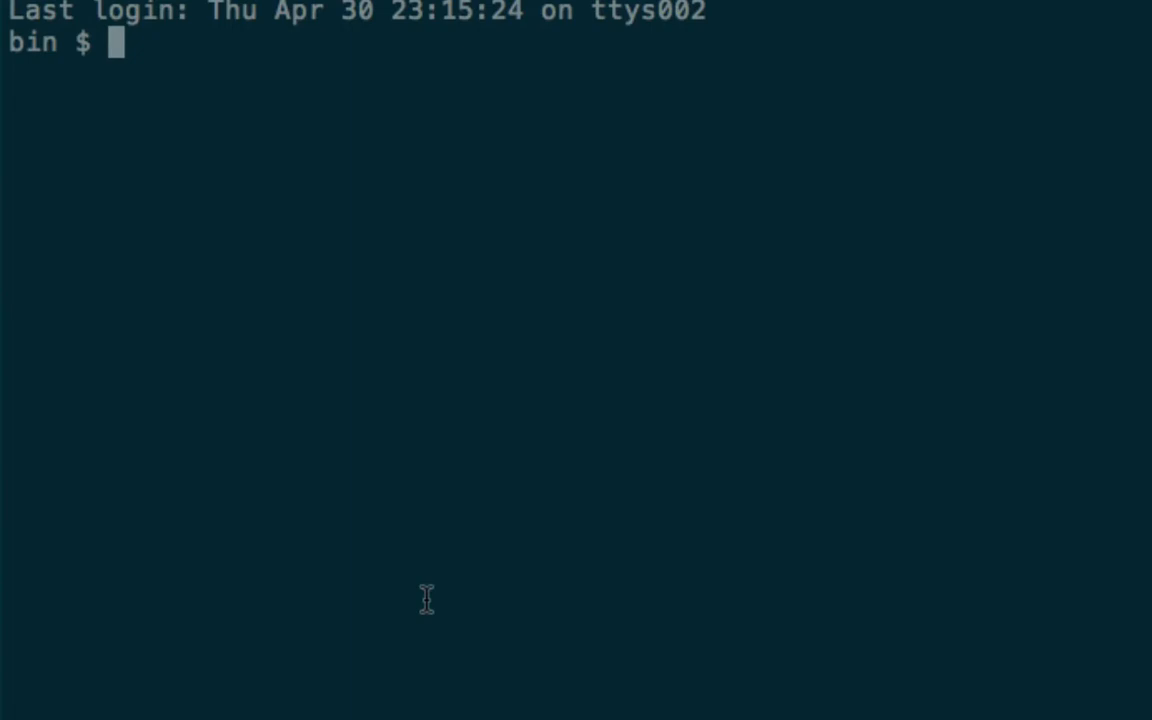
{"action": "type", "text": "ex"}
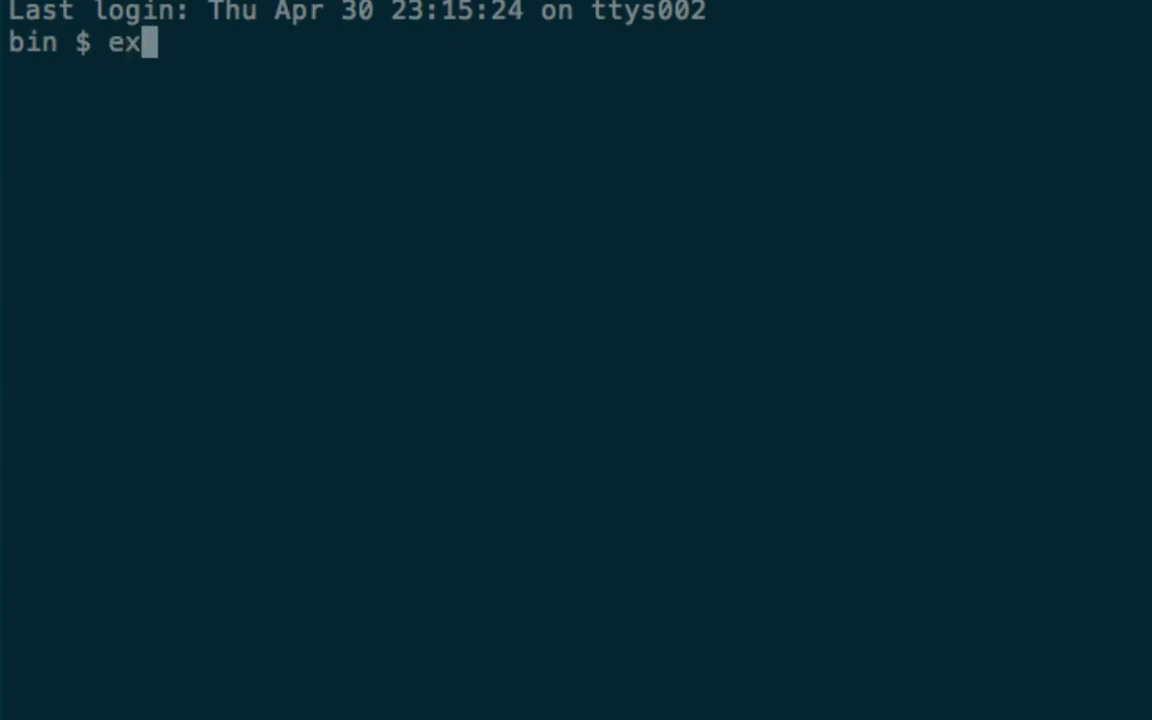
{"action": "type", "text": "port"}
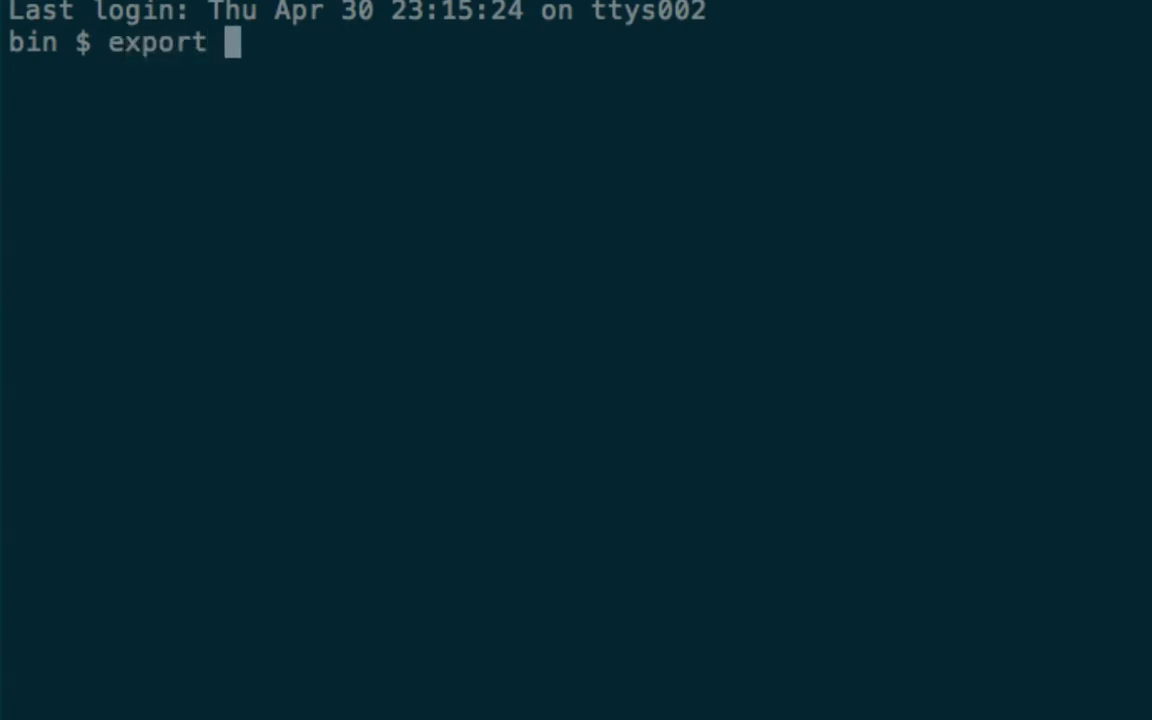
{"action": "type", "text": "JA"}
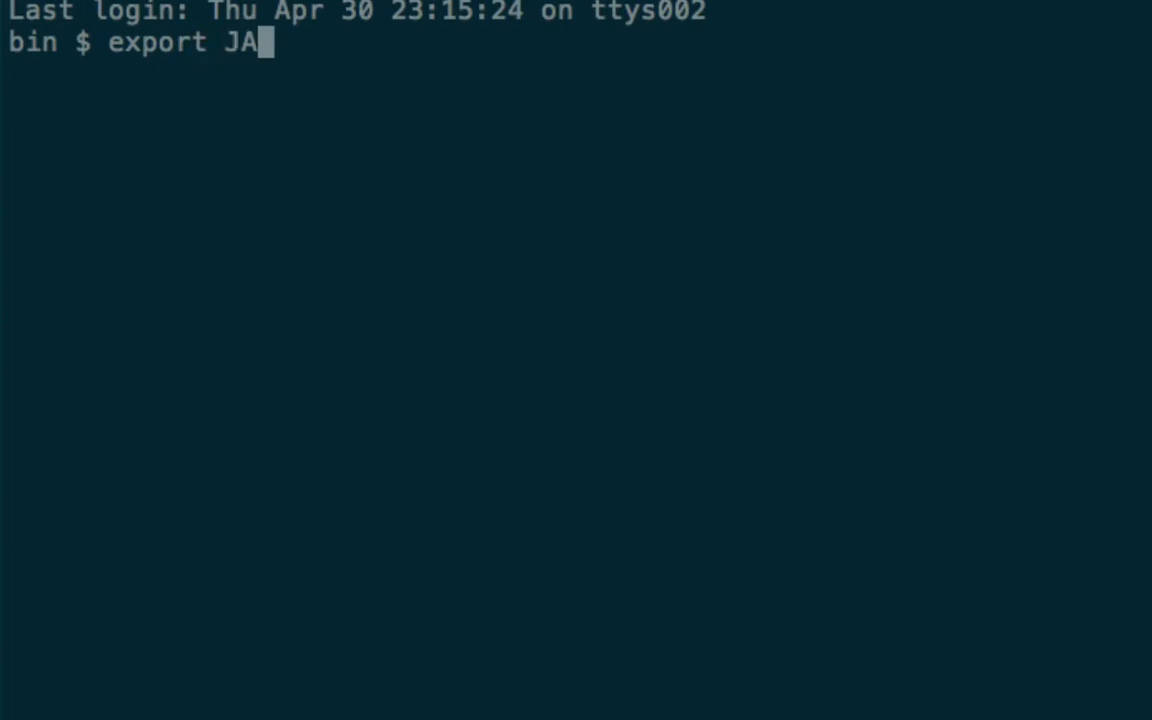
{"action": "type", "text": "VA_"}
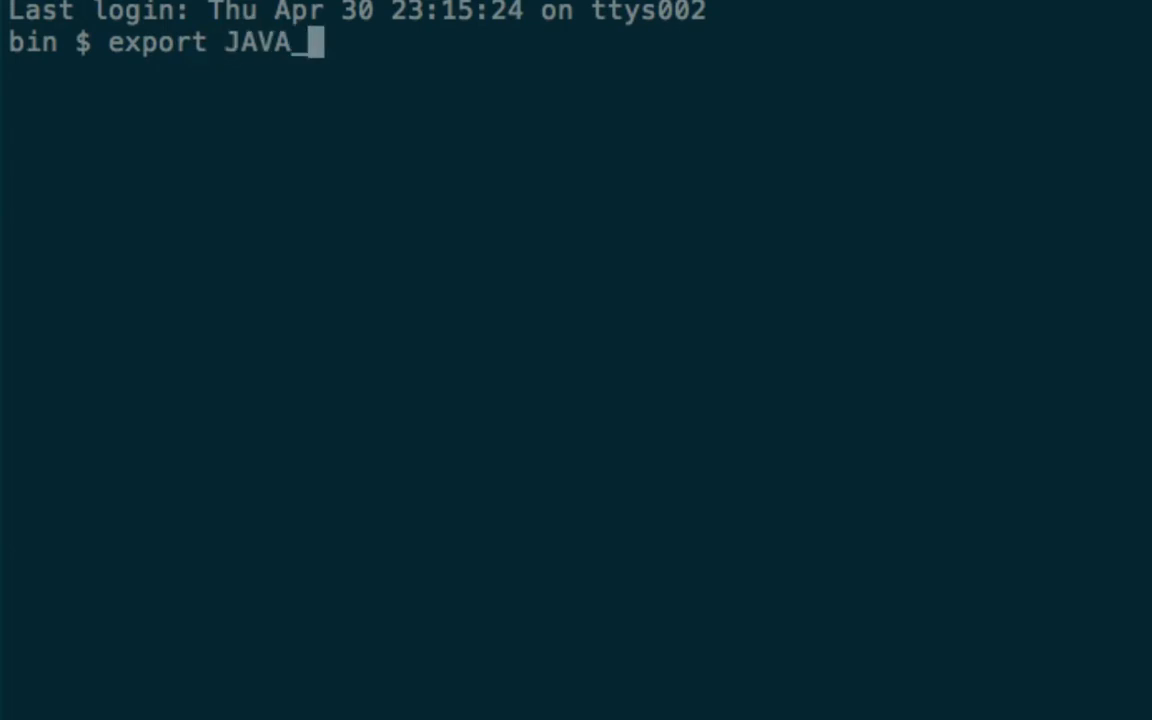
{"action": "type", "text": "HOME ="}
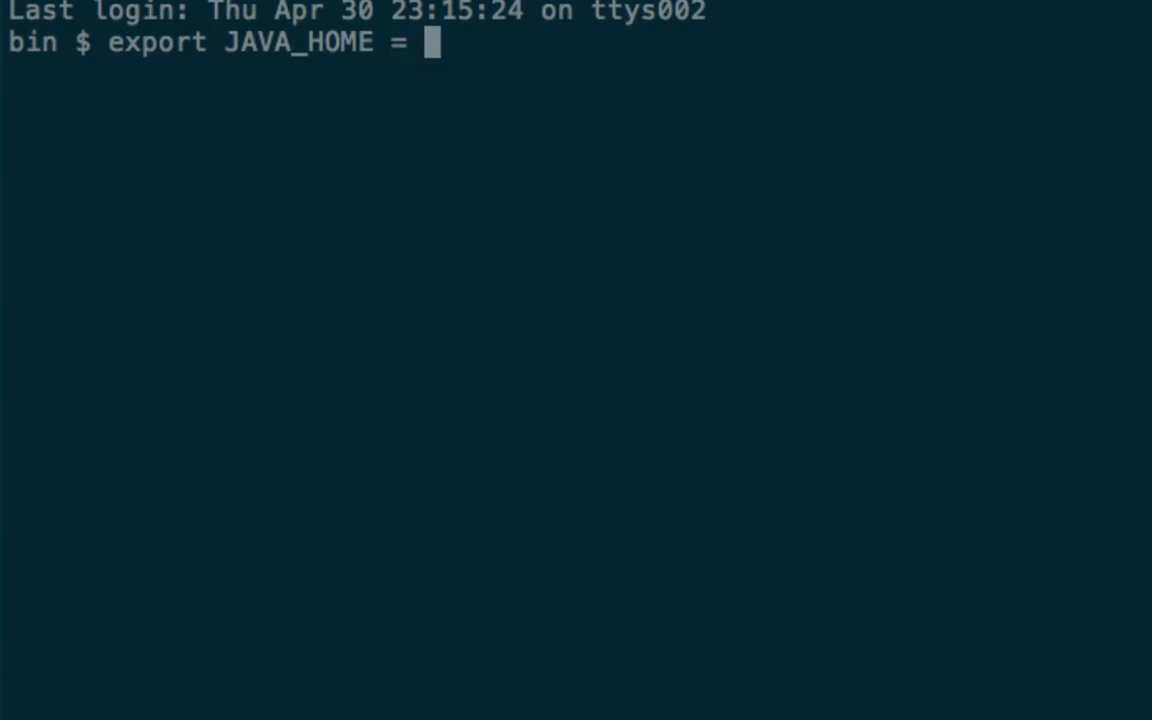
Complete and run export JAVA_HOME=`/usr/libexec/java_home -v 'v1.8*'`
{"action": "type", "text": "`/u"}
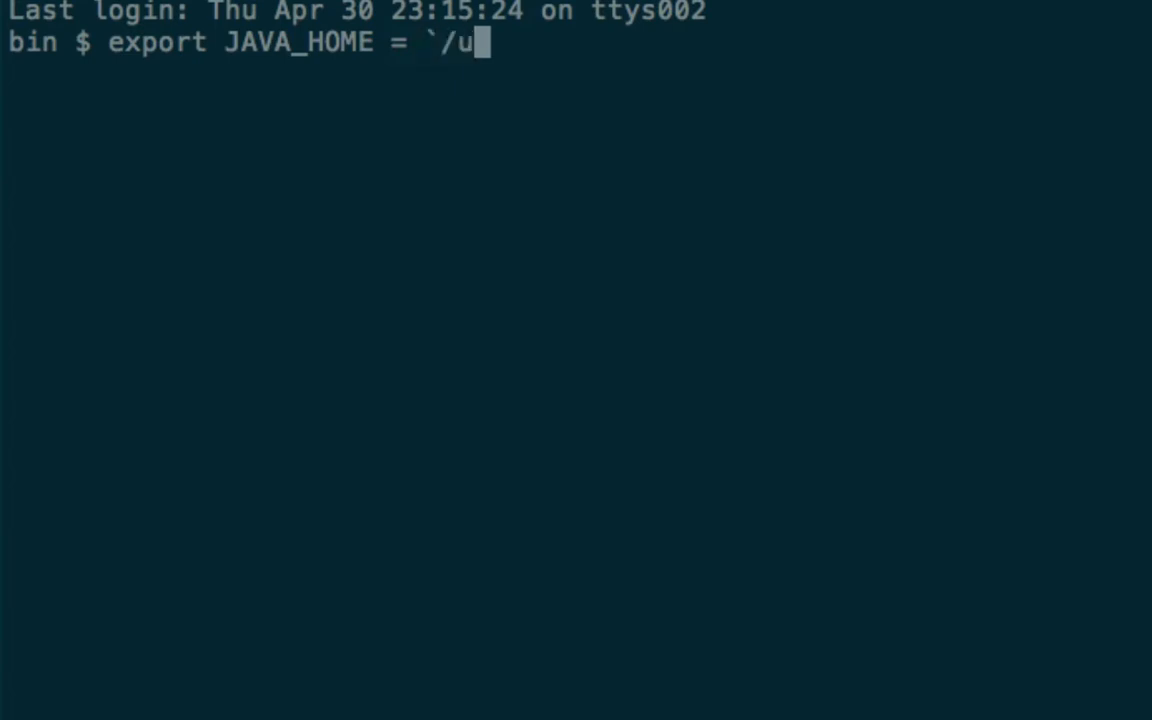
{"action": "type", "text": "sr"}
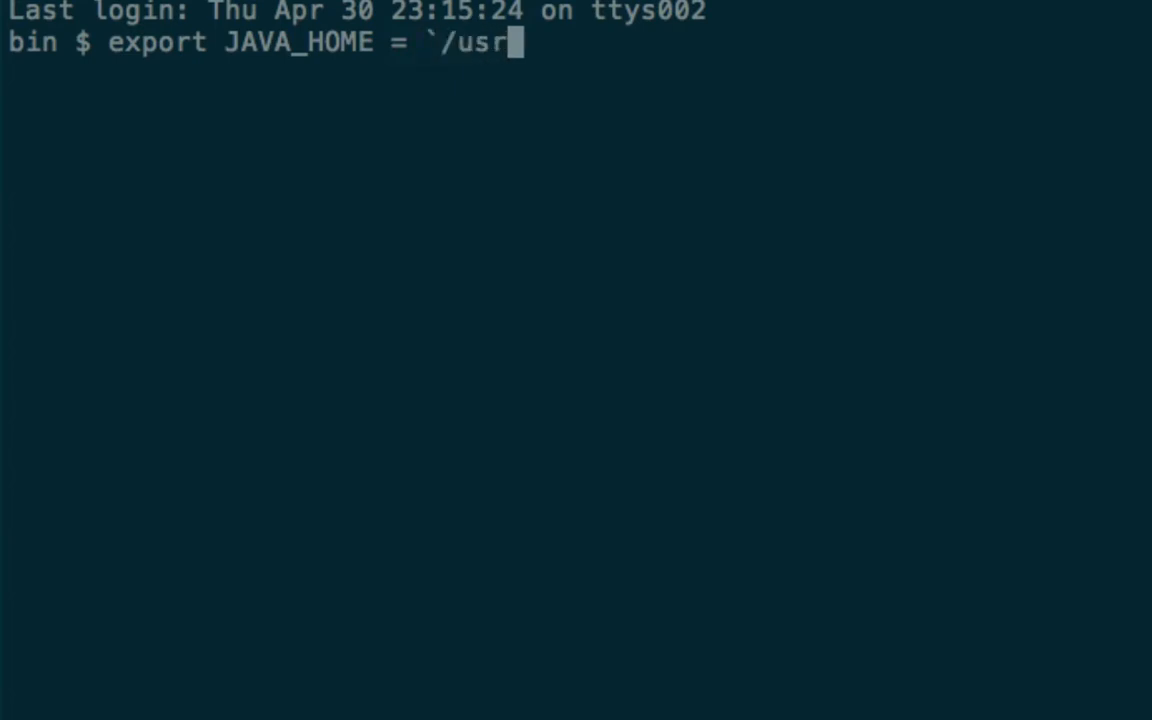
{"action": "type", "text": "/libex"}
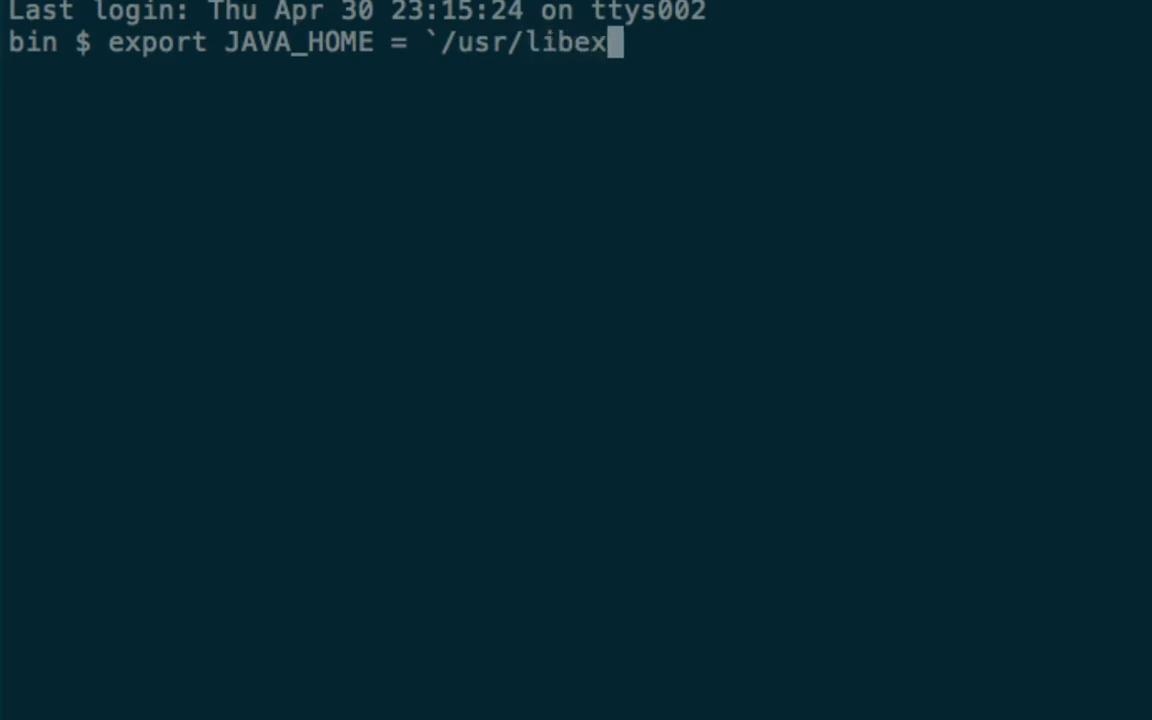
{"action": "type", "text": "ec/"}
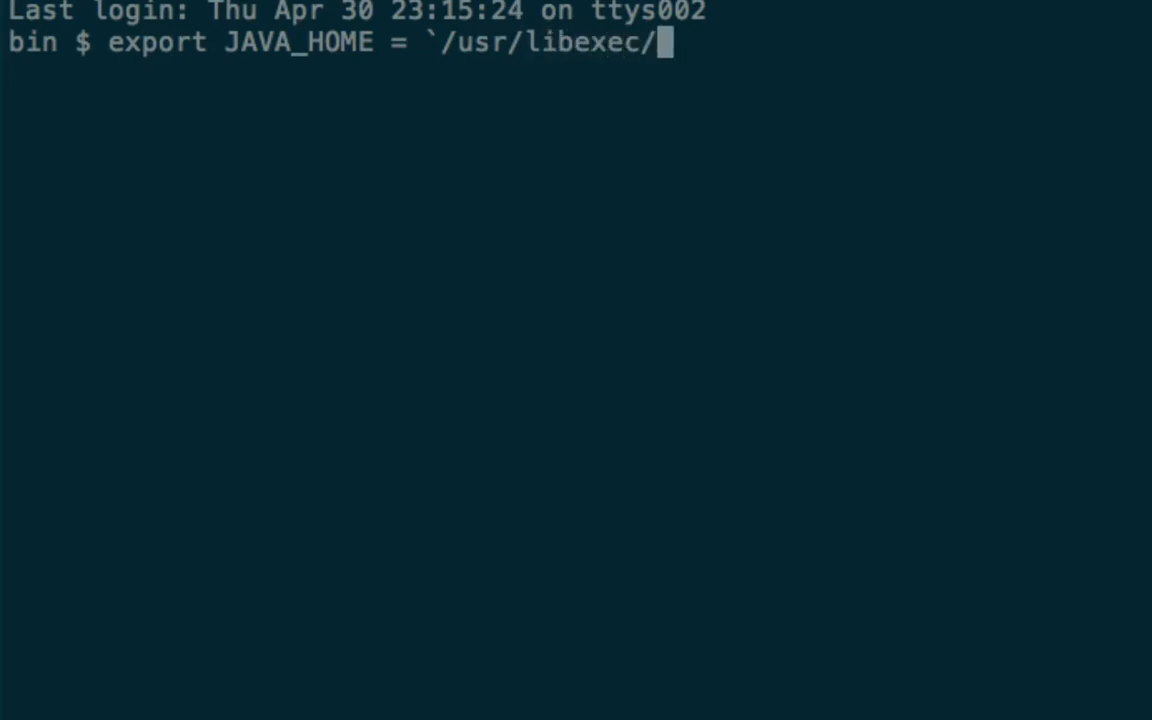
{"action": "type", "text": "java"}
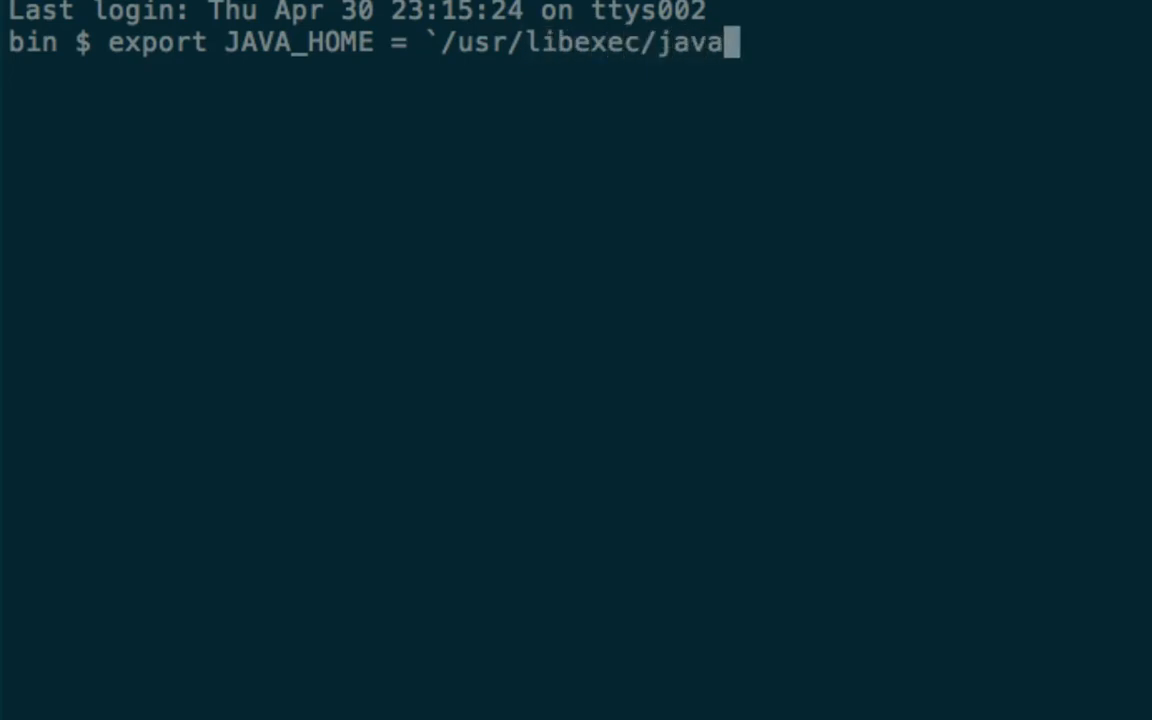
{"action": "type", "text": "_home"}
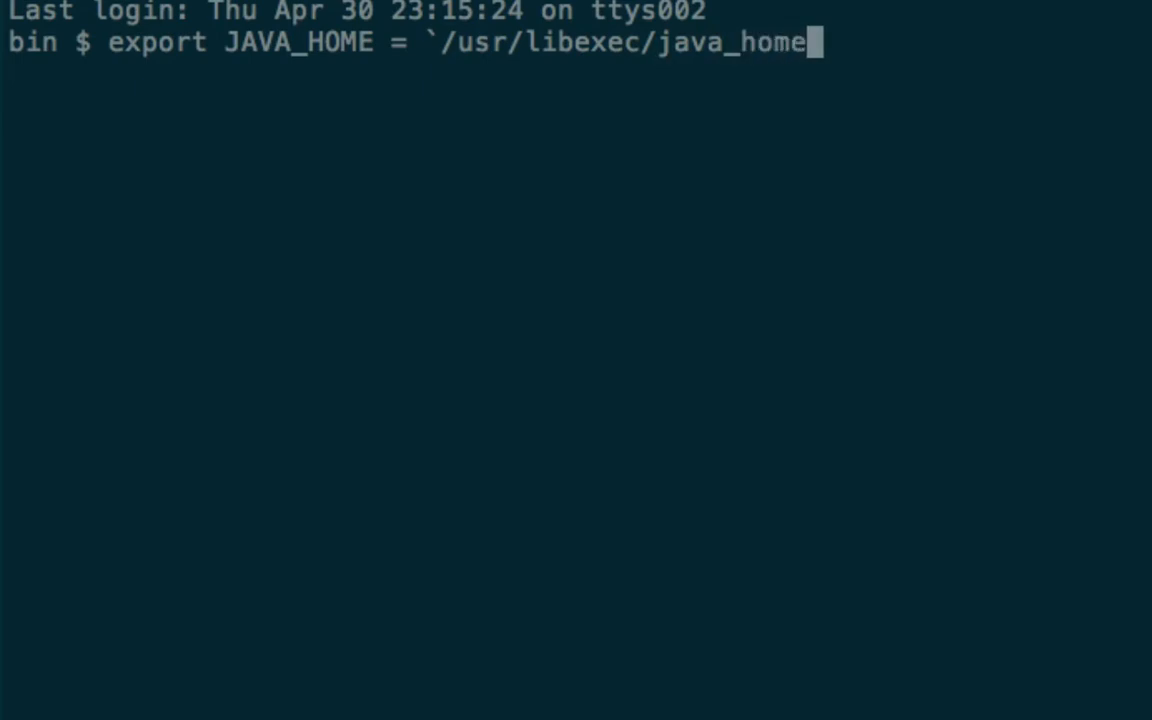
{"action": "type", "text": "-v"}
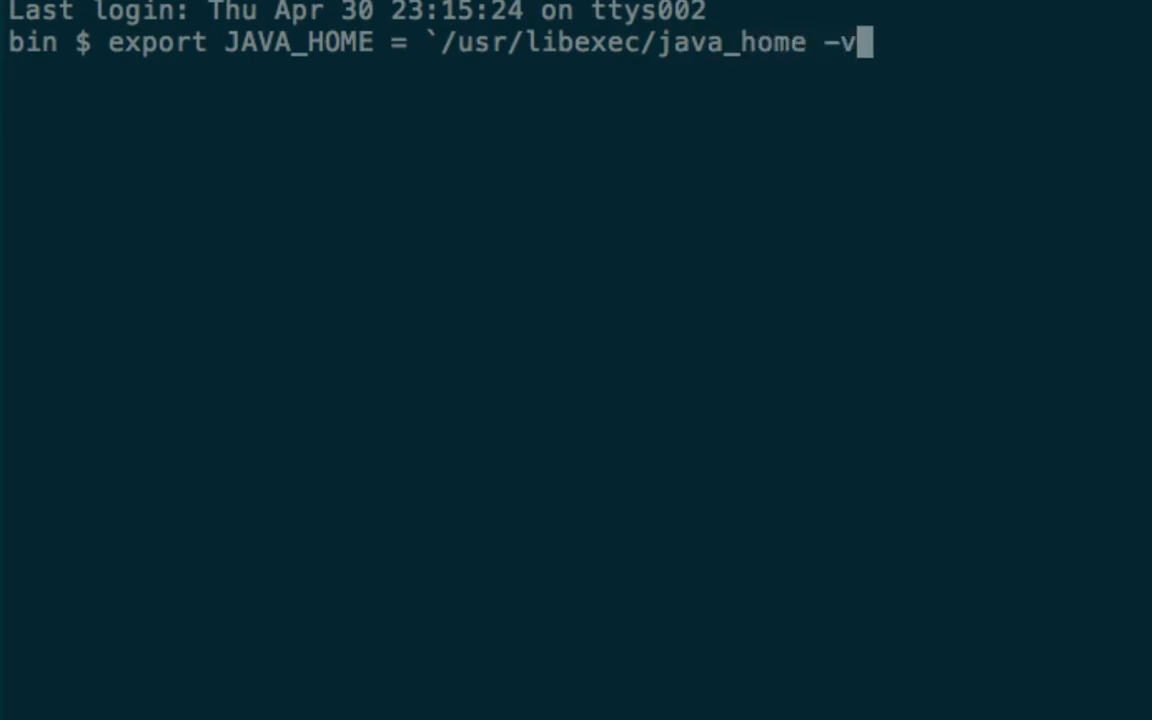
{"action": "type", "text": "'v"}
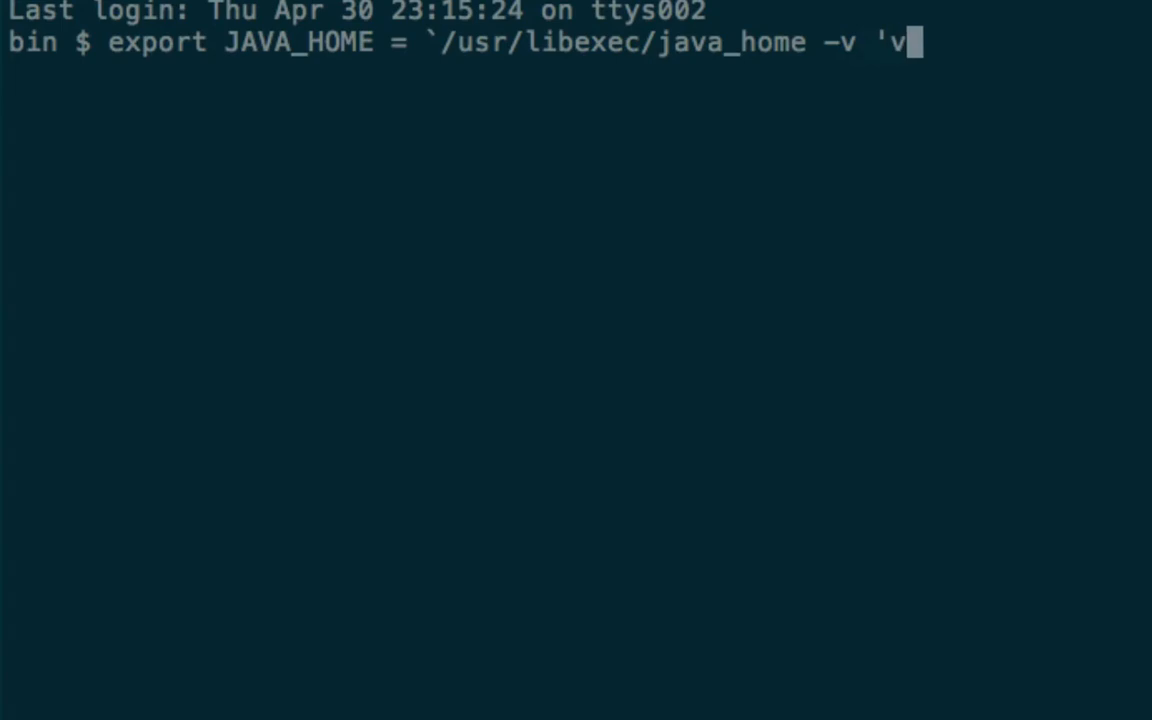
{"action": "type", "text": "1"}
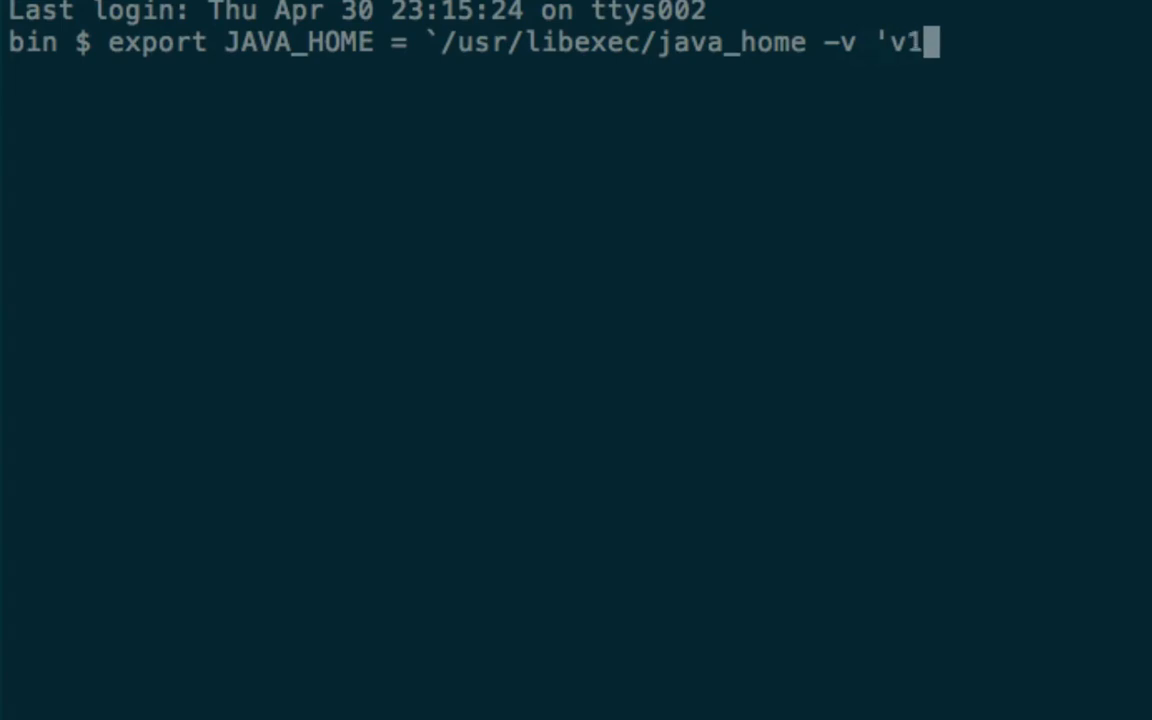
{"action": "type", "text": ".8"}
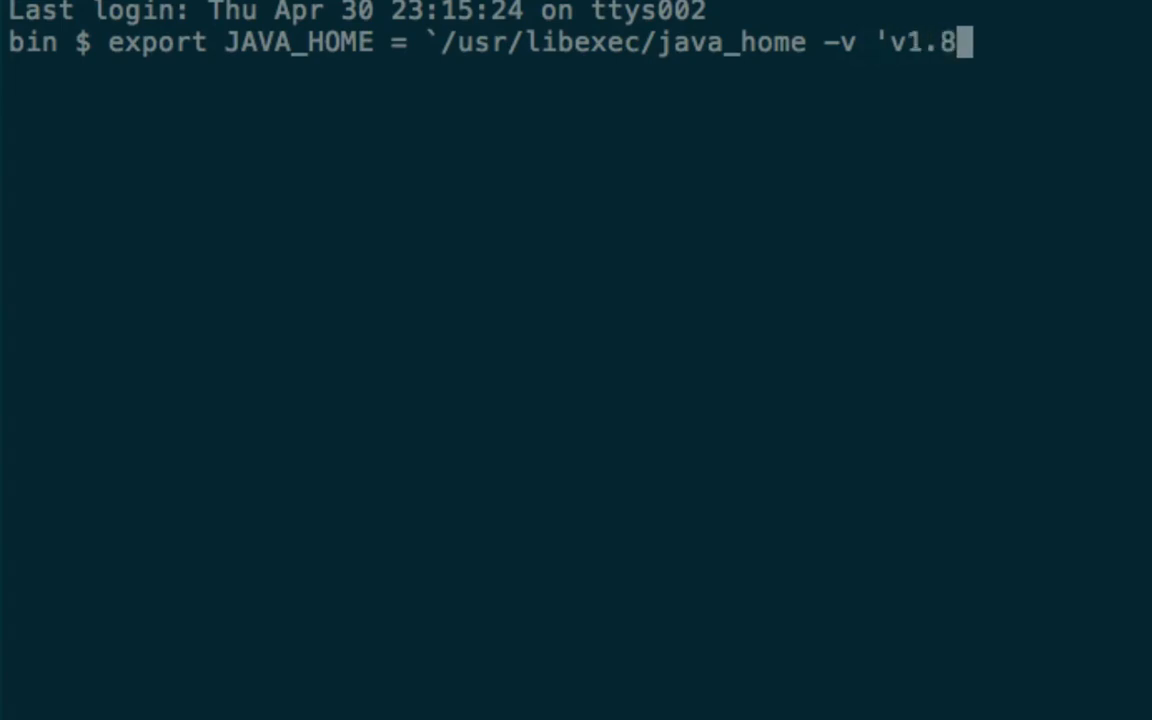
{"action": "type", "text": "*"}
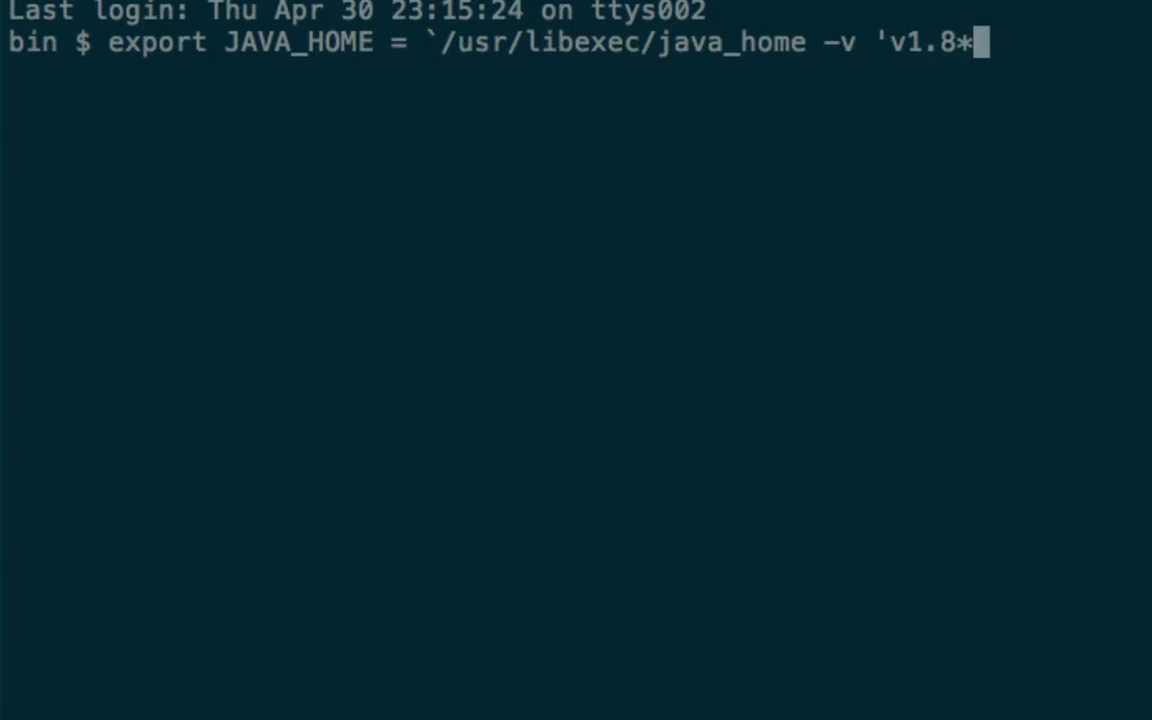
{"action": "type", "text": "'"}
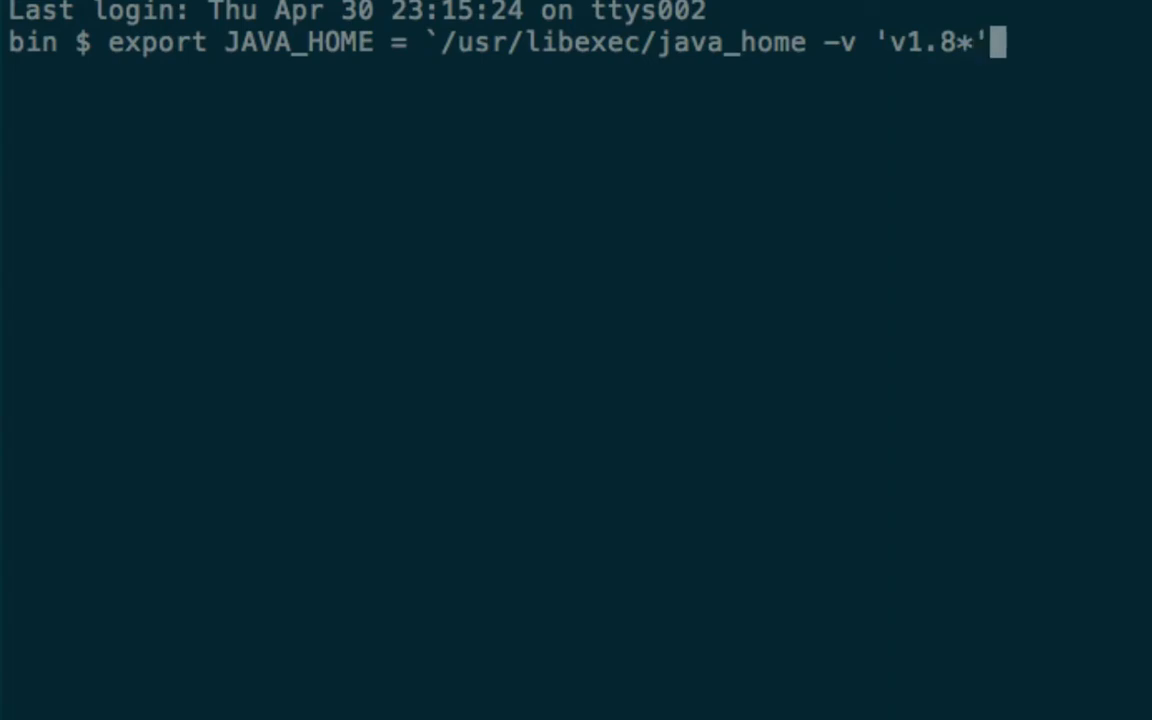
{"action": "type", "text": "`"}
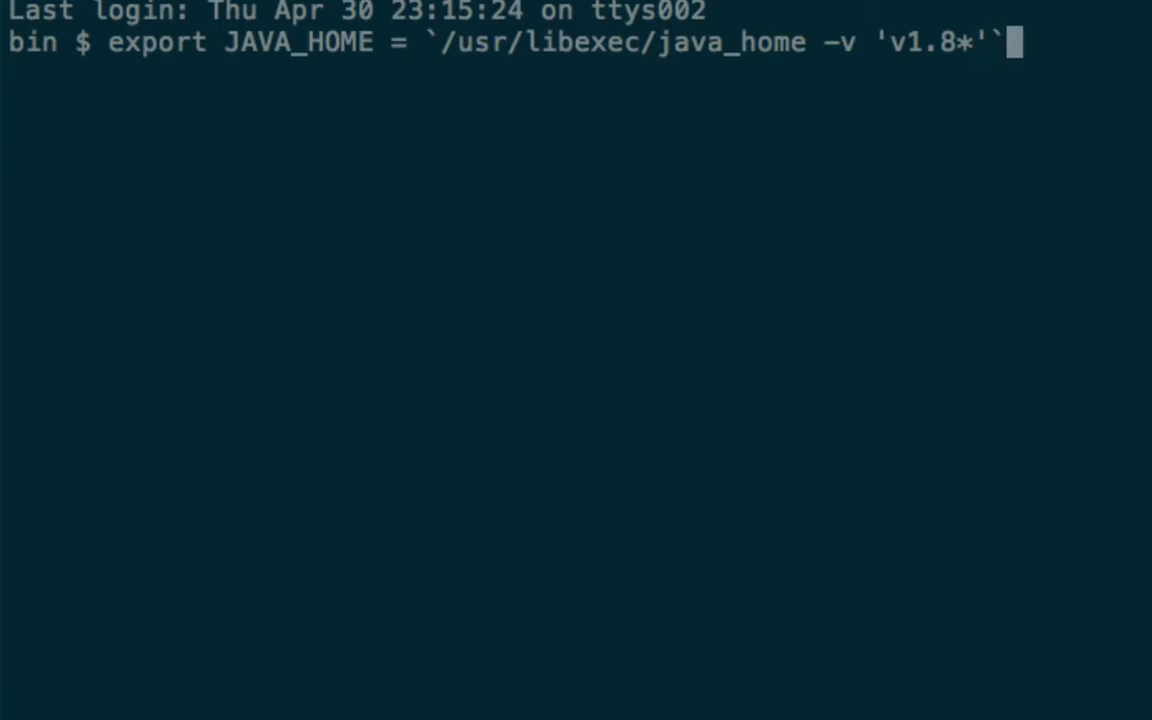
{"action": "key", "text": "Return"}
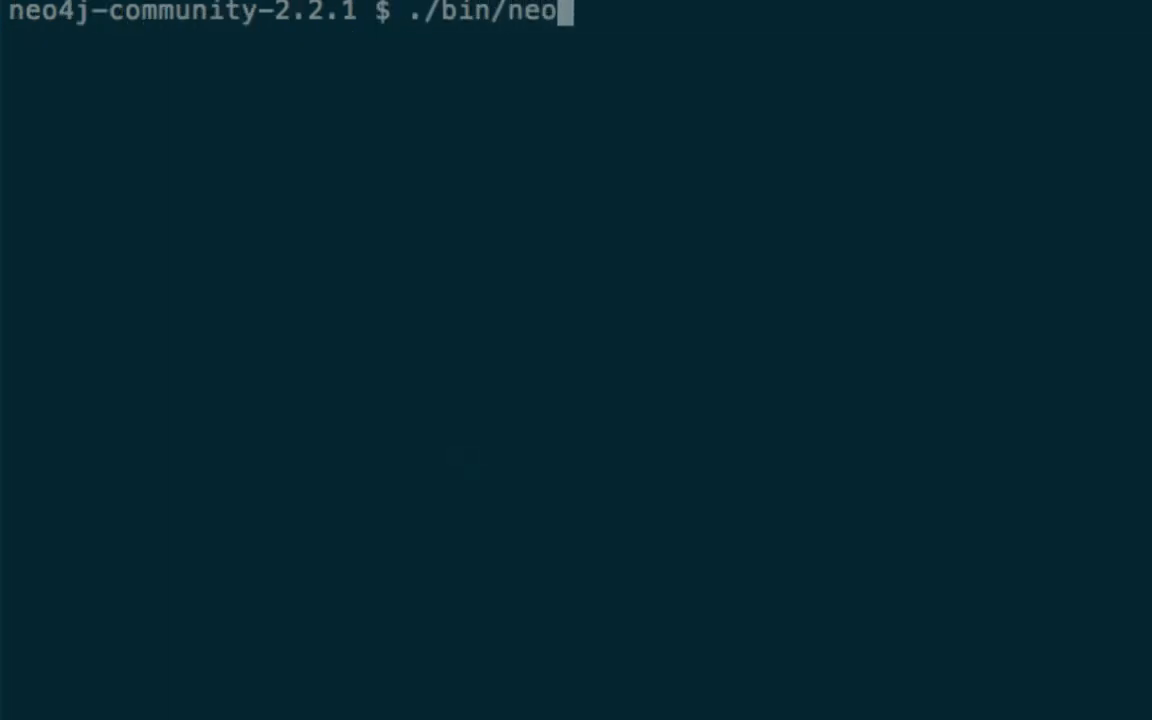
Run './bin/neo4j start' to start the Neo4j server
{"action": "type", "text": "4j start"}
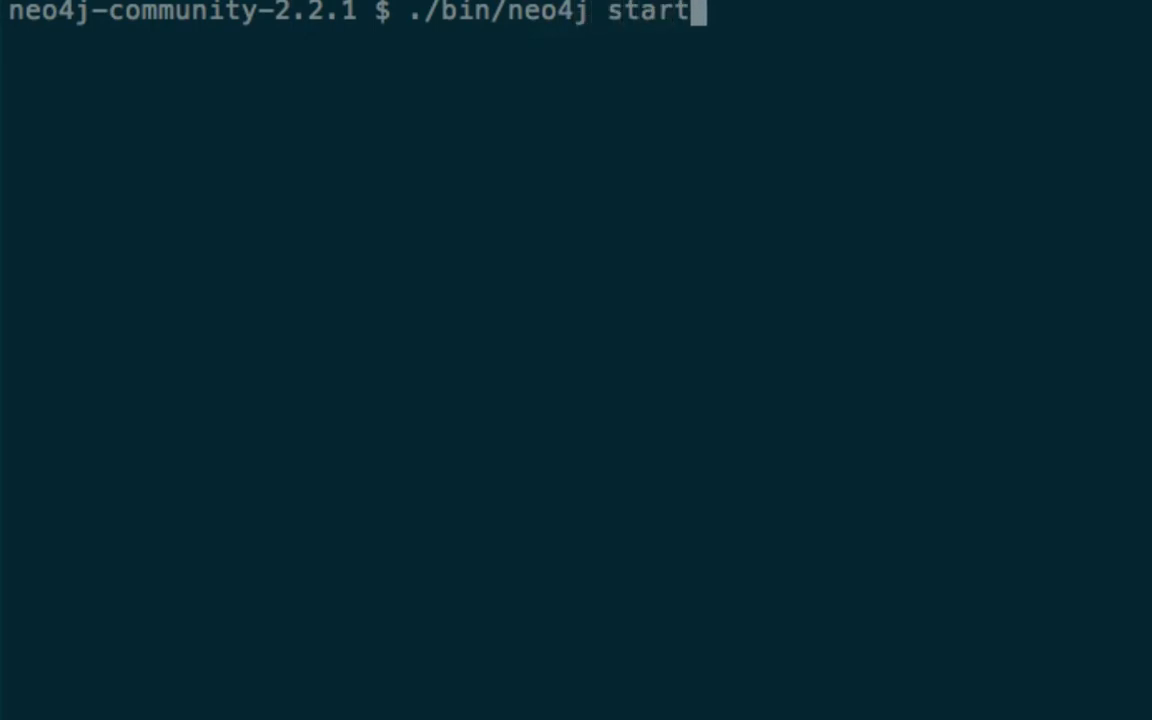
{"action": "key", "text": "Return"}
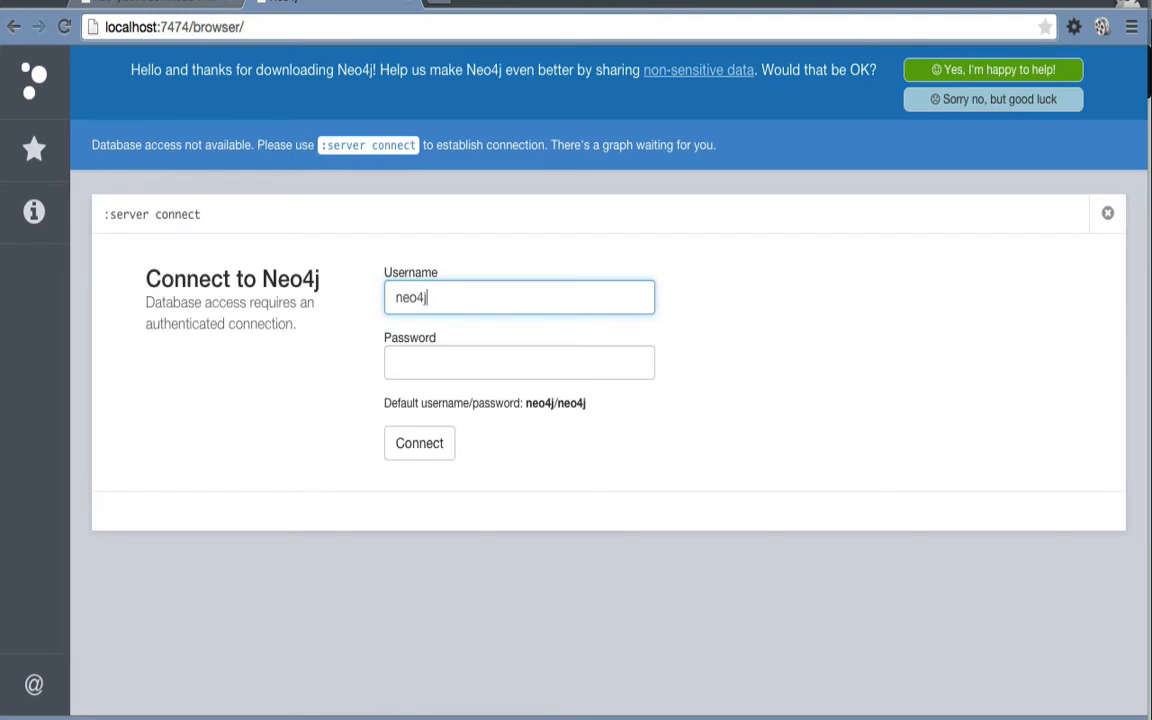
{"action": "mouse_move", "coordinate": [856, 188]}
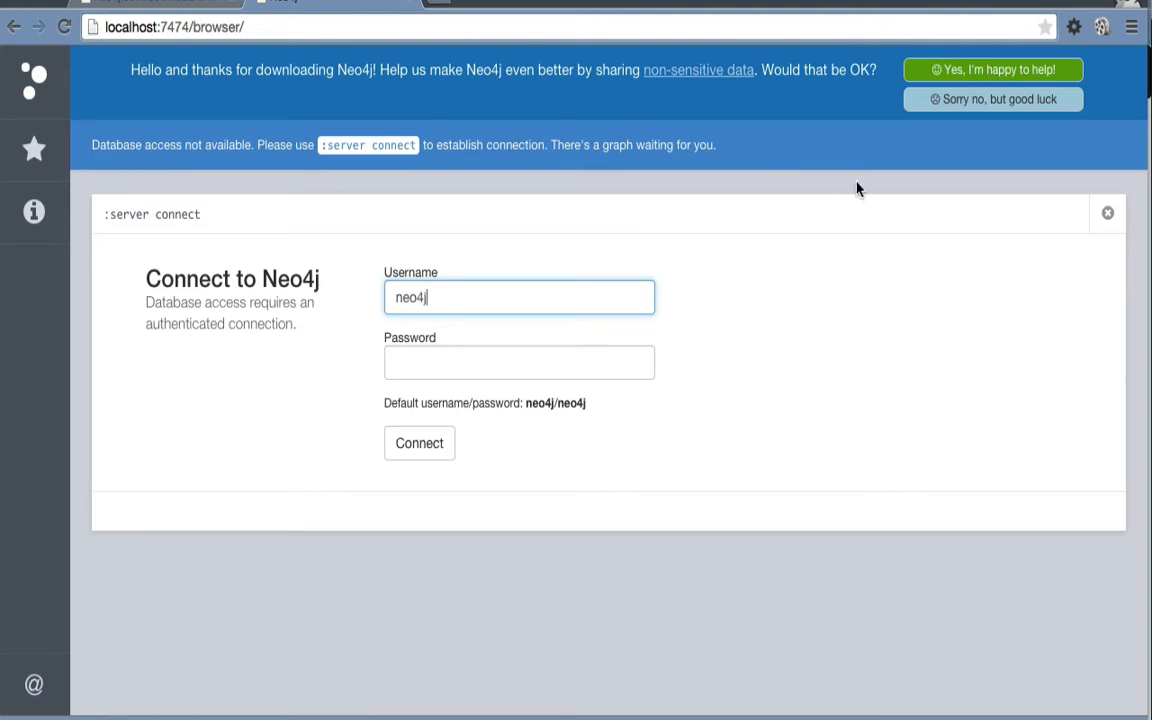
{"action": "left_click", "coordinate": [992, 100]}
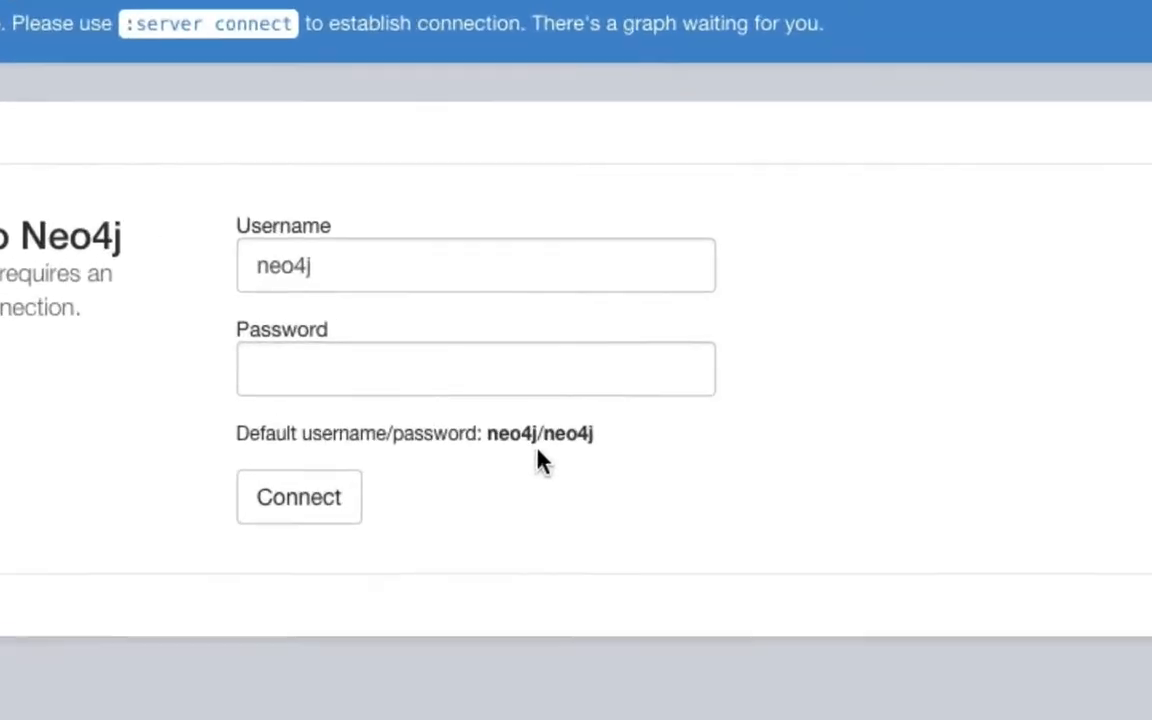
{"action": "left_click", "coordinate": [464, 370]}
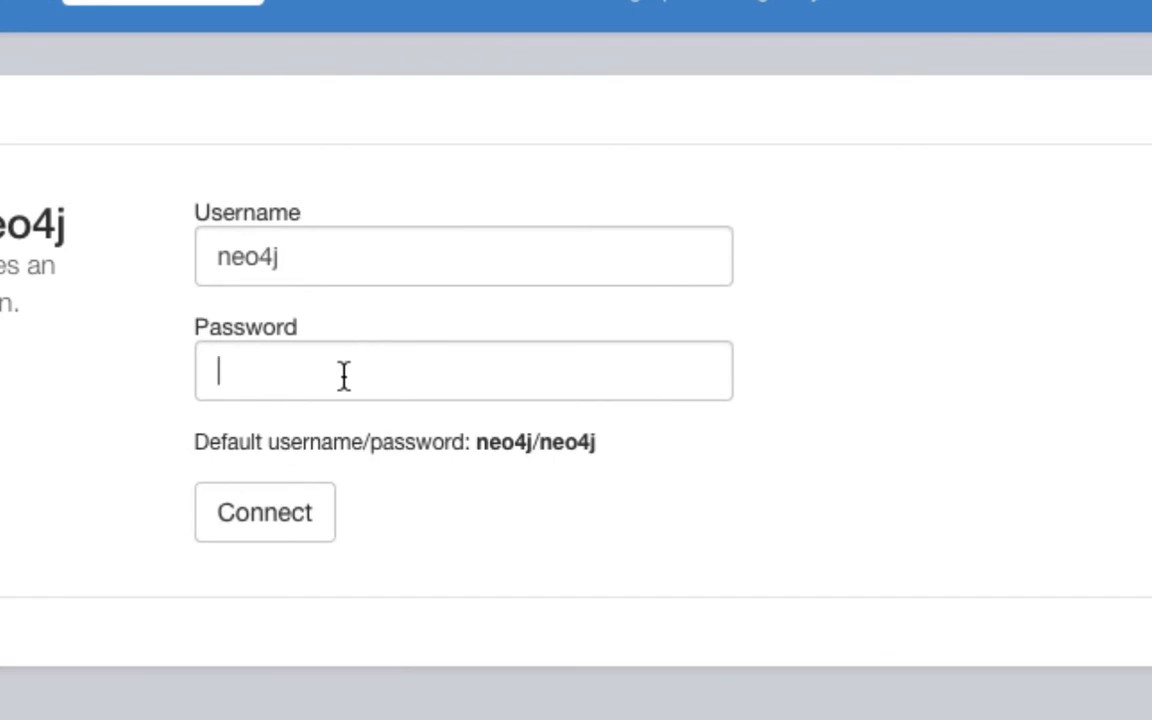
{"action": "left_click", "coordinate": [464, 370]}
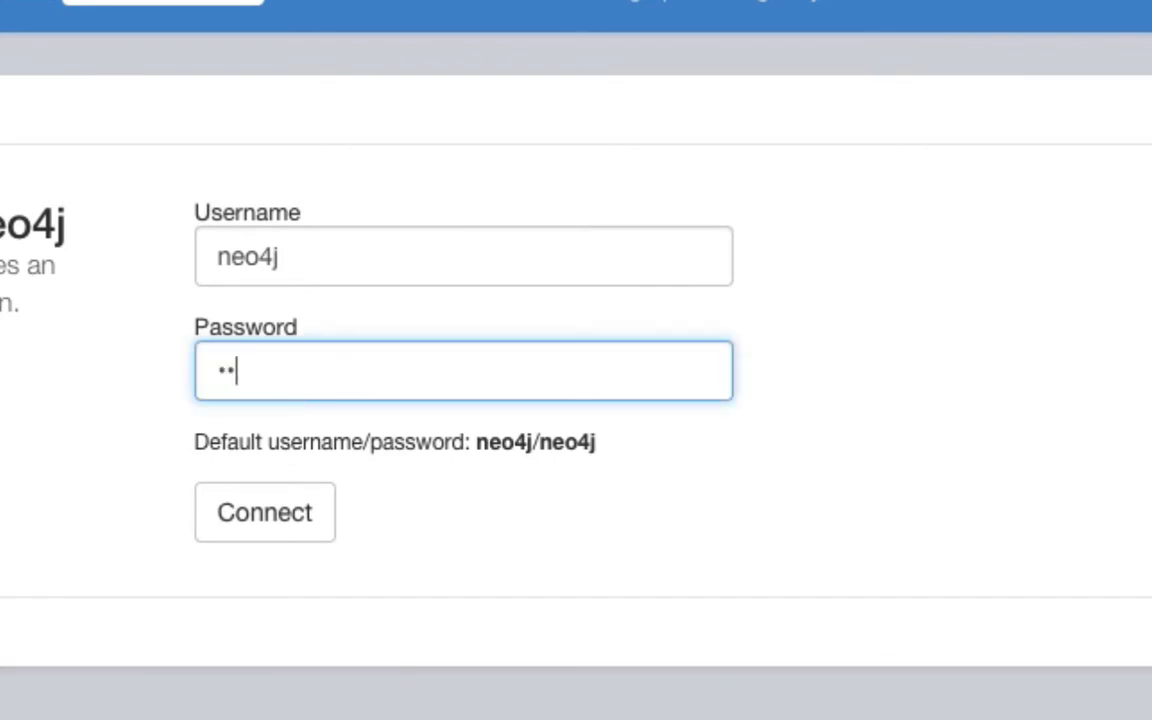
{"action": "type", "text": "eo4j"}
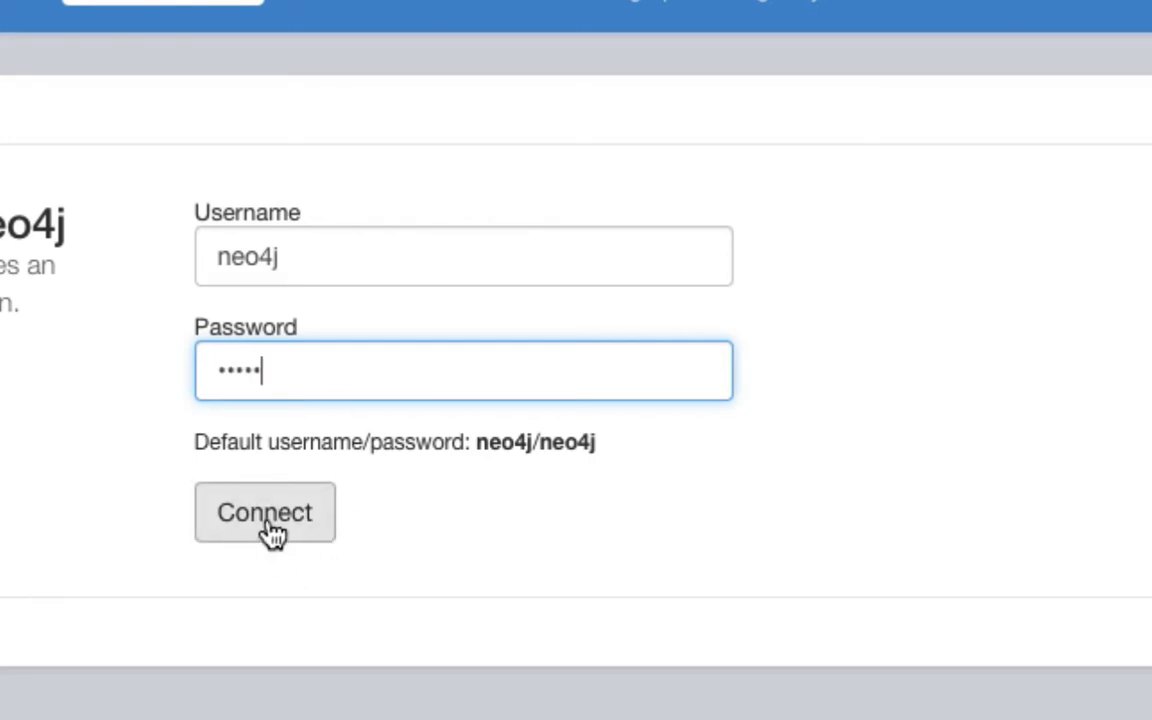
{"action": "left_click", "coordinate": [264, 512]}
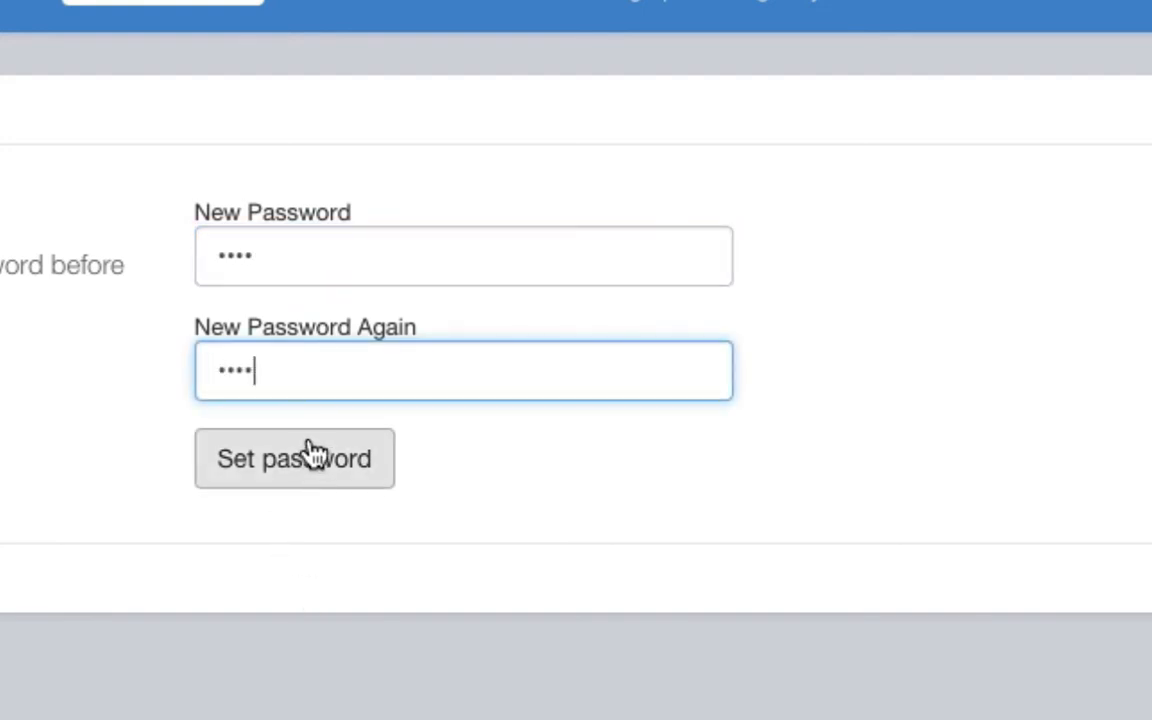
{"action": "left_click", "coordinate": [294, 458]}
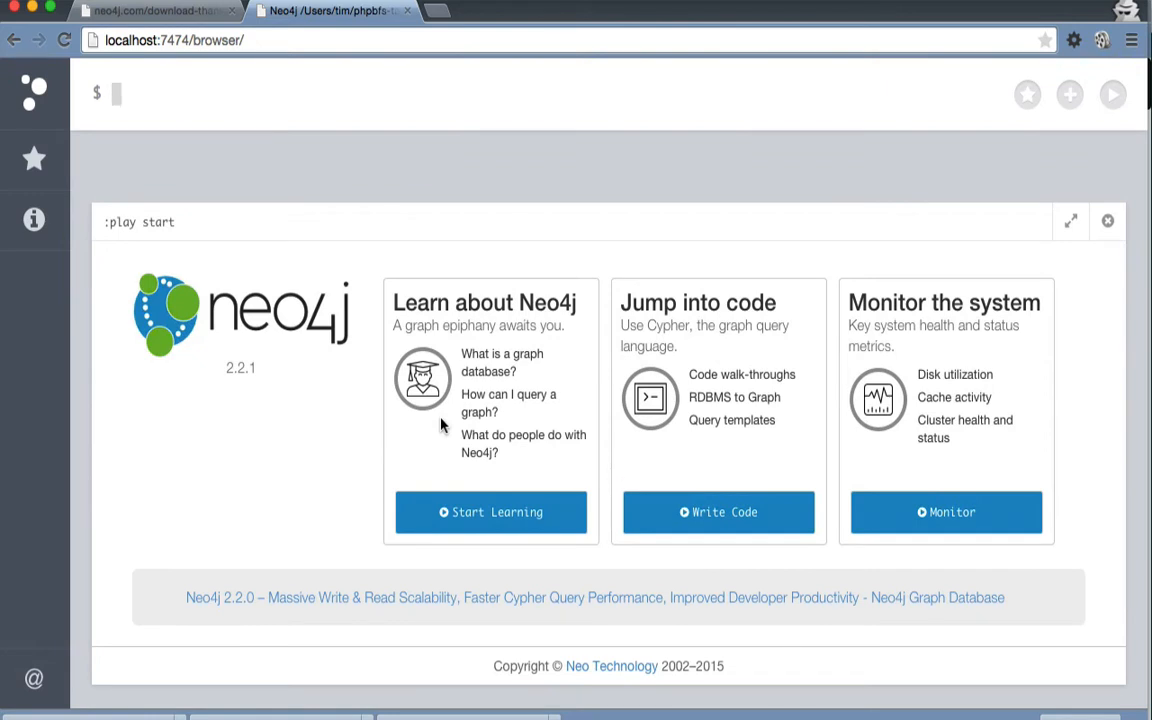
{"action": "mouse_move", "coordinate": [138, 176]}
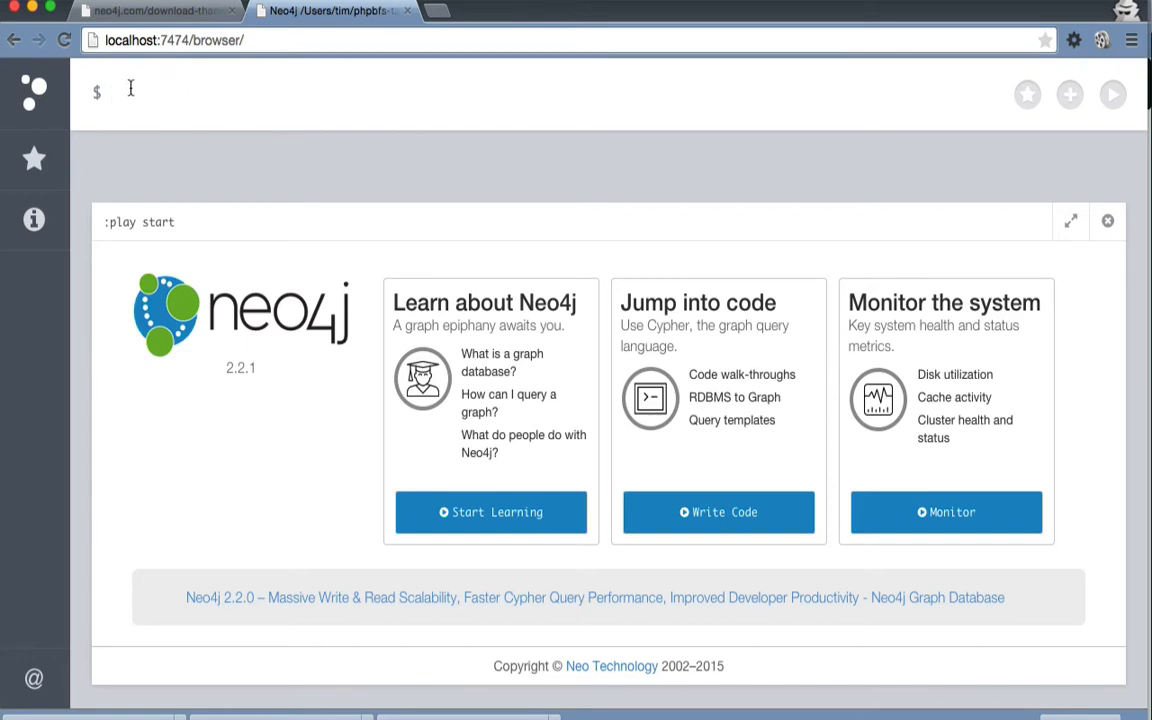
{"action": "mouse_move", "coordinate": [178, 108]}
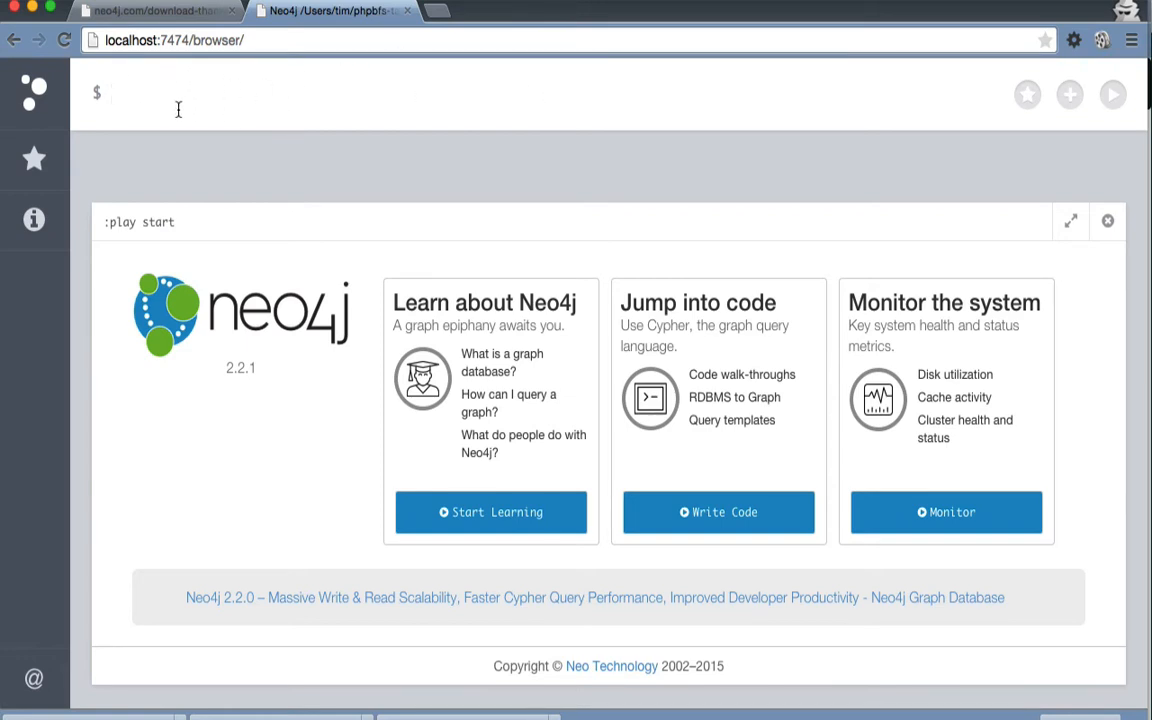
{"action": "mouse_move", "coordinate": [176, 168]}
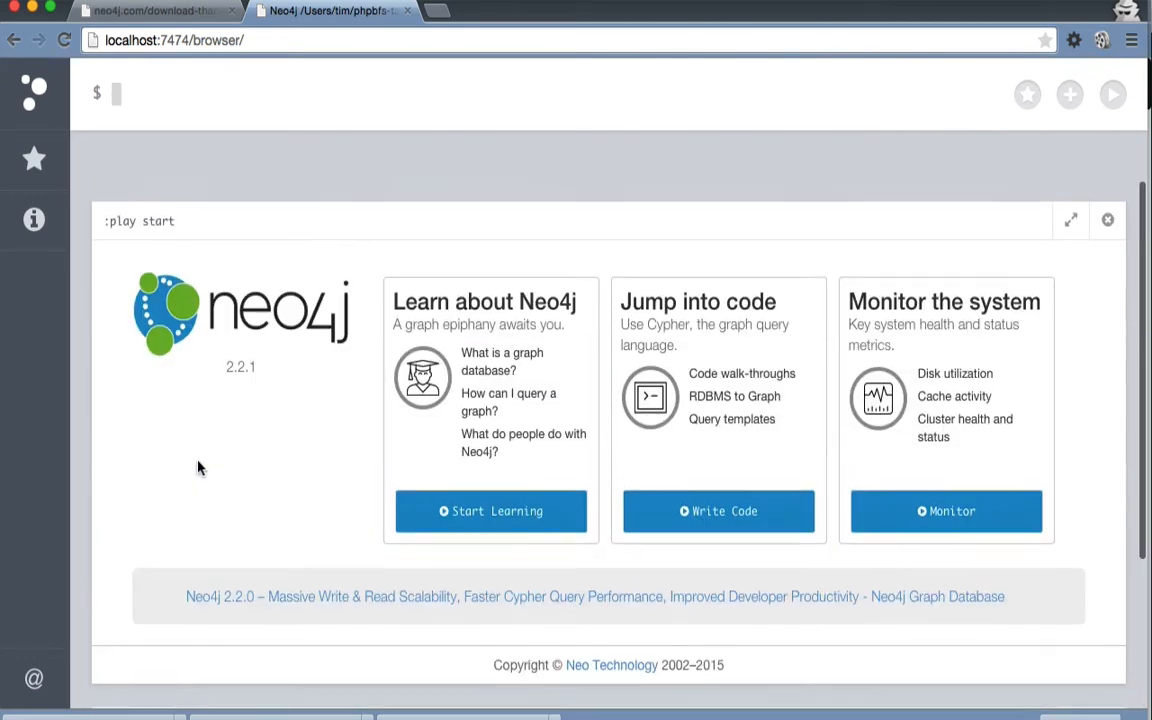
{"action": "scroll", "scroll_direction": "down", "scroll_amount": 3}
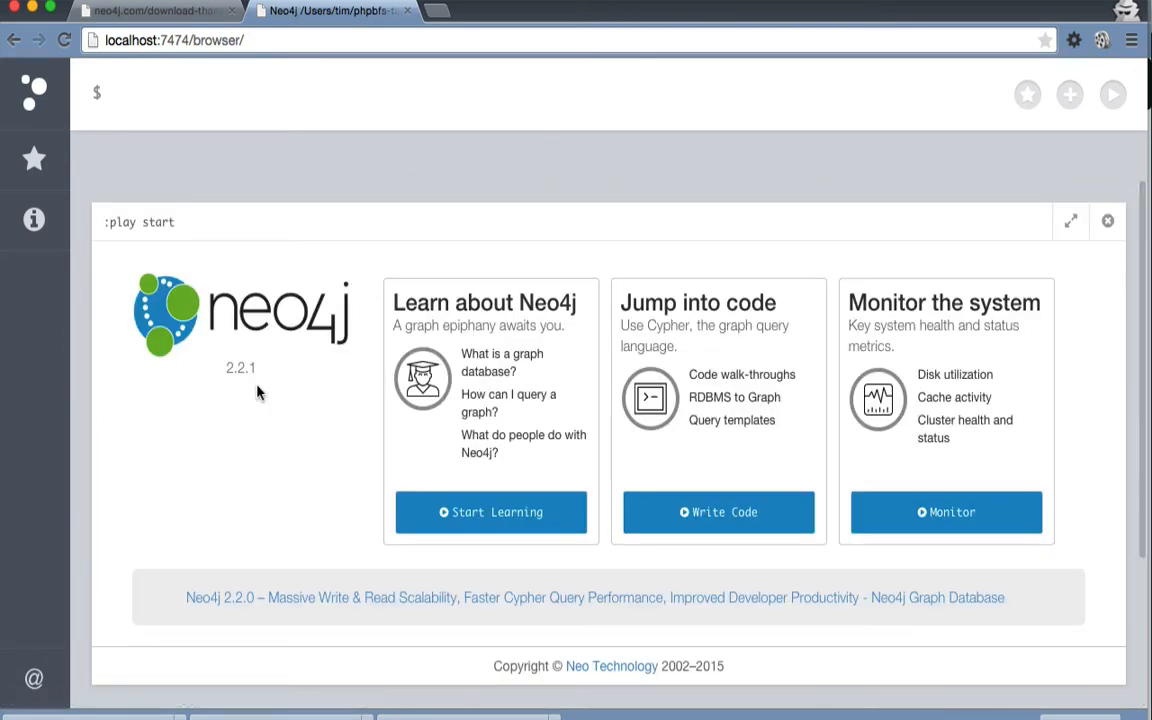
{"action": "mouse_move", "coordinate": [490, 288]}
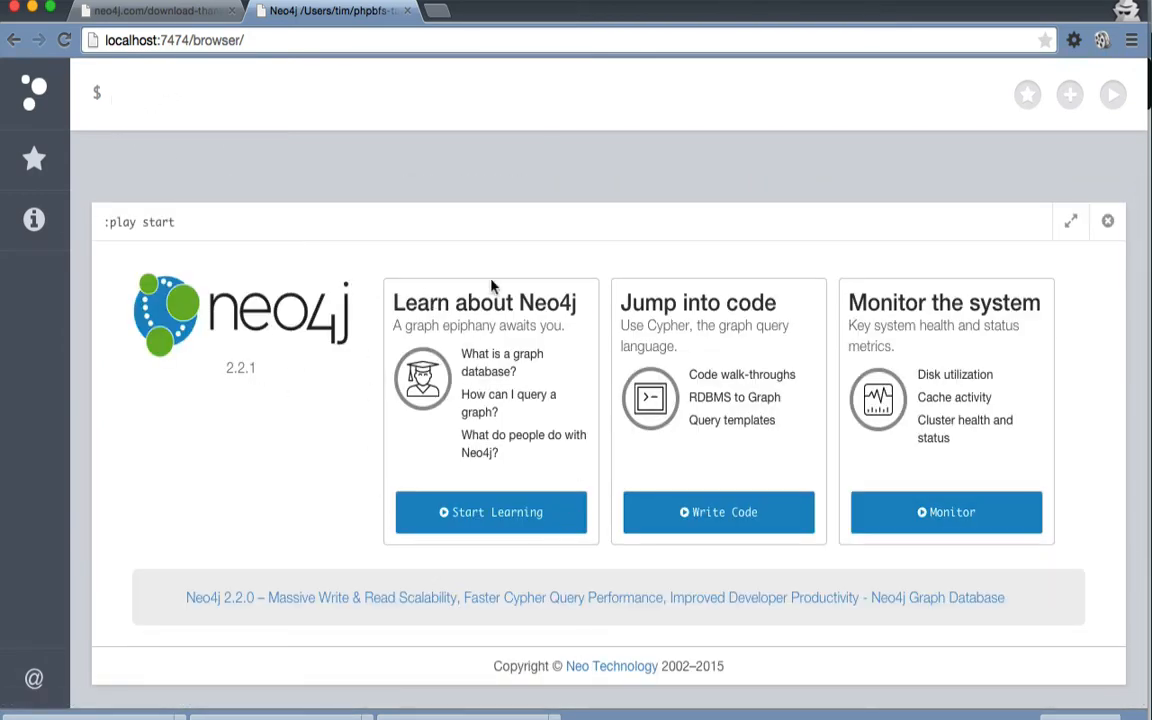
{"action": "mouse_move", "coordinate": [778, 512]}
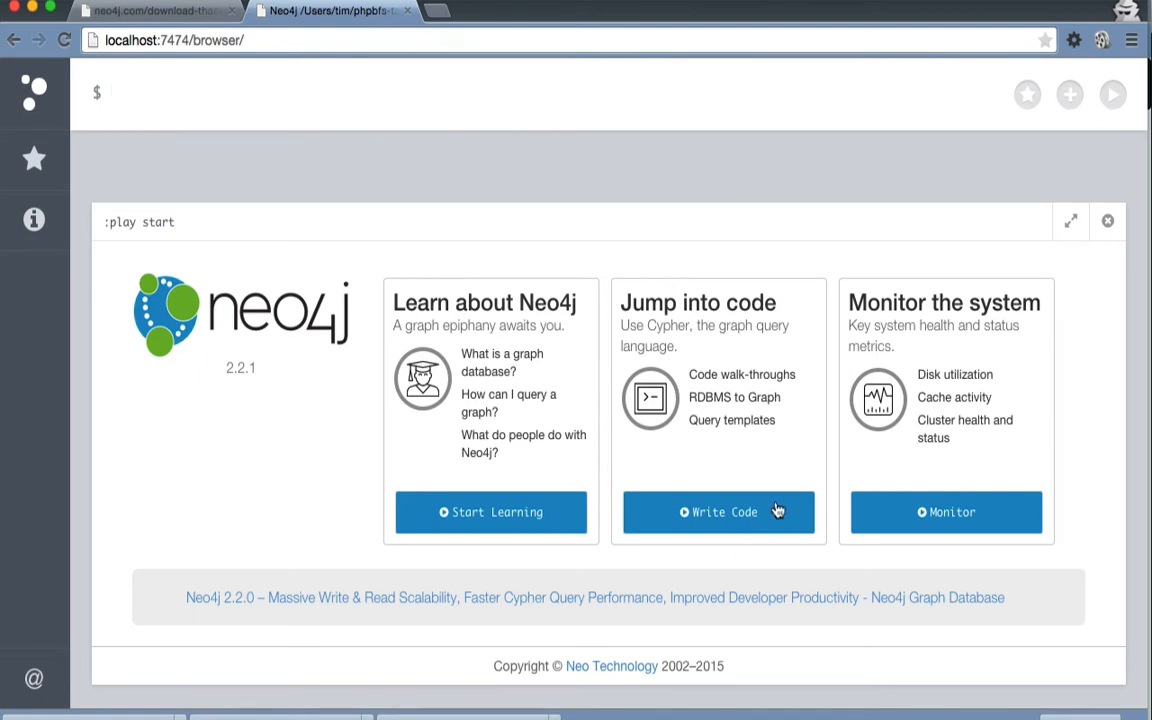
{"action": "mouse_move", "coordinate": [732, 480]}
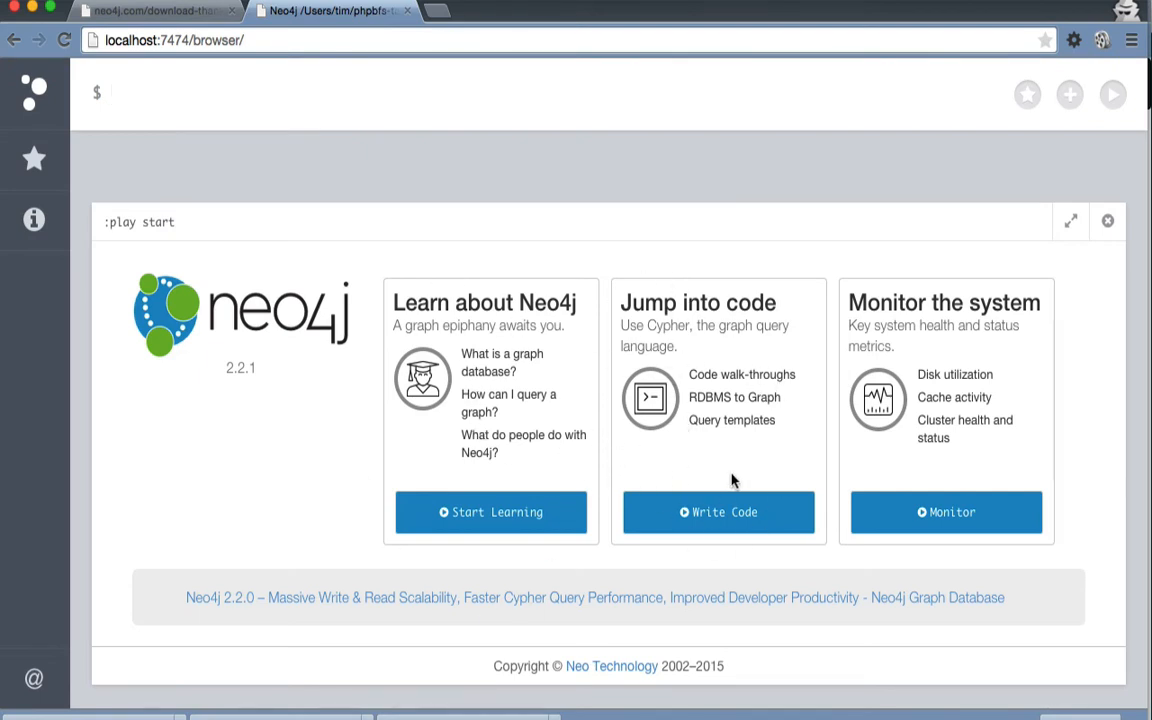
{"action": "mouse_move", "coordinate": [912, 312]}
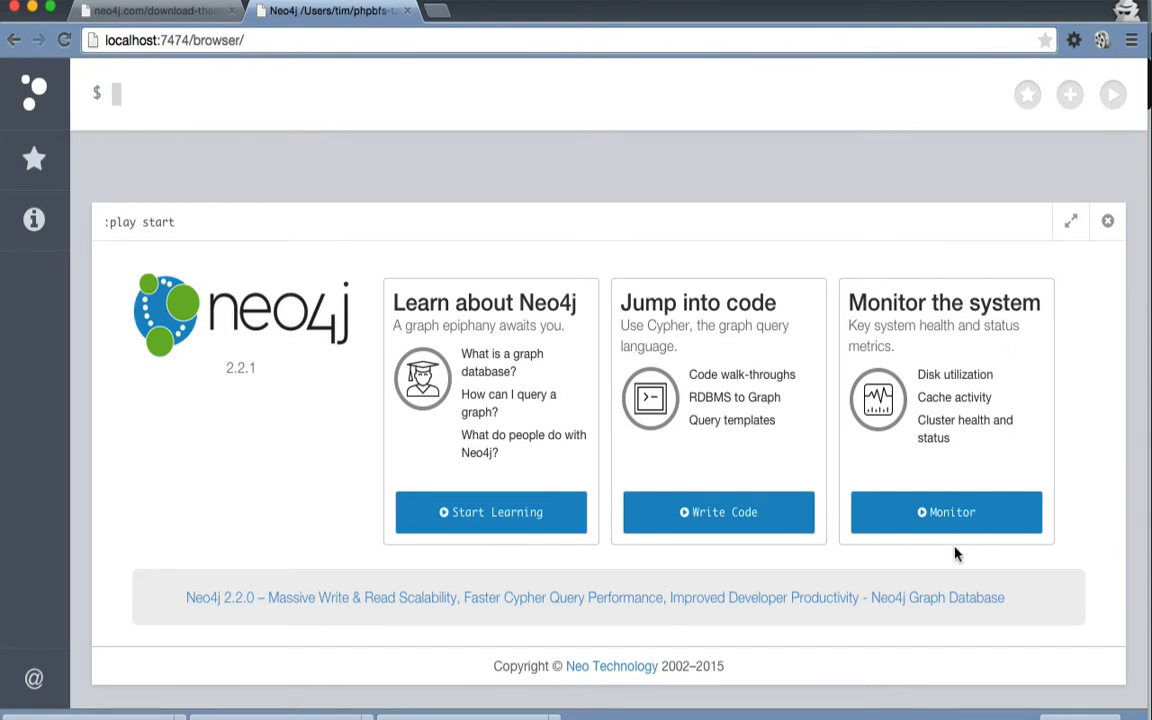
{"action": "mouse_move", "coordinate": [208, 216]}
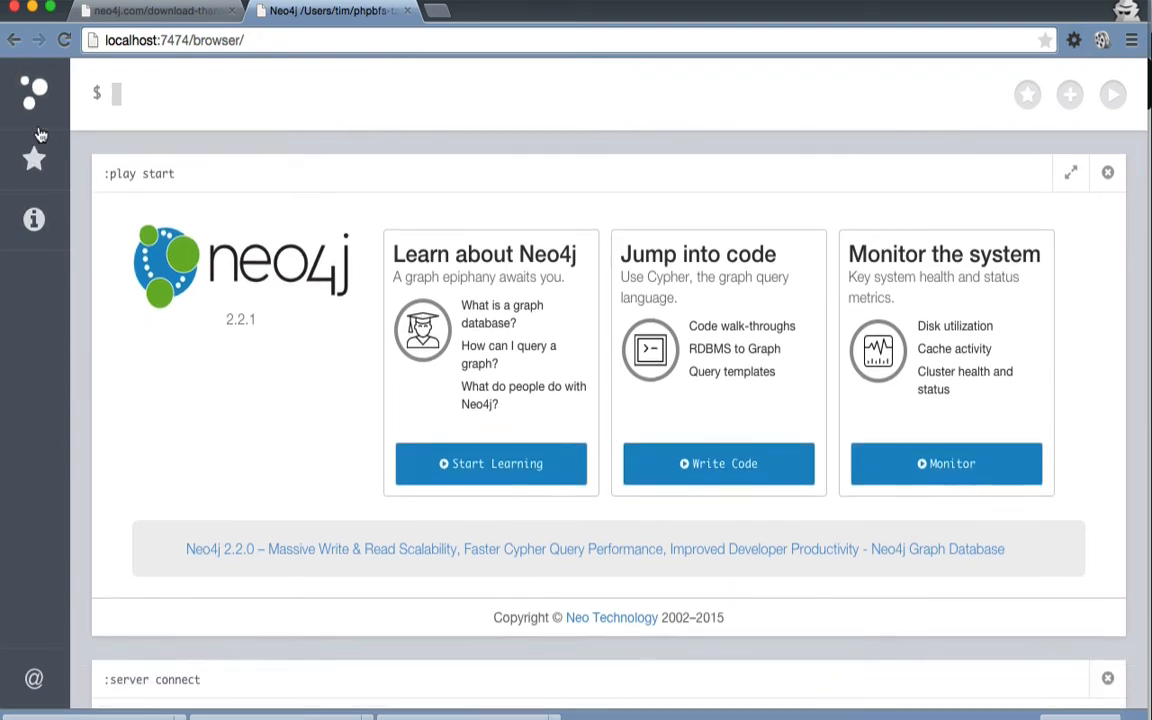
{"action": "mouse_move", "coordinate": [34, 158]}
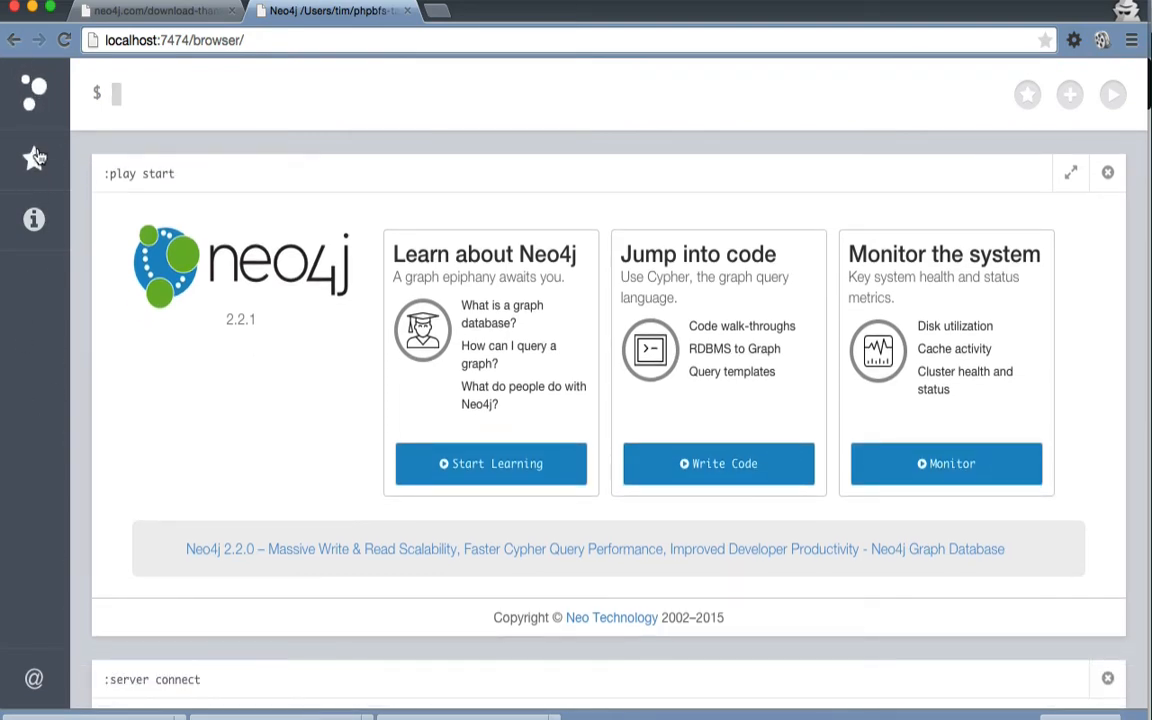
View the database labels/keys overview, then show the Favorites panel of saved scripts
{"action": "left_click", "coordinate": [32, 92]}
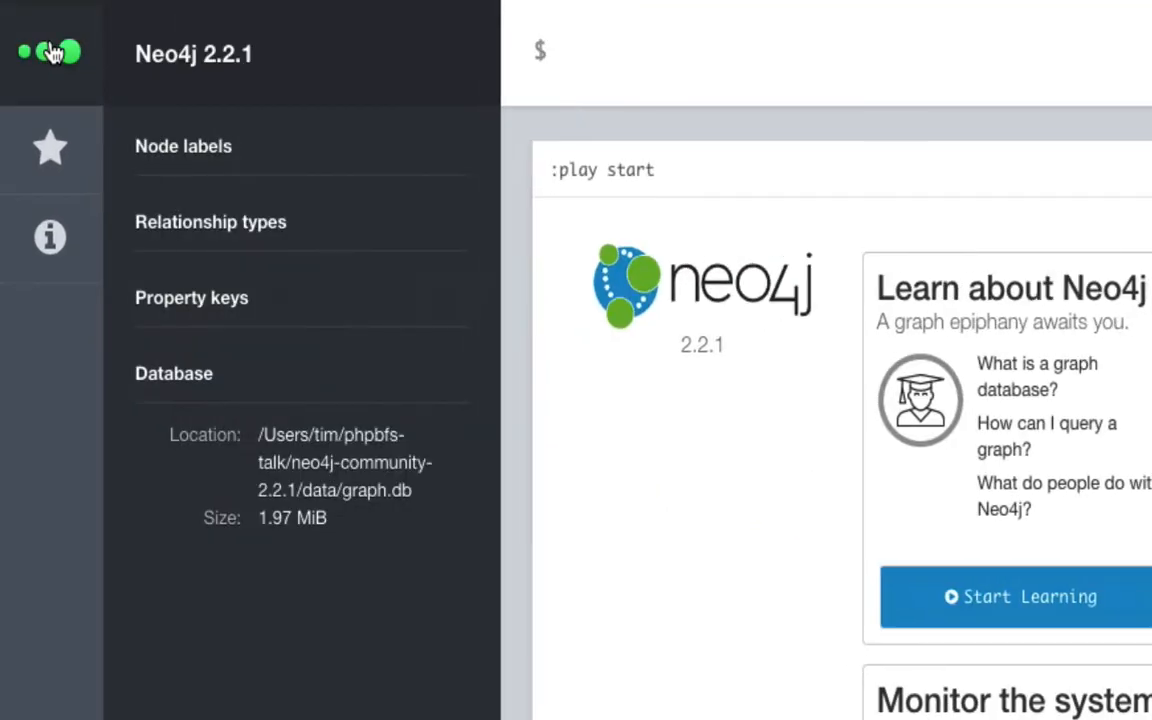
{"action": "mouse_move", "coordinate": [256, 478]}
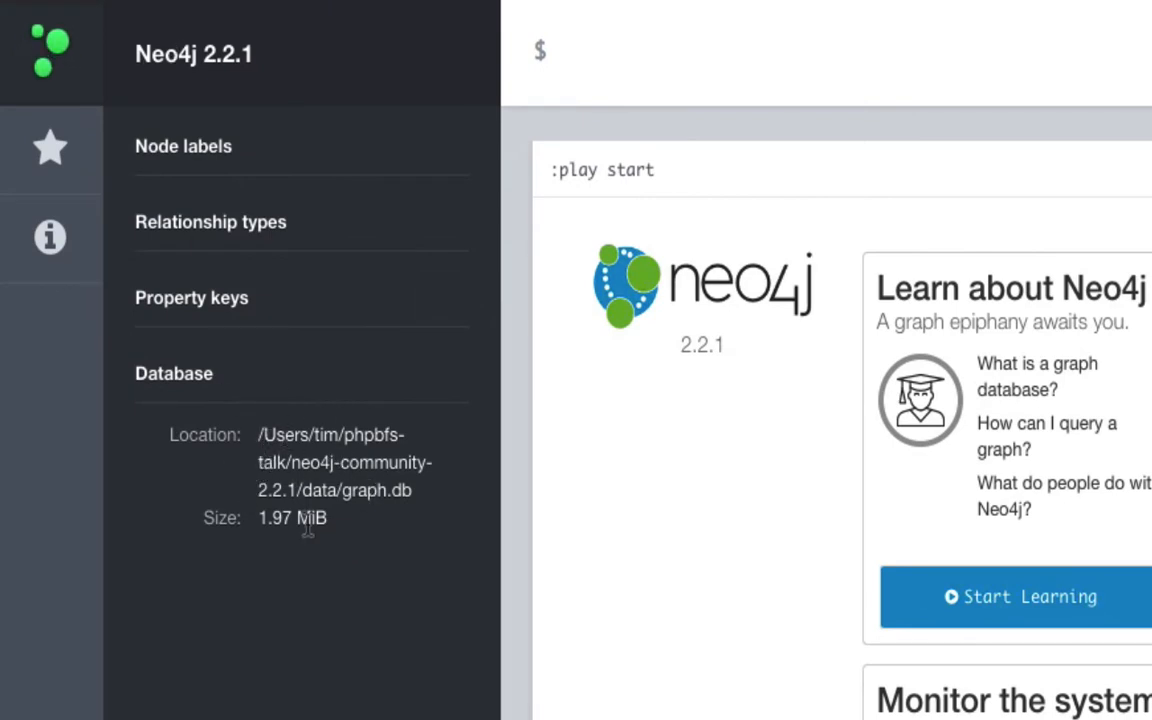
{"action": "mouse_move", "coordinate": [316, 460]}
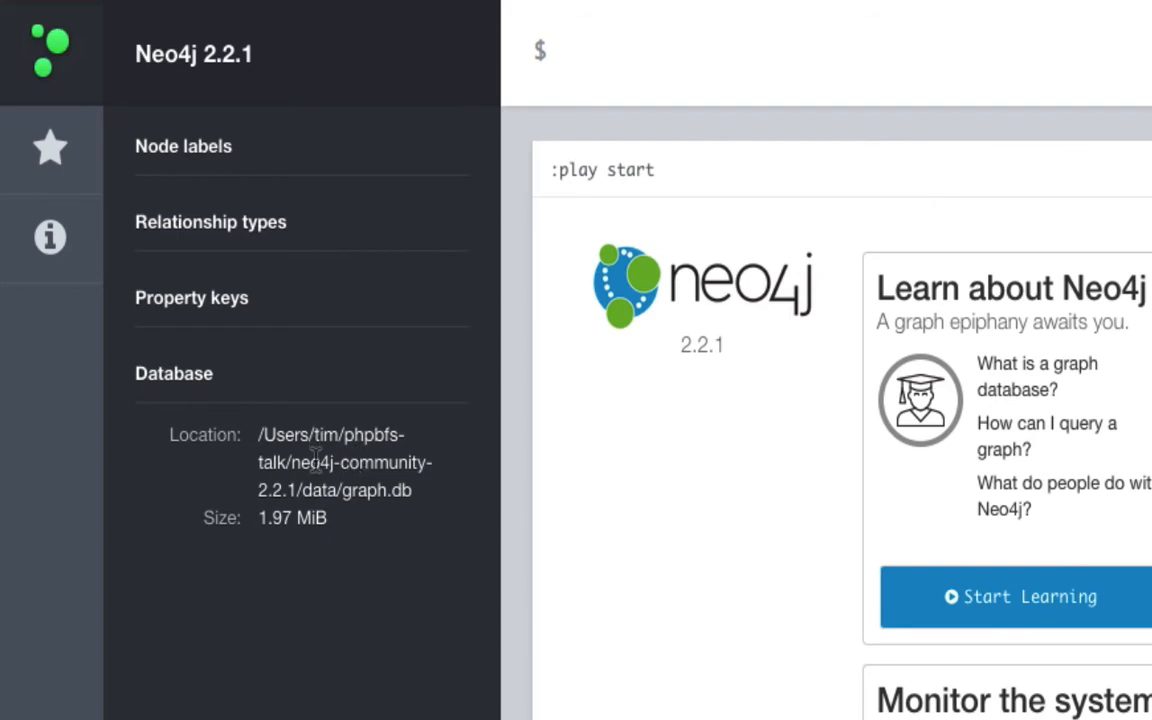
{"action": "mouse_move", "coordinate": [364, 482]}
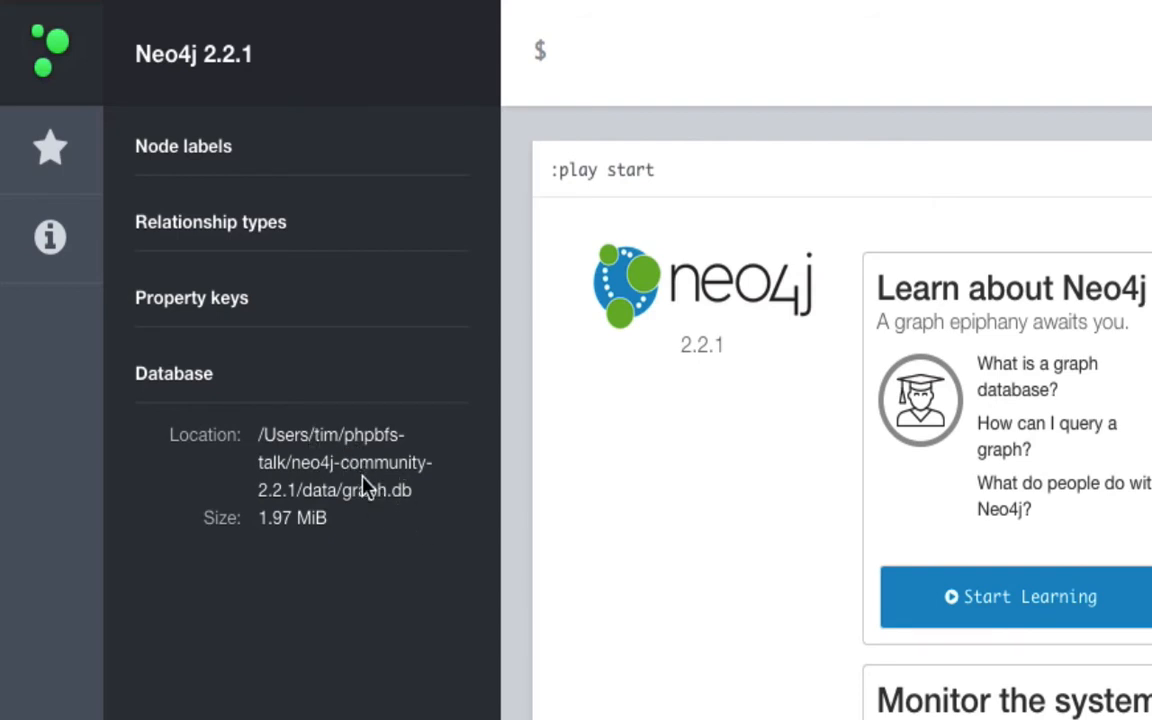
{"action": "mouse_move", "coordinate": [204, 290]}
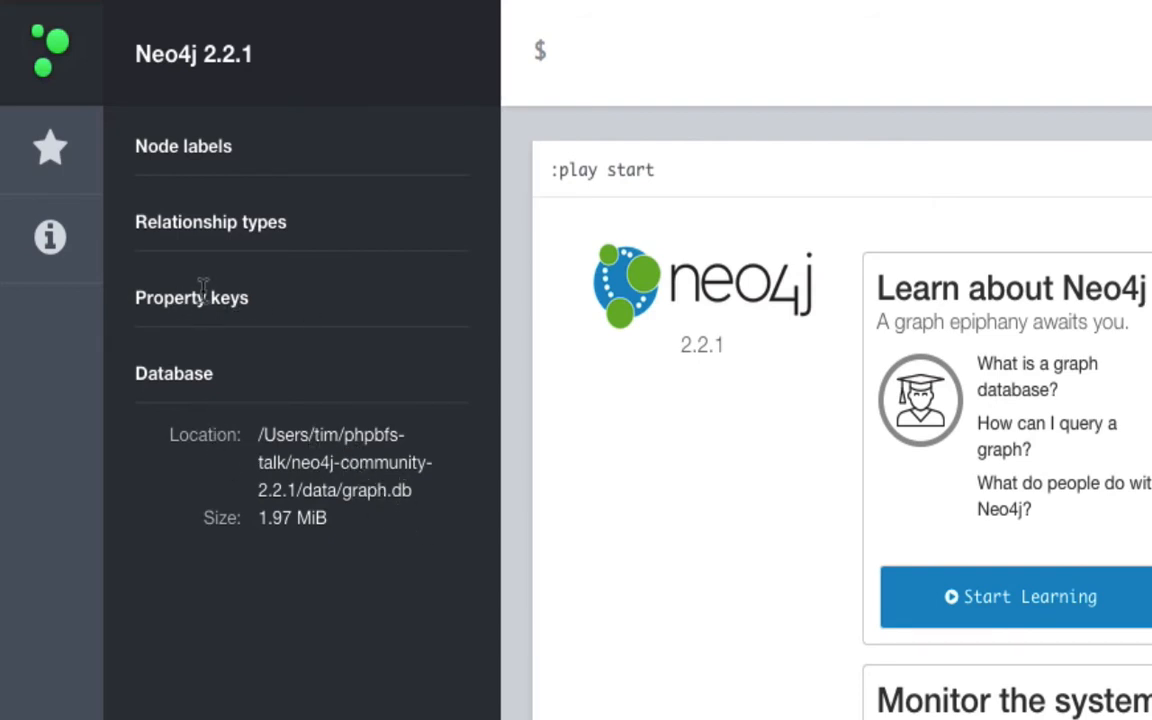
{"action": "mouse_move", "coordinate": [156, 358]}
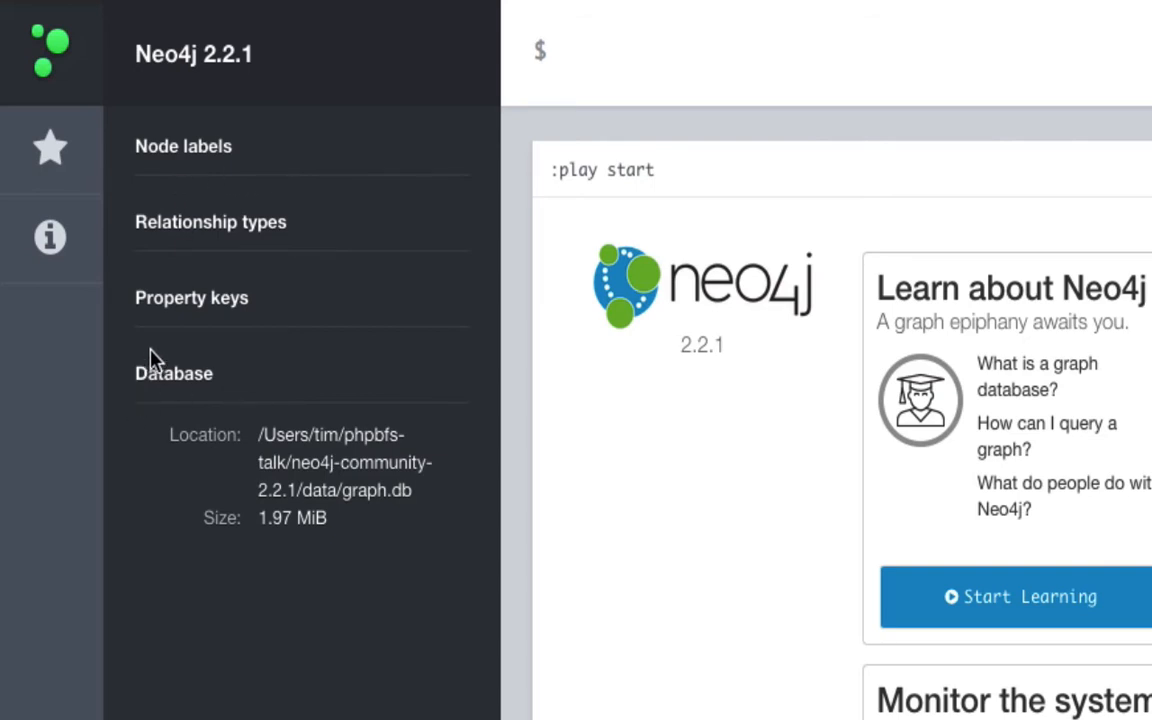
{"action": "mouse_move", "coordinate": [92, 248]}
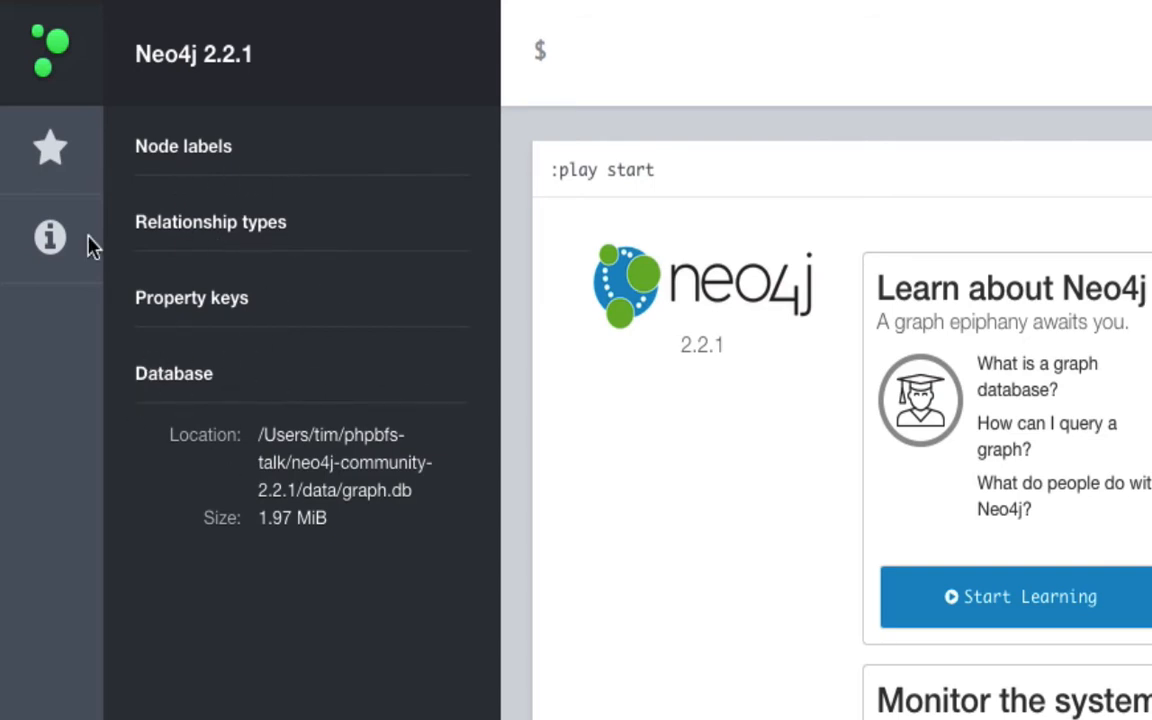
{"action": "left_click", "coordinate": [50, 148]}
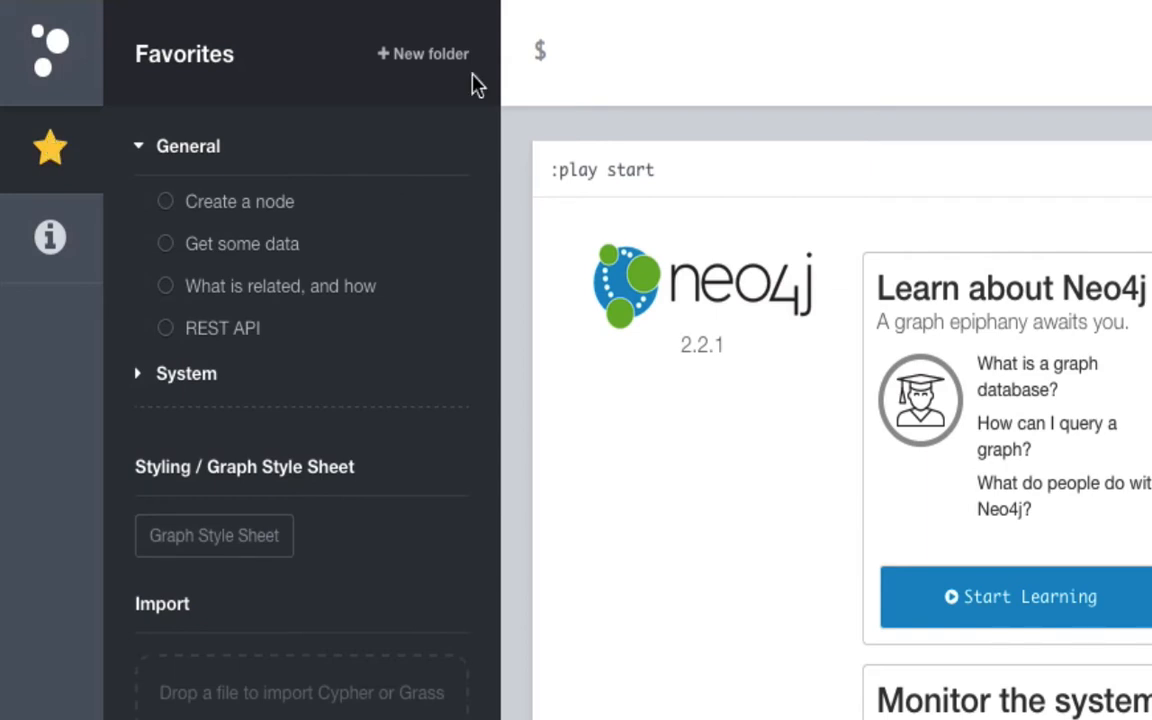
{"action": "mouse_move", "coordinate": [476, 84]}
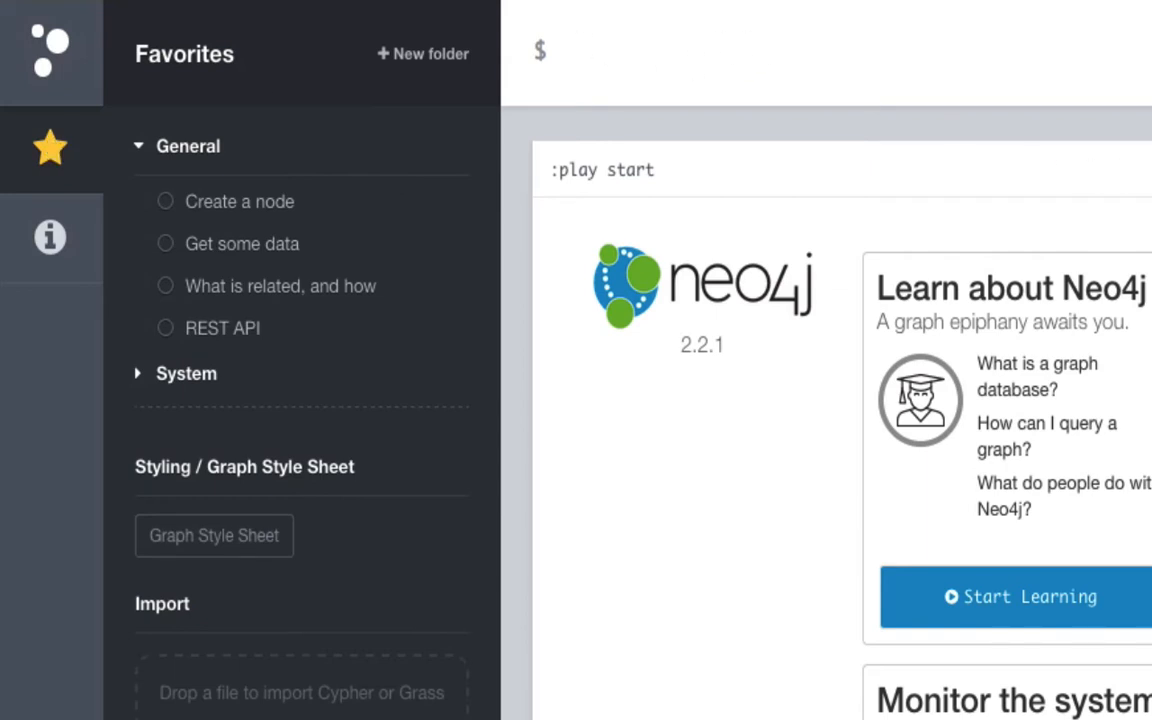
{"action": "mouse_move", "coordinate": [442, 186]}
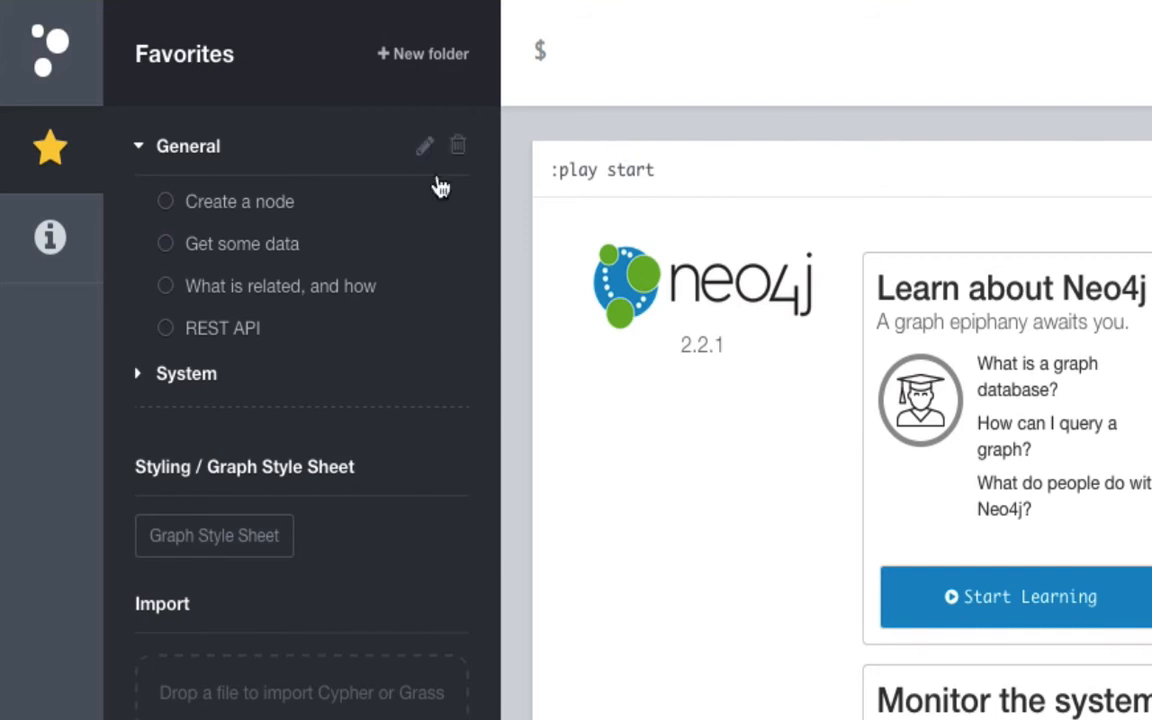
{"action": "mouse_move", "coordinate": [240, 244]}
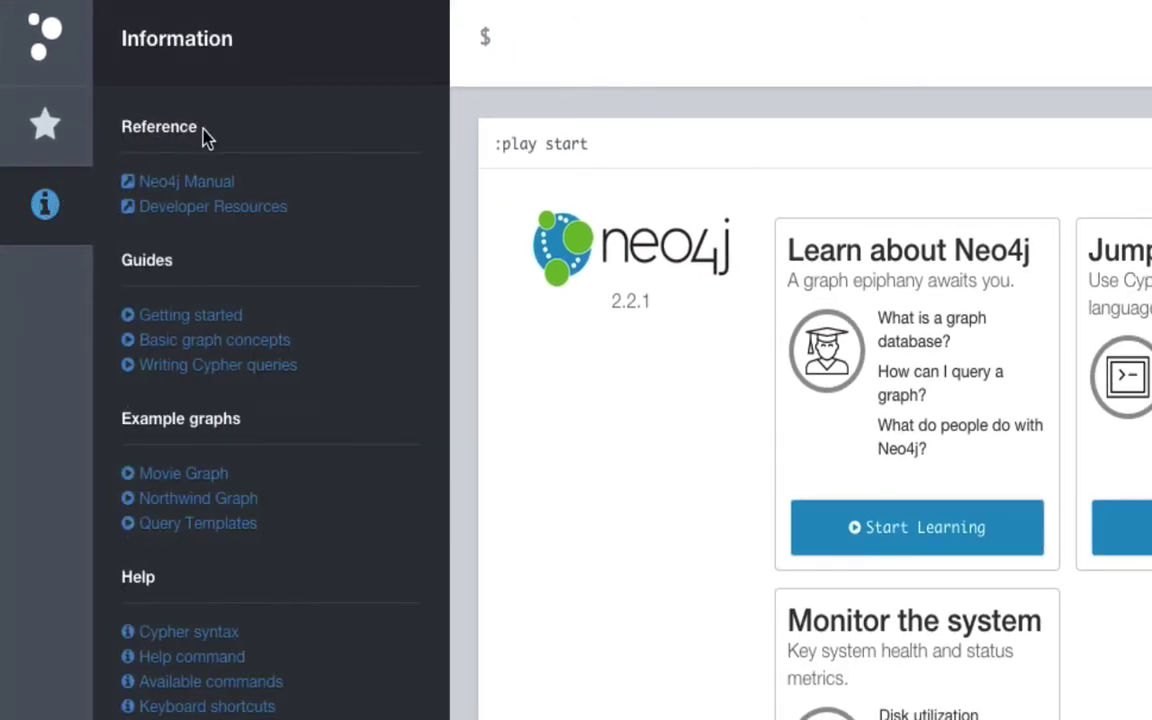
{"action": "mouse_move", "coordinate": [184, 480]}
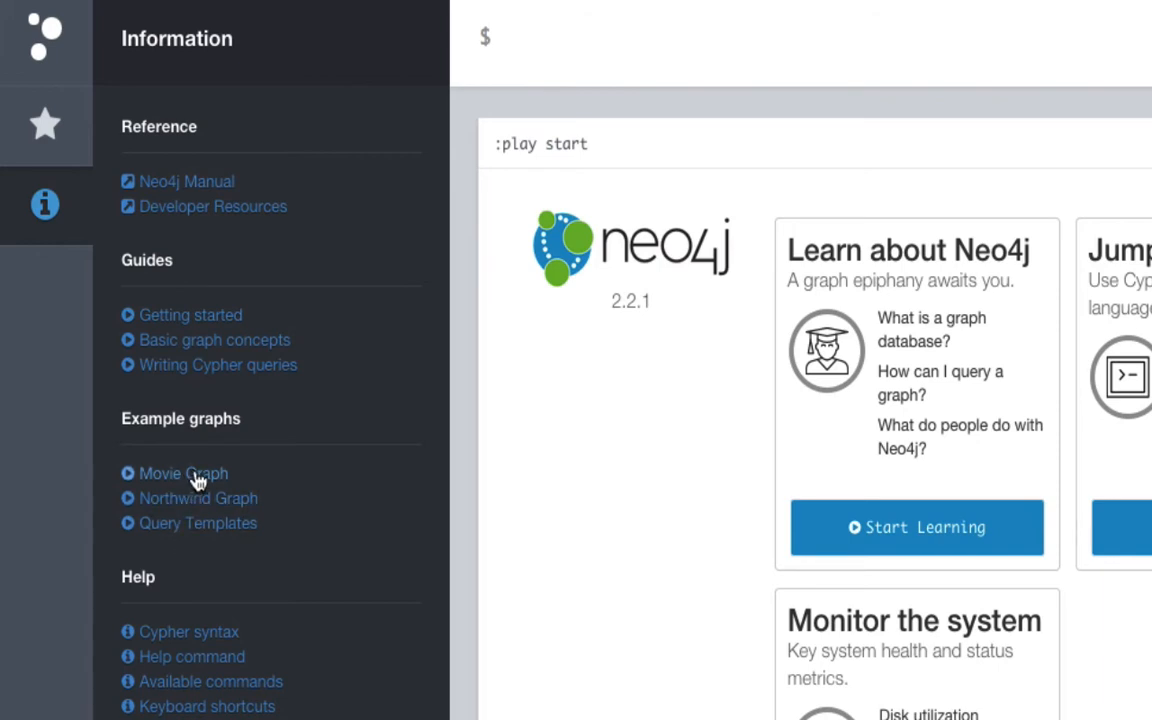
{"action": "mouse_move", "coordinate": [236, 442]}
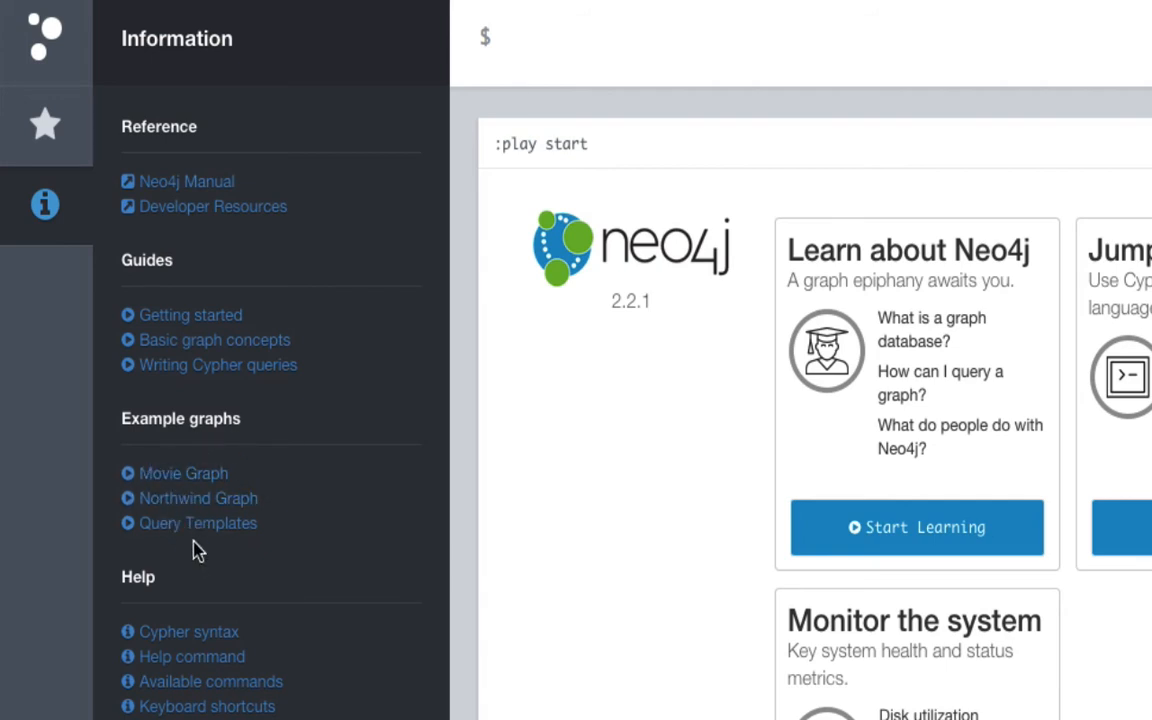
{"action": "mouse_move", "coordinate": [196, 490]}
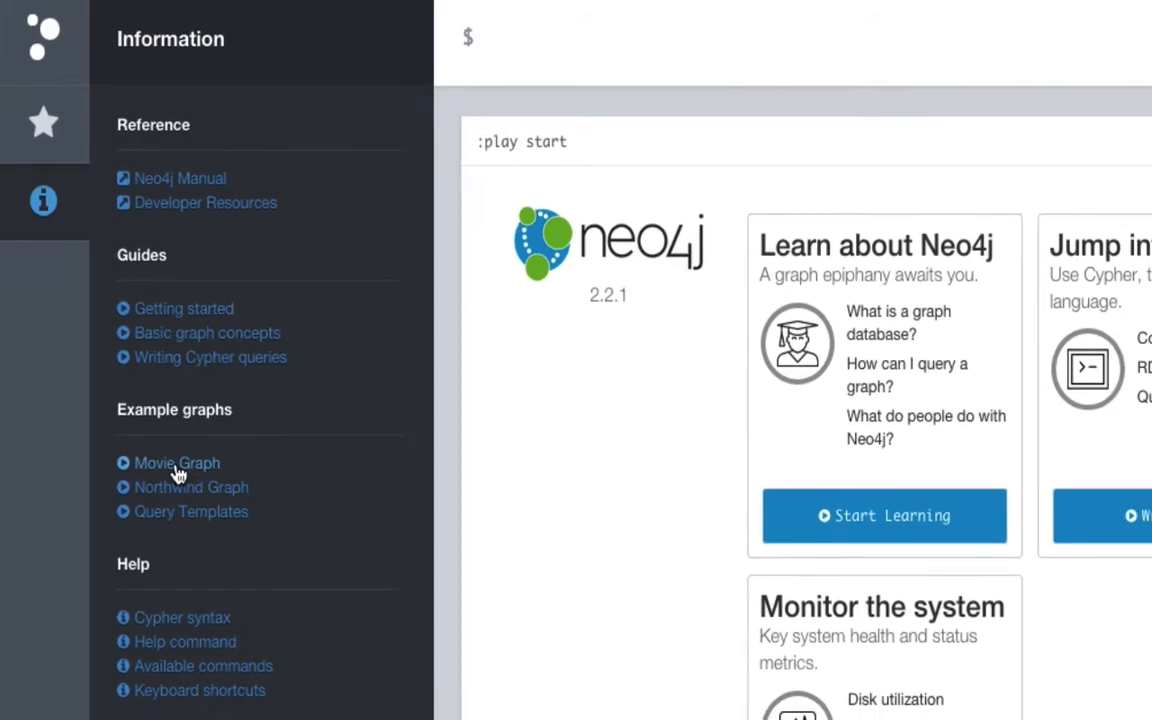
Start the Movie Graph guide, hide the side panel, and advance to its Find slide
{"action": "left_click", "coordinate": [176, 462]}
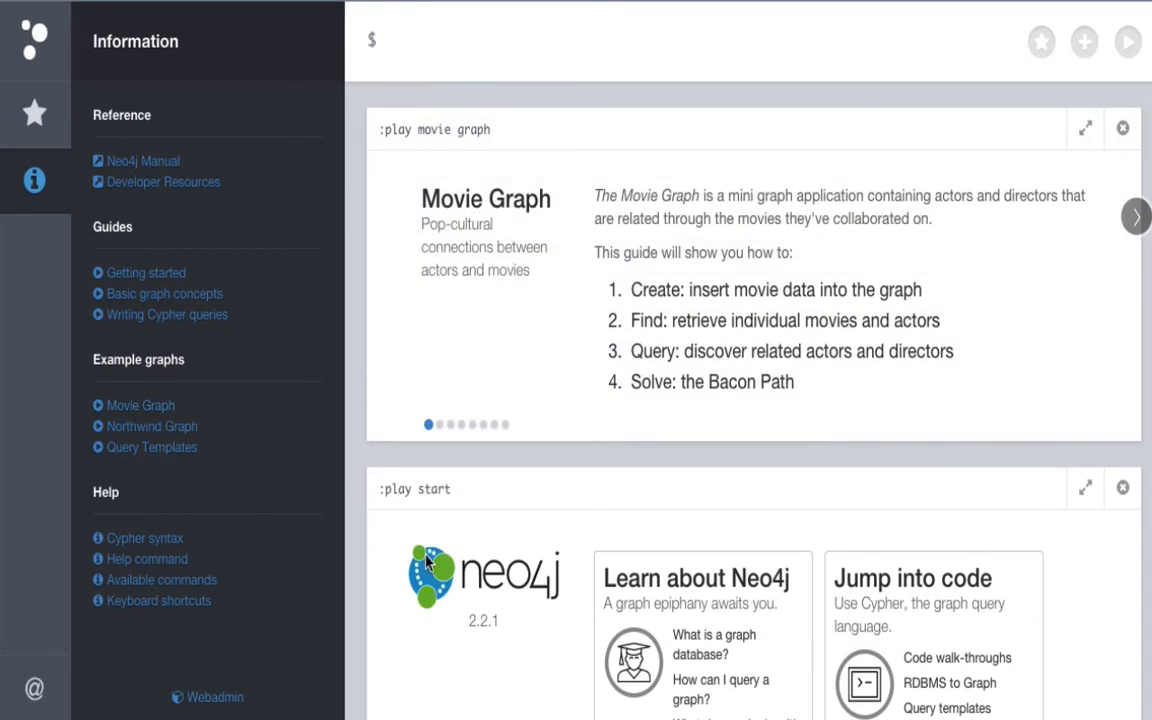
{"action": "left_click", "coordinate": [34, 180]}
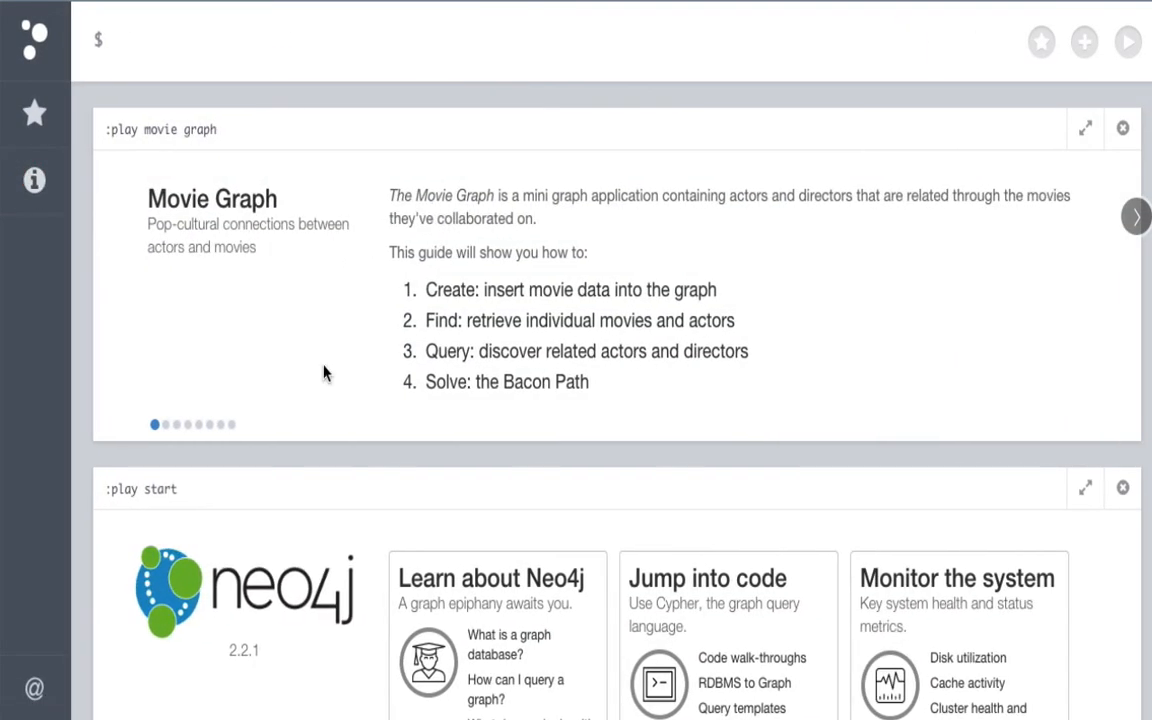
{"action": "mouse_move", "coordinate": [882, 408]}
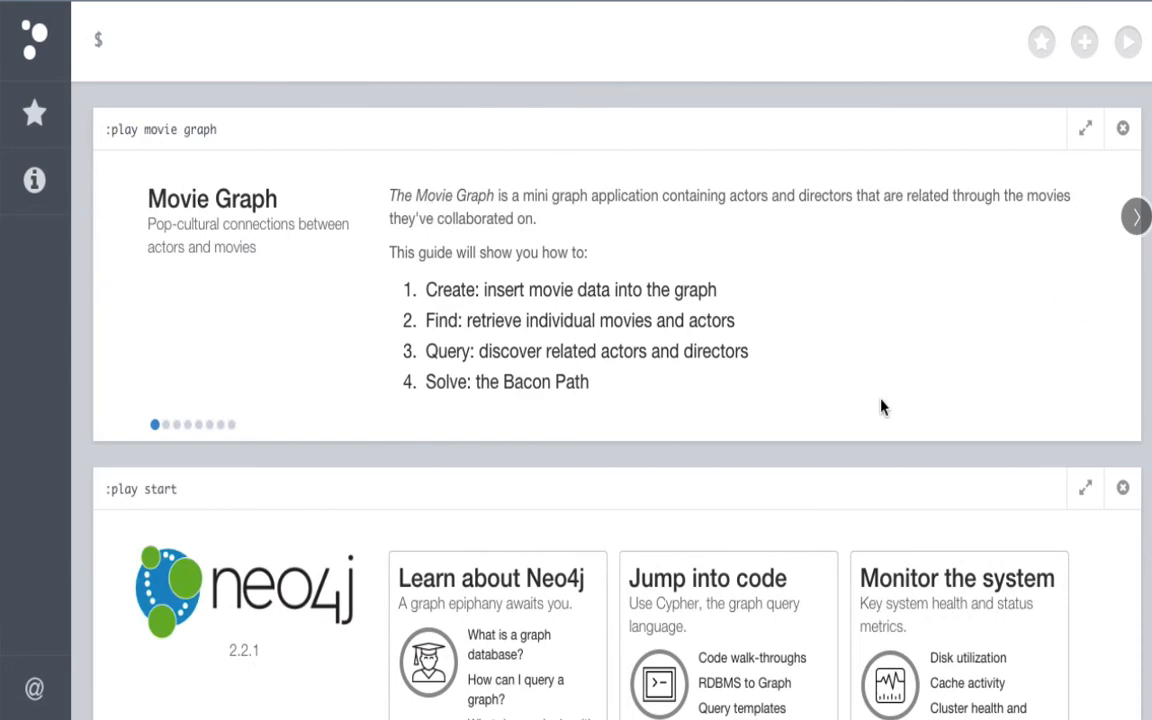
{"action": "mouse_move", "coordinate": [1136, 218]}
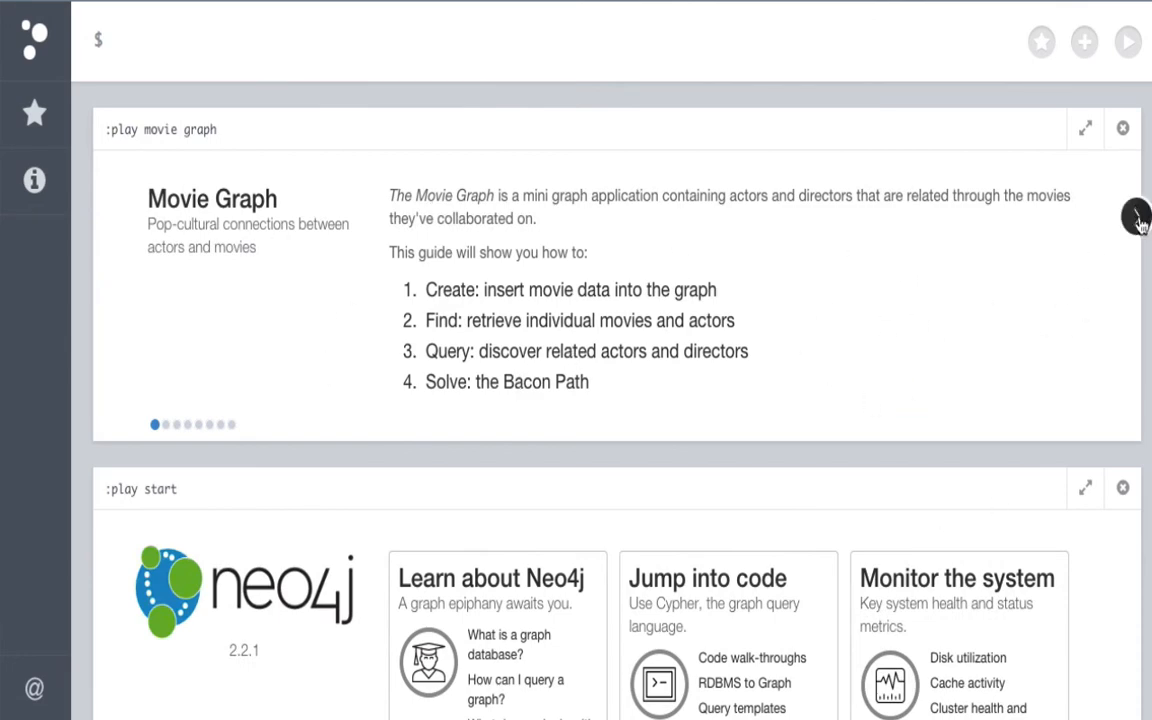
{"action": "left_click", "coordinate": [1136, 216]}
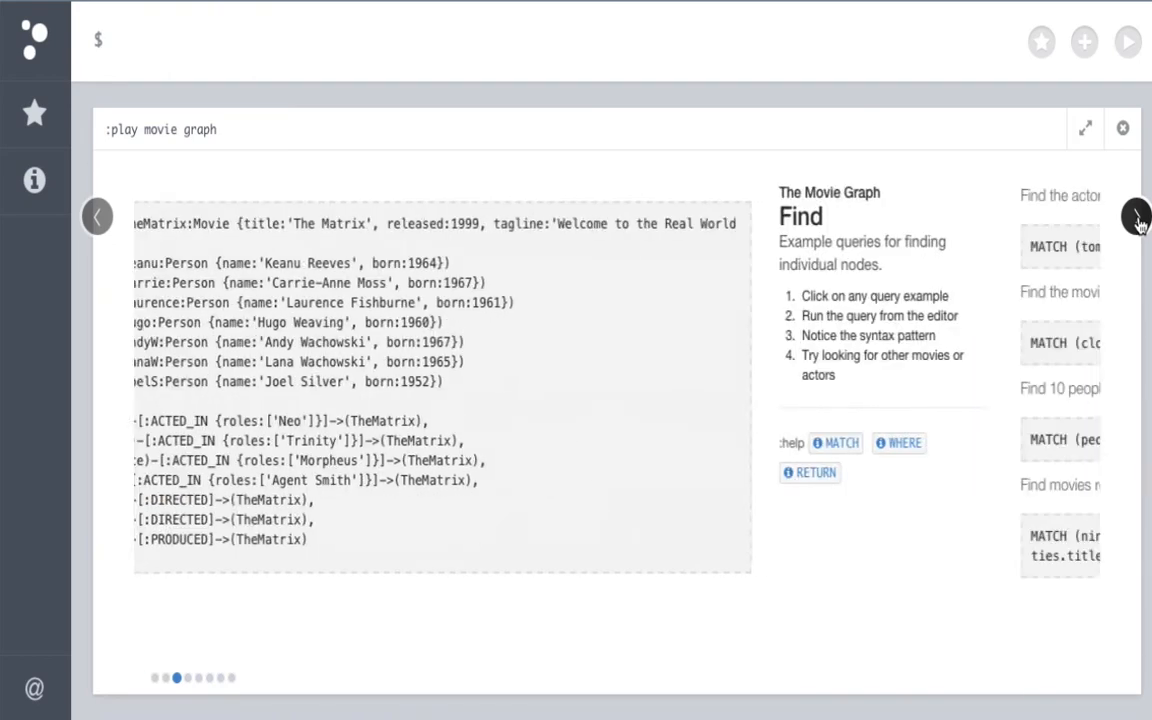
{"action": "left_click", "coordinate": [1136, 216]}
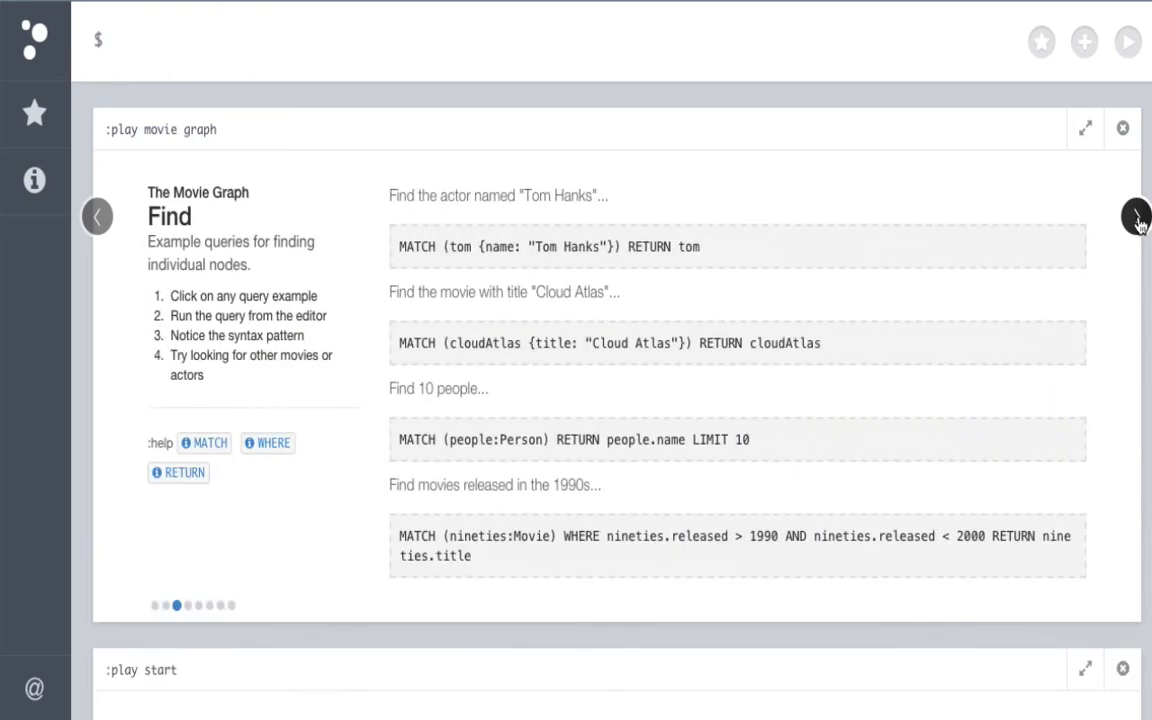
Page on to the Query and Solve slides, then step back toward the first slide
{"action": "left_click", "coordinate": [1136, 216]}
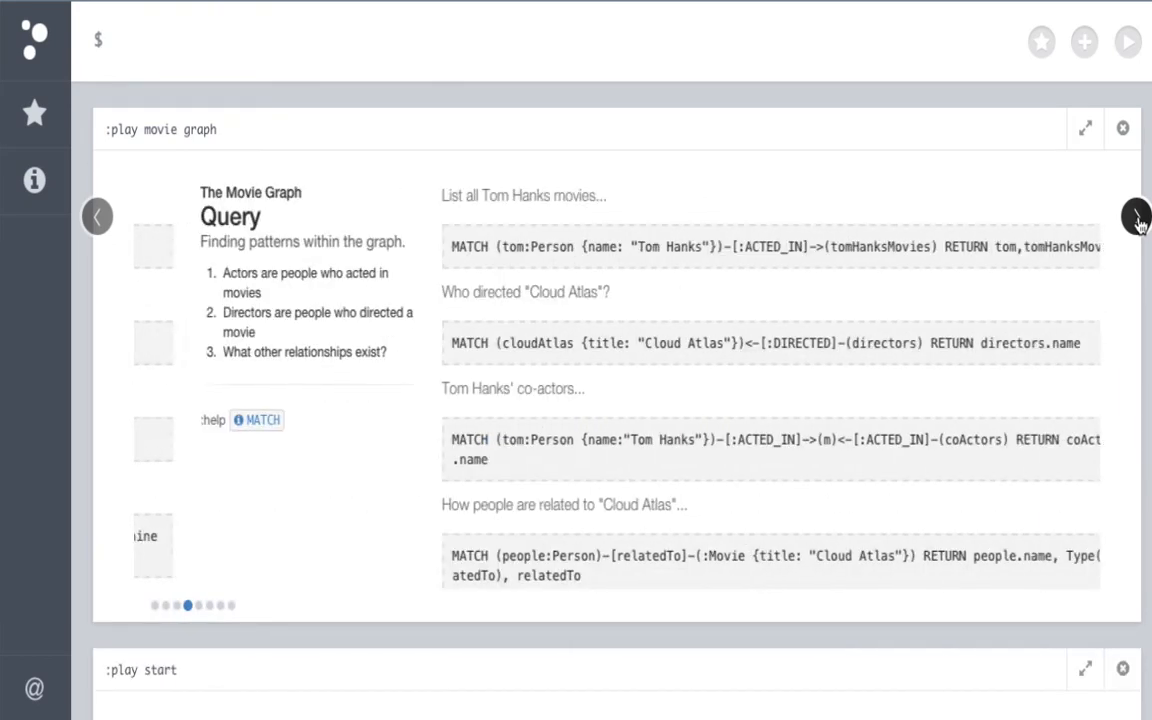
{"action": "left_click", "coordinate": [1136, 216]}
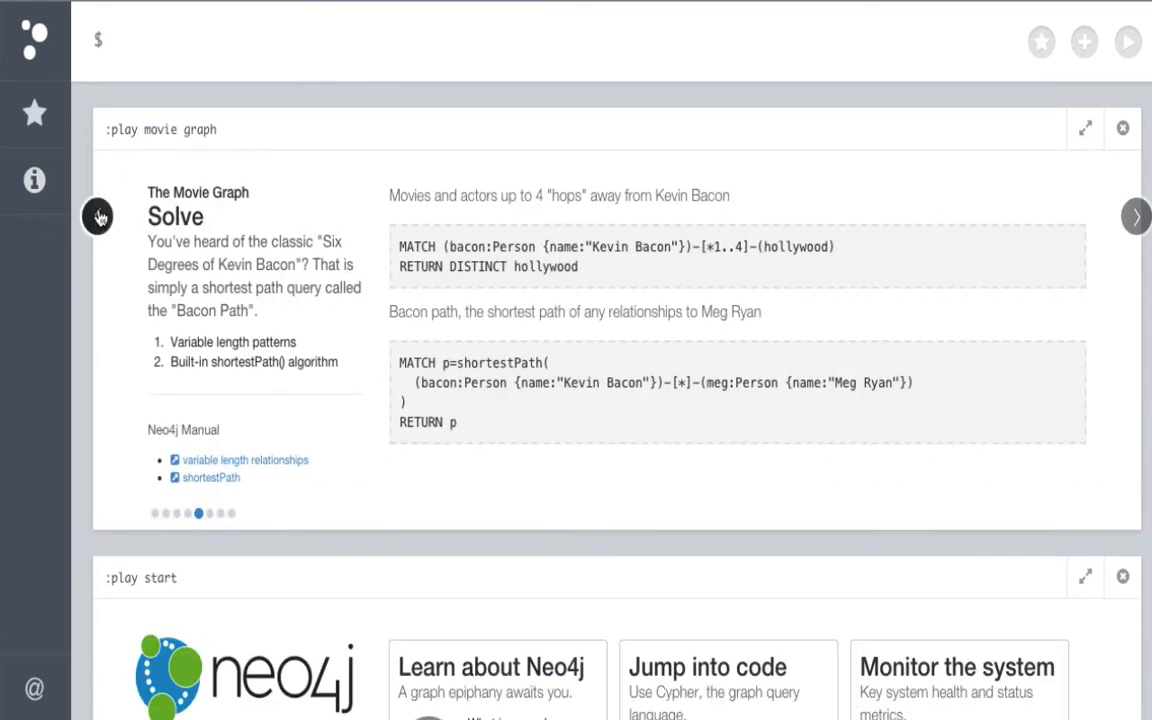
{"action": "left_click", "coordinate": [98, 216]}
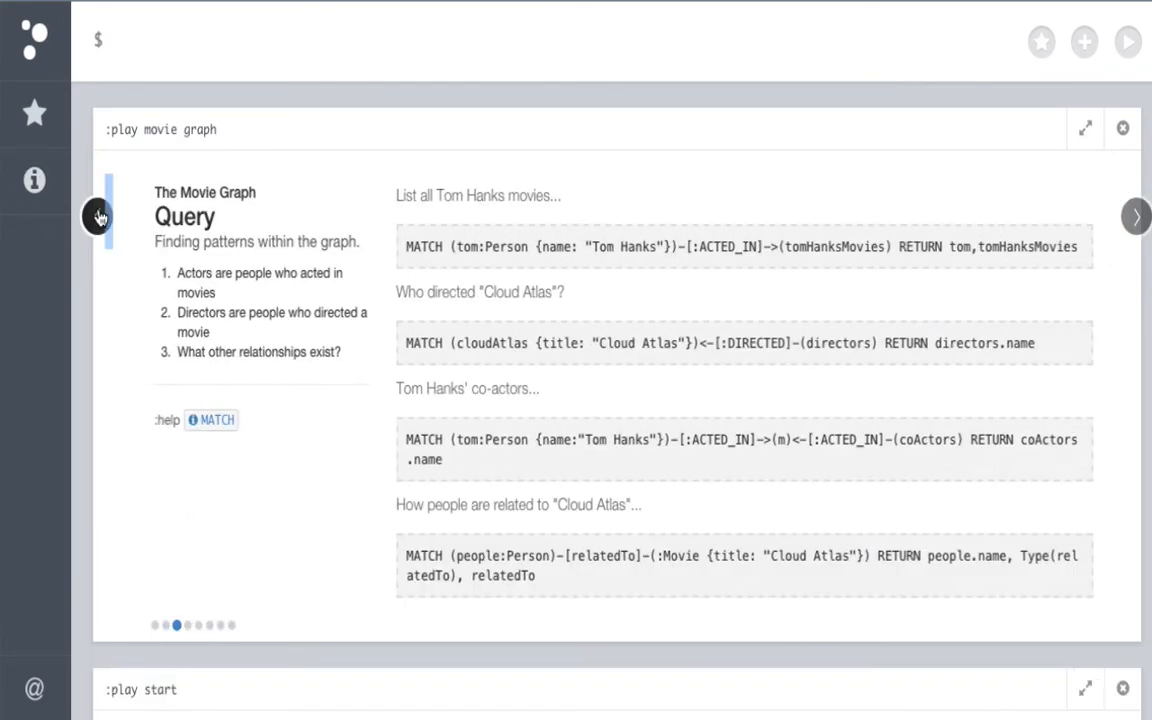
{"action": "left_click", "coordinate": [98, 216]}
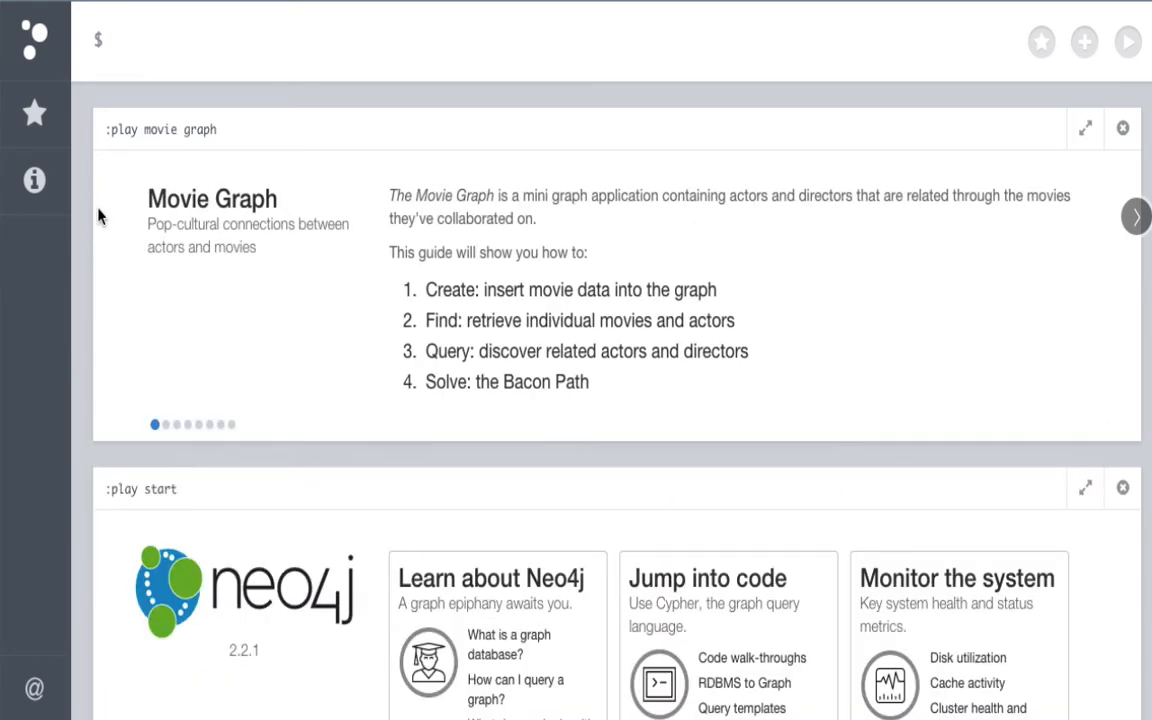
{"action": "mouse_move", "coordinate": [910, 118]}
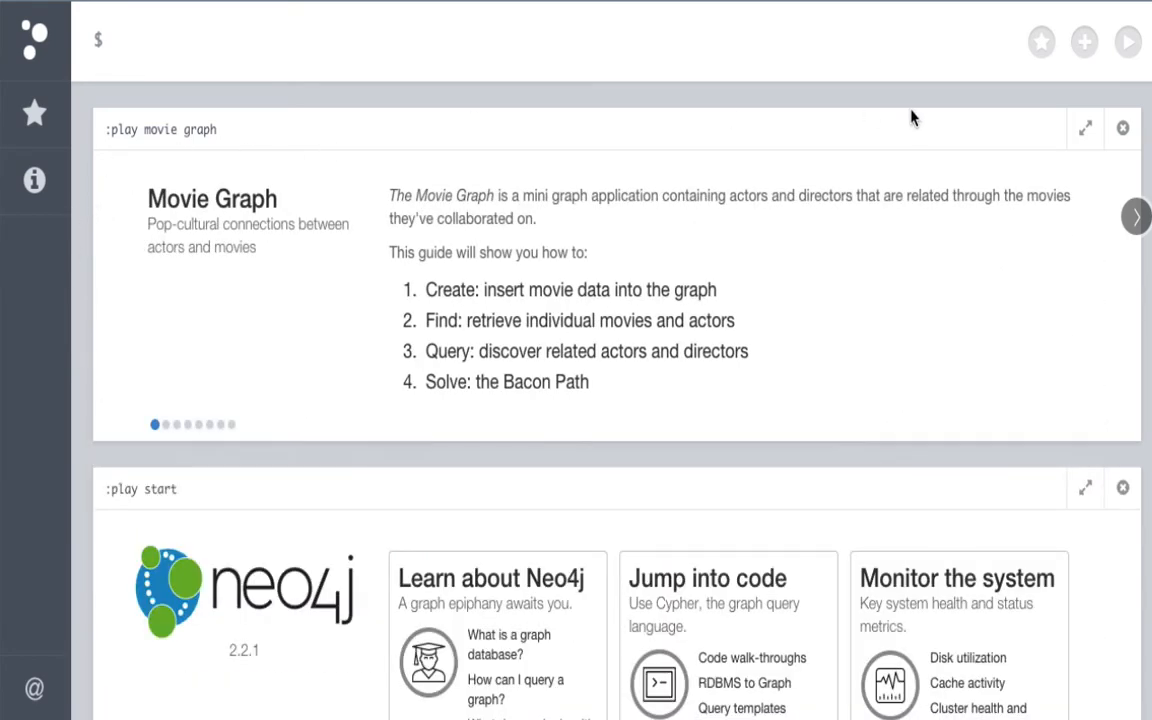
{"action": "mouse_move", "coordinate": [540, 44]}
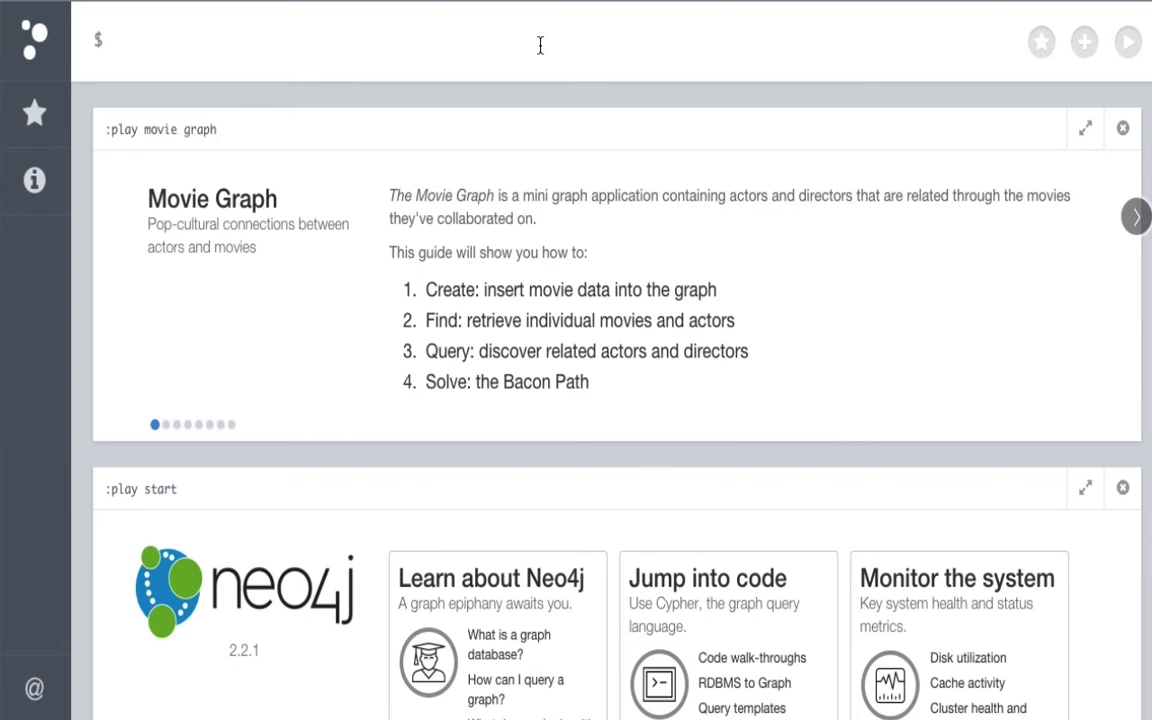
Run the Cypher query 'MATCH (n) RETURN n' to return every node
{"action": "type", "text": "MATCH"}
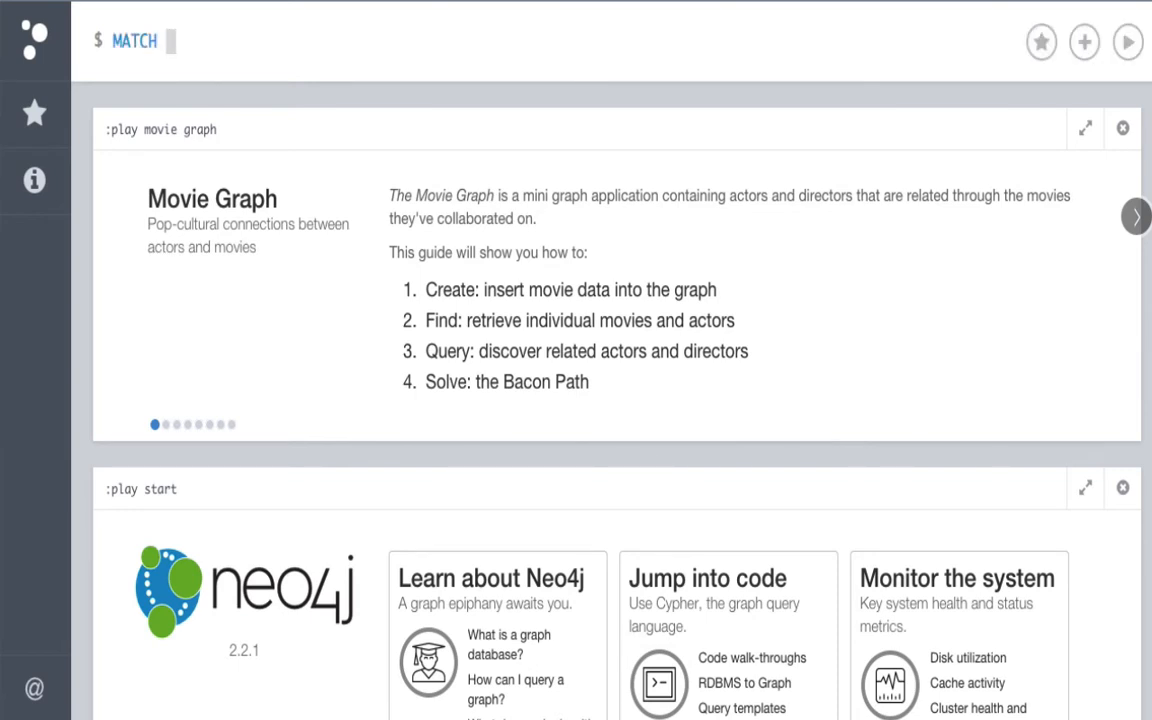
{"action": "type", "text": "(n)"}
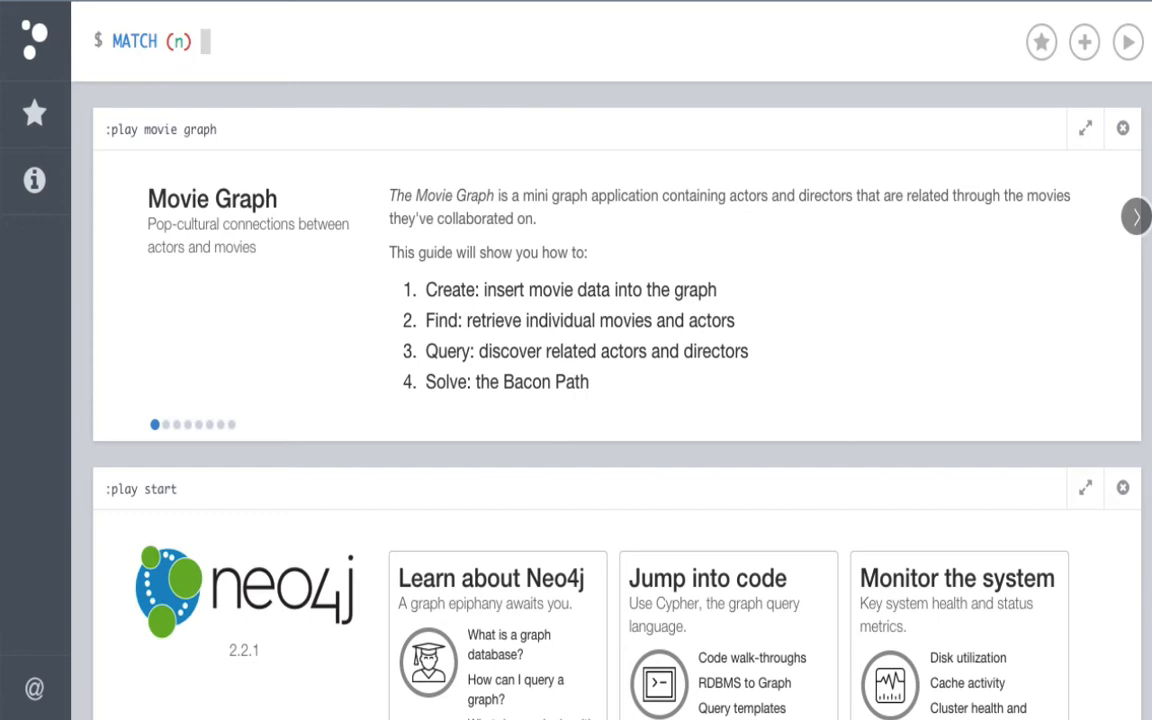
{"action": "type", "text": "RER"}
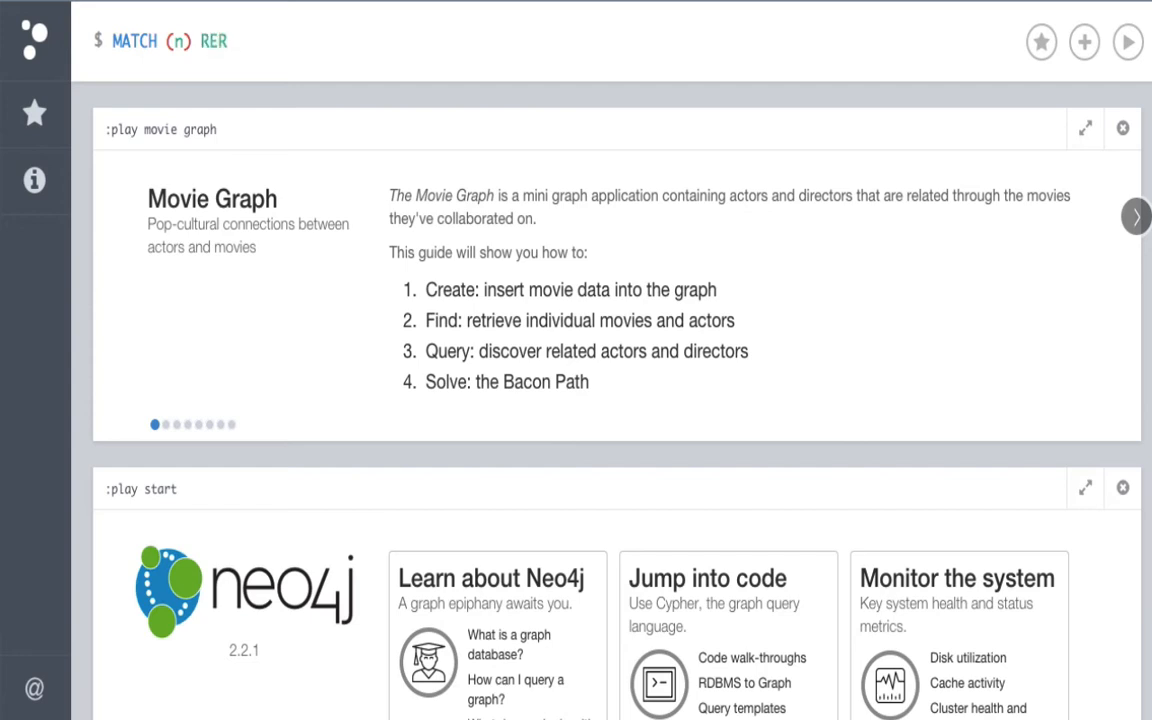
{"action": "type", "text": "TURN n"}
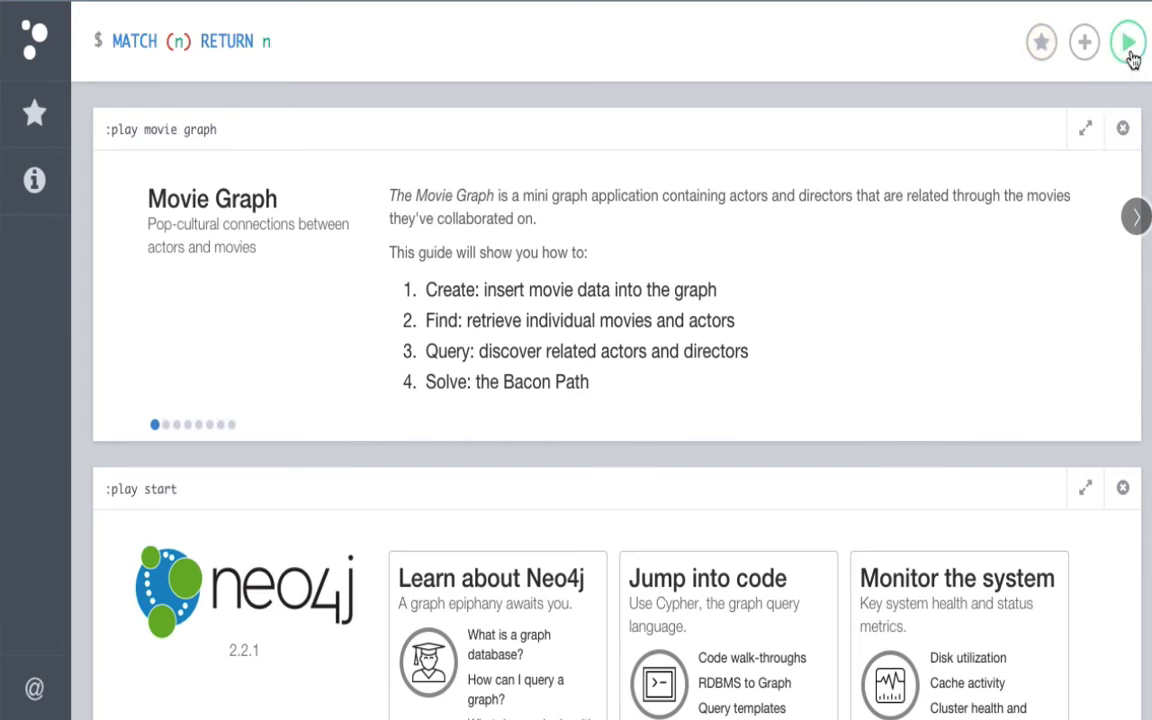
{"action": "left_click", "coordinate": [1128, 40]}
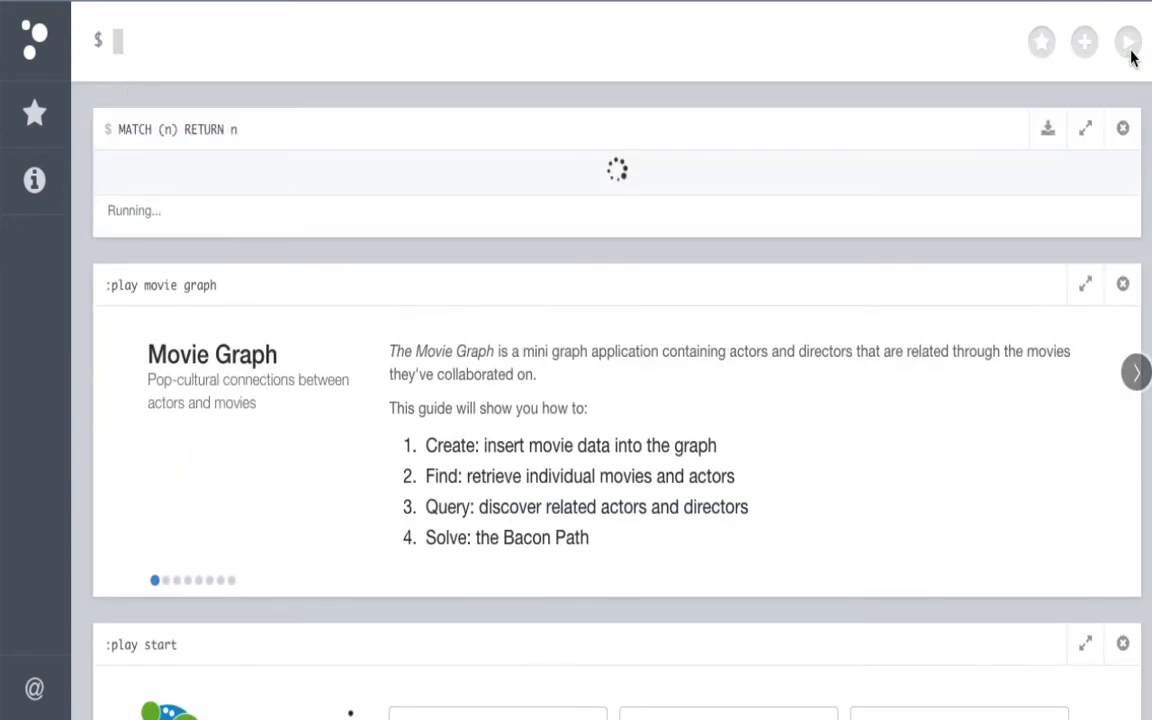
{"action": "mouse_move", "coordinate": [424, 224]}
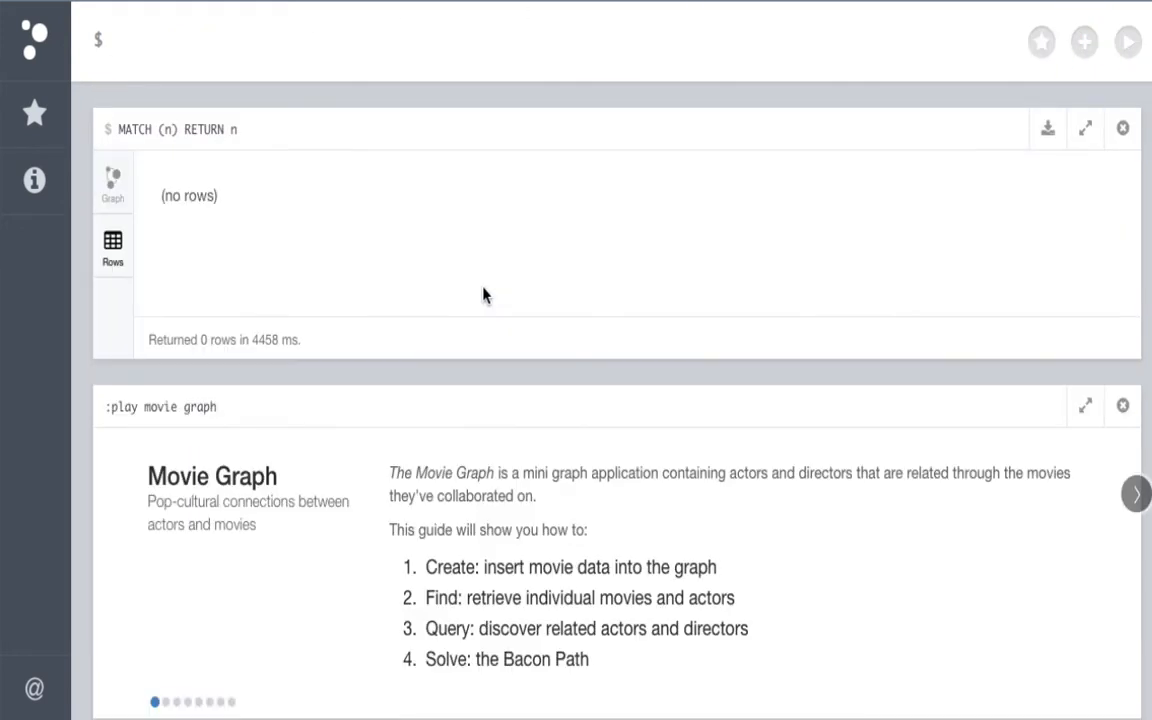
{"action": "mouse_move", "coordinate": [1004, 172]}
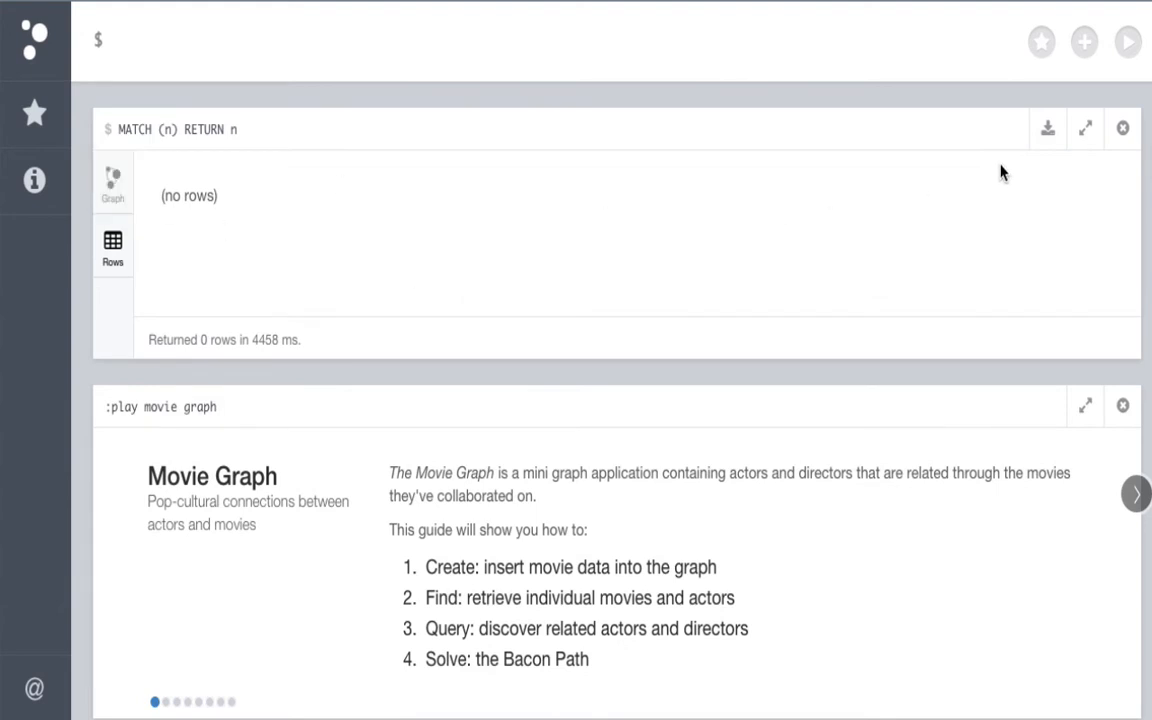
{"action": "mouse_move", "coordinate": [1084, 128]}
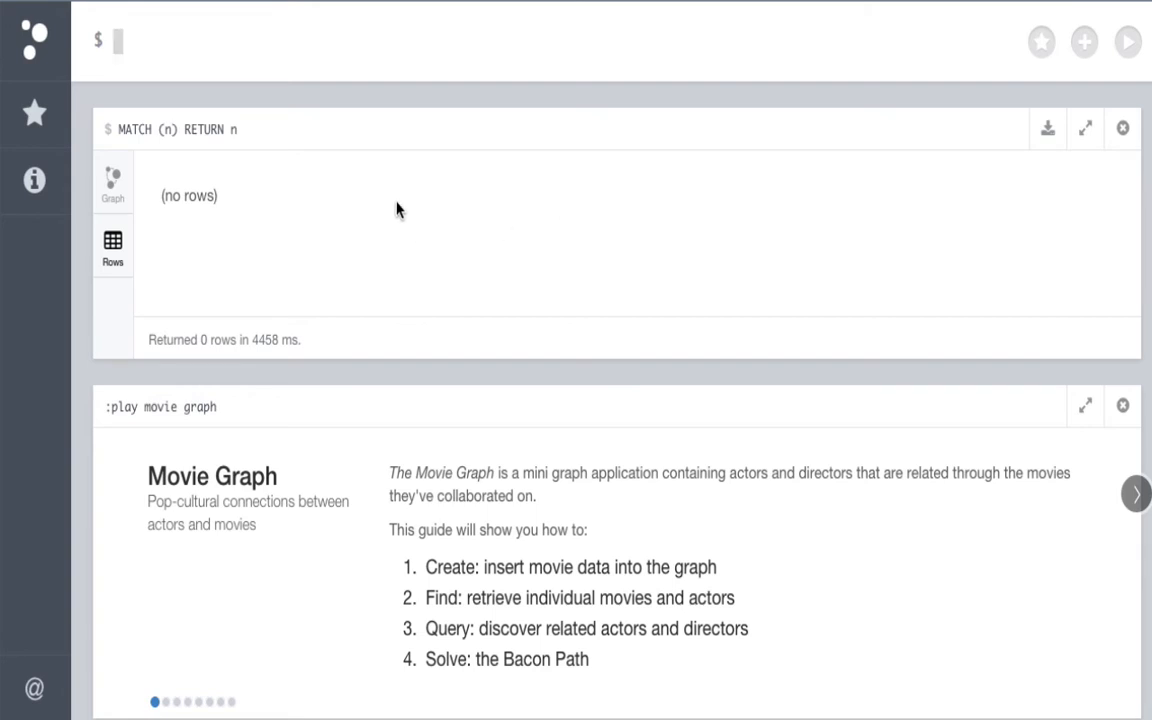
{"action": "type", "text": "CRE"}
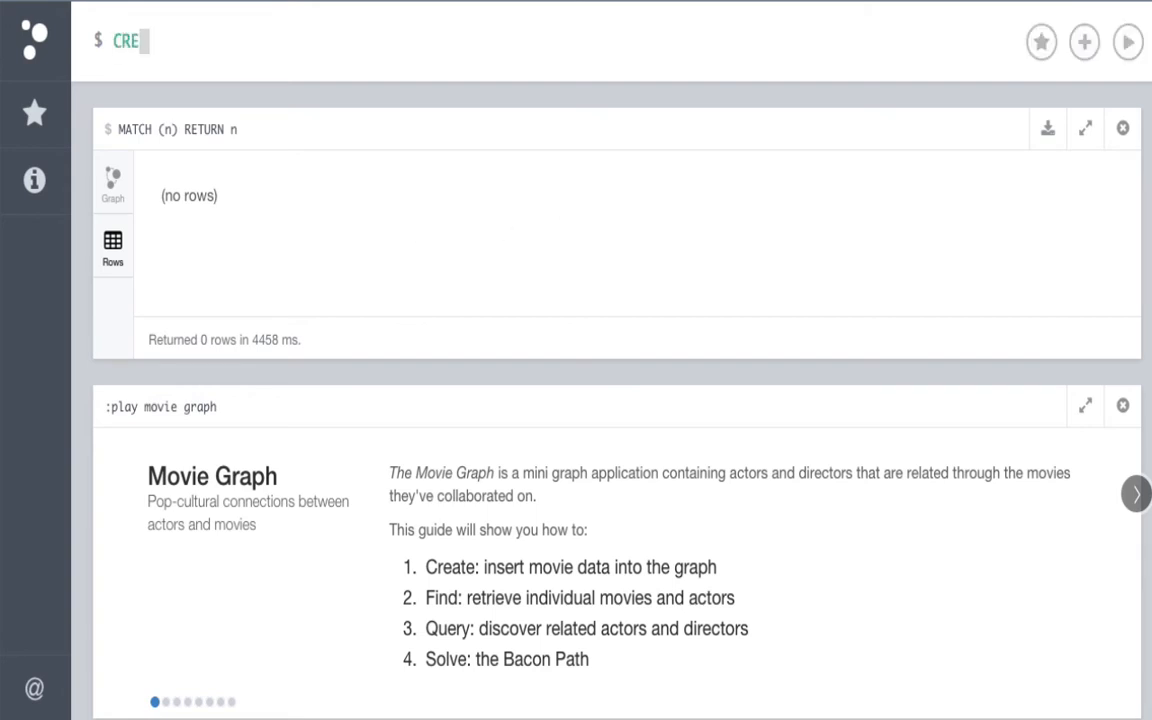
{"action": "type", "text": "ATE"}
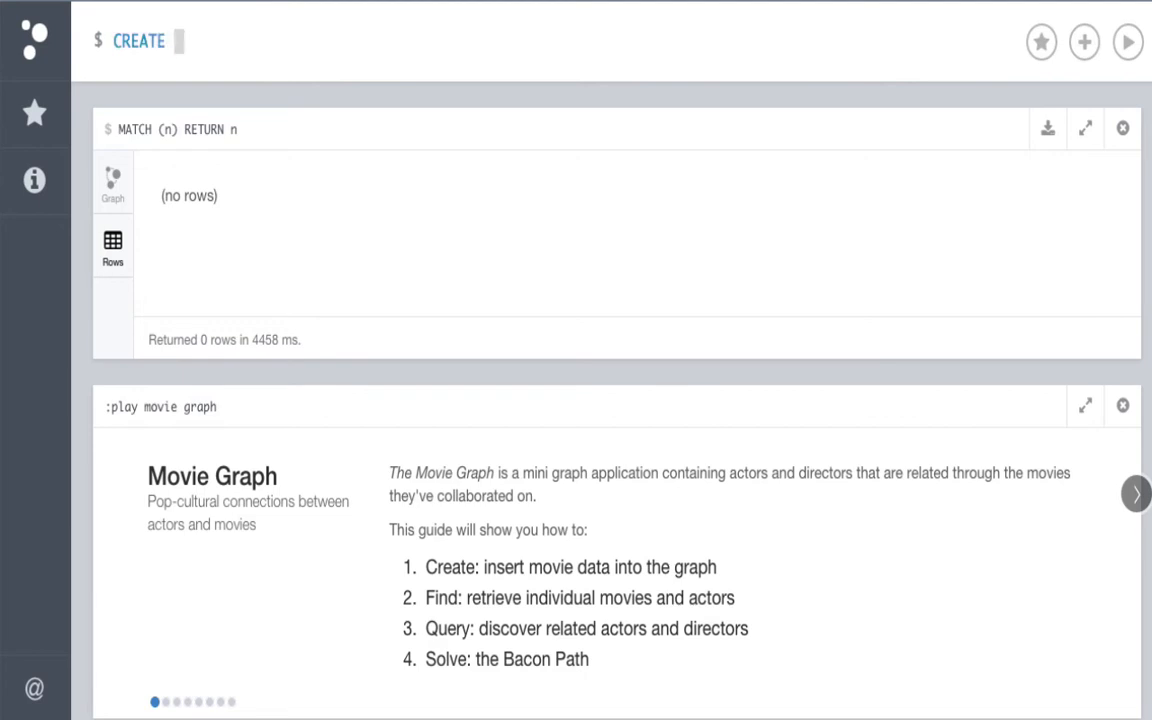
{"action": "type", "text": "("}
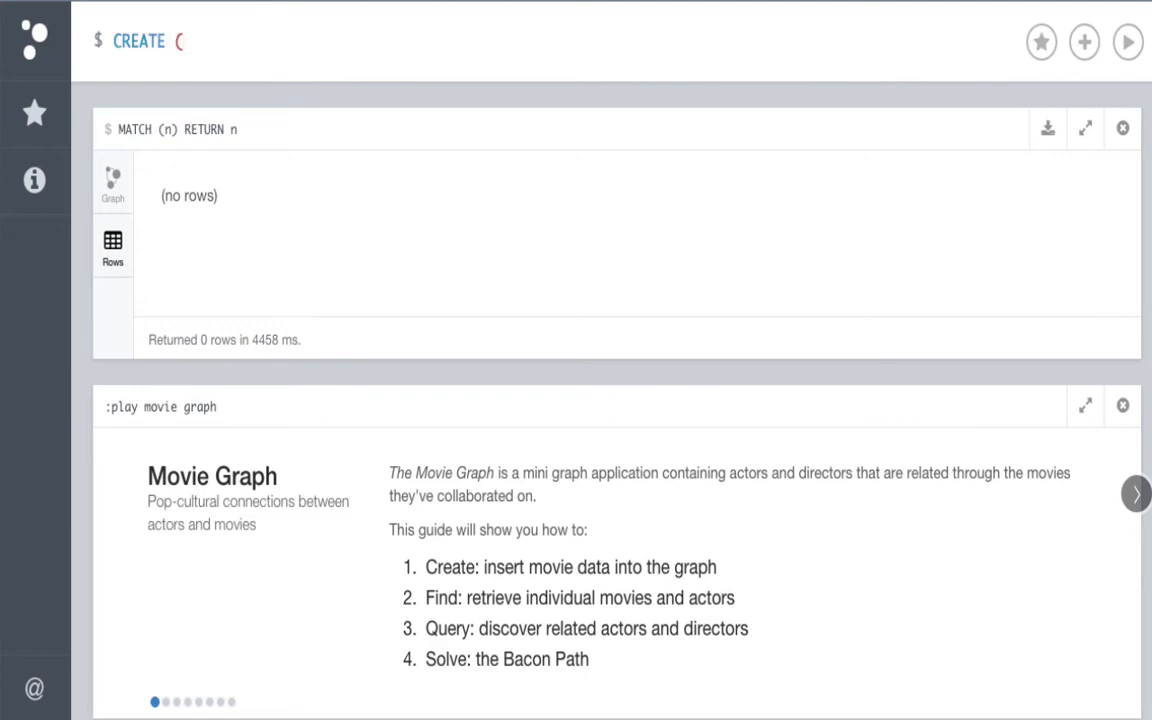
{"action": "type", "text": "tim:Pers"}
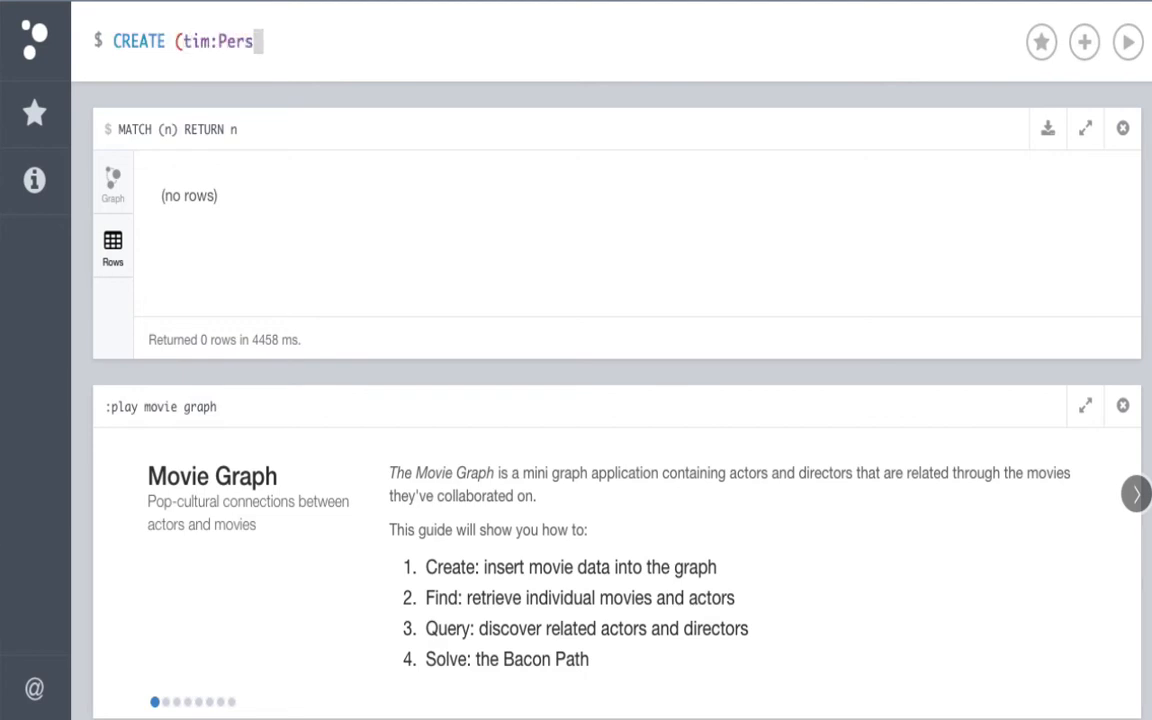
{"action": "type", "text": "on"}
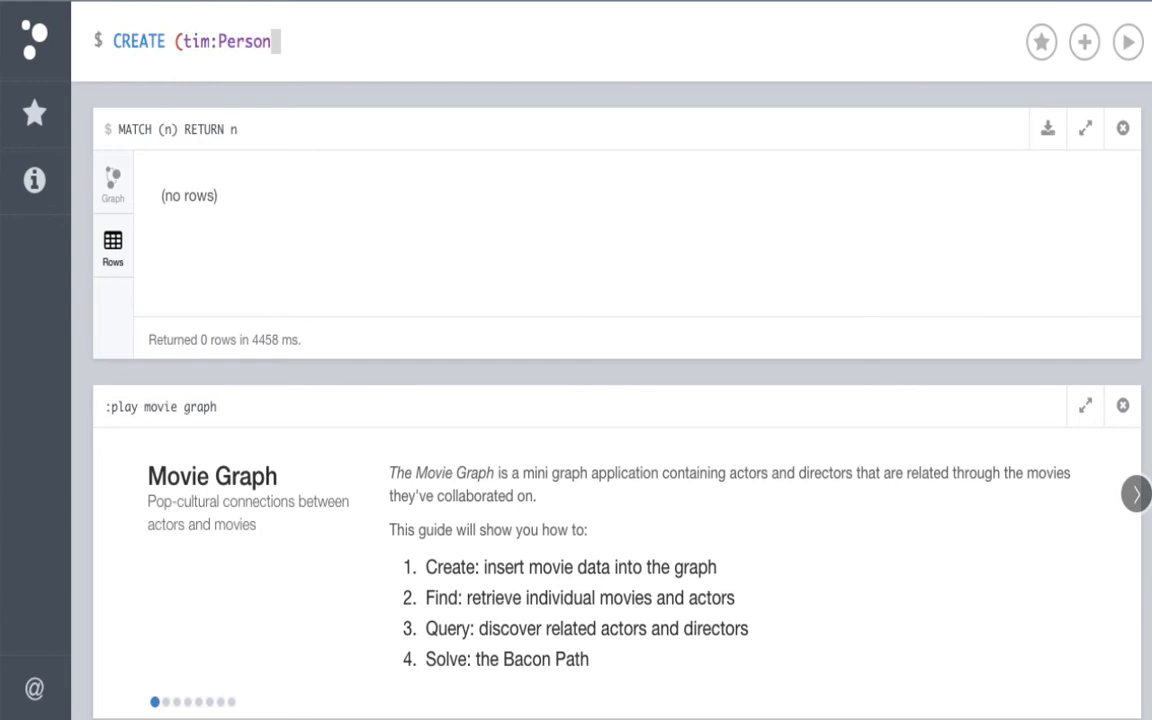
{"action": "type", "text": "{ ful"}
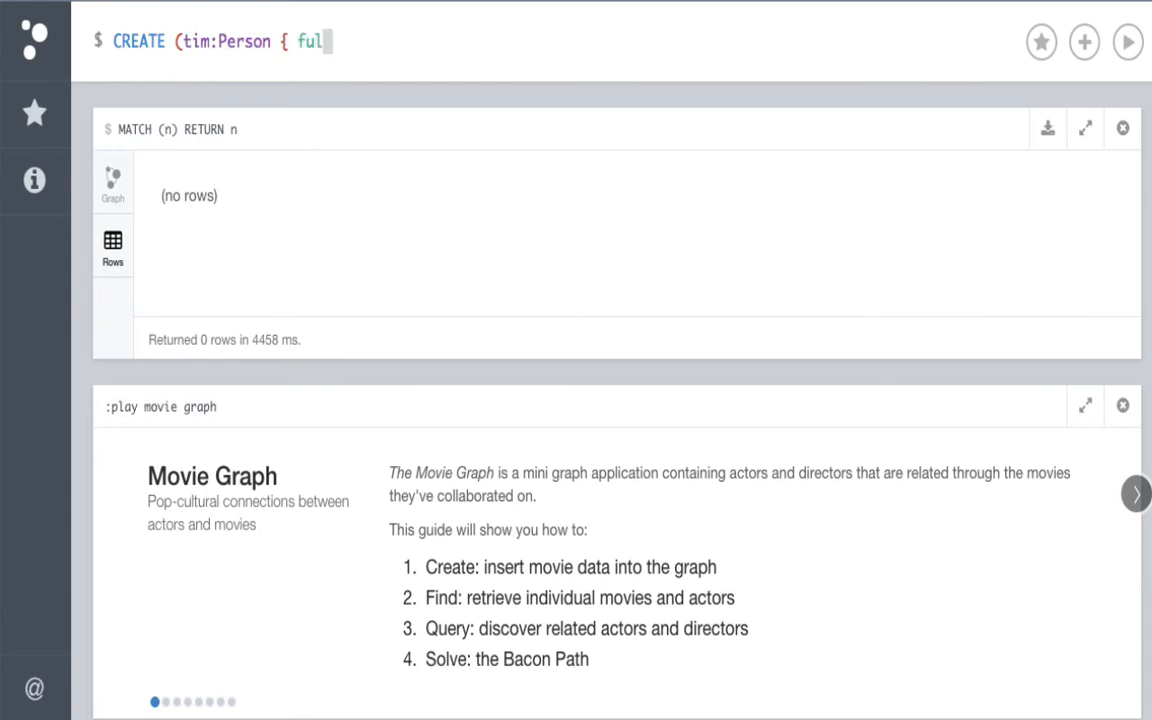
{"action": "type", "text": "lname:"}
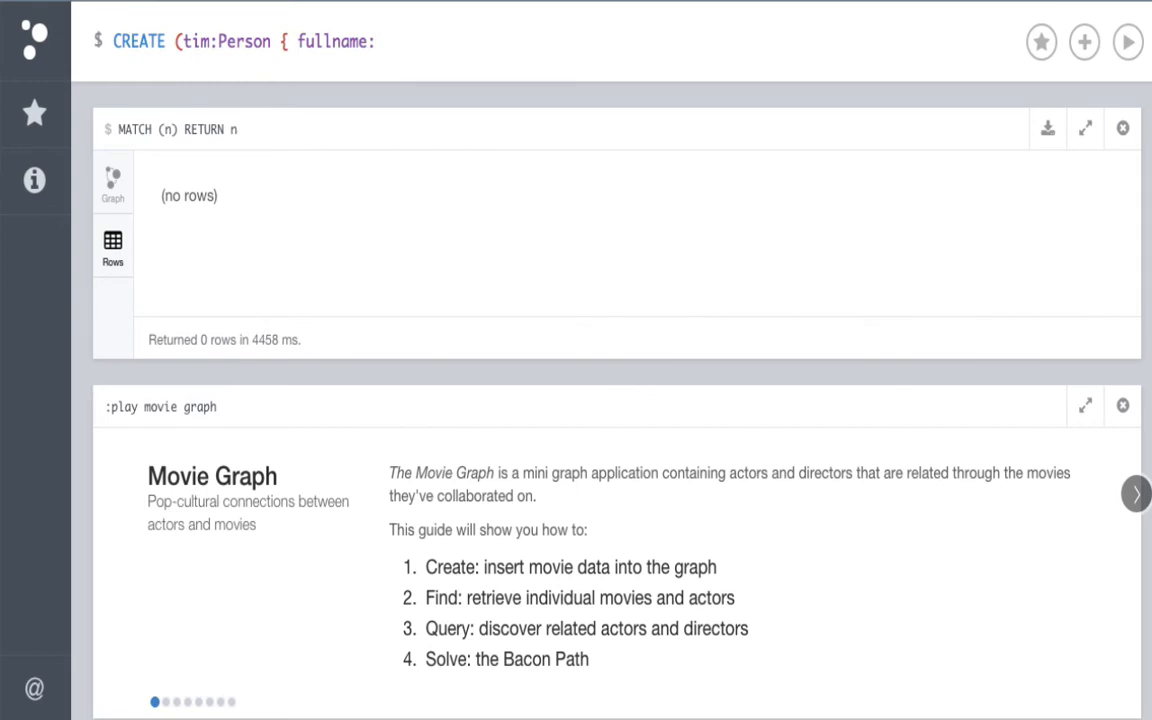
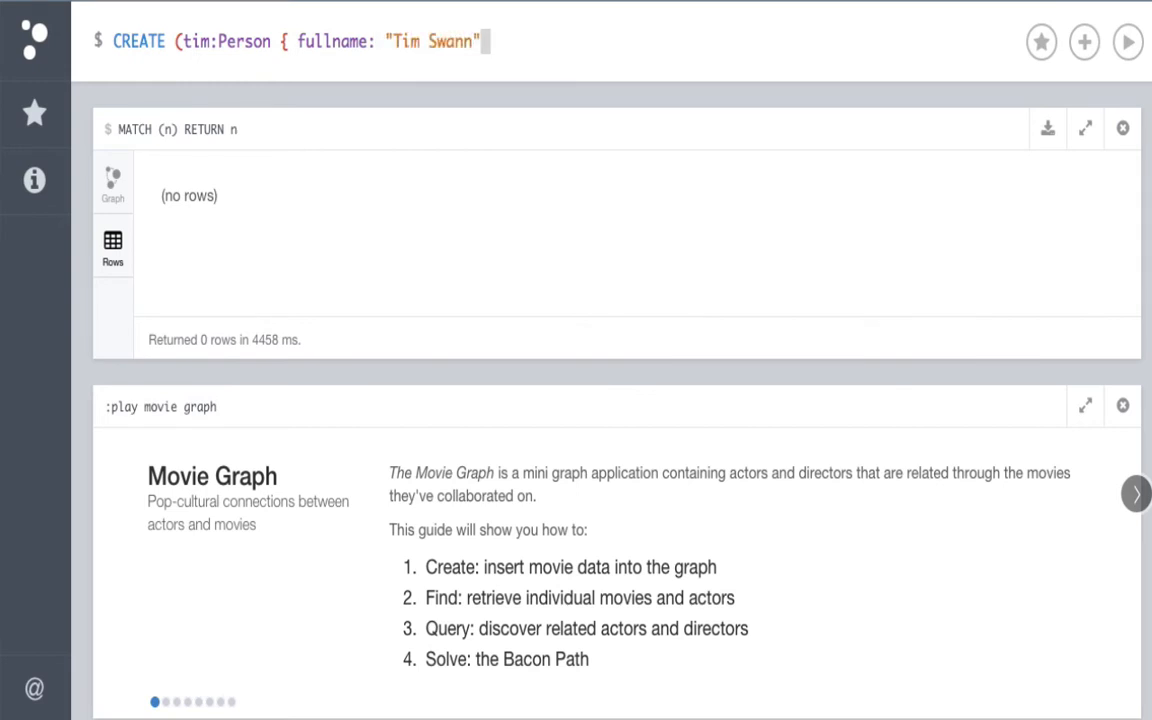
{"action": "type", "text": "}"}
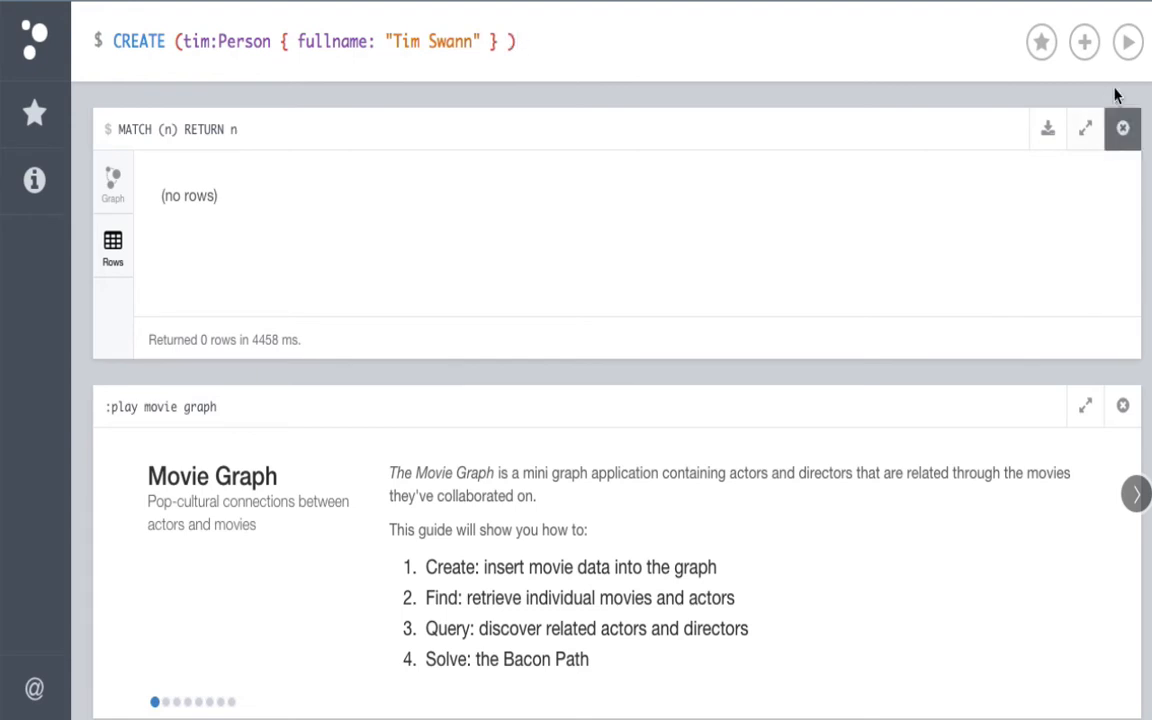
{"action": "left_click", "coordinate": [1128, 40]}
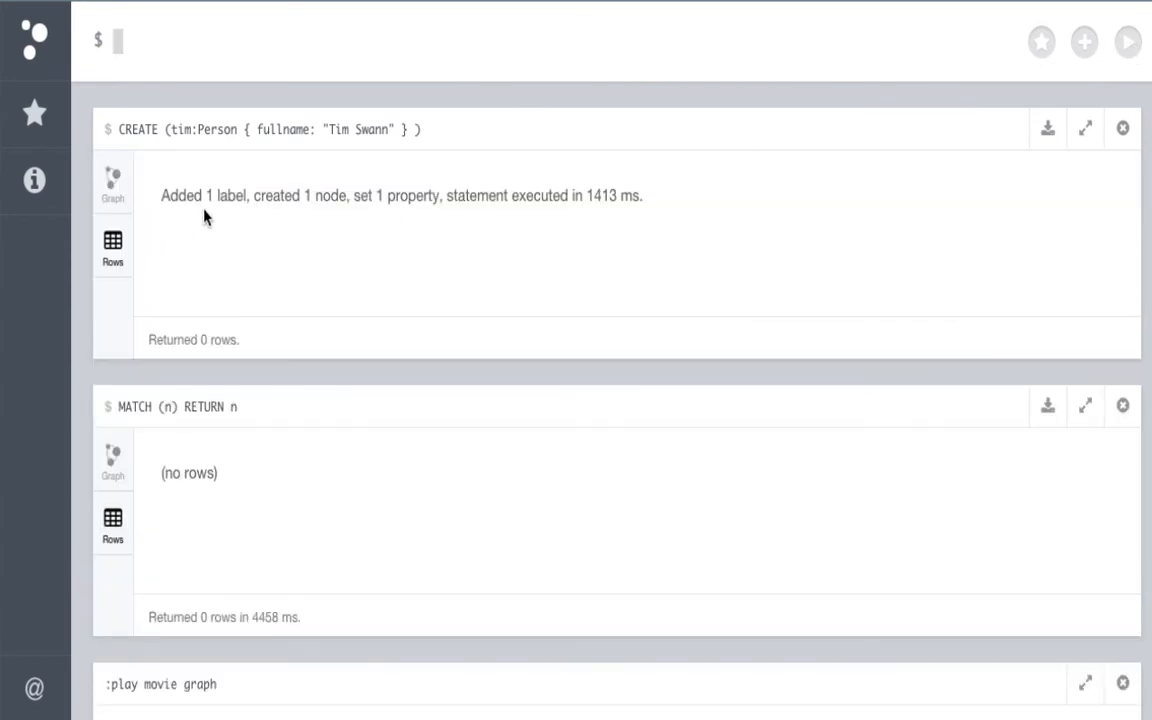
{"action": "mouse_move", "coordinate": [448, 200]}
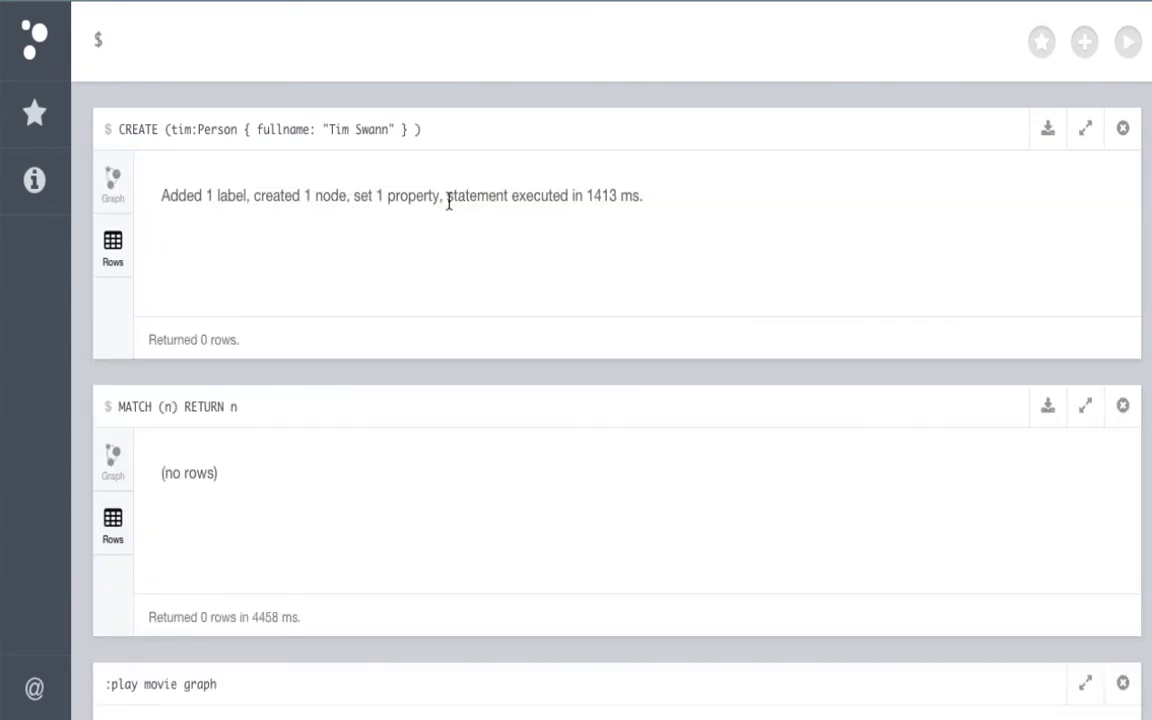
{"action": "mouse_move", "coordinate": [34, 112]}
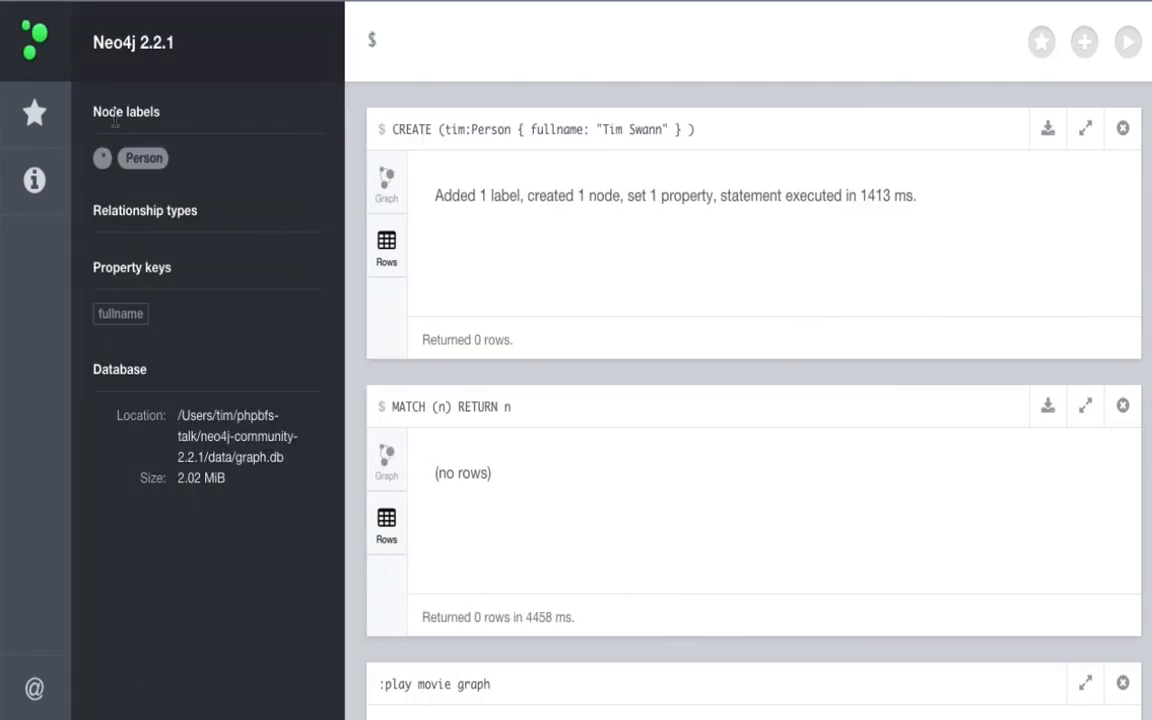
{"action": "mouse_move", "coordinate": [144, 158]}
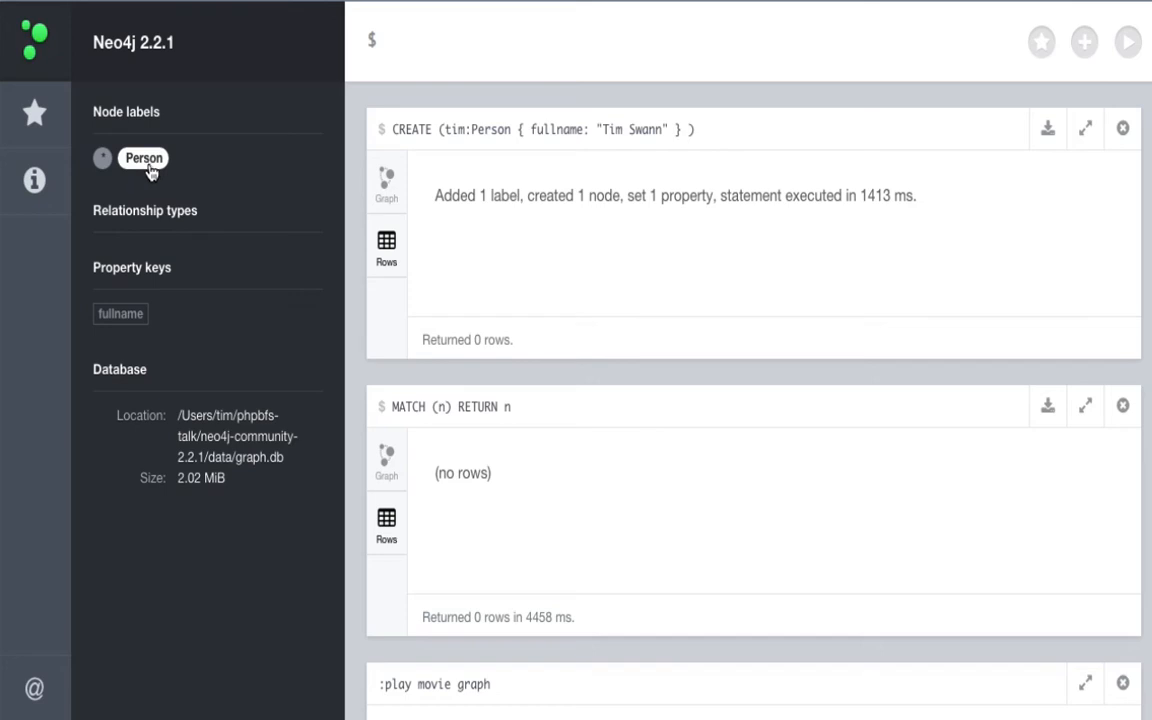
{"action": "mouse_move", "coordinate": [120, 320]}
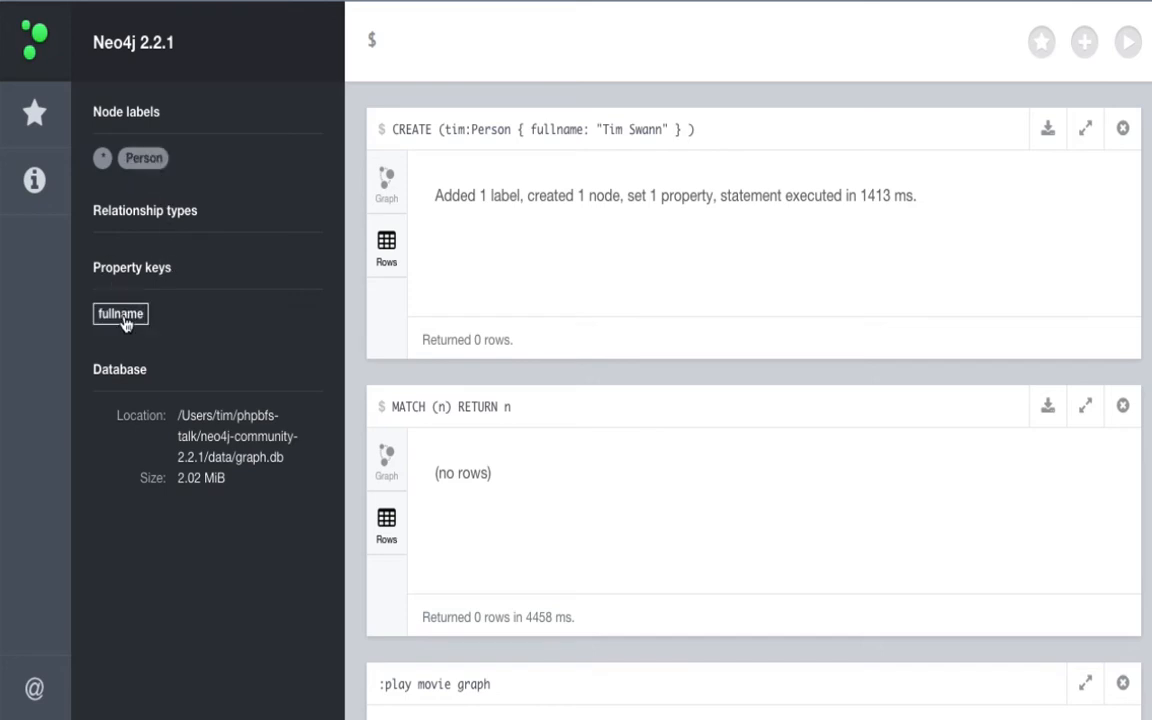
{"action": "mouse_move", "coordinate": [584, 240]}
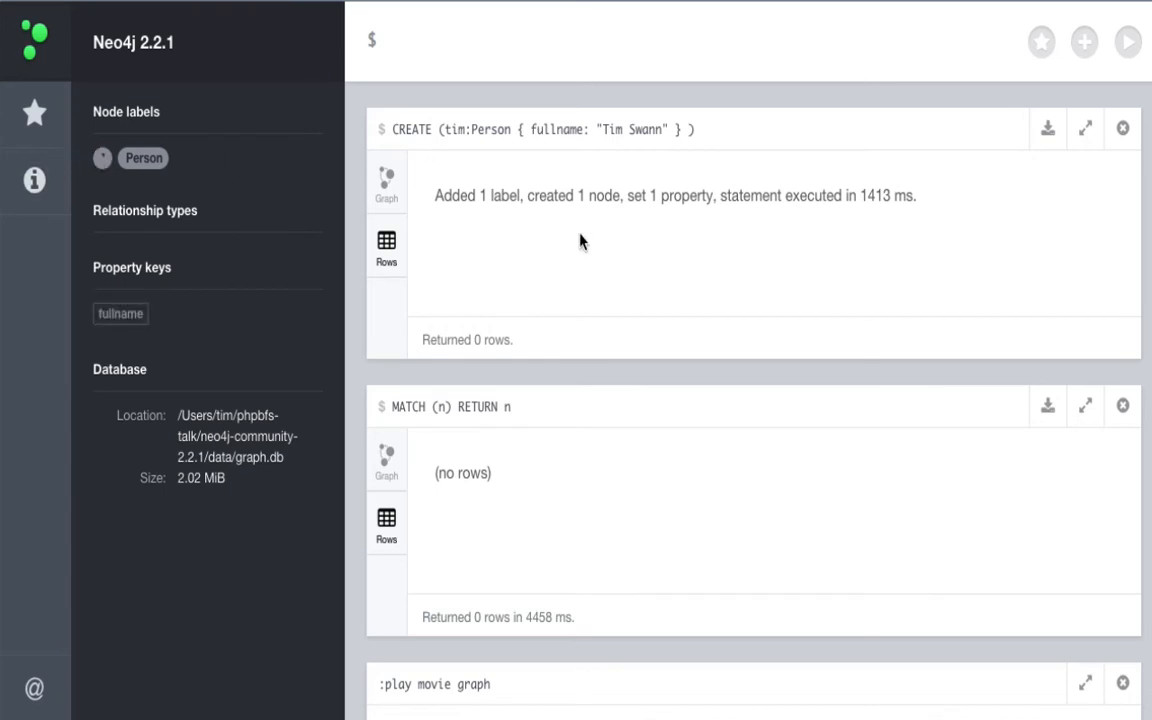
{"action": "mouse_move", "coordinate": [456, 412]}
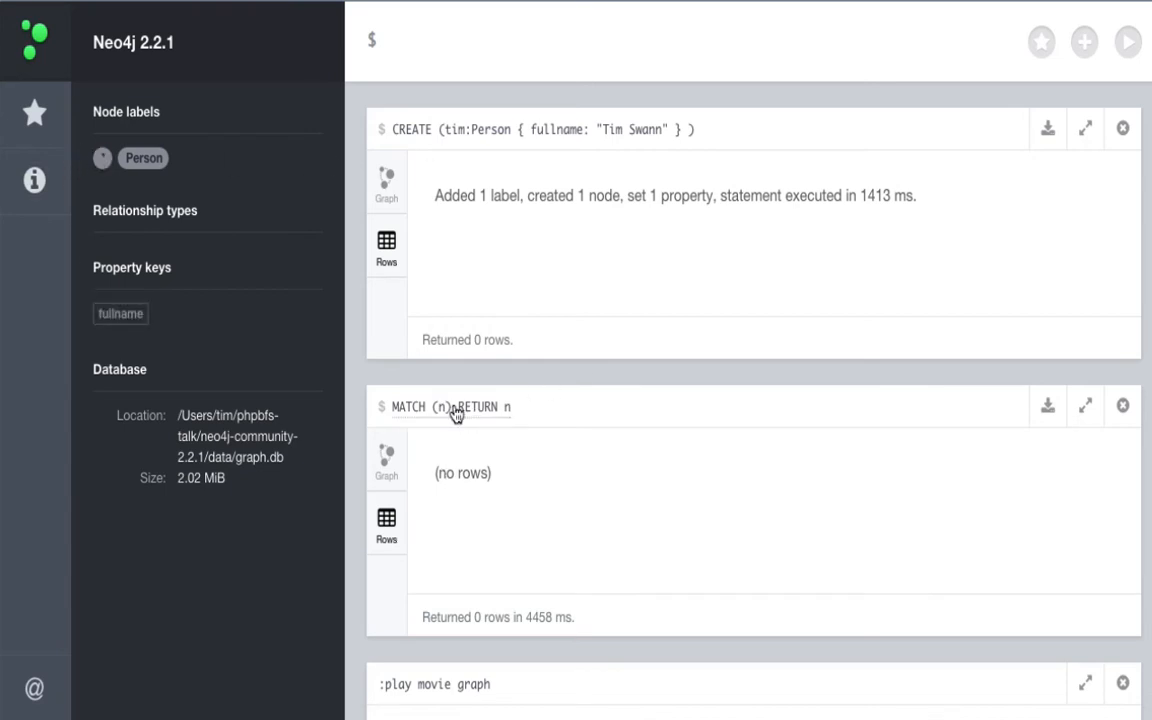
{"action": "mouse_move", "coordinate": [464, 414]}
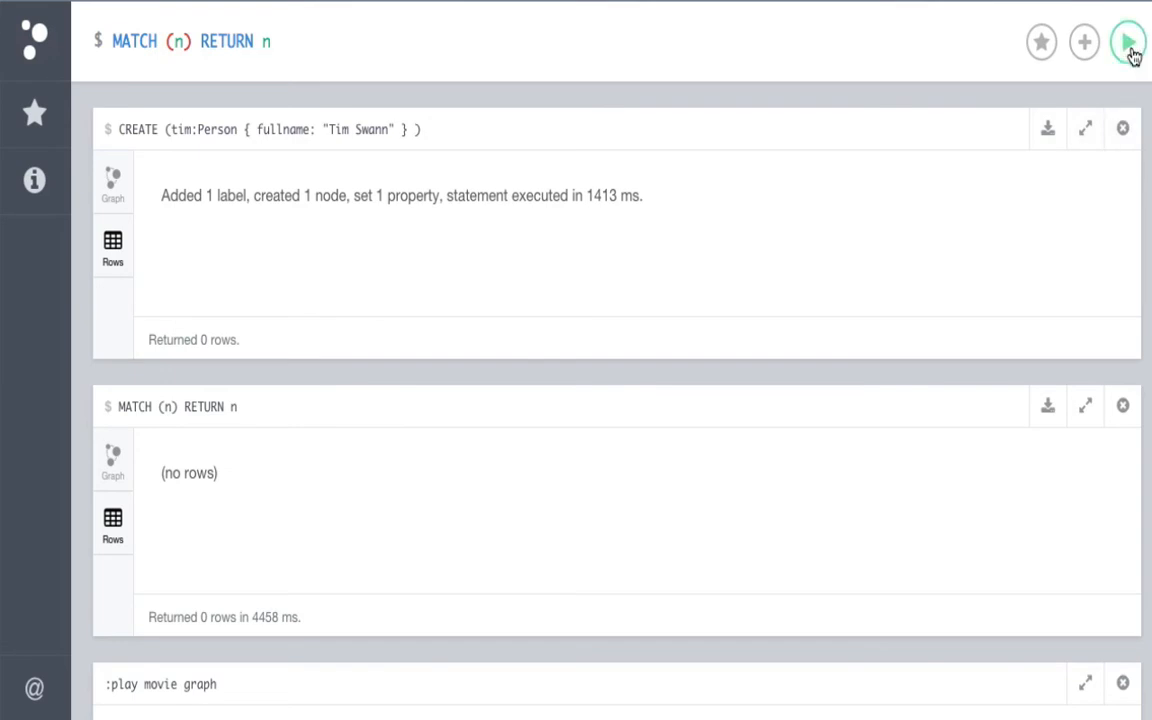
{"action": "left_click", "coordinate": [1128, 42]}
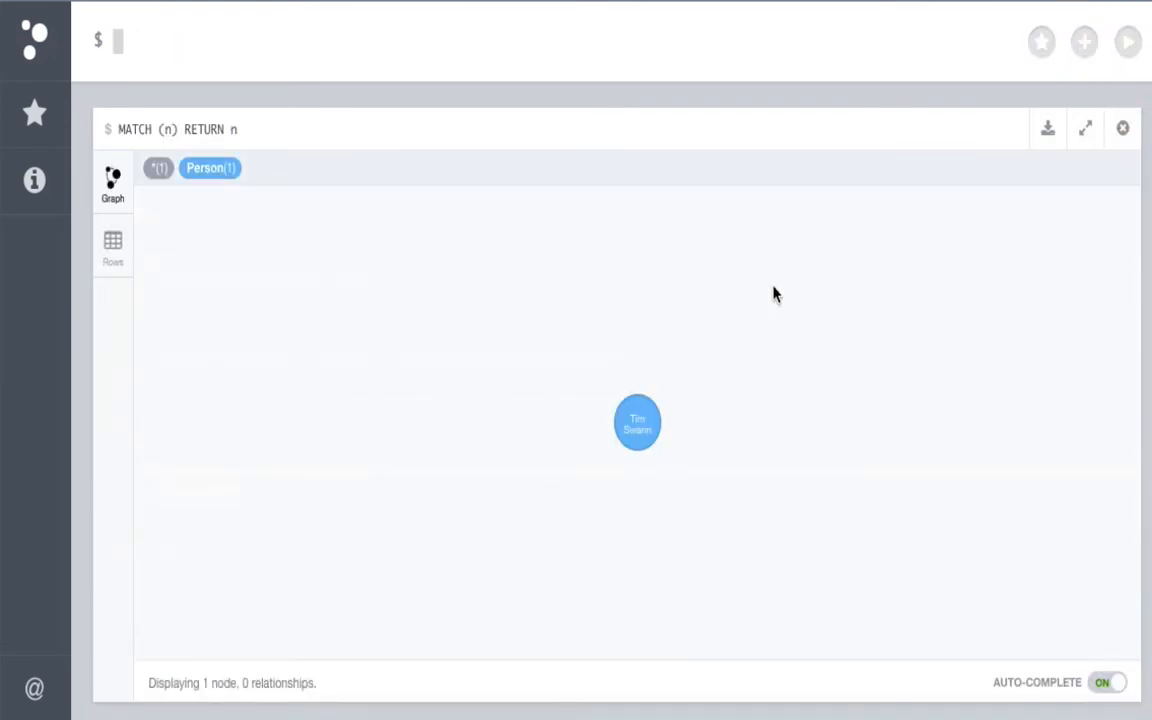
{"action": "mouse_move", "coordinate": [660, 408]}
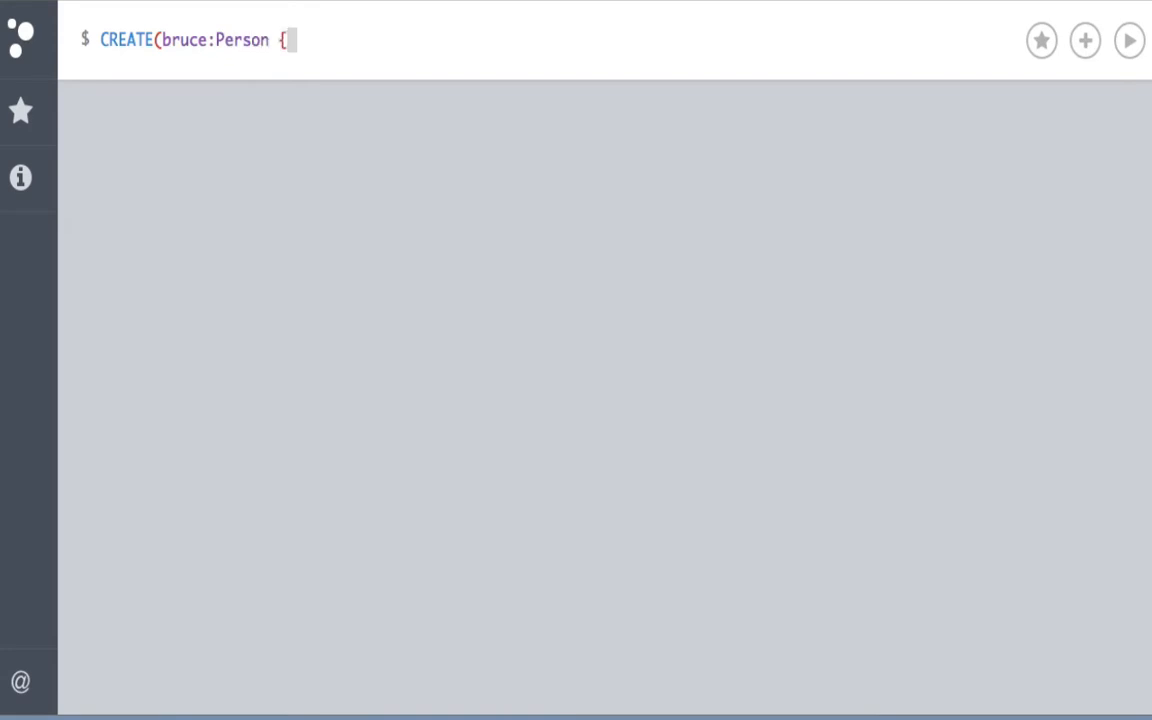
Write the Bruce Wayne Person node with fullname "Bruce Wayne" followed by an -[:ENEMY_OF]-> relationship
{"action": "type", "text": "fullname:\"Bruce"}
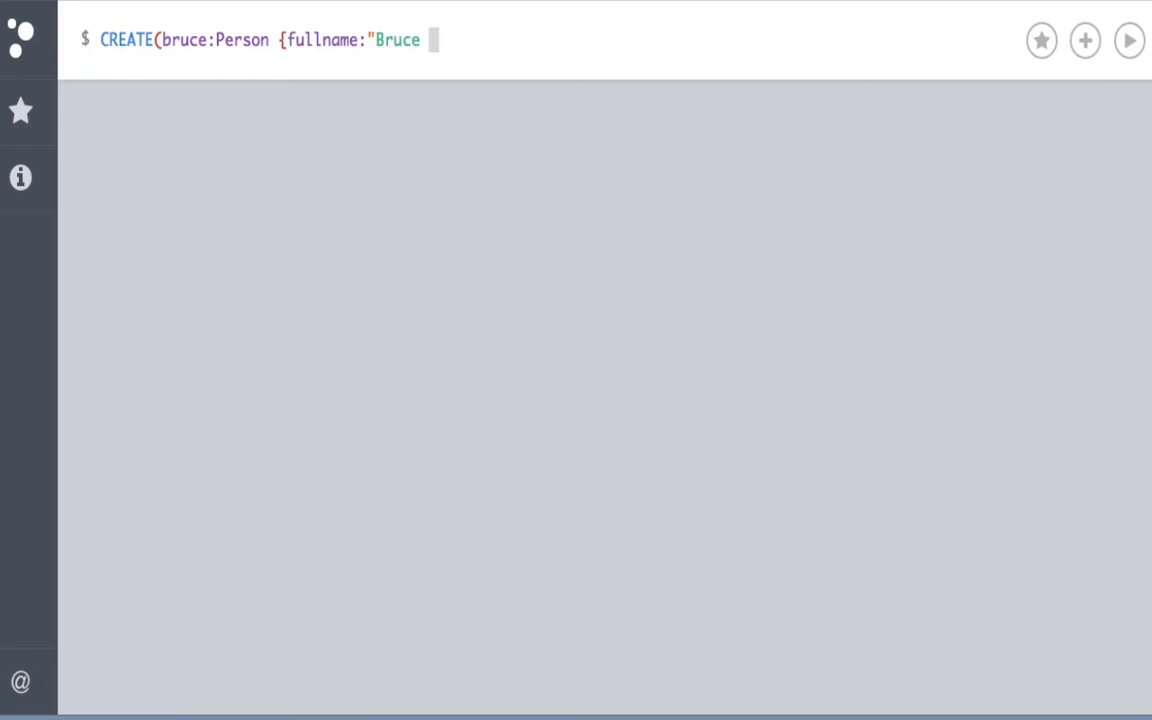
{"action": "type", "text": "Wayne\""}
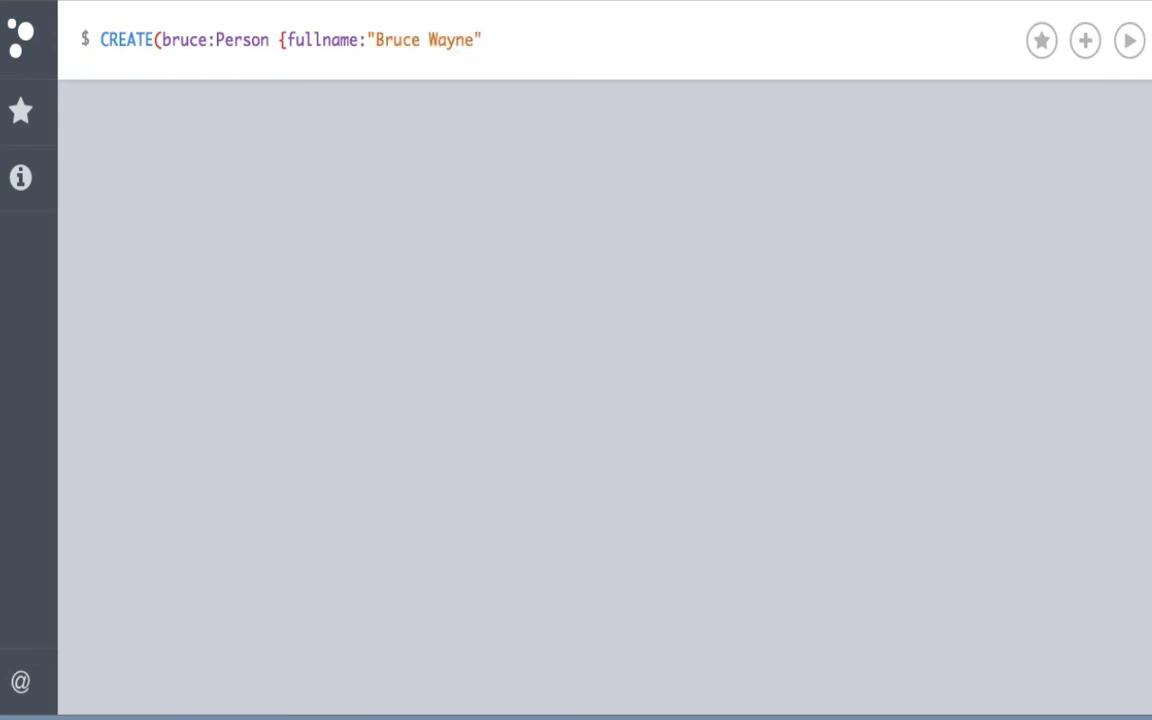
{"action": "type", "text": "})-"}
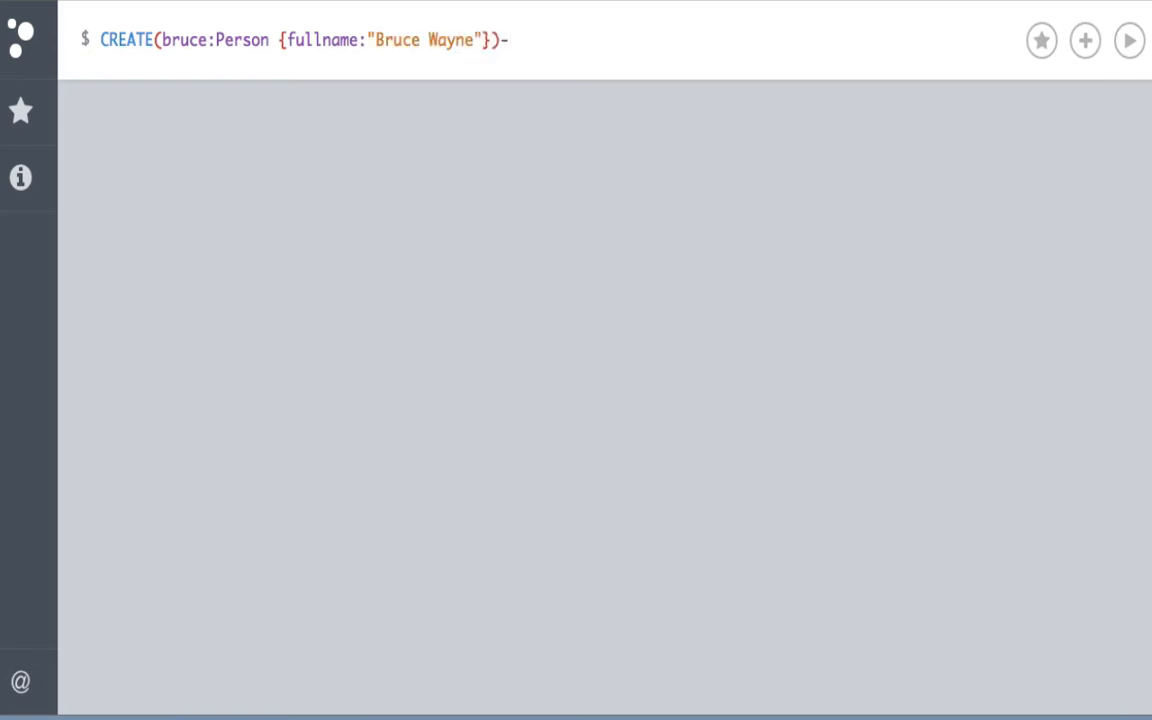
{"action": "type", "text": "[:"}
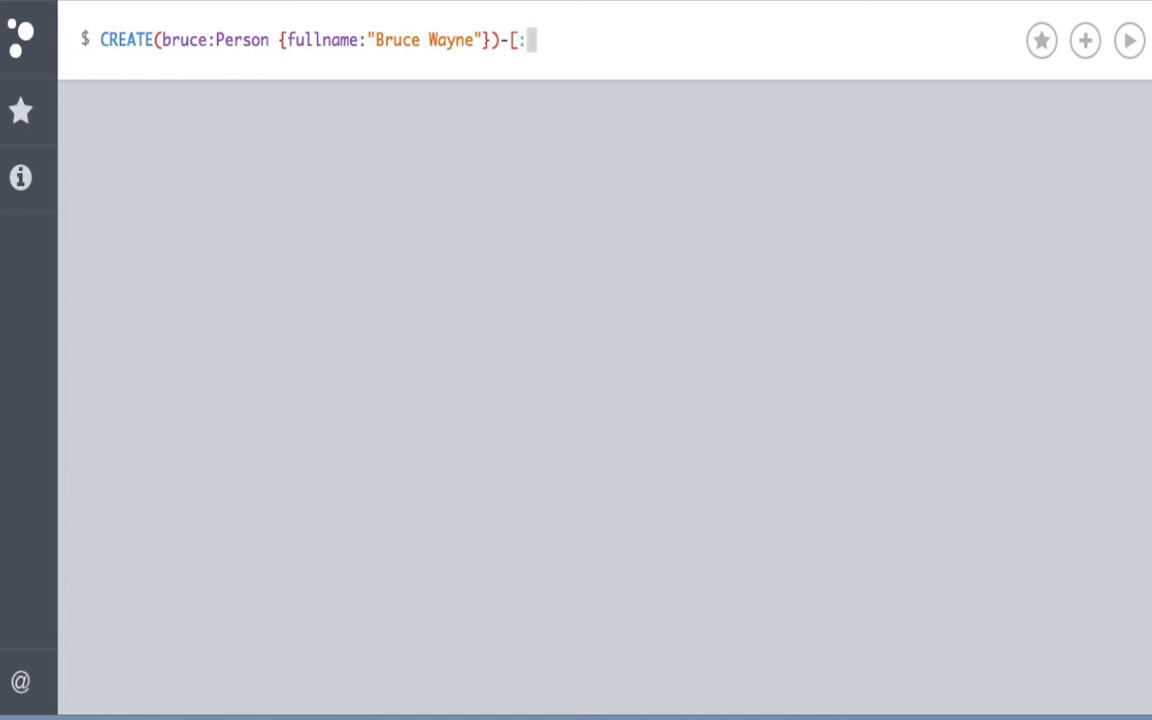
{"action": "type", "text": "E"}
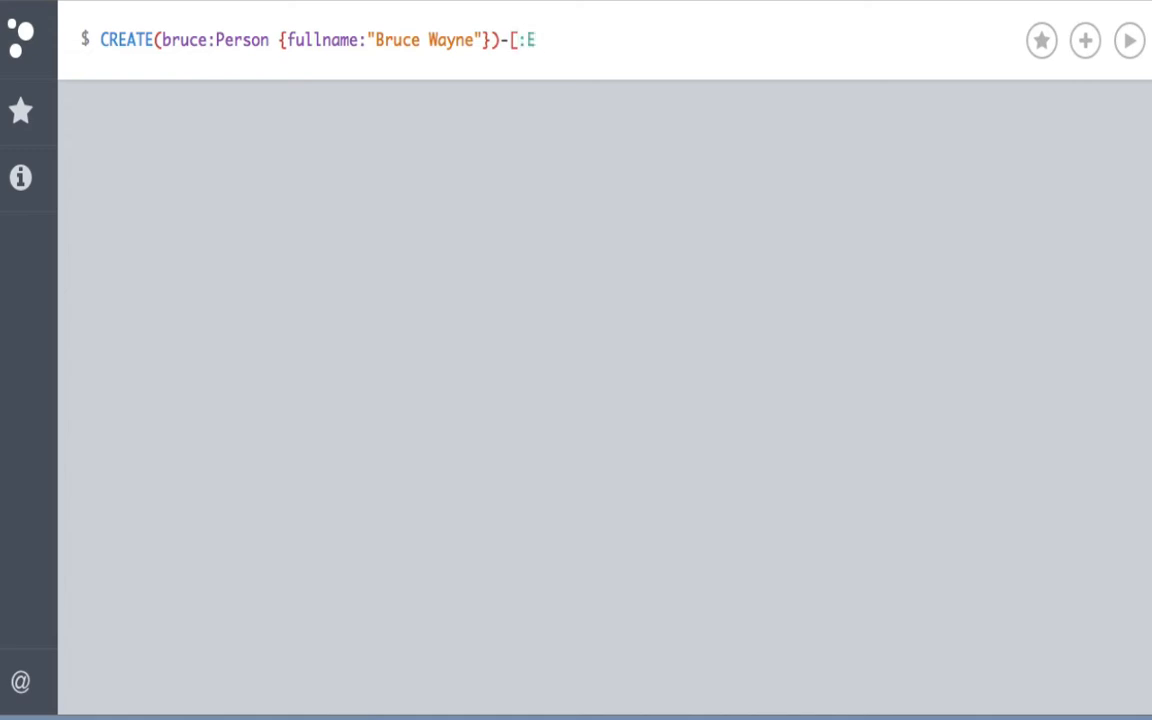
{"action": "type", "text": "NEMY_OG"}
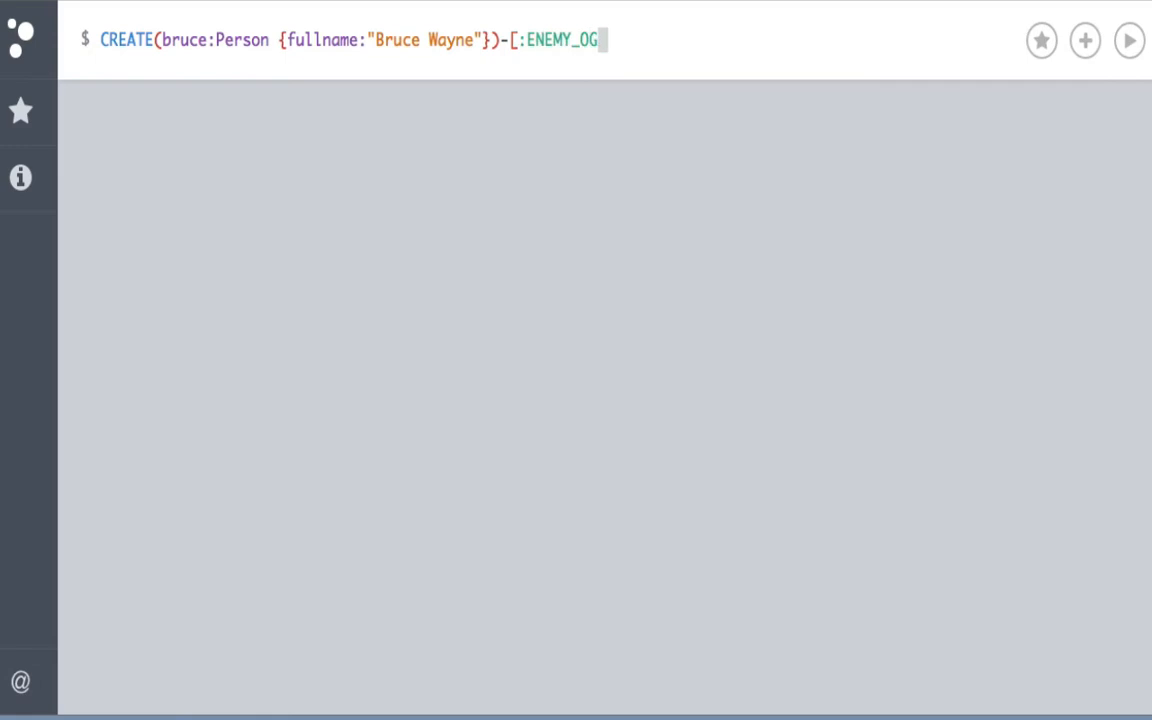
{"action": "type", "text": "F]"}
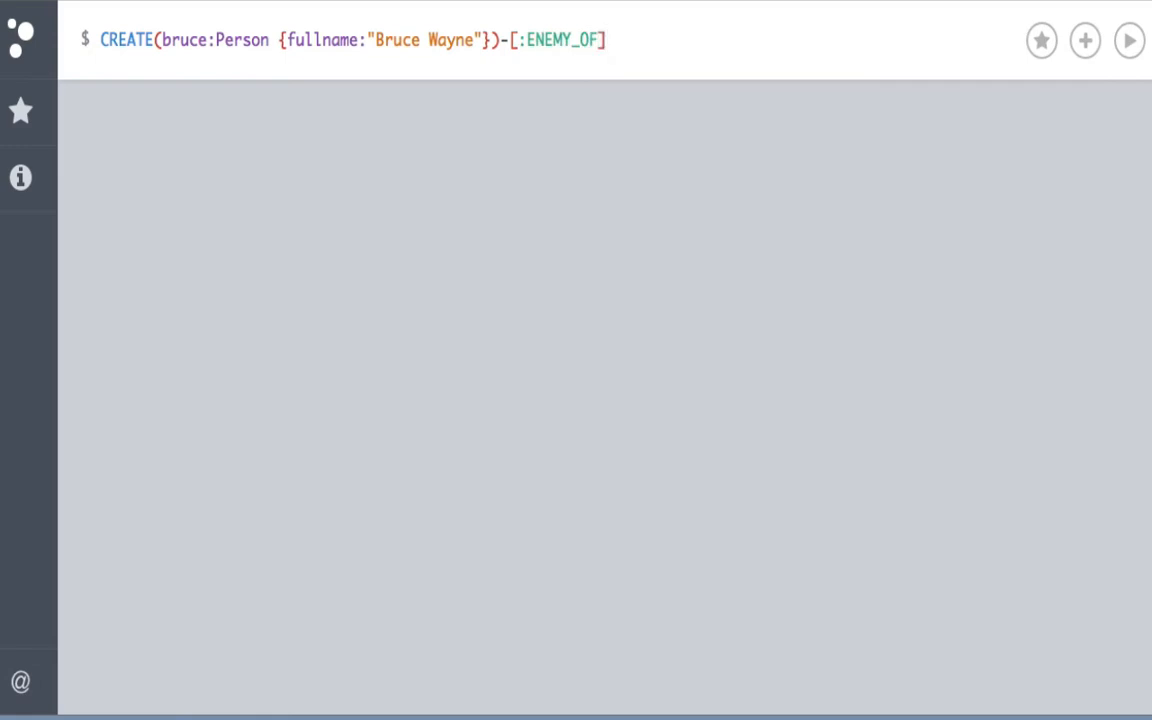
{"action": "type", "text": "->"}
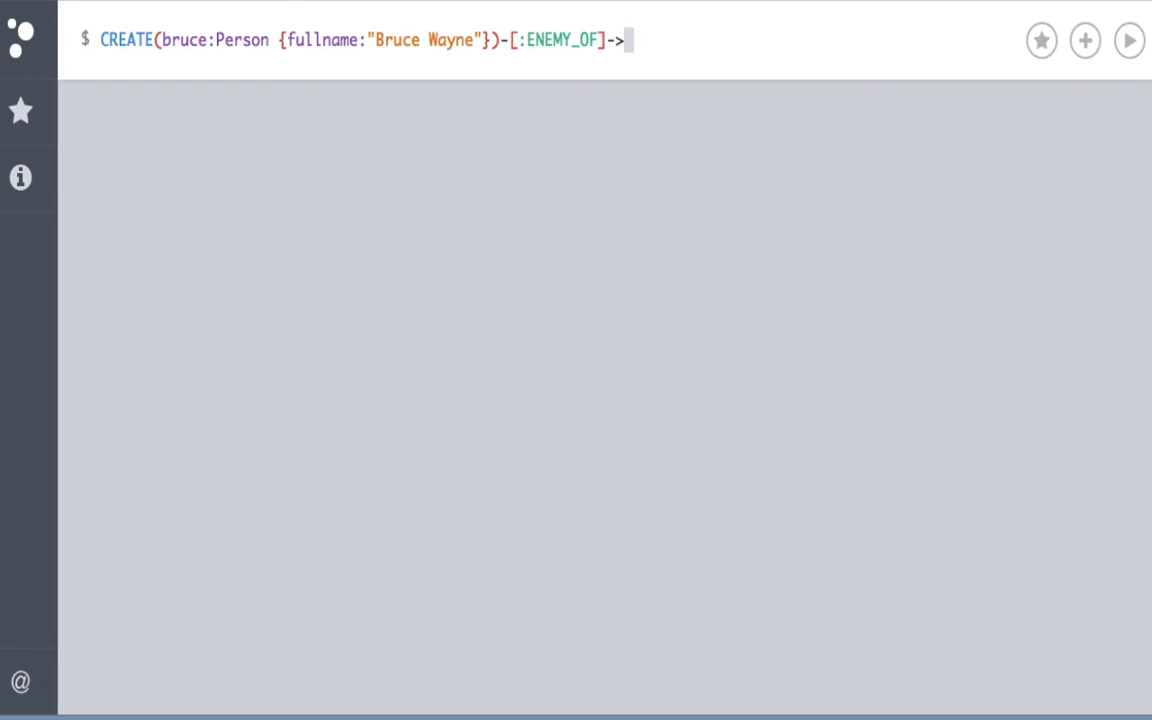
Complete the target as joker:Person with fullname "The Joker" and nature "Villain"
{"action": "type", "text": "("}
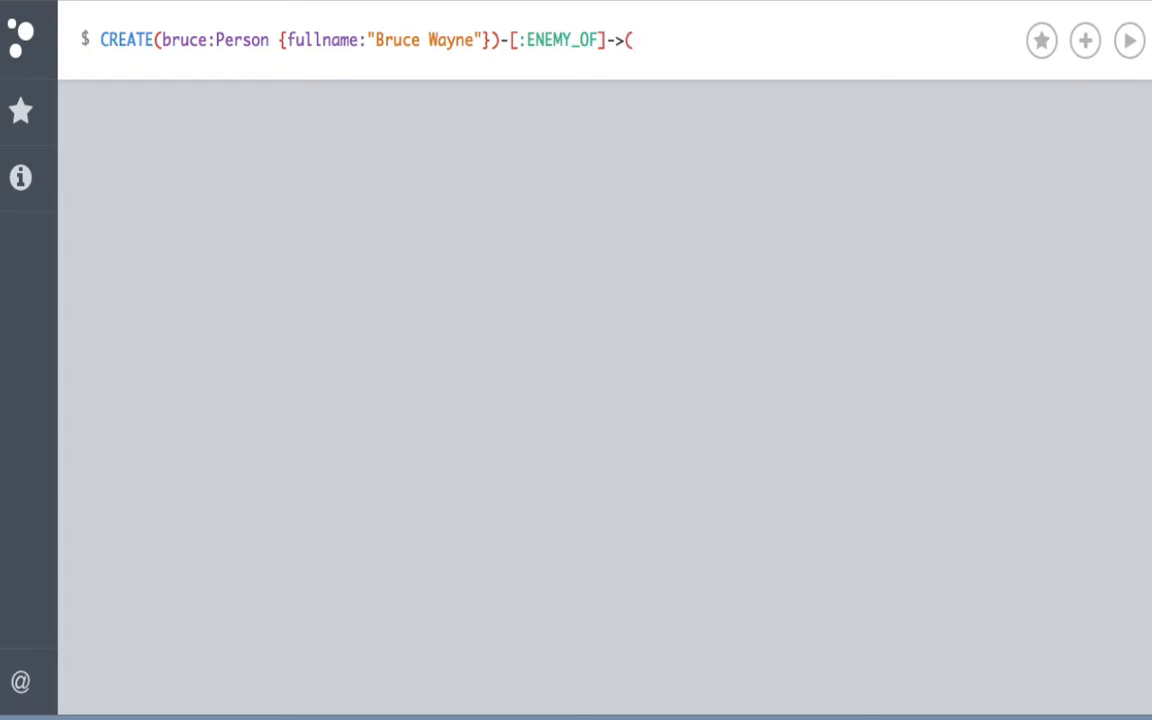
{"action": "type", "text": "joker"}
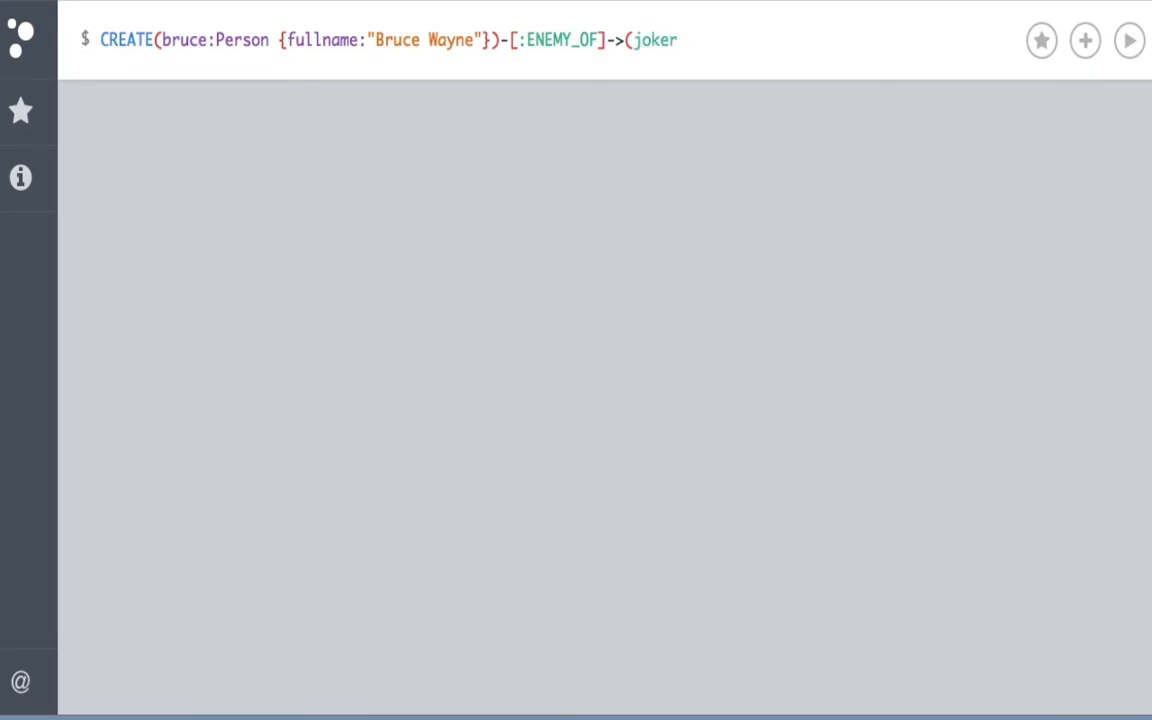
{"action": "type", "text": ":Person"}
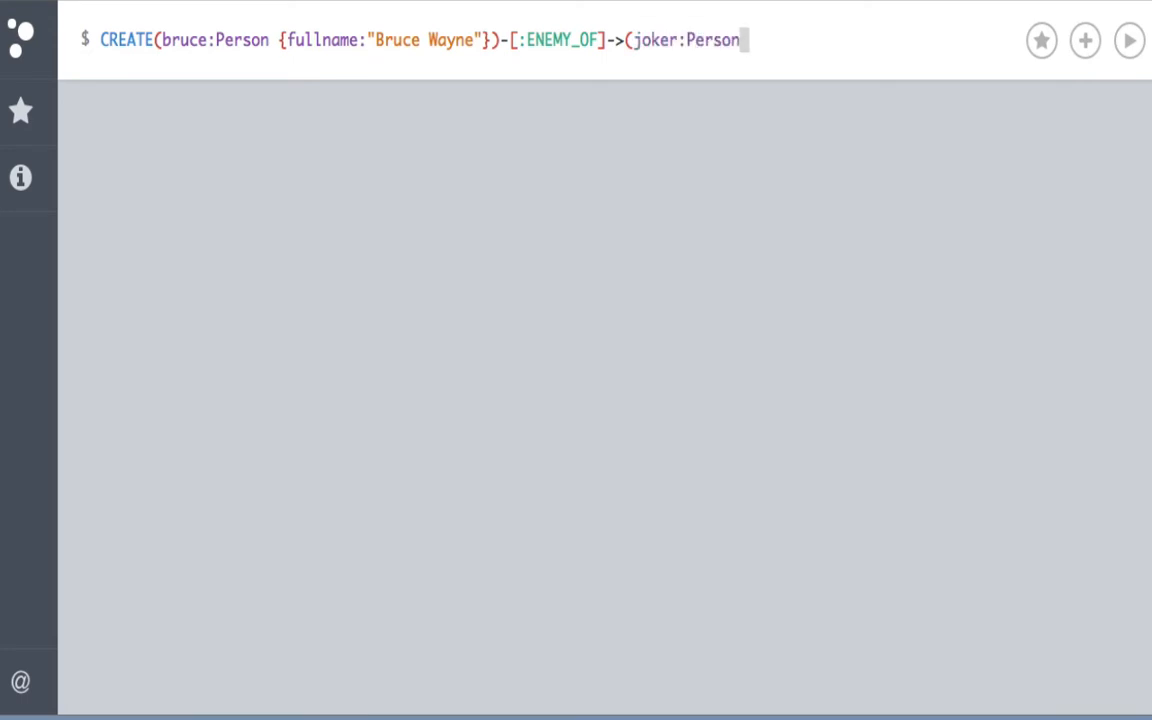
{"action": "type", "text": "{"}
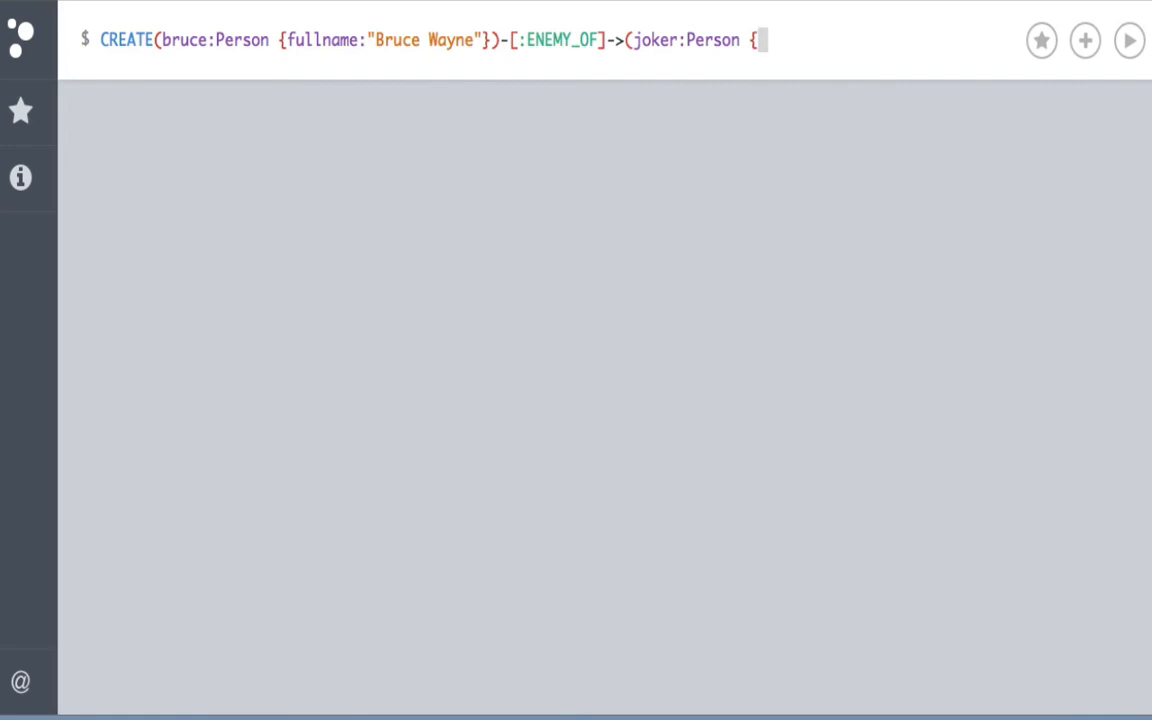
{"action": "type", "text": "full"}
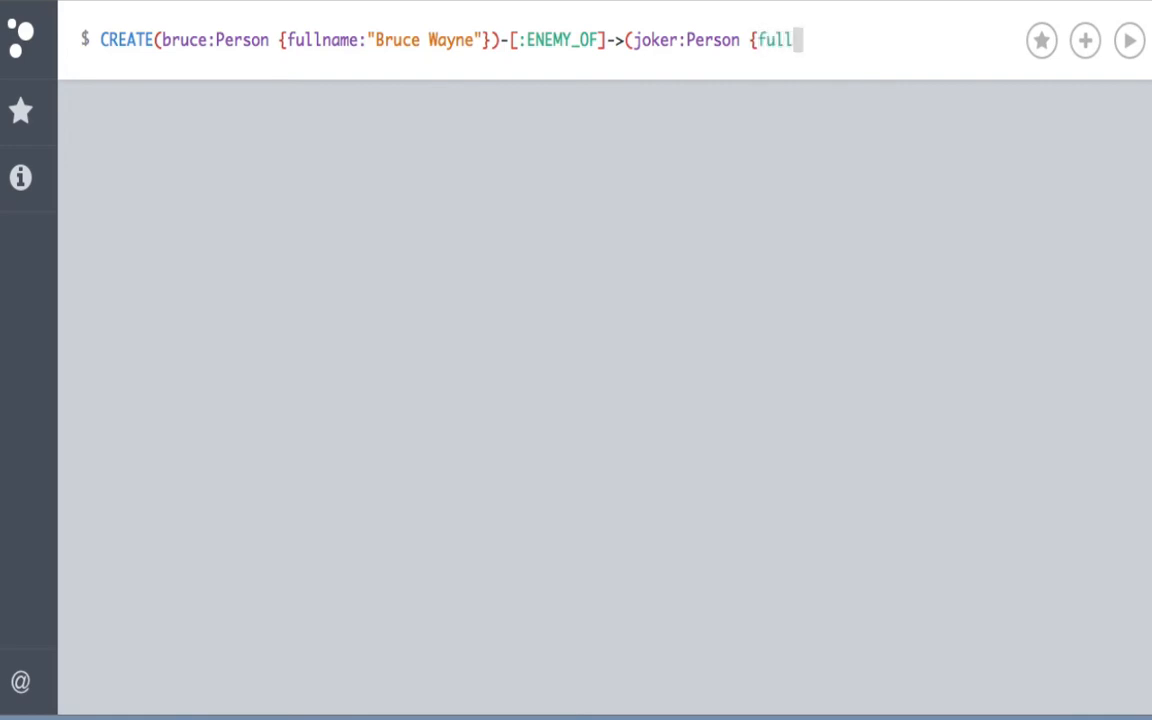
{"action": "type", "text": "name:"}
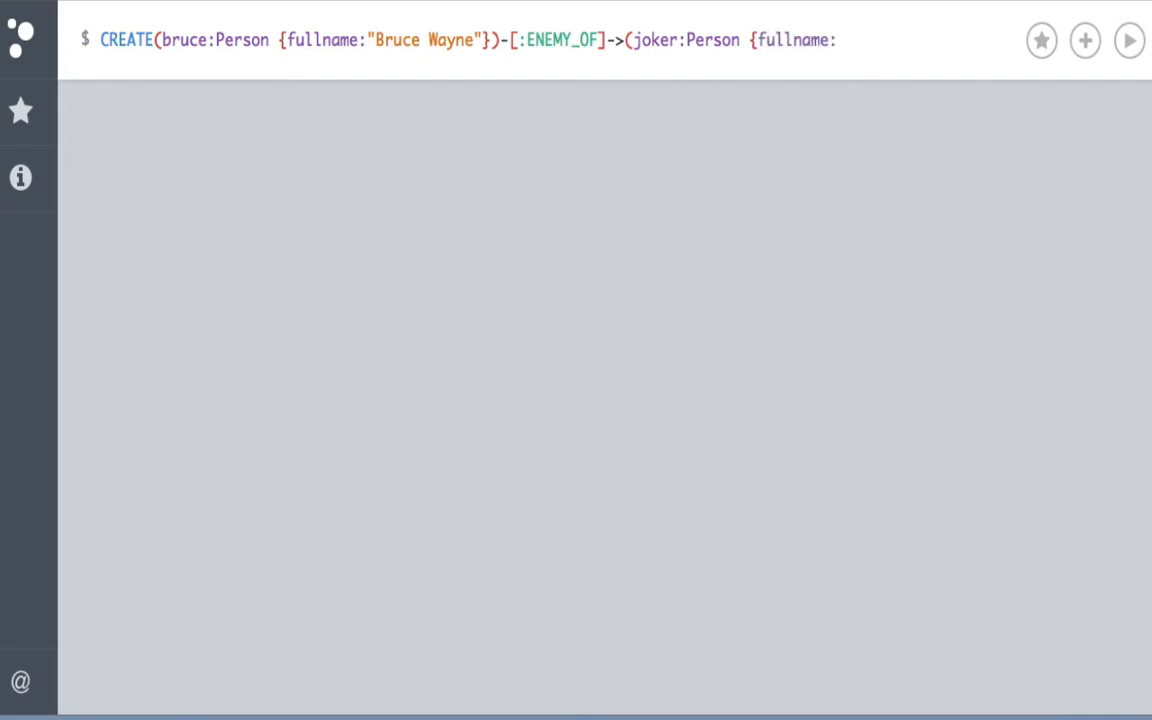
{"action": "type", "text": "The Joke"}
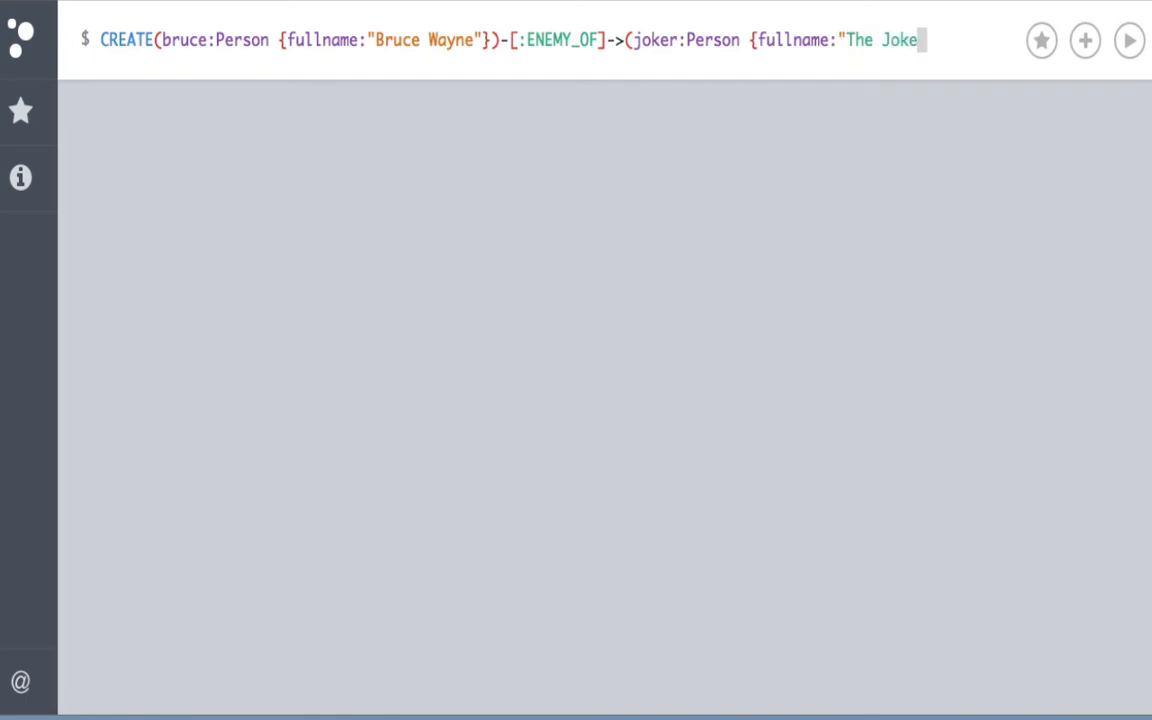
{"action": "type", "text": "r\""}
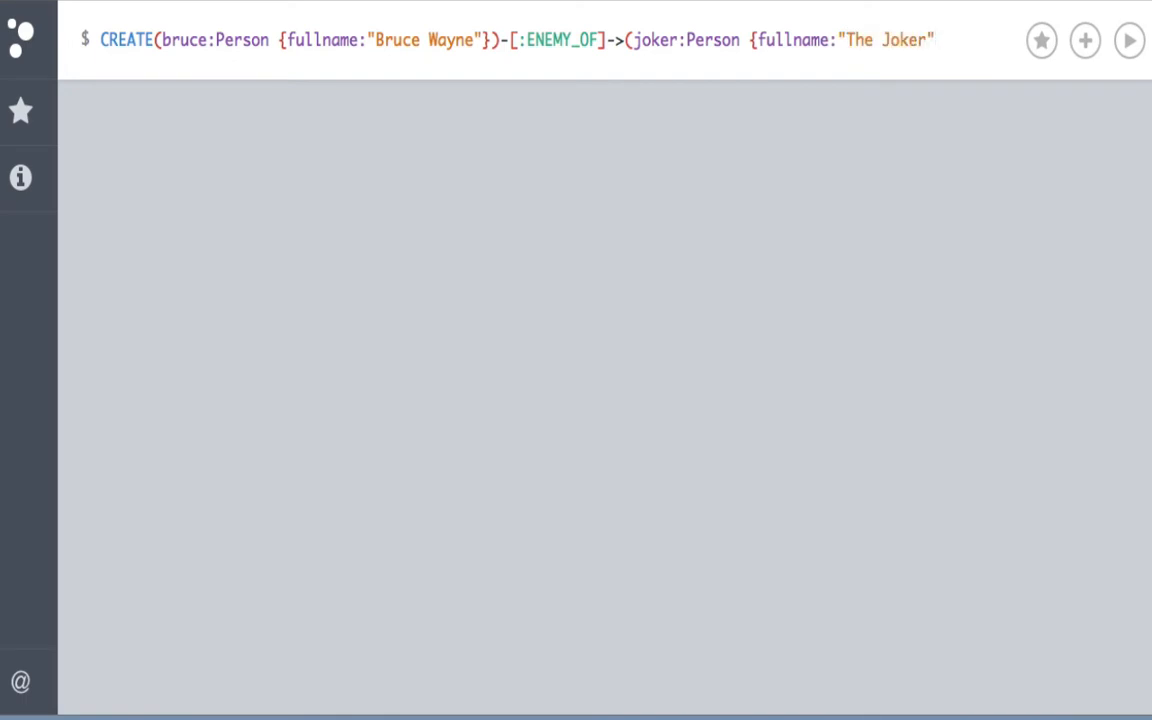
{"action": "type", "text": ","}
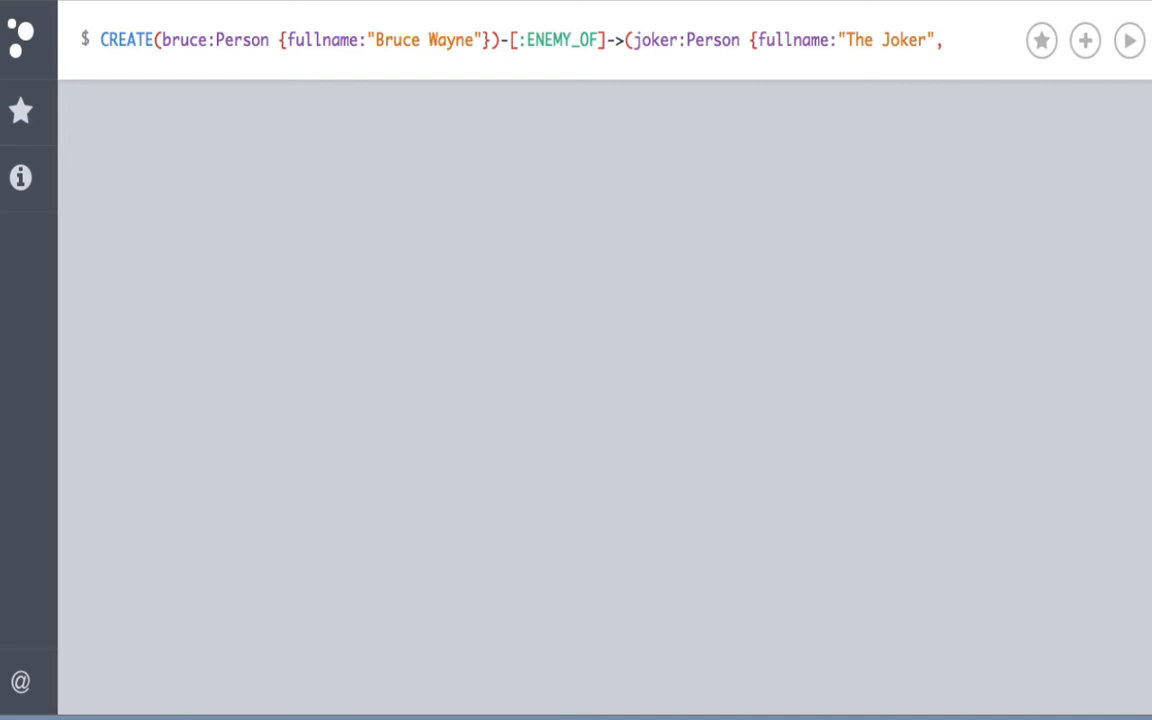
{"action": "type", "text": "nature\""}
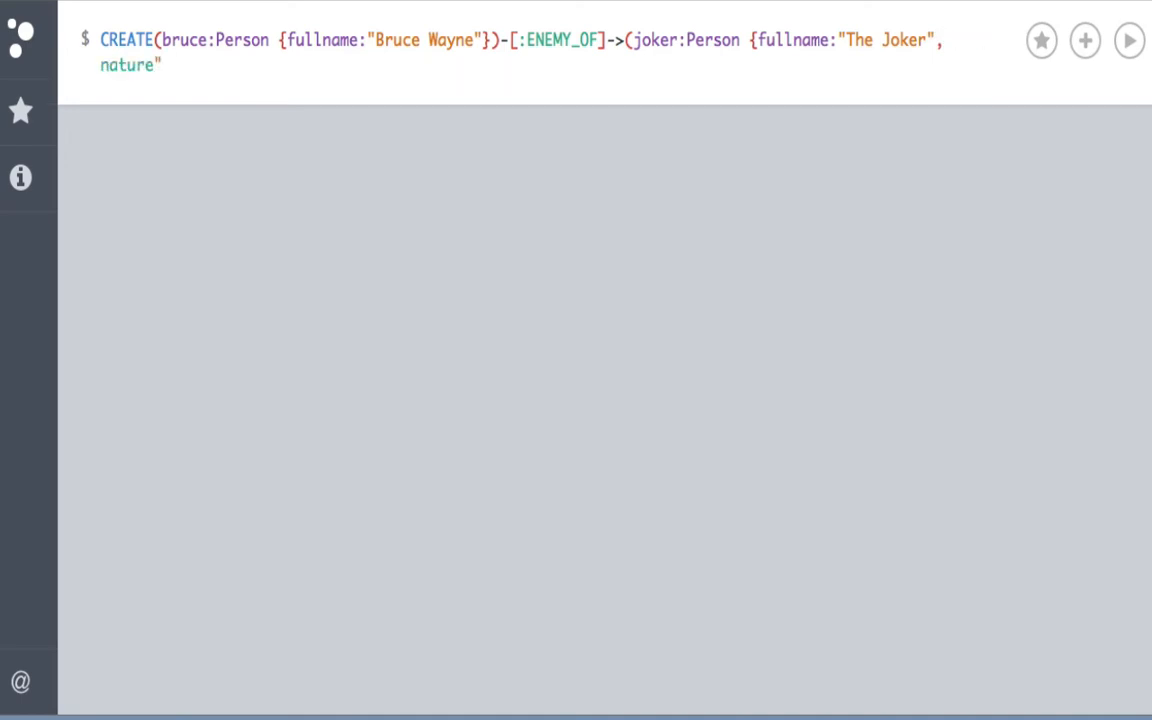
{"action": "type", "text": ":'Vil"}
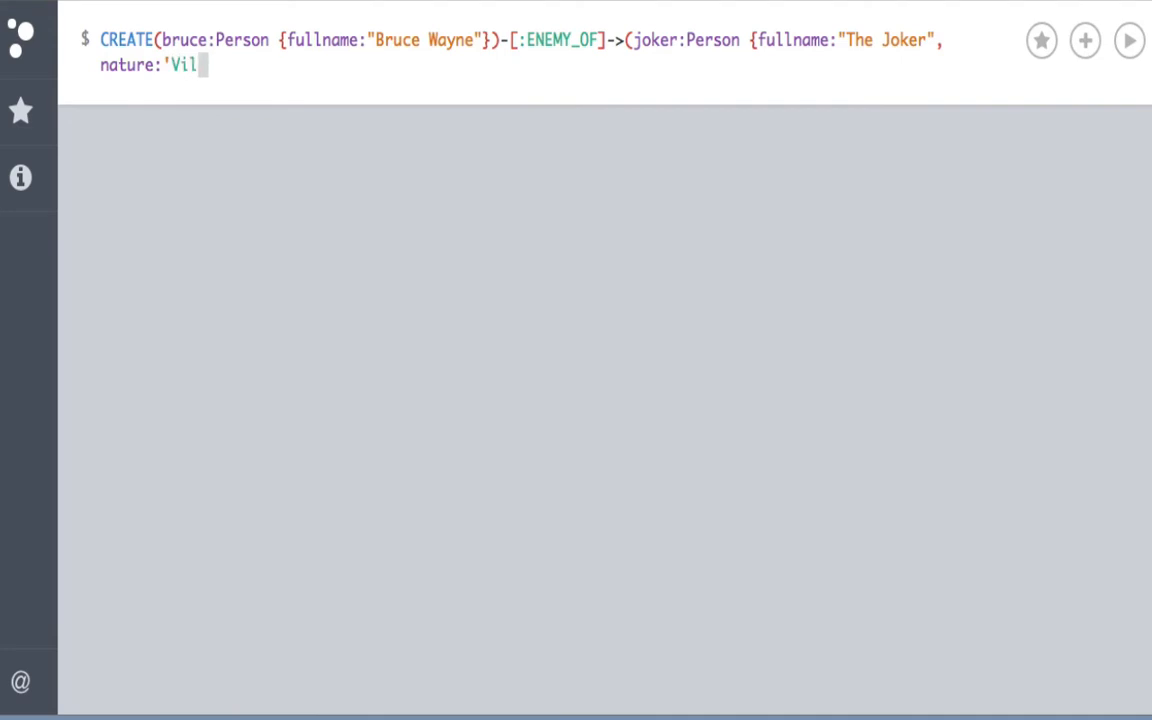
{"action": "type", "text": "lain"}
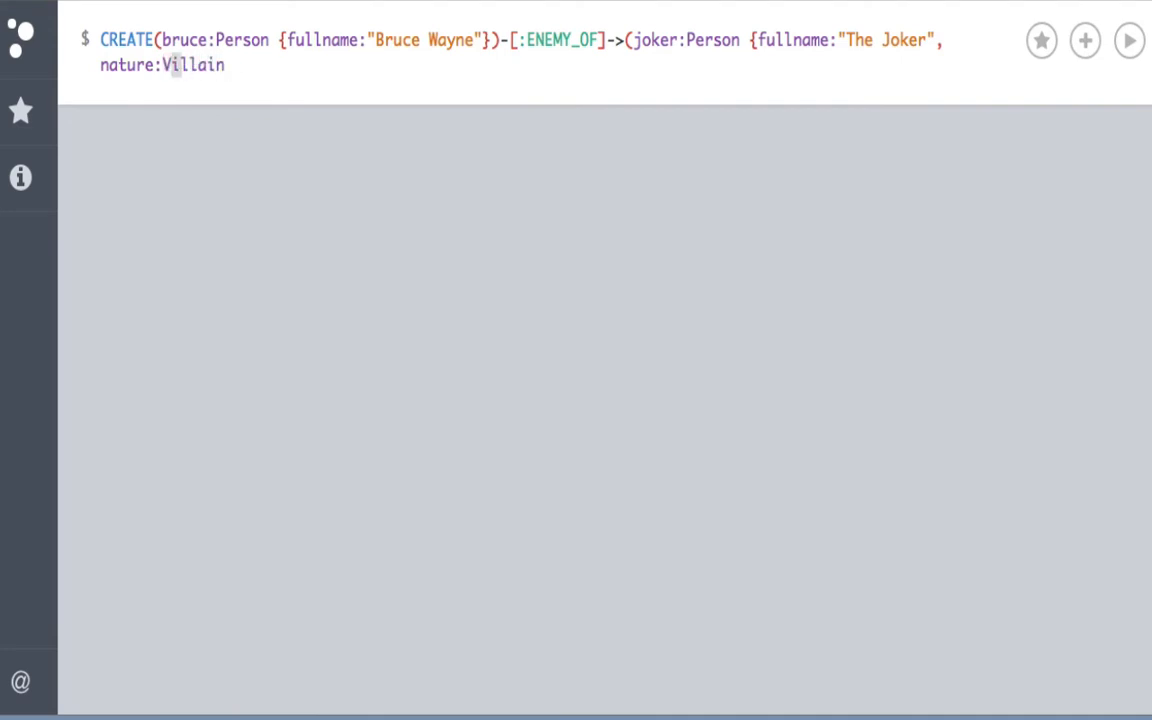
{"action": "type", "text": "\""}
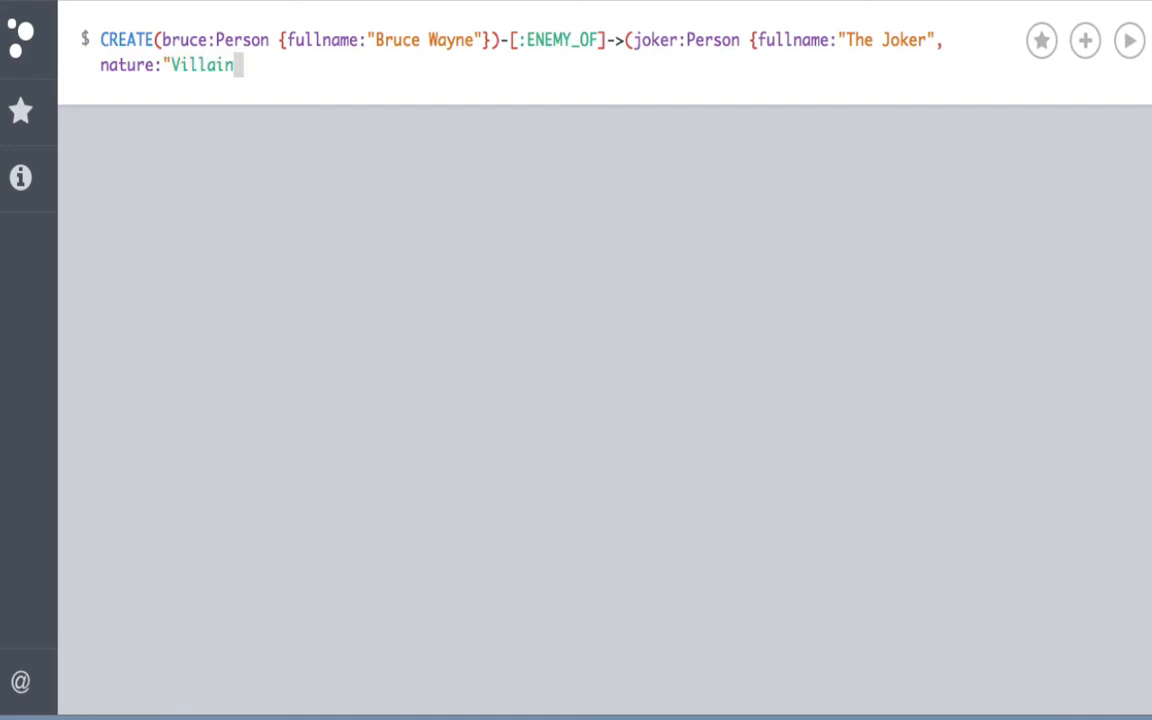
{"action": "type", "text": "\"})"}
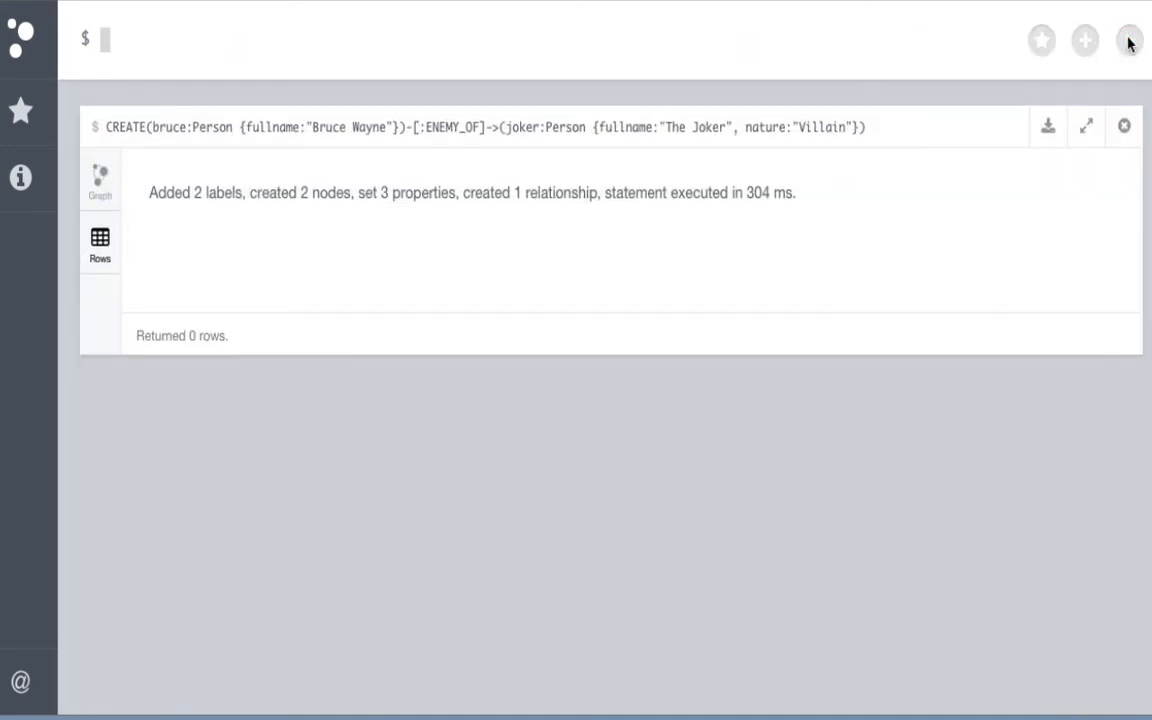
{"action": "mouse_move", "coordinate": [210, 200]}
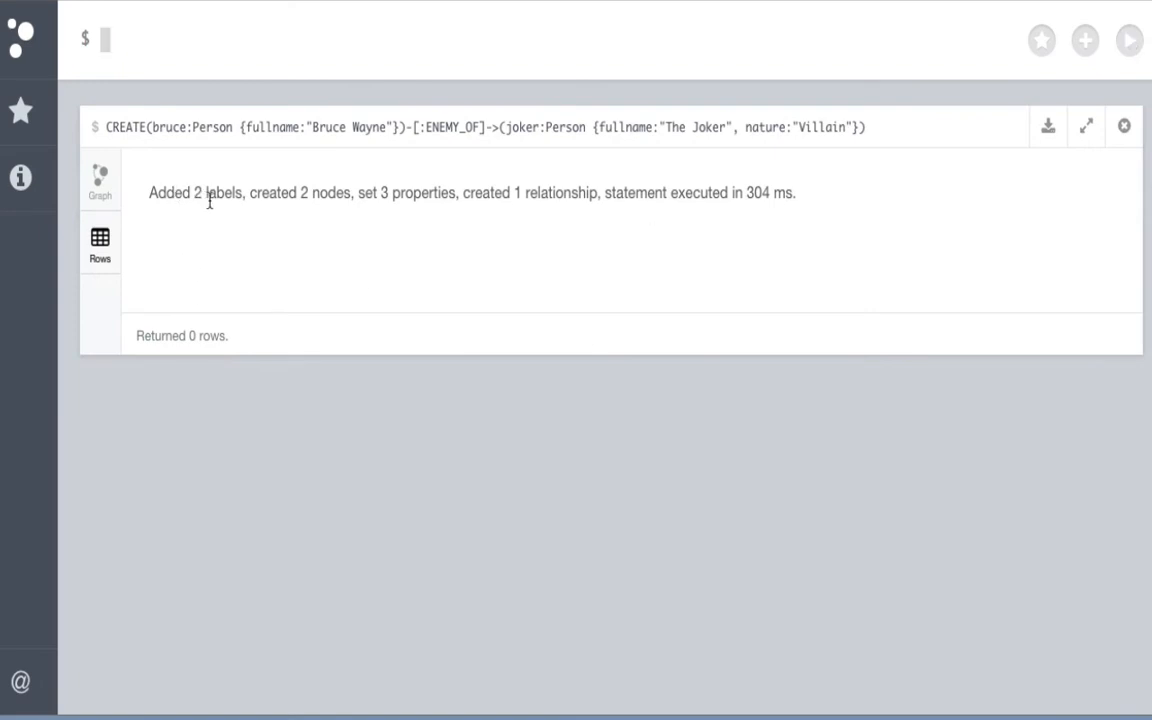
{"action": "mouse_move", "coordinate": [796, 256]}
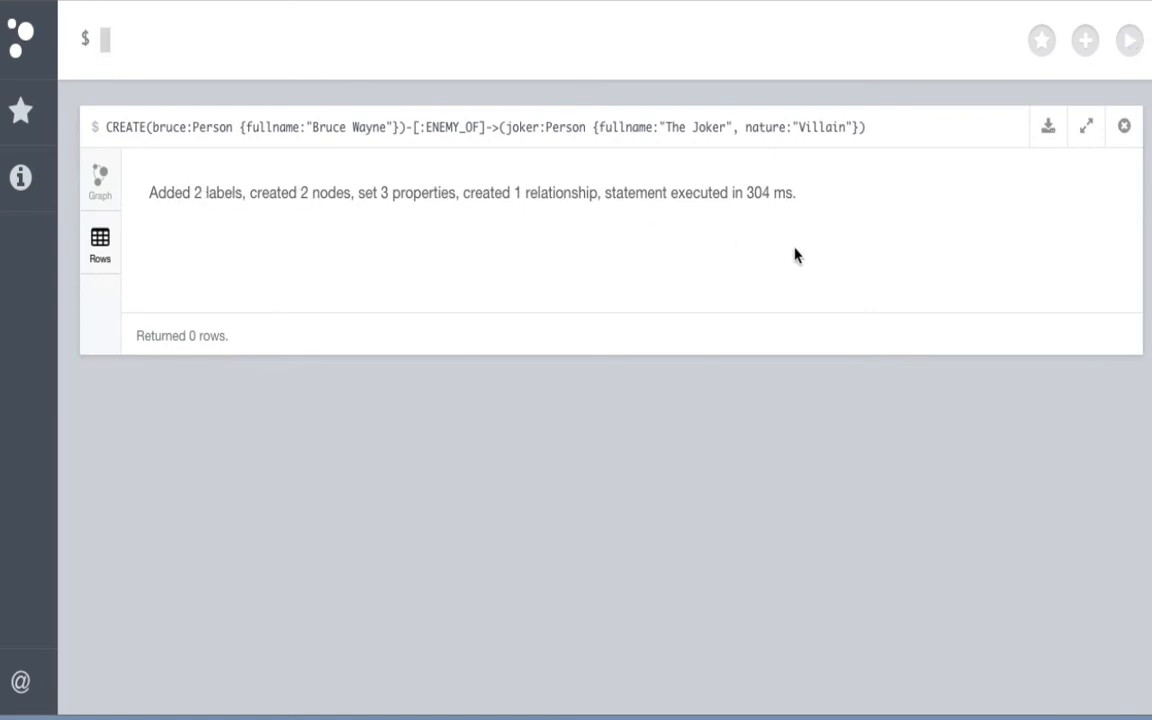
{"action": "mouse_move", "coordinate": [690, 204]}
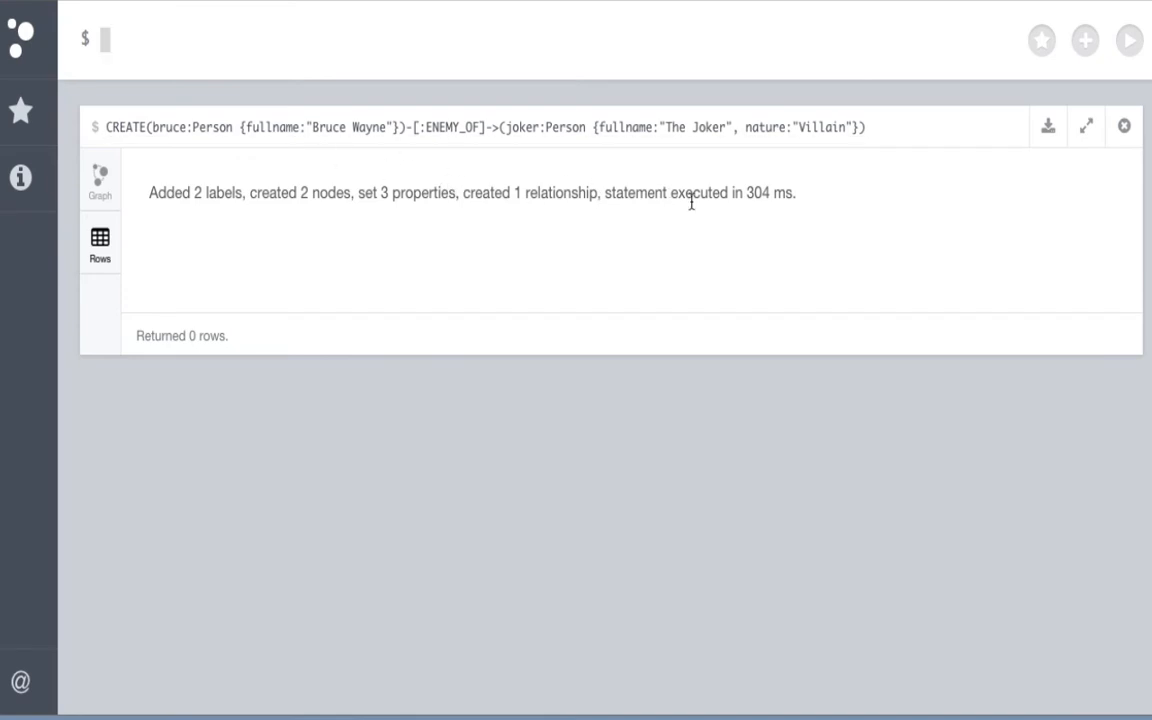
{"action": "mouse_move", "coordinate": [518, 192]}
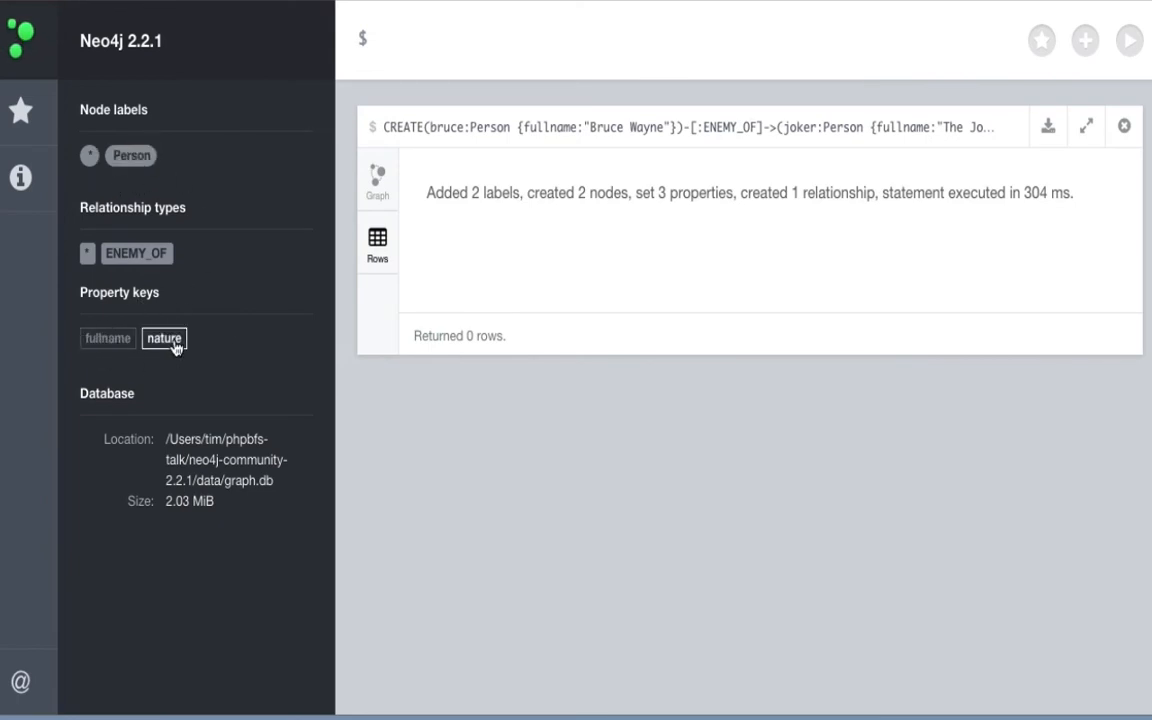
{"action": "mouse_move", "coordinate": [128, 216]}
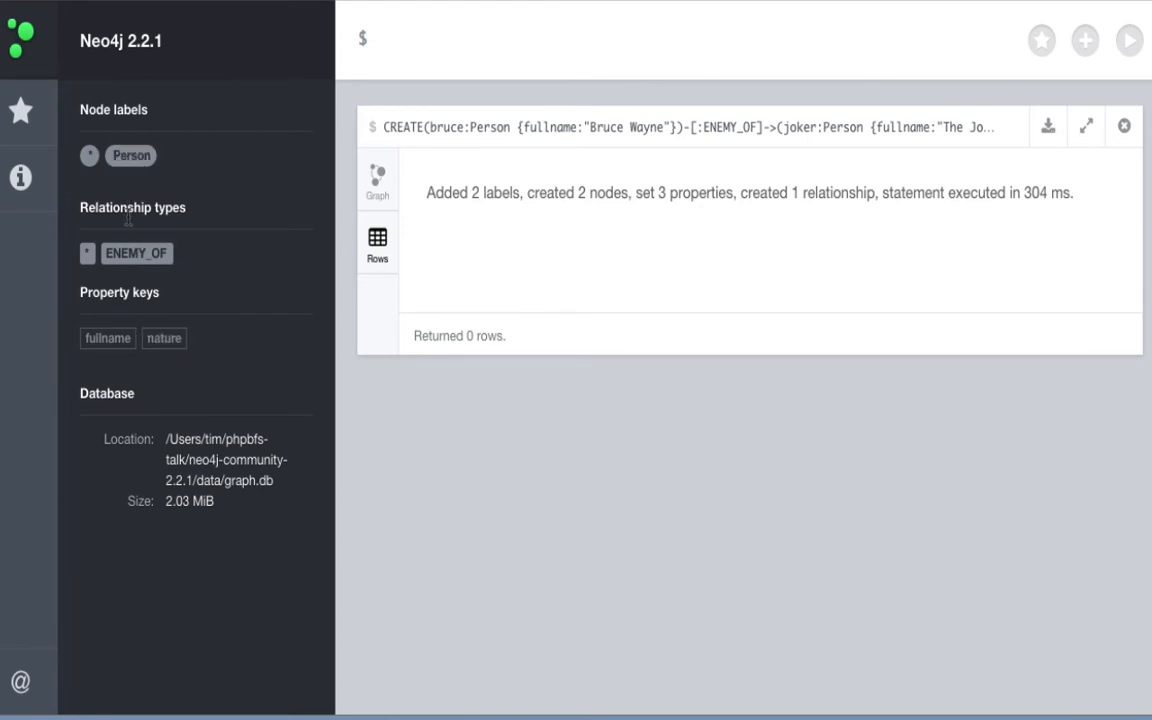
{"action": "mouse_move", "coordinate": [136, 252]}
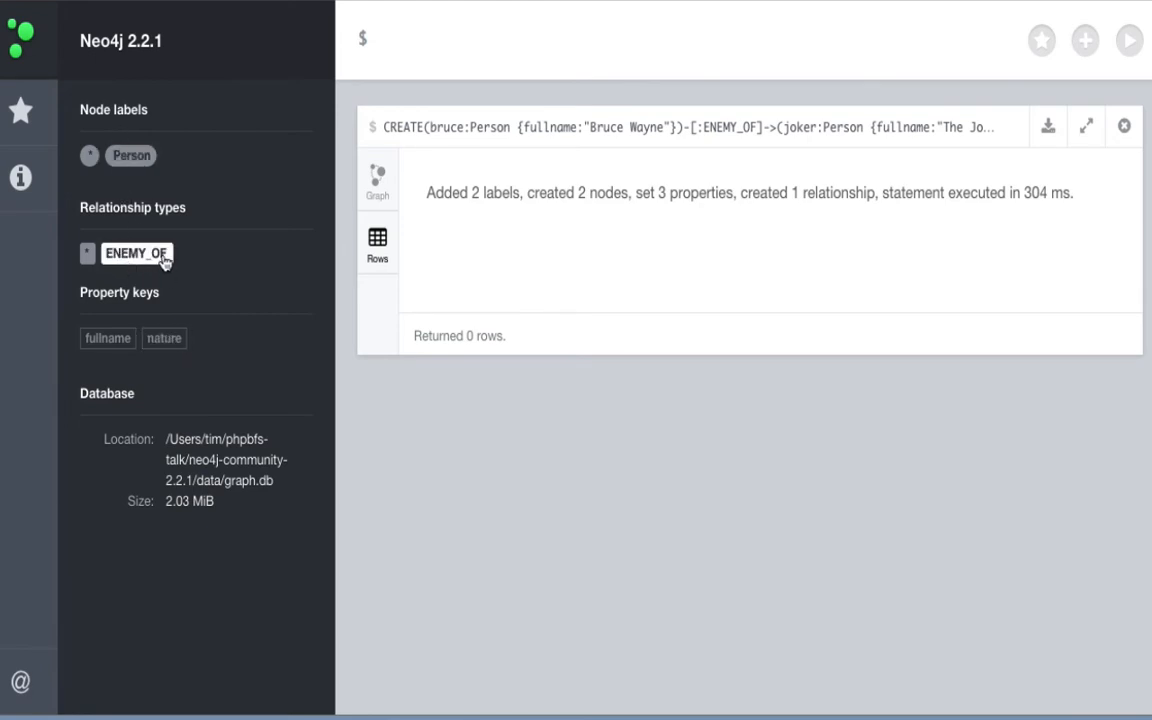
Show the database overview listing Person, ENEMY_OF and the fullname and nature keys
{"action": "left_click", "coordinate": [20, 110]}
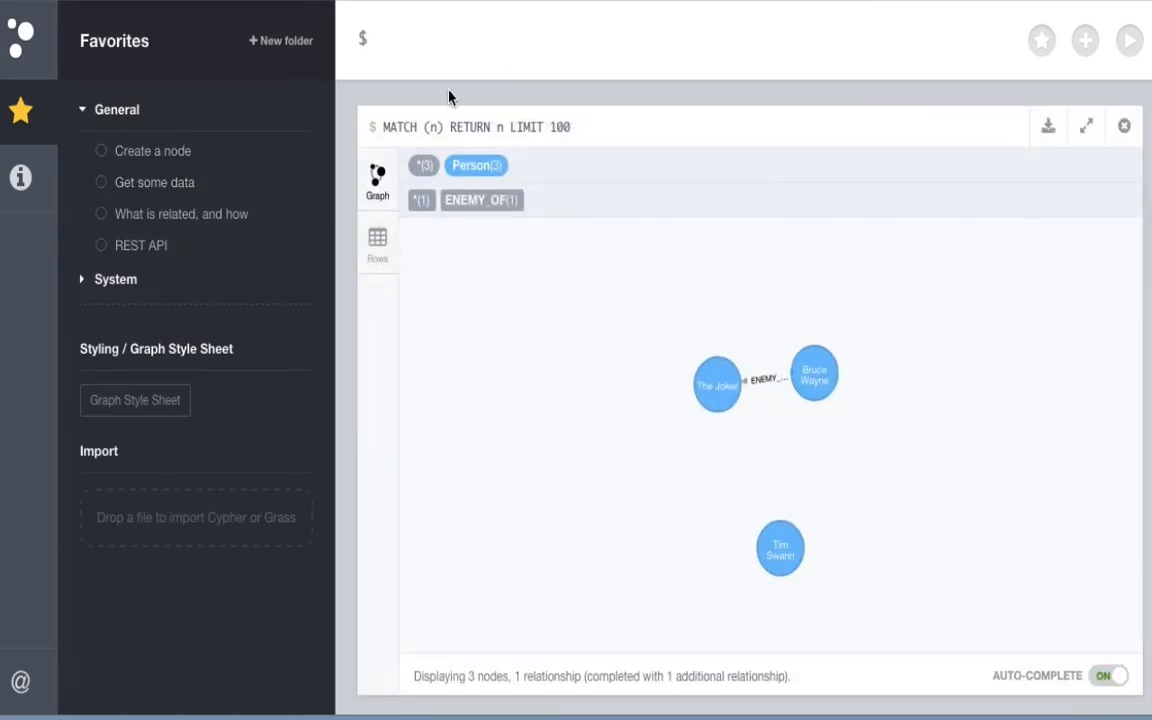
{"action": "mouse_move", "coordinate": [12, 110]}
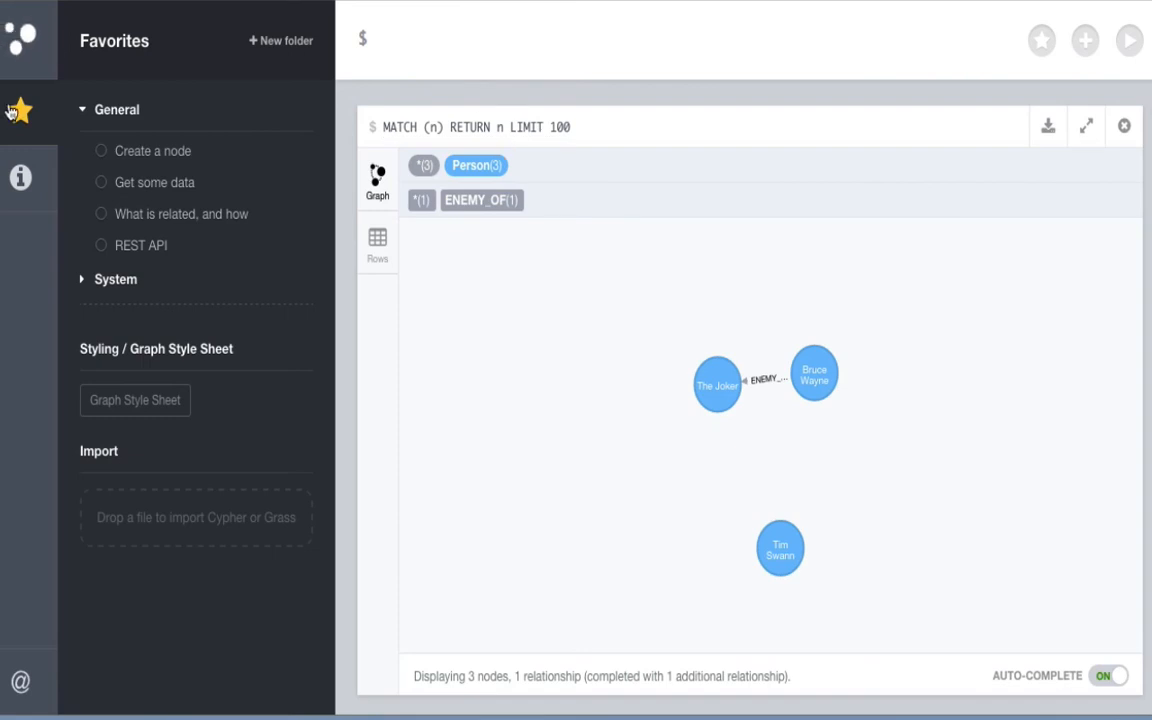
{"action": "left_click", "coordinate": [20, 110]}
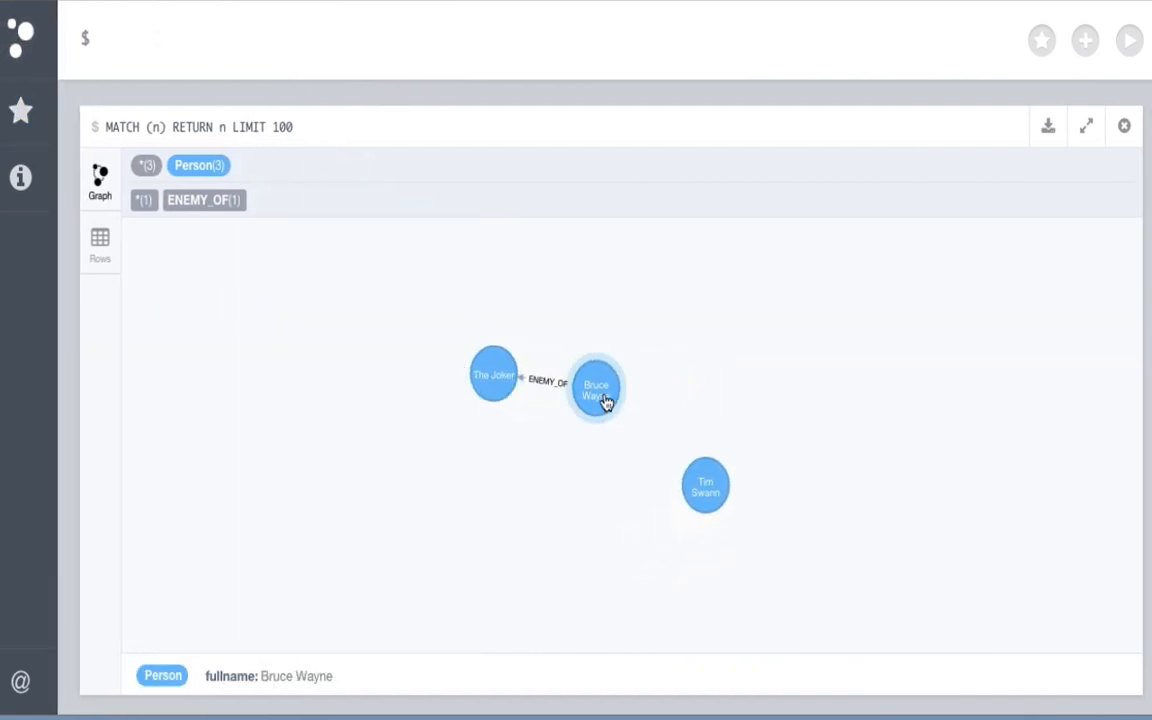
{"action": "left_click_drag", "start_coordinate": [596, 388], "coordinate": [746, 384]}
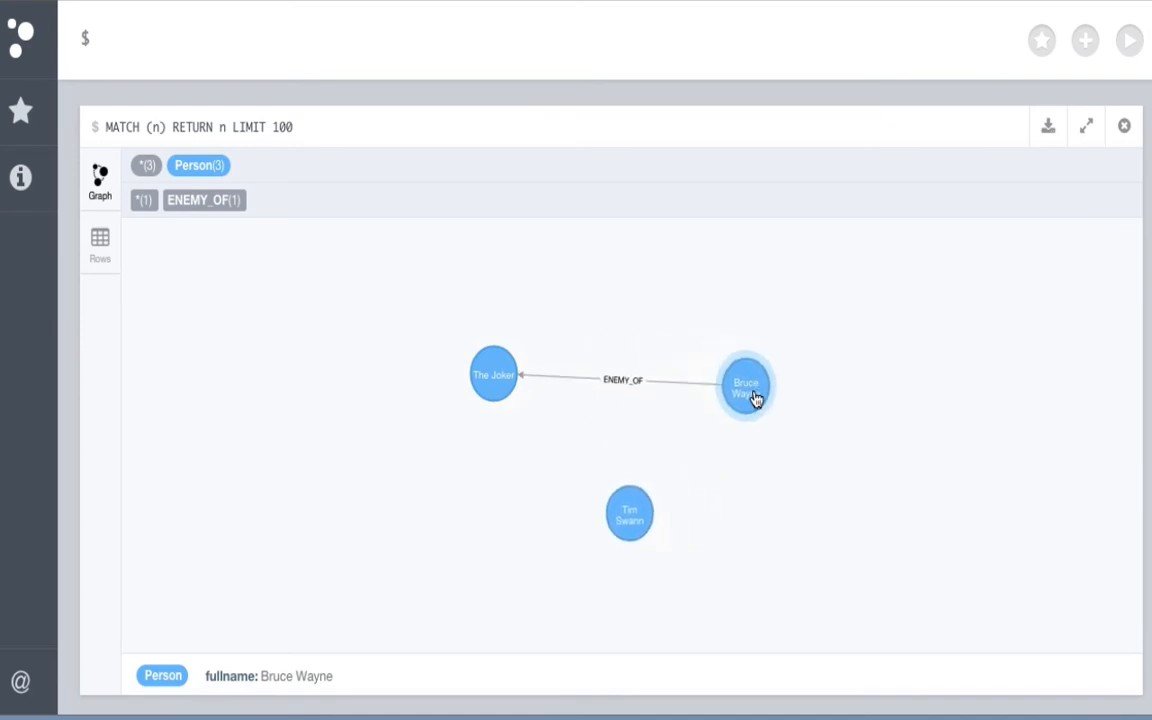
{"action": "left_click_drag", "start_coordinate": [746, 384], "coordinate": [360, 404]}
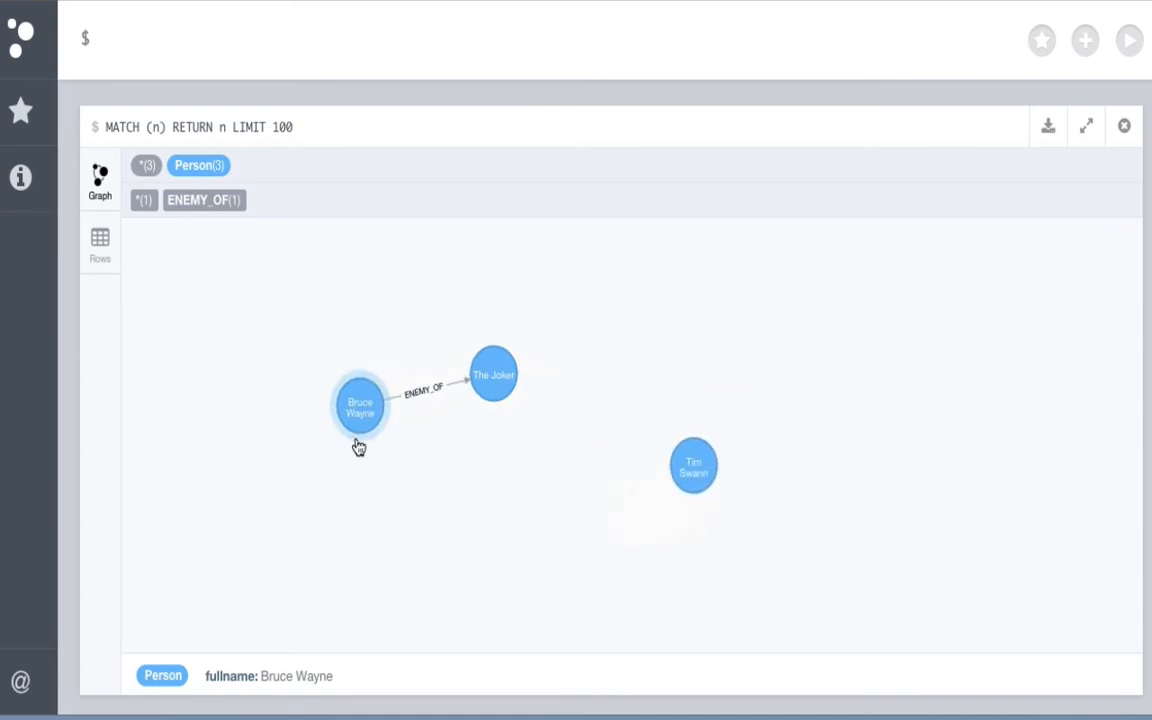
{"action": "left_click_drag", "start_coordinate": [360, 404], "coordinate": [738, 372]}
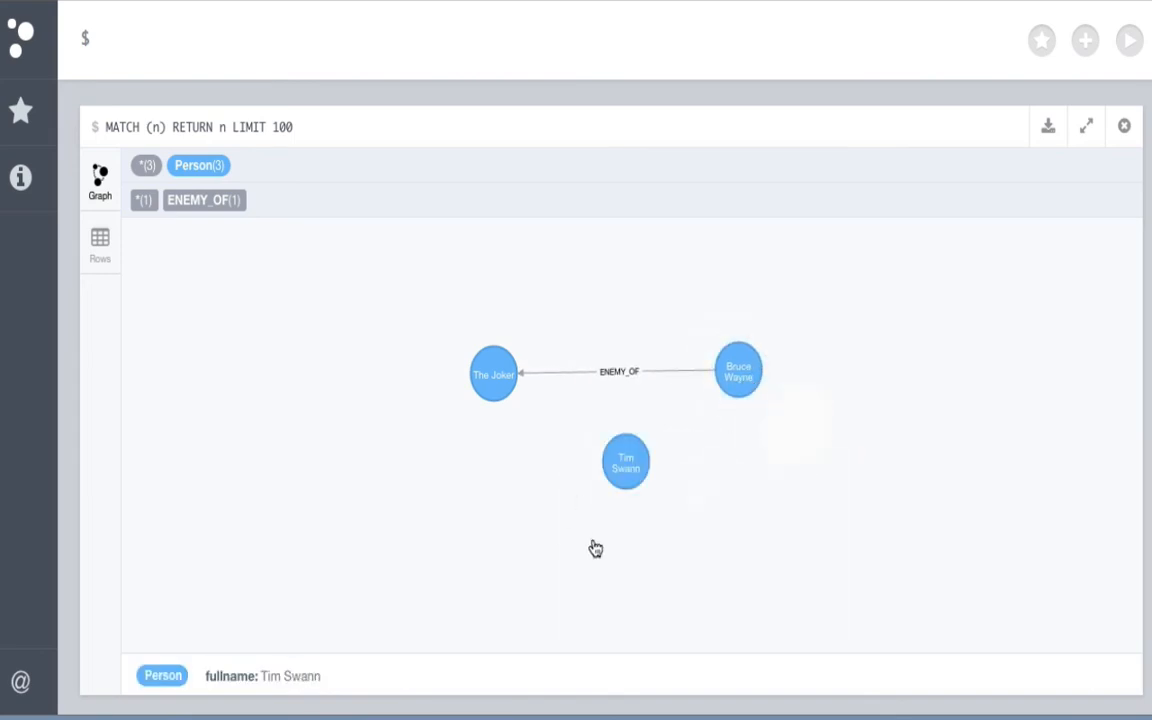
{"action": "left_click_drag", "start_coordinate": [624, 460], "coordinate": [568, 512]}
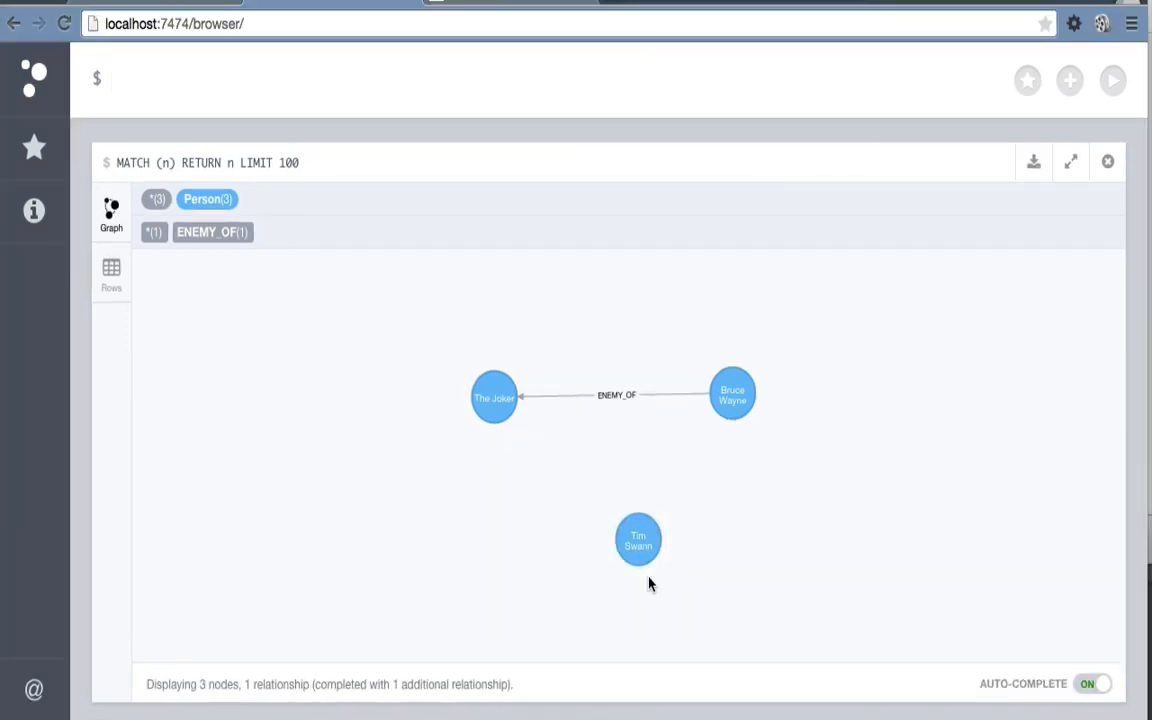
{"action": "mouse_move", "coordinate": [676, 566]}
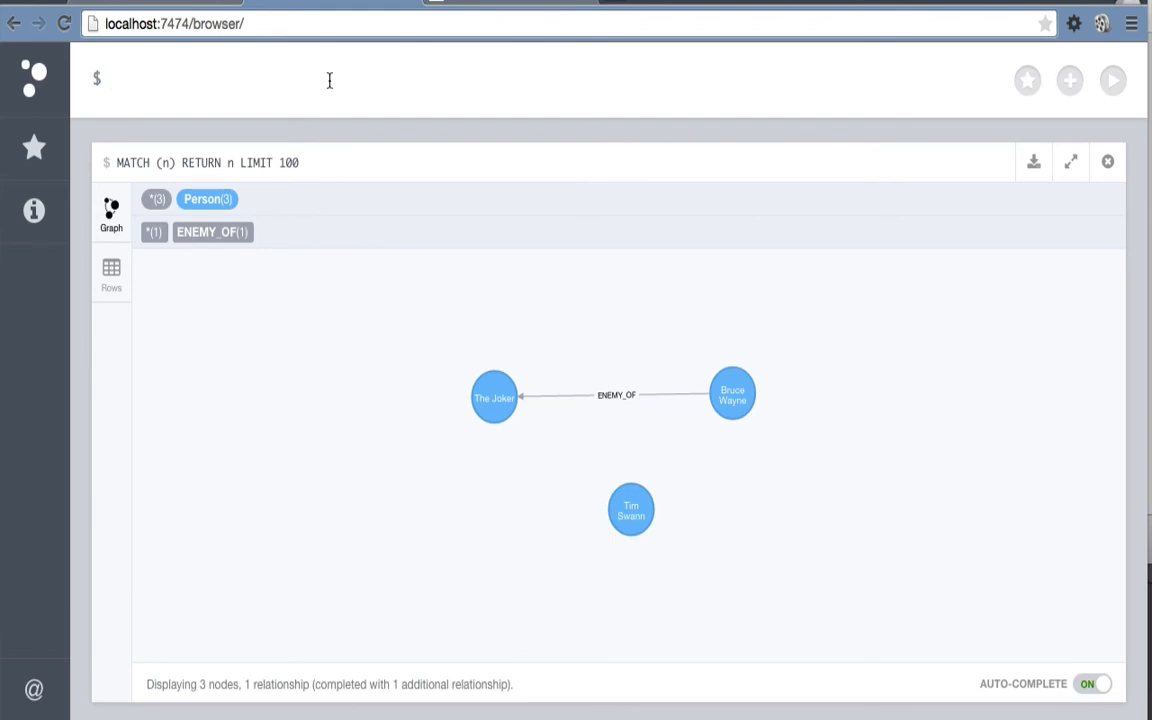
{"action": "type", "text": "MATCH(t"}
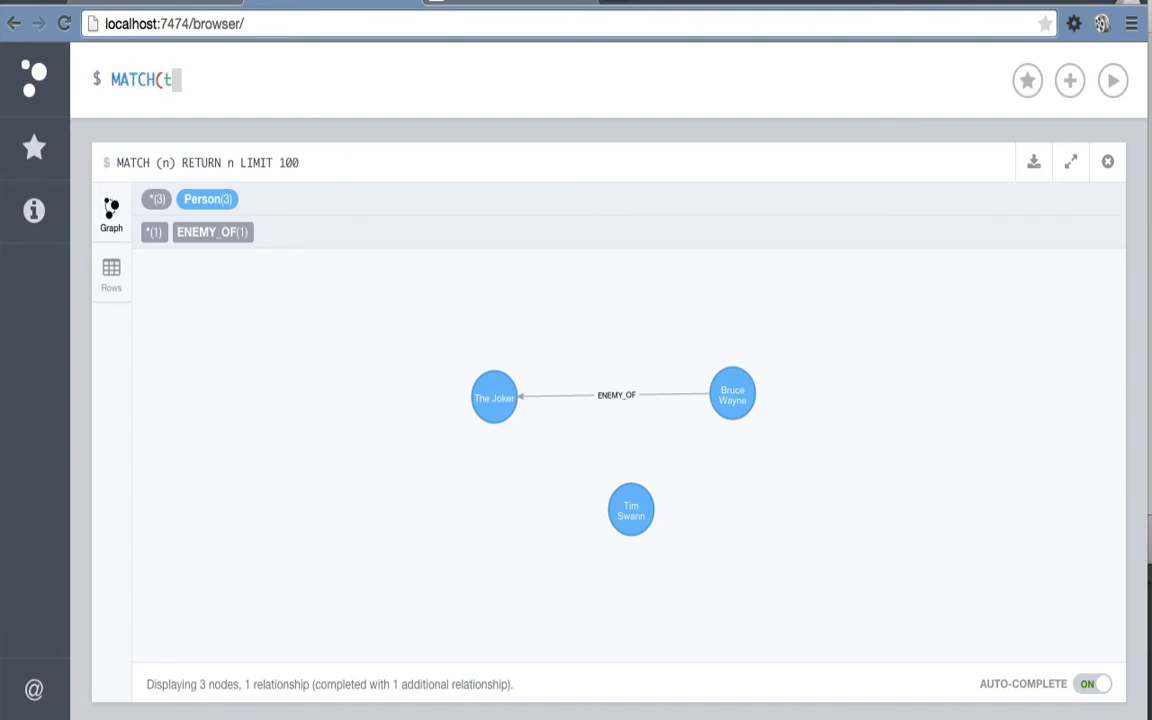
{"action": "type", "text": ":Person"}
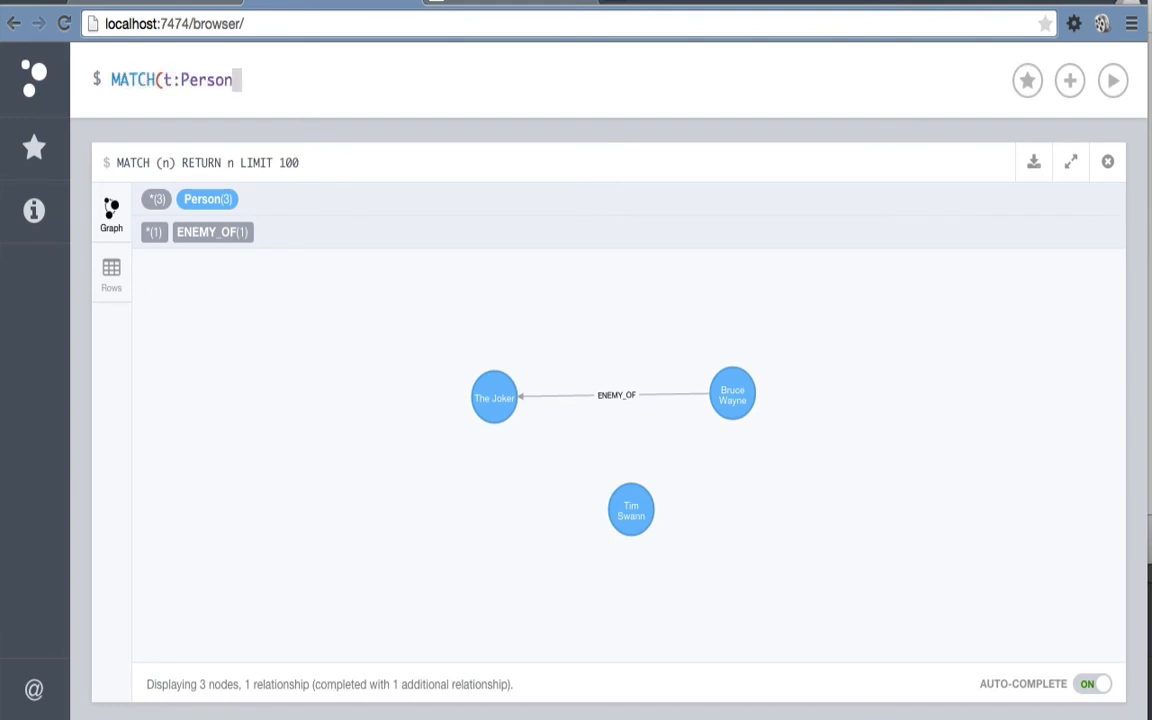
{"action": "type", "text": "{fullname:\""}
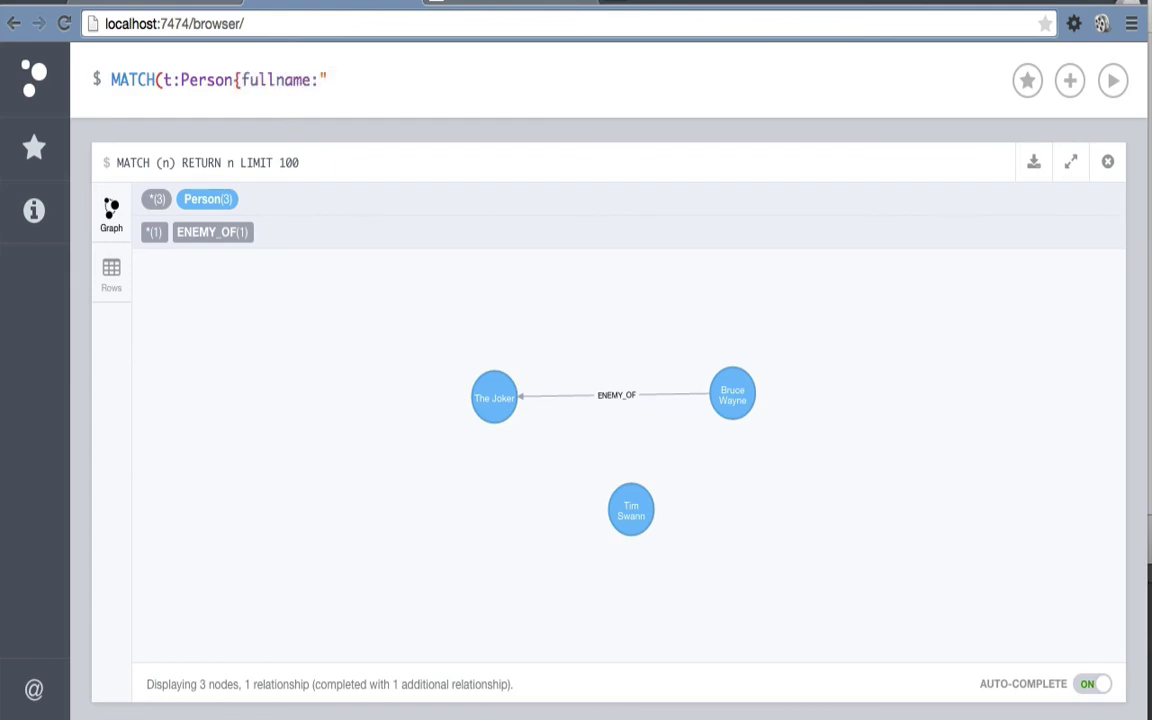
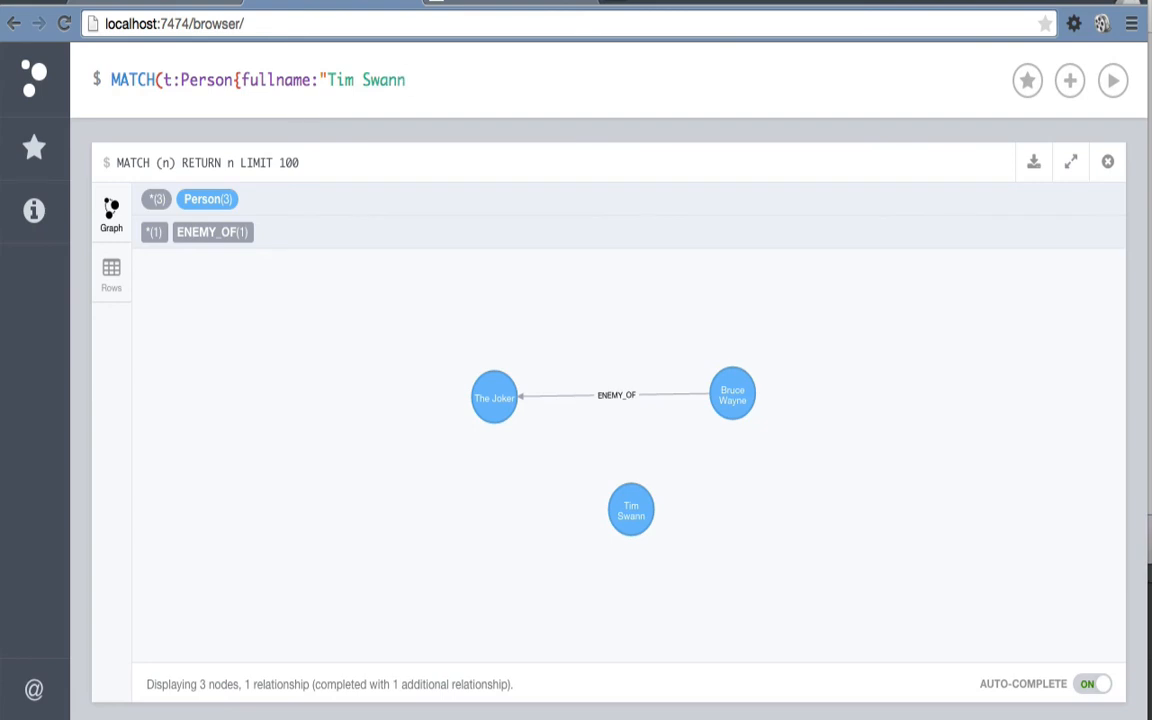
{"action": "type", "text": "\"}))"}
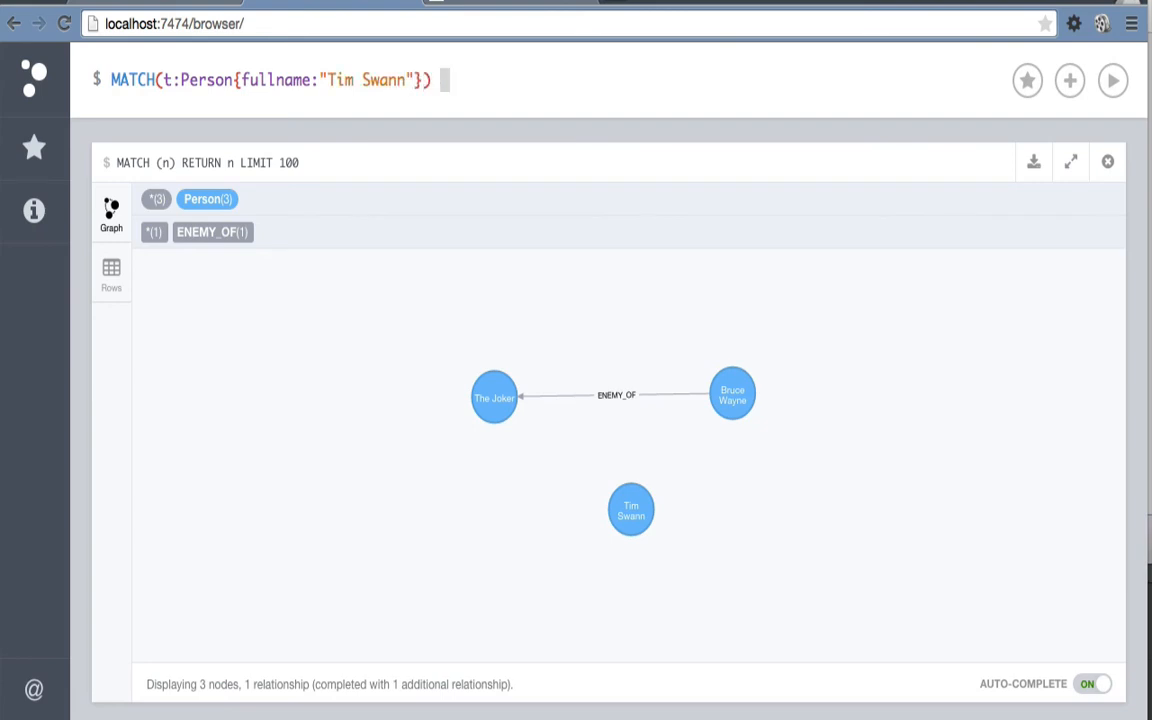
{"action": "type", "text": "DELETE"}
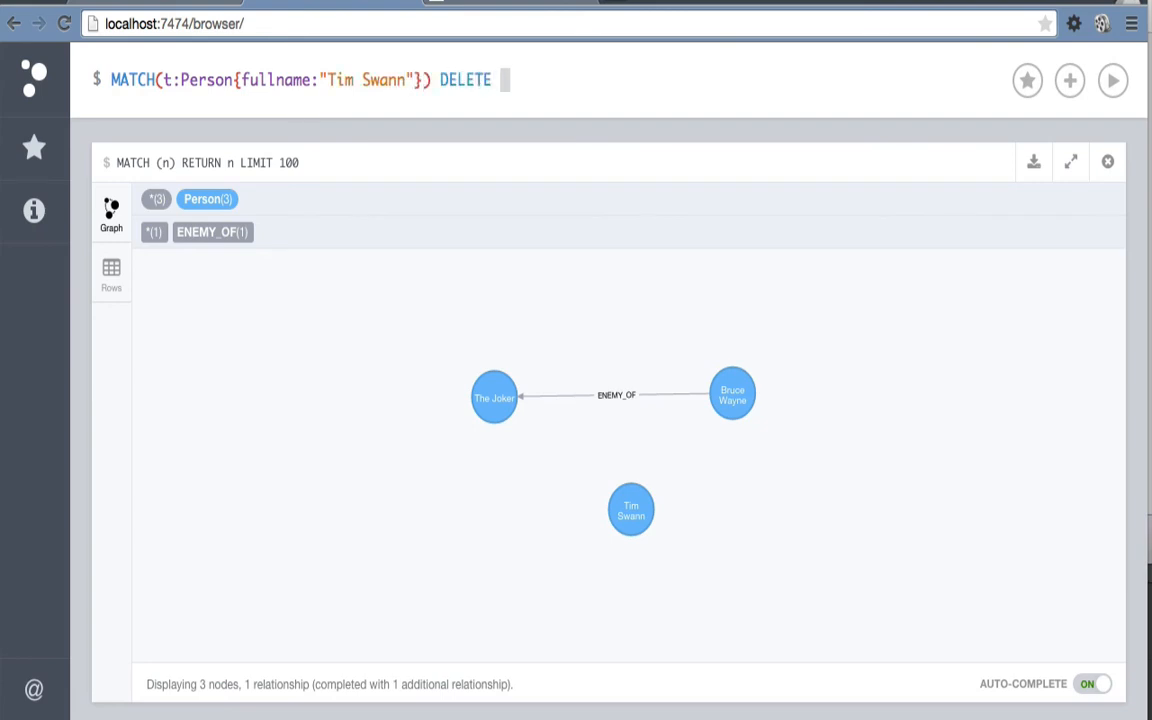
{"action": "type", "text": "t"}
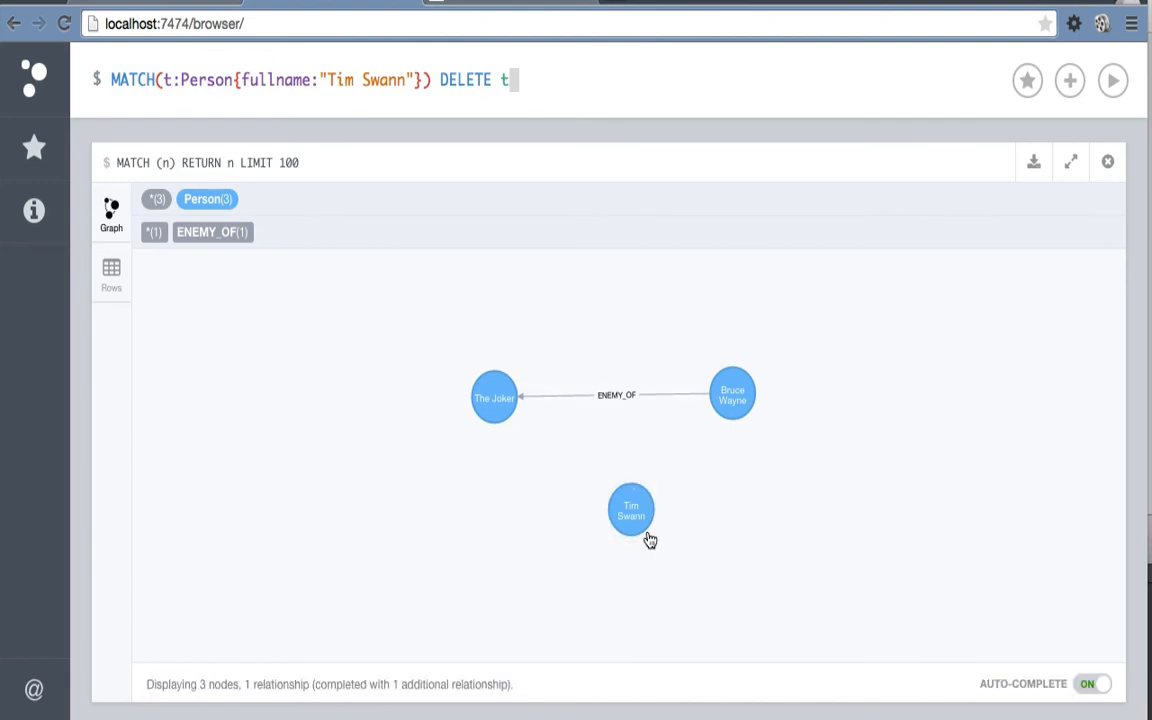
{"action": "left_click", "coordinate": [1112, 80]}
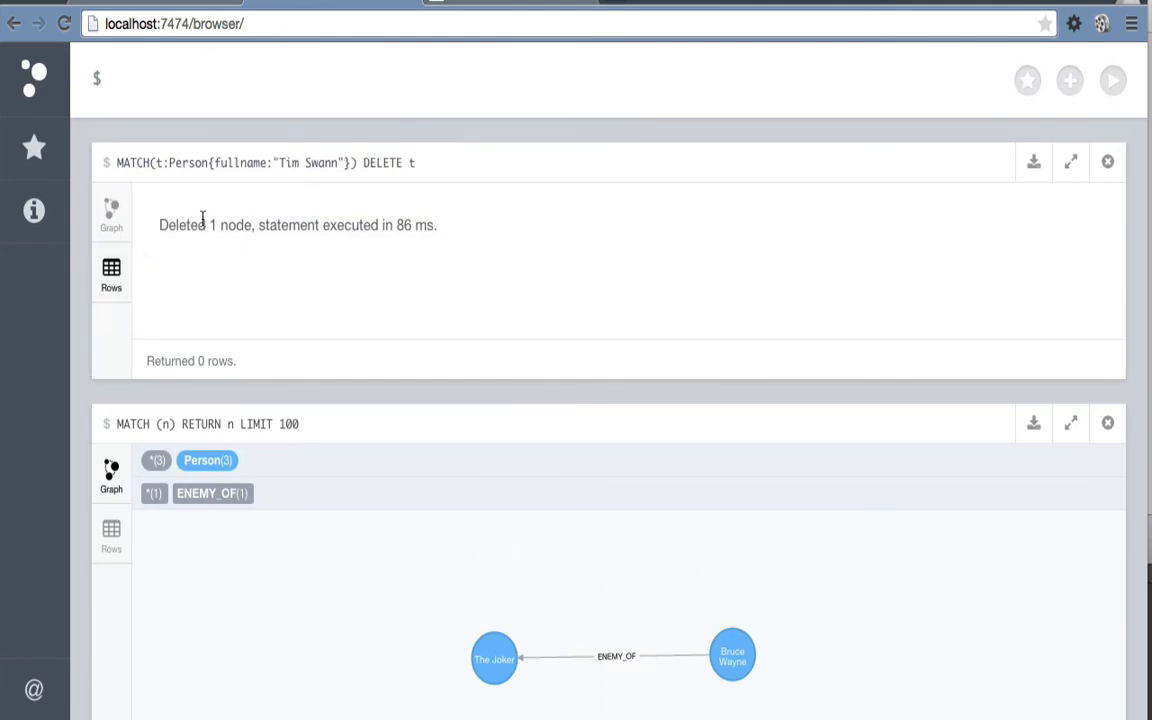
{"action": "mouse_move", "coordinate": [224, 428]}
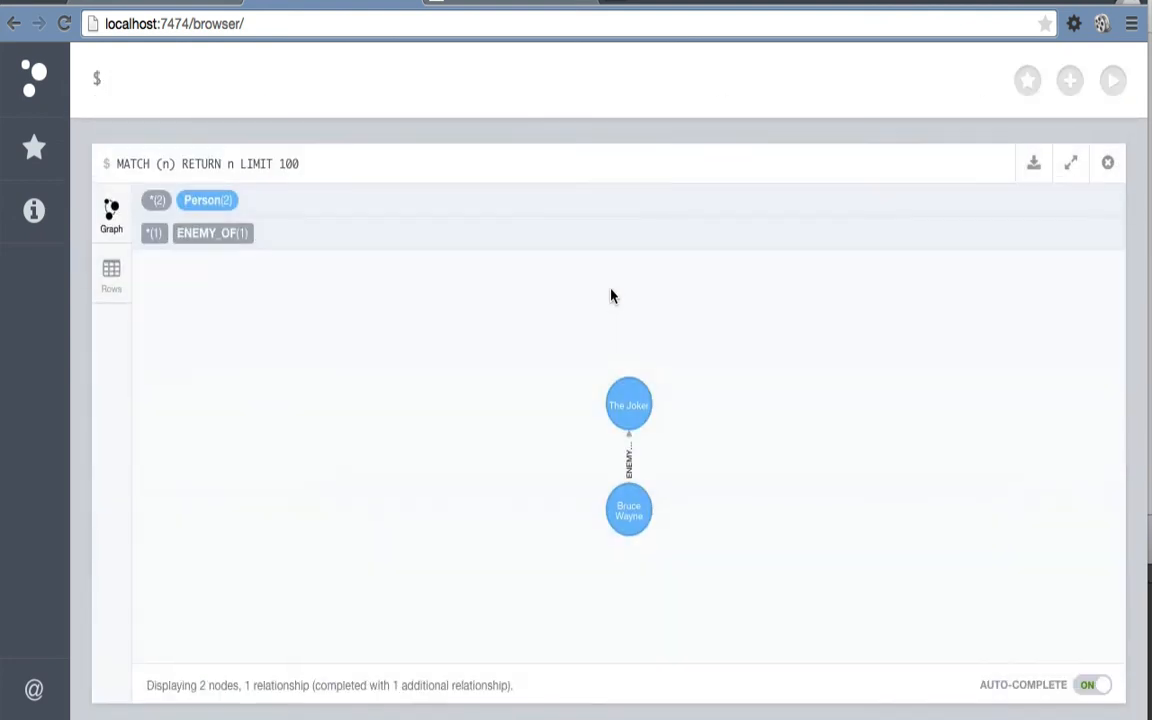
Inspect Bruce Wayne's and The Joker's properties and spread The Joker away from Bruce Wayne
{"action": "left_click", "coordinate": [628, 510]}
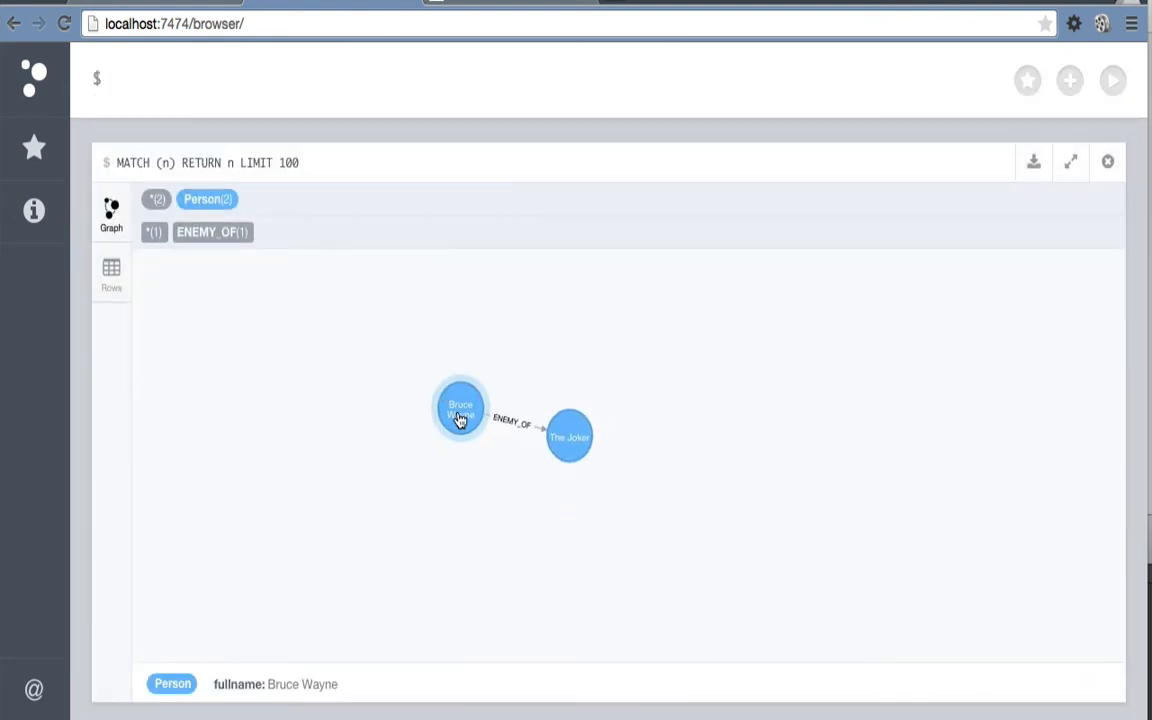
{"action": "left_click", "coordinate": [568, 436]}
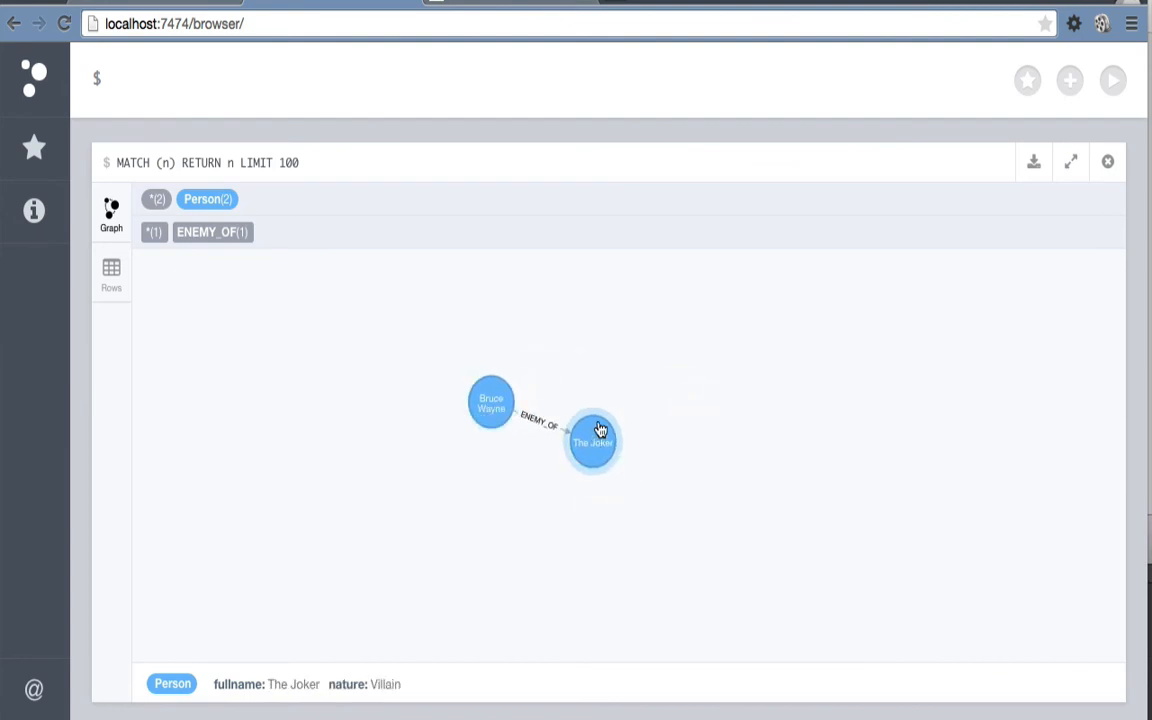
{"action": "left_click_drag", "start_coordinate": [592, 442], "coordinate": [740, 402]}
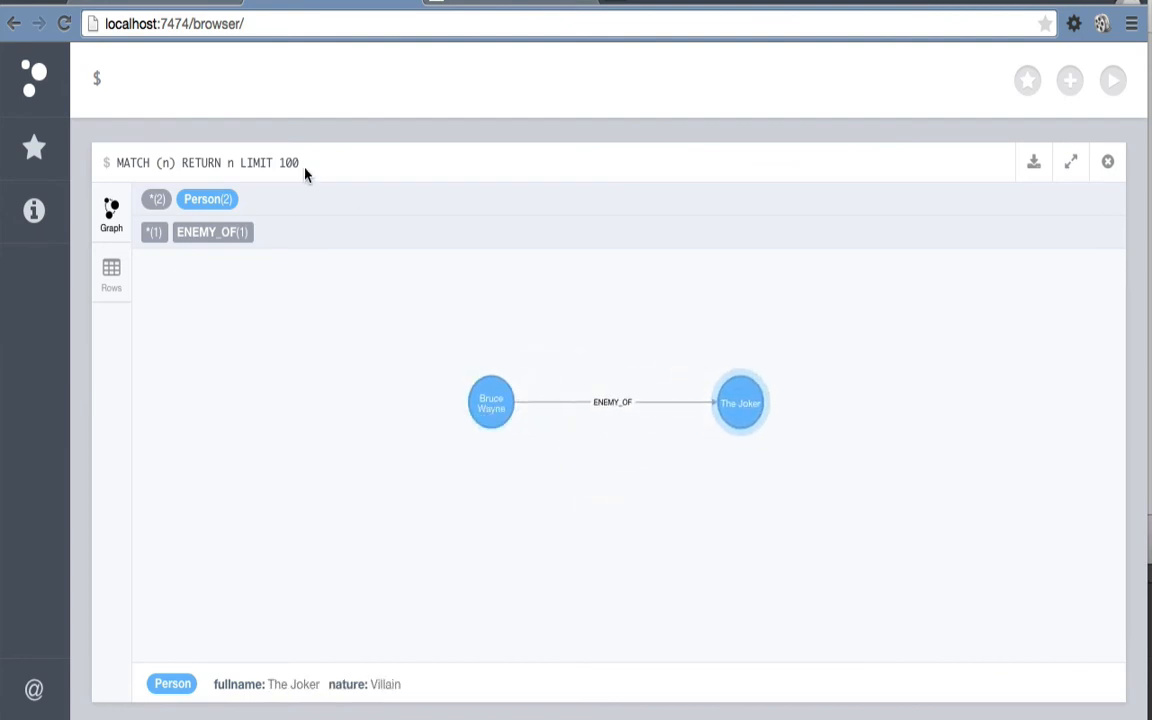
{"action": "scroll", "scroll_direction": "down", "scroll_amount": 3}
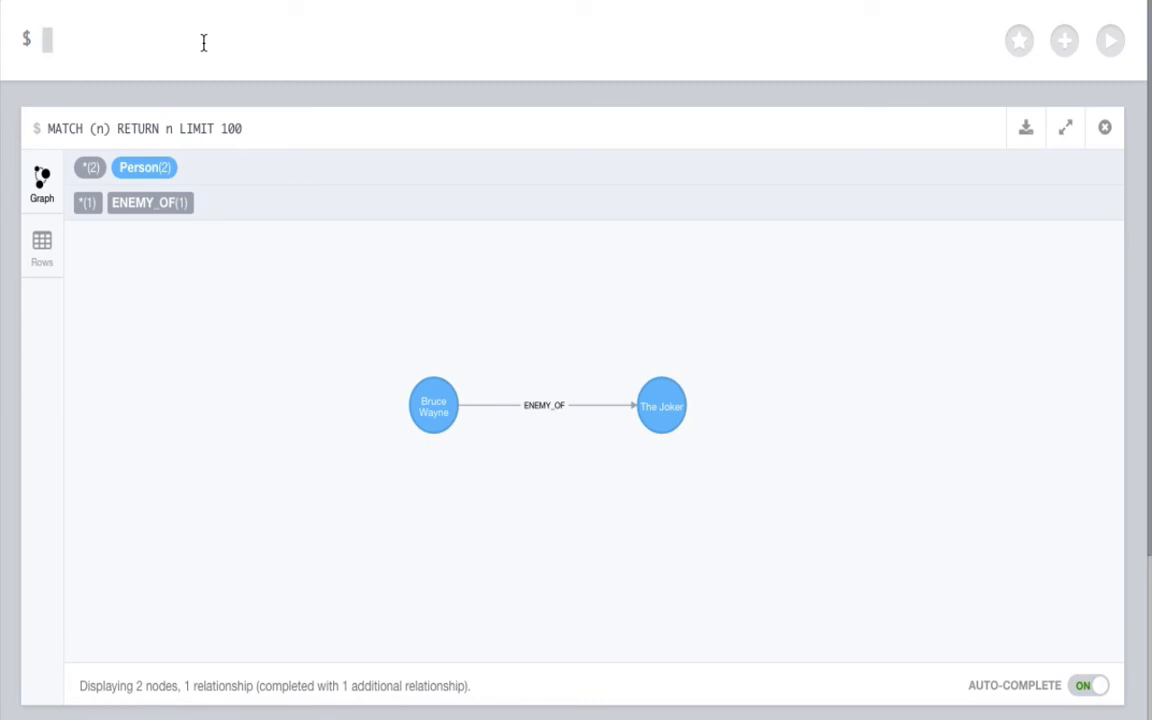
Write MATCH (b:Person {fullname:"Bruce Wayne"}) to select the Bruce Wayne node
{"action": "left_click", "coordinate": [432, 404]}
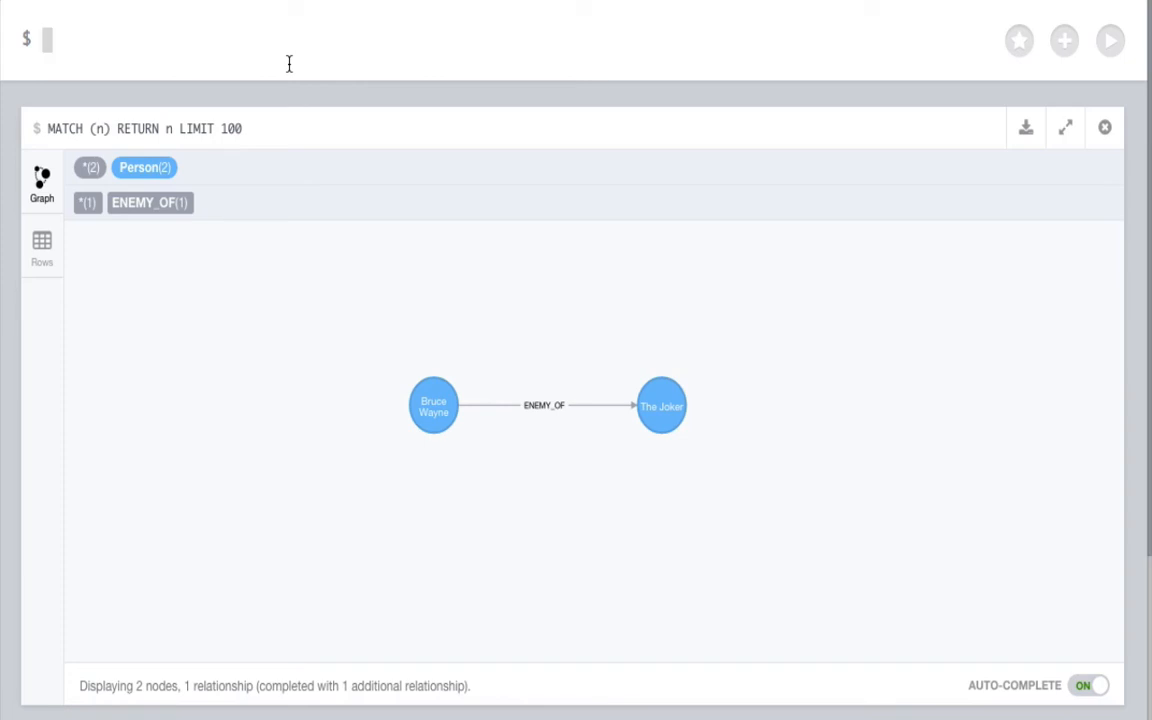
{"action": "type", "text": "MATCH ("}
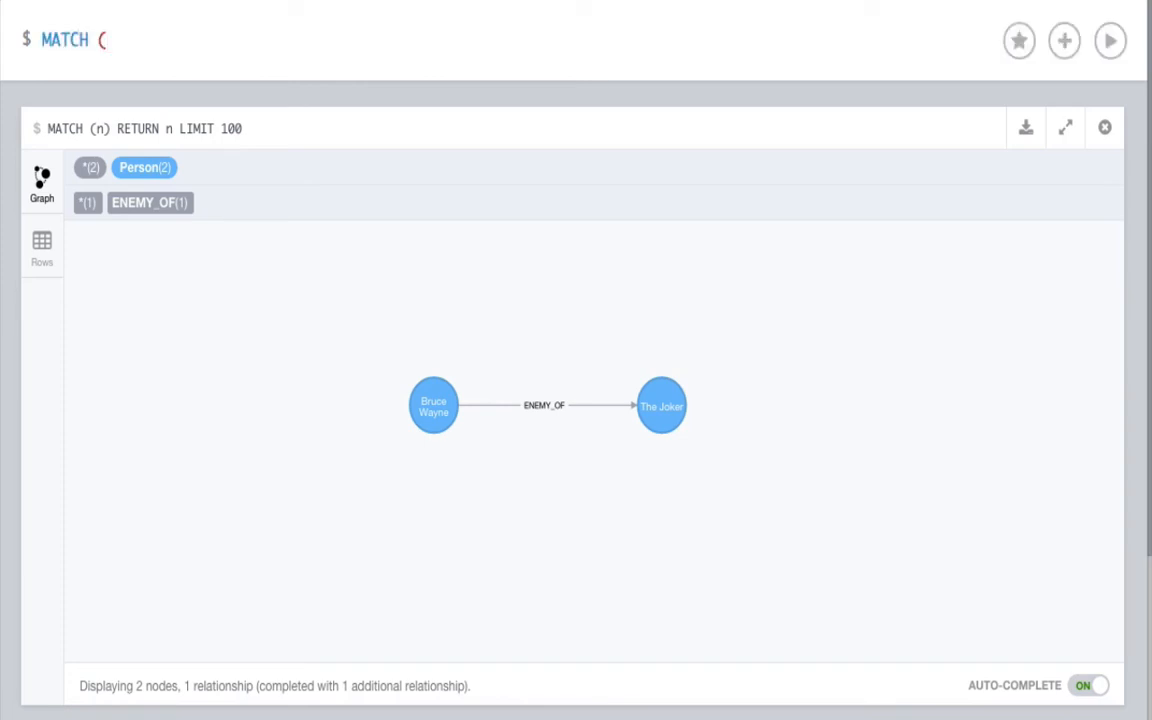
{"action": "type", "text": "b:P"}
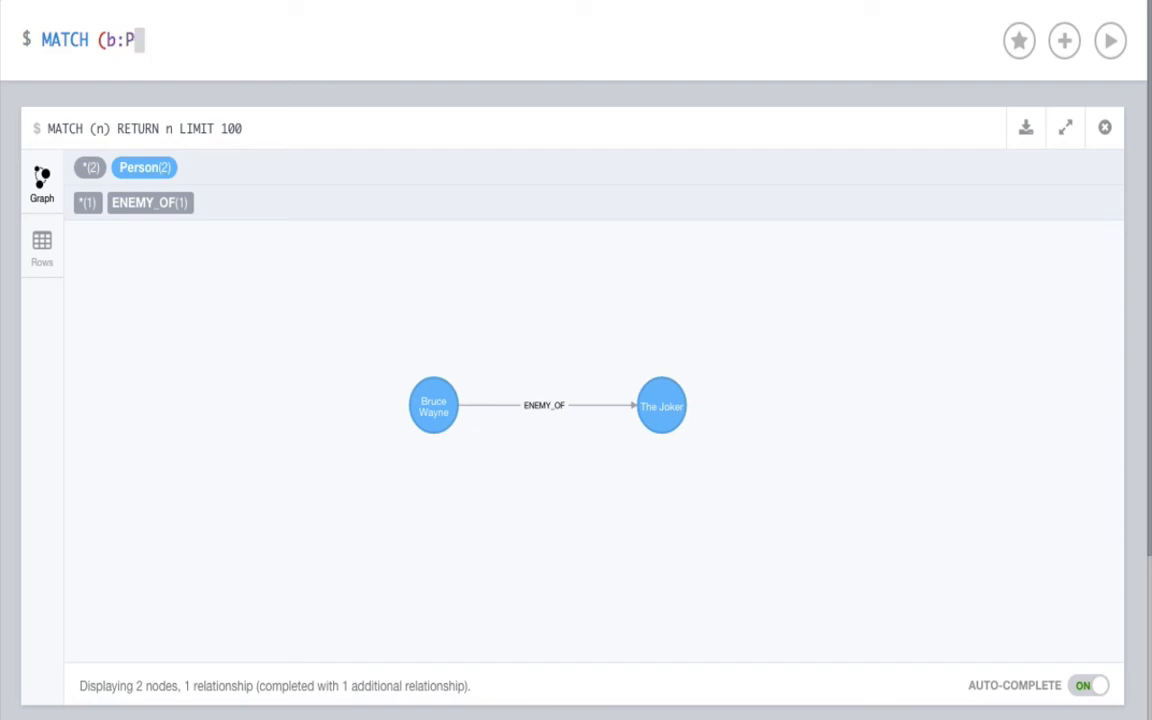
{"action": "type", "text": "erson"}
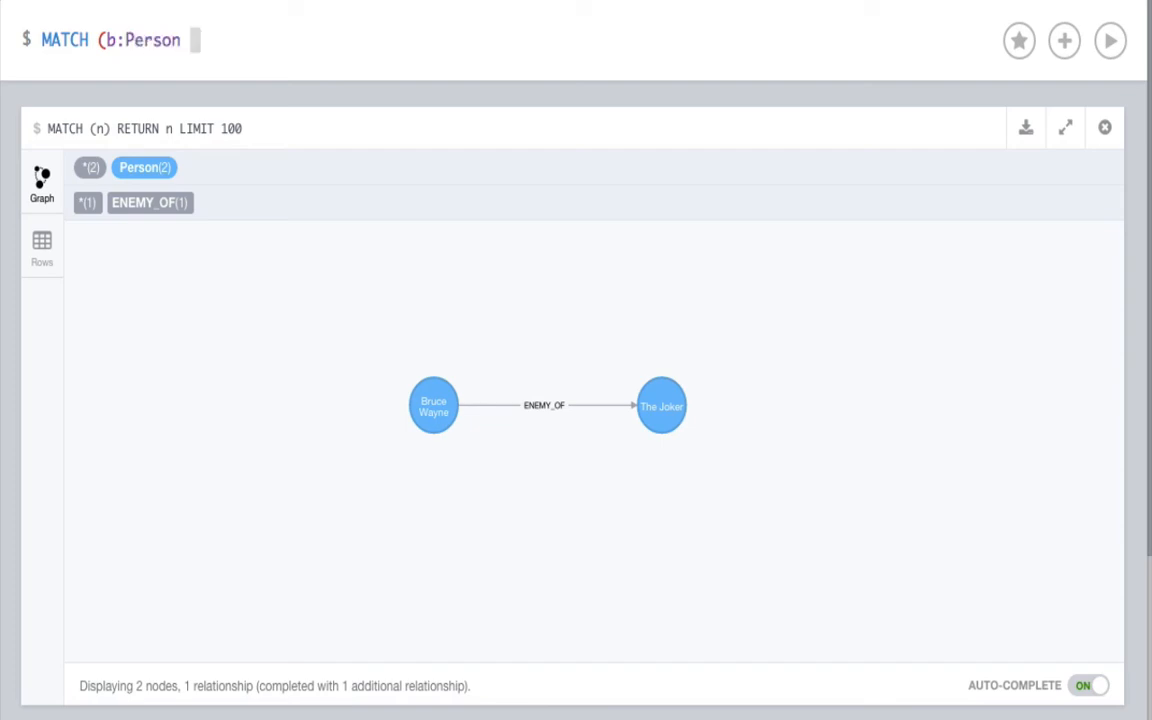
{"action": "type", "text": "{}"}
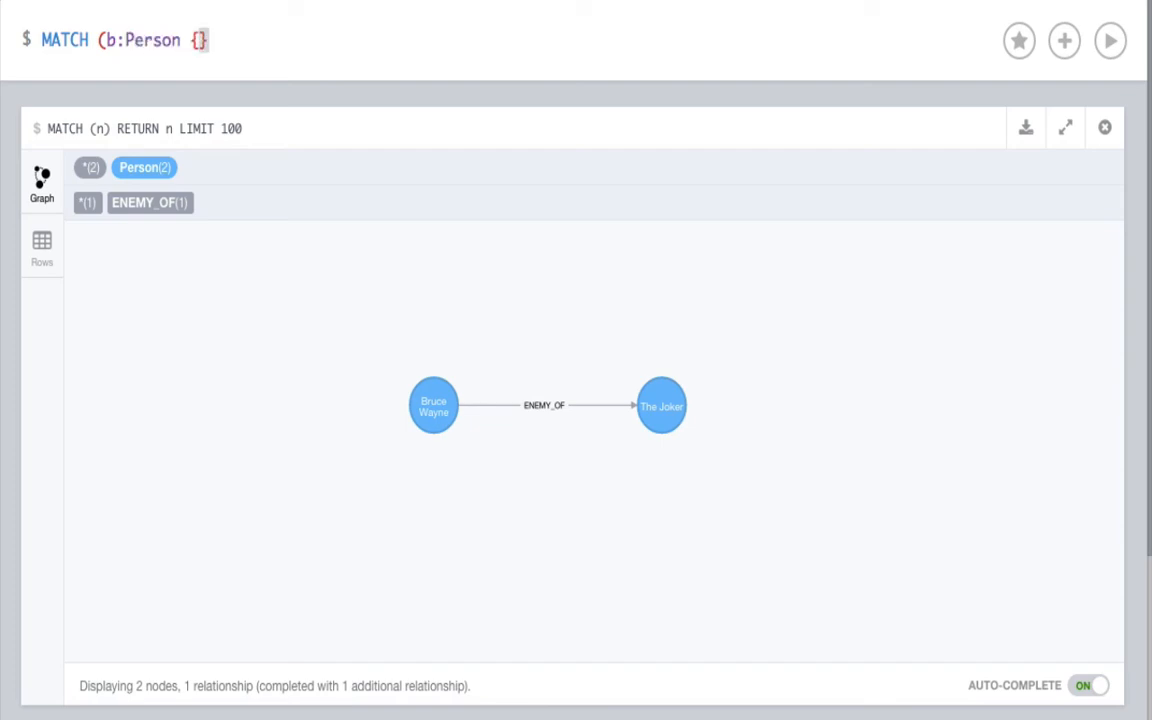
{"action": "left_click", "coordinate": [432, 404]}
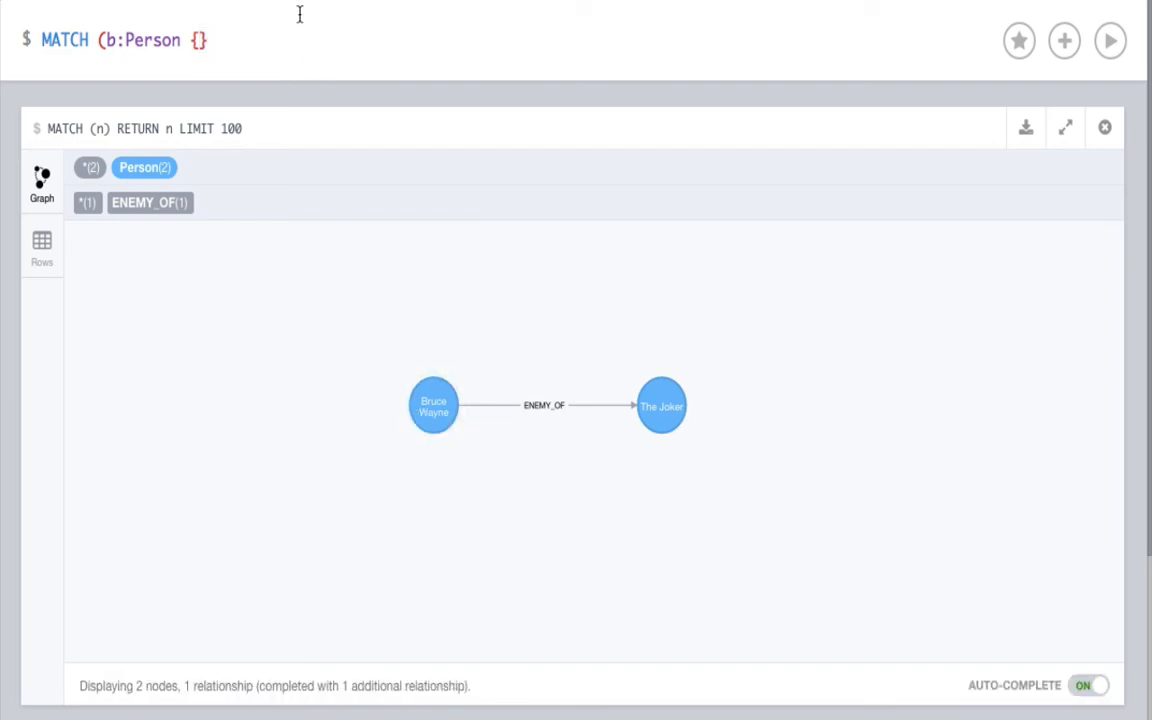
{"action": "type", "text": "fullname:\"Bruce"}
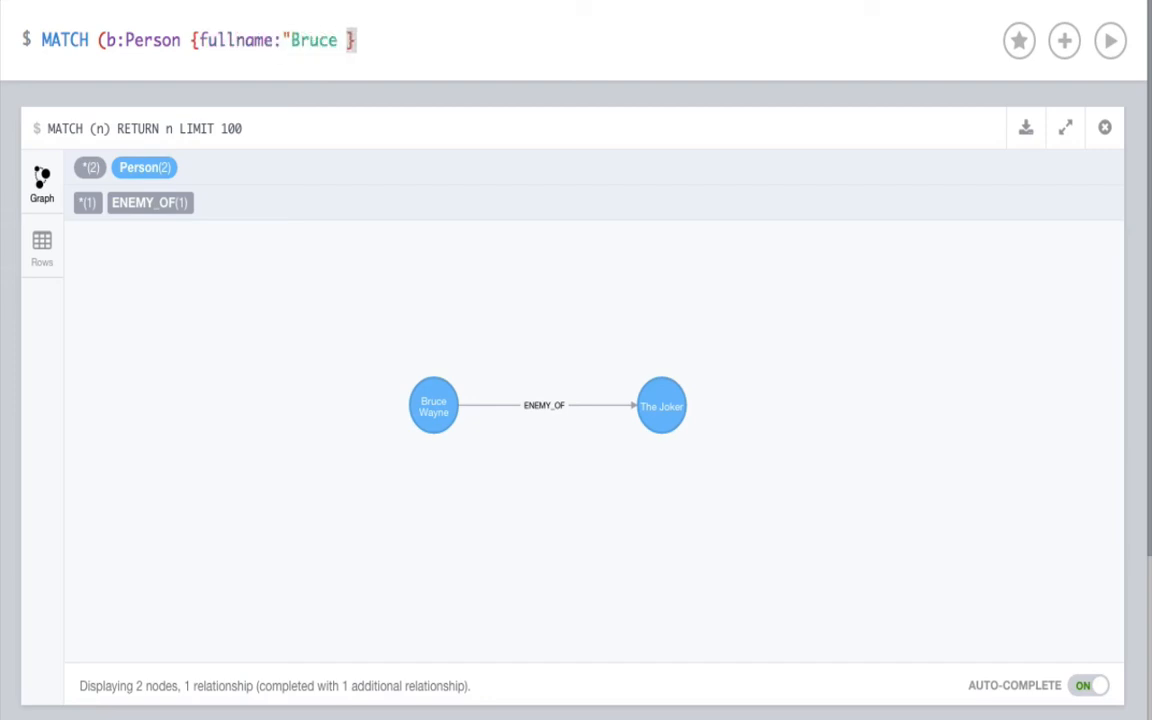
{"action": "type", "text": "Wayne\""}
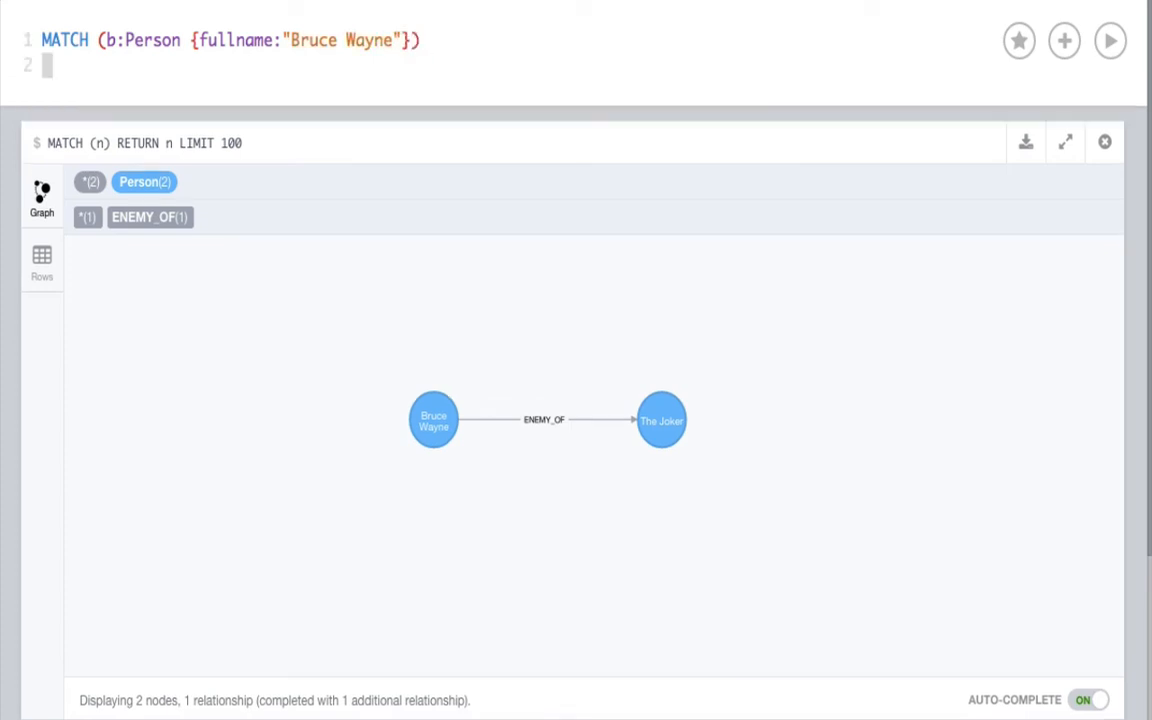
Add SET b.superpower = "Money" and run it, setting one property on Bruce Wayne
{"action": "type", "text": "SET"}
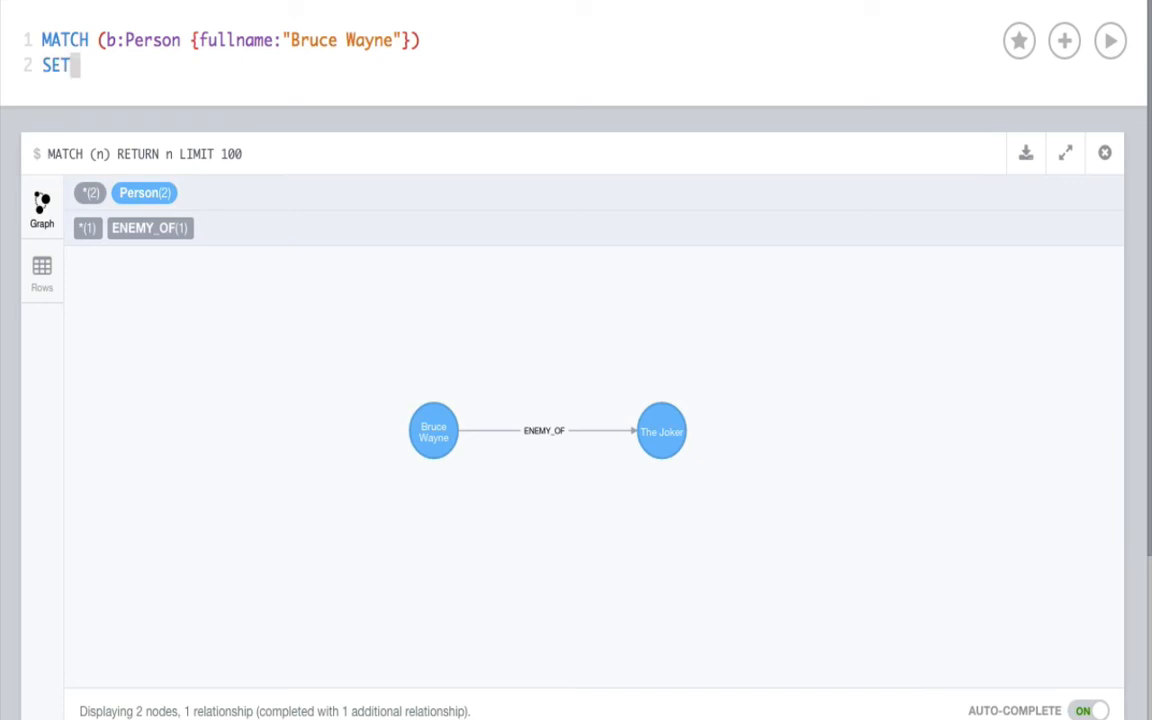
{"action": "type", "text": "b"}
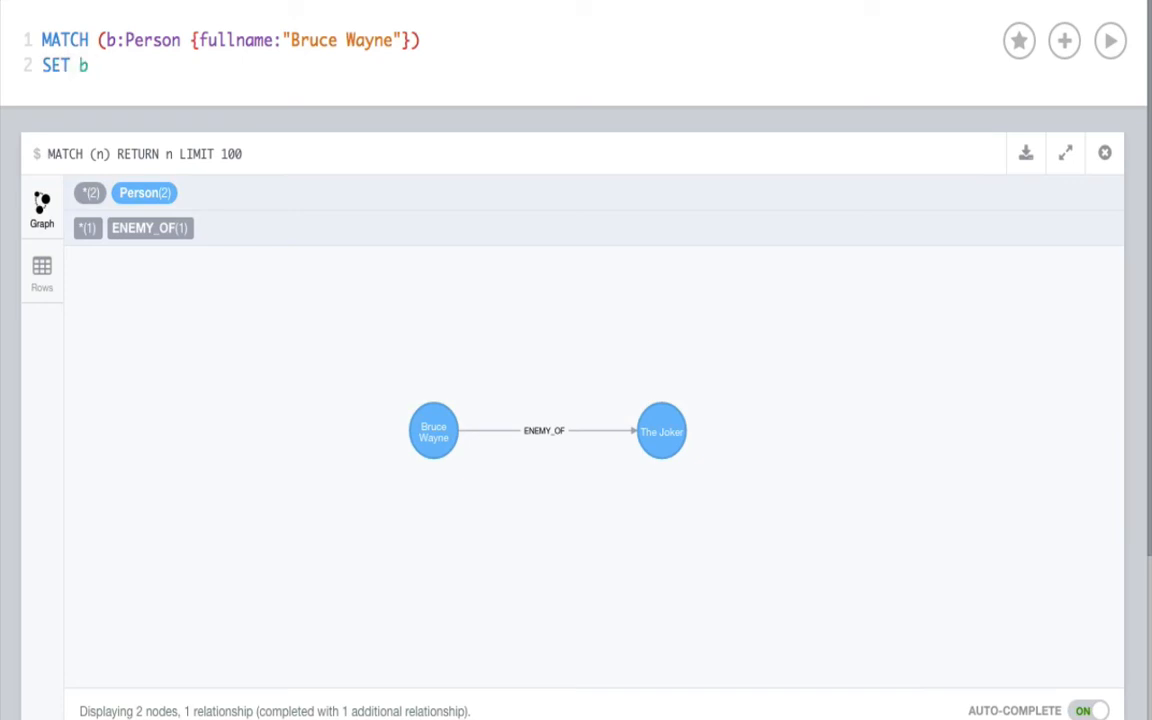
{"action": "left_click", "coordinate": [92, 64]}
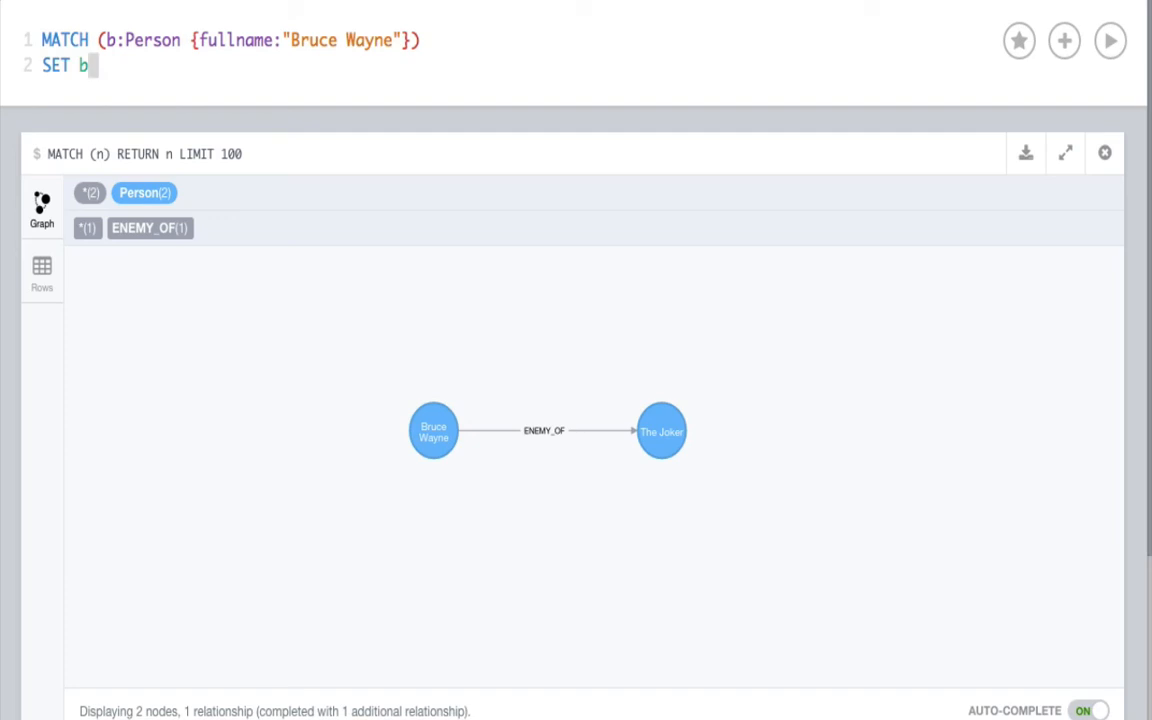
{"action": "type", "text": "."}
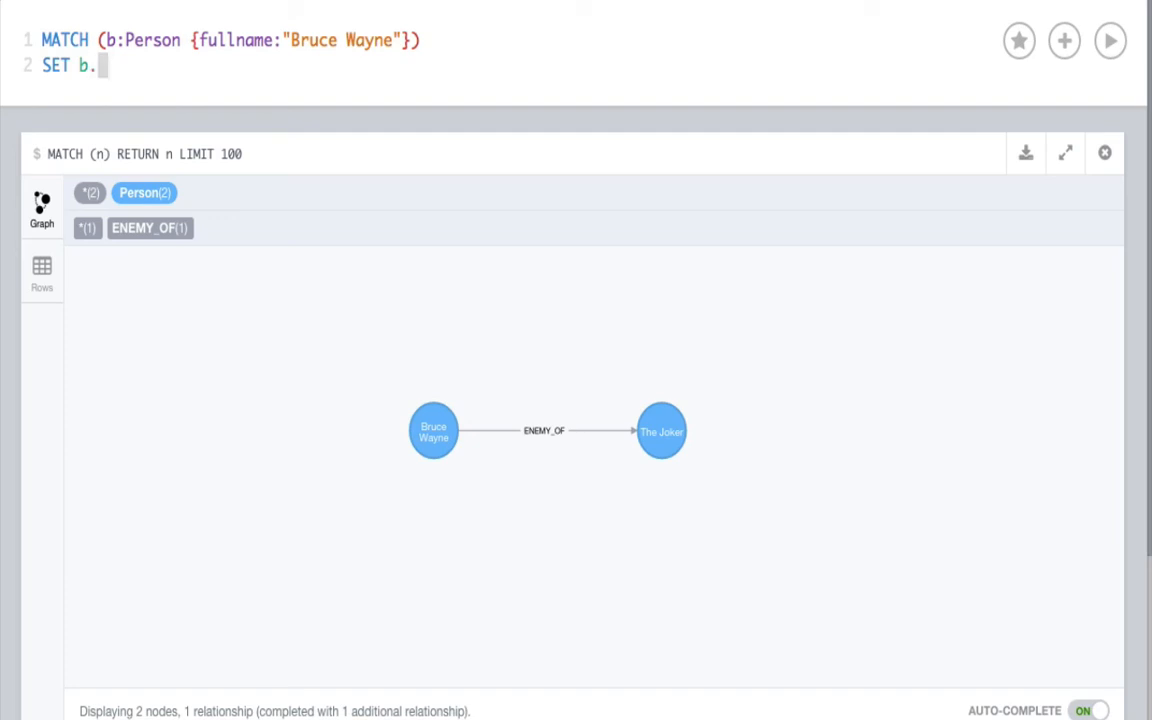
{"action": "type", "text": "super"}
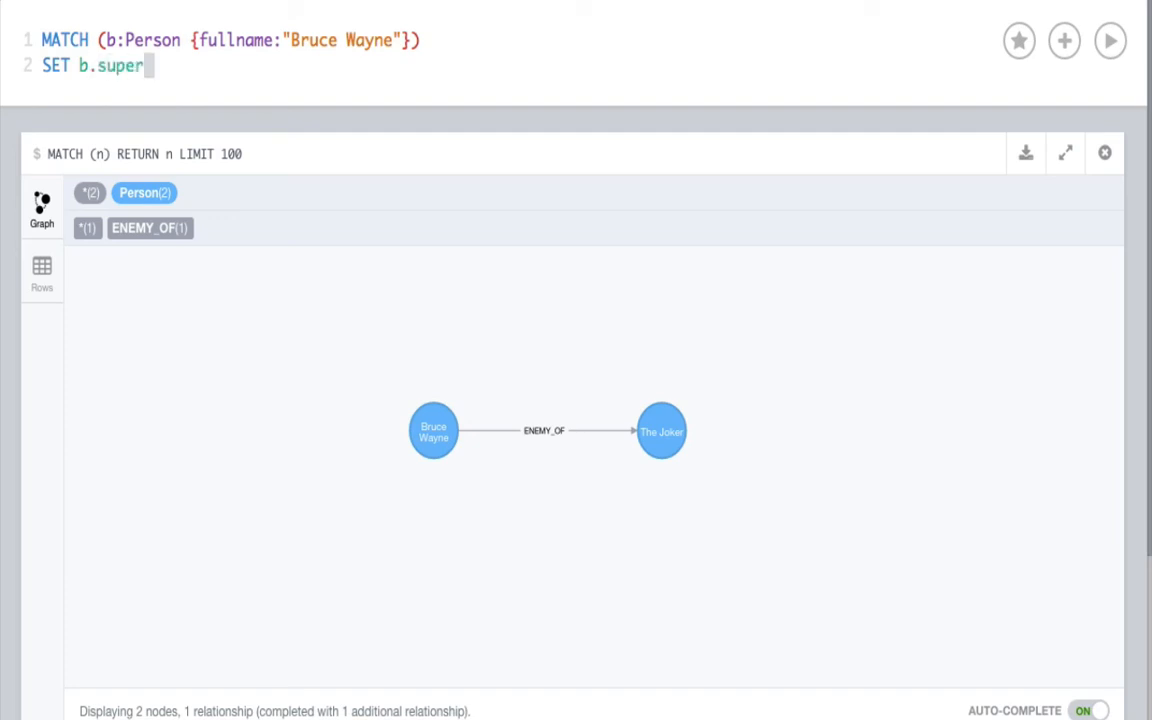
{"action": "type", "text": "power"}
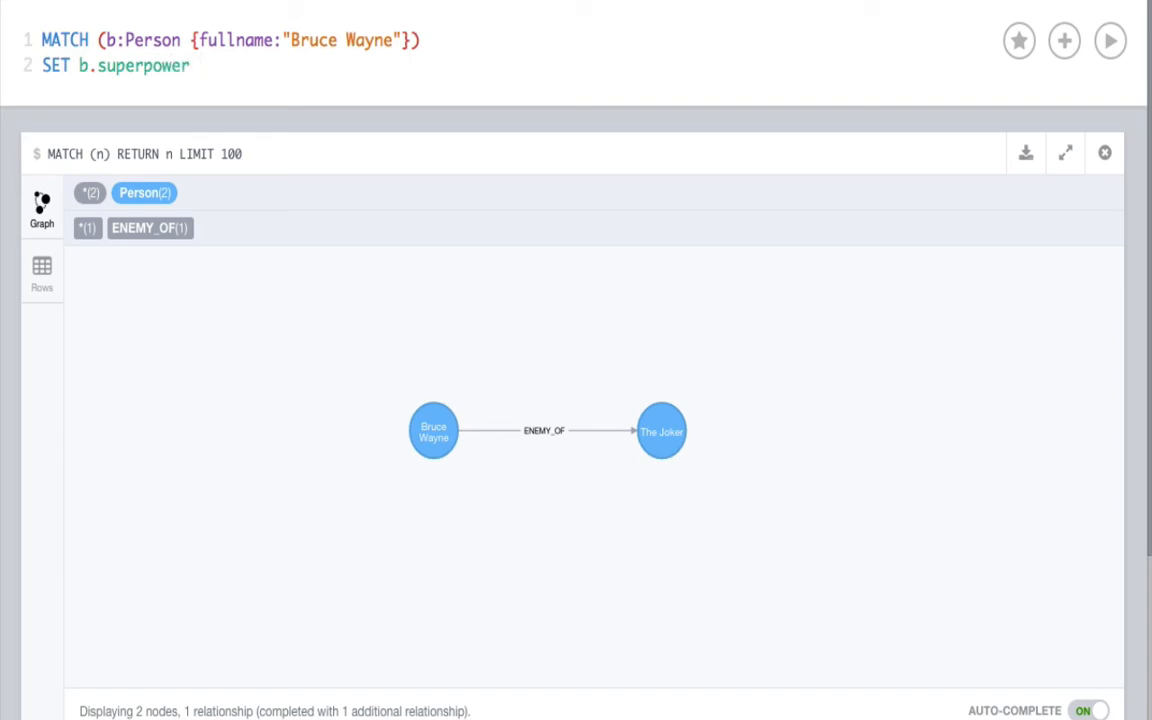
{"action": "type", "text": "= \""}
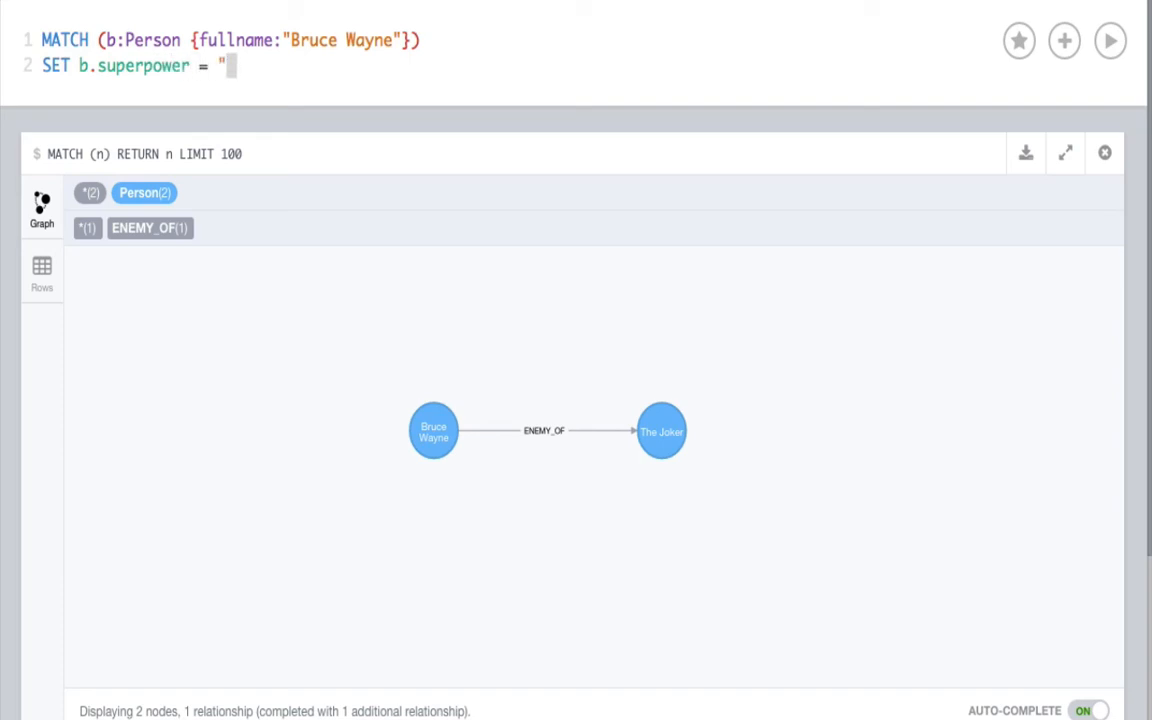
{"action": "type", "text": "Money"}
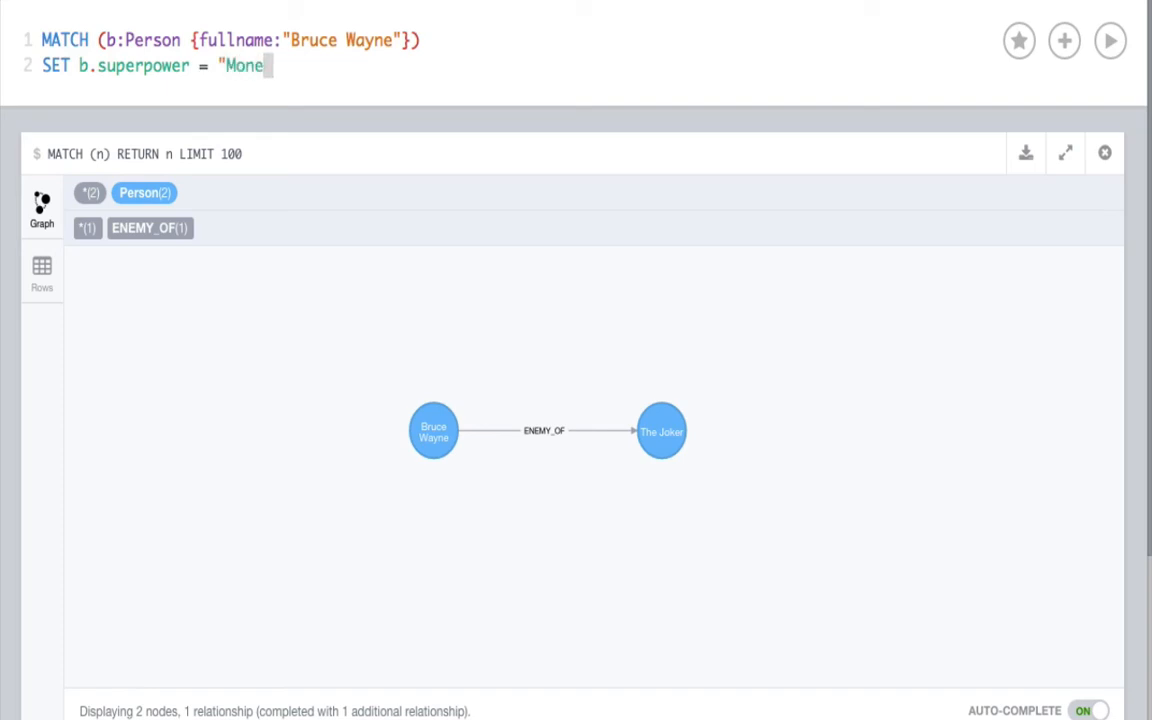
{"action": "type", "text": "y\""}
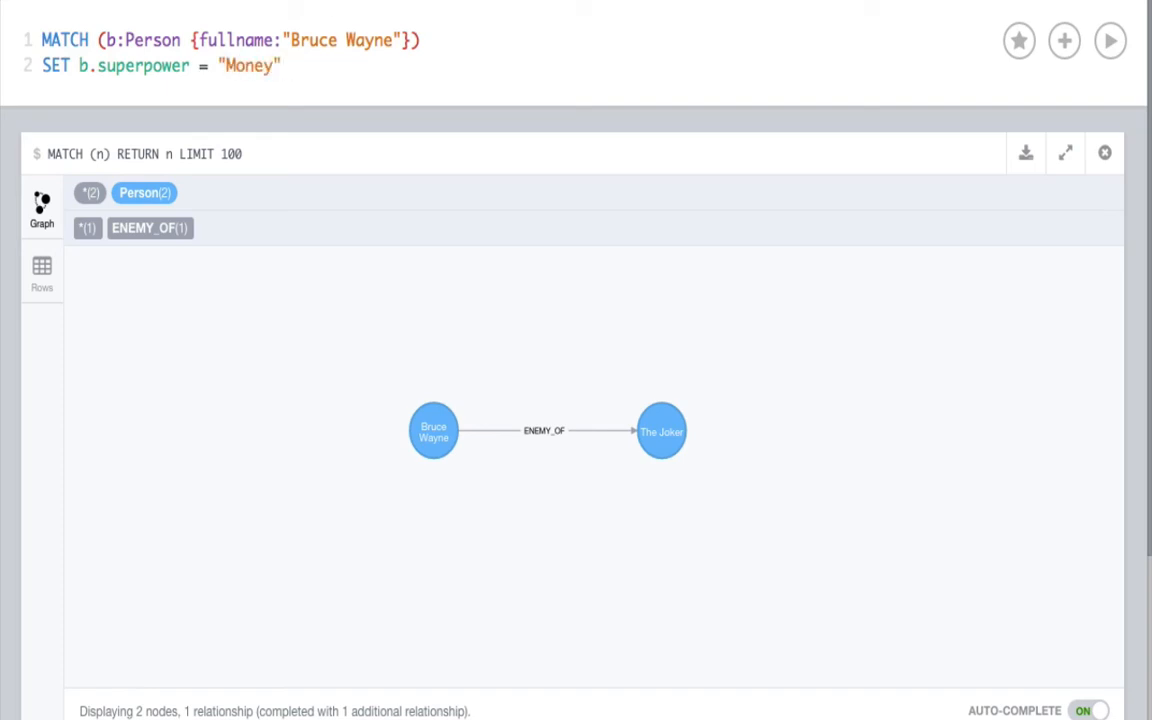
{"action": "left_click", "coordinate": [1110, 40]}
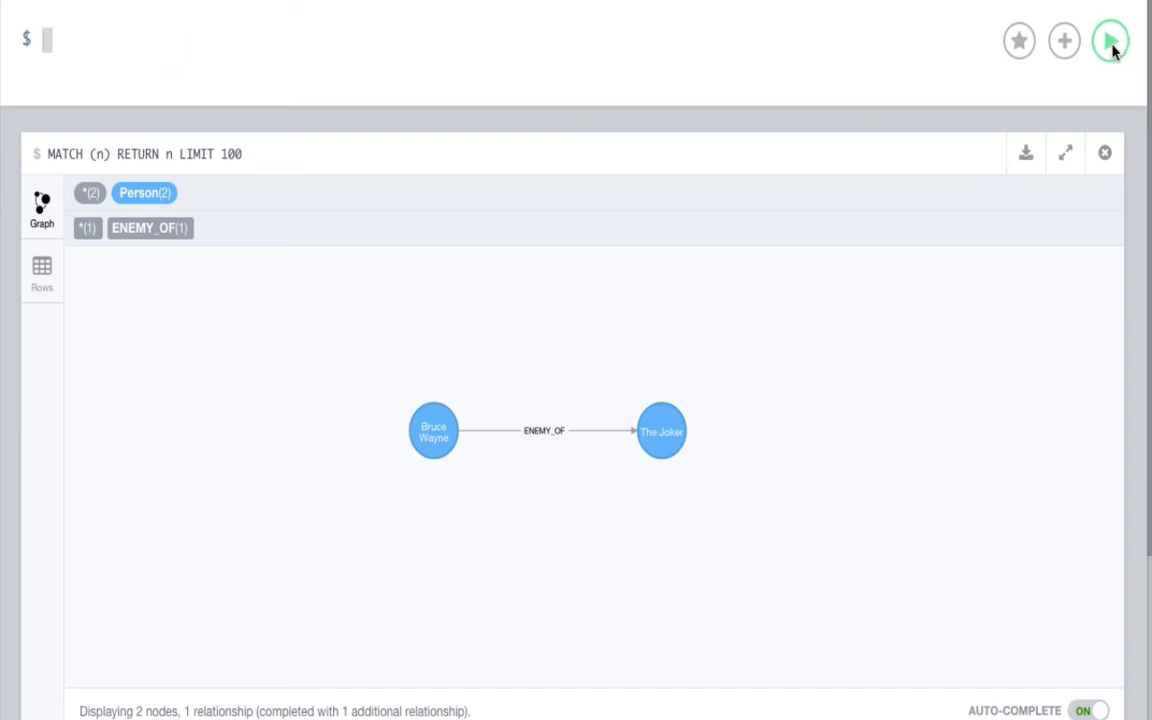
{"action": "left_click", "coordinate": [1110, 40]}
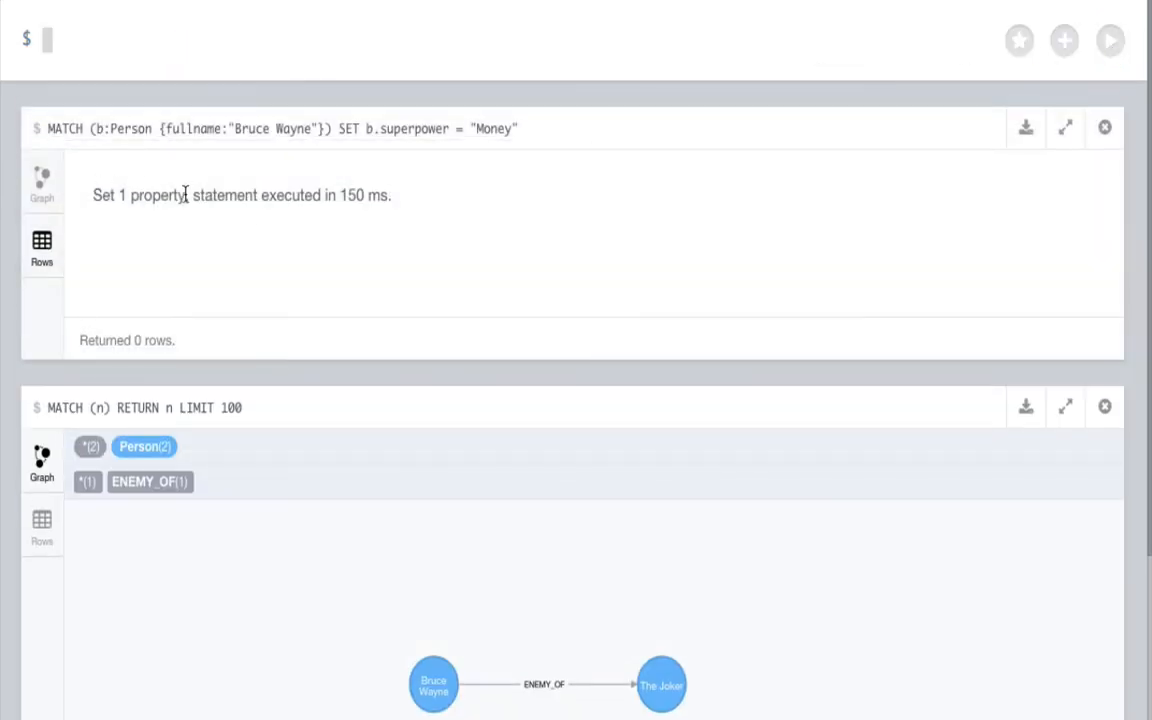
{"action": "mouse_move", "coordinate": [196, 250]}
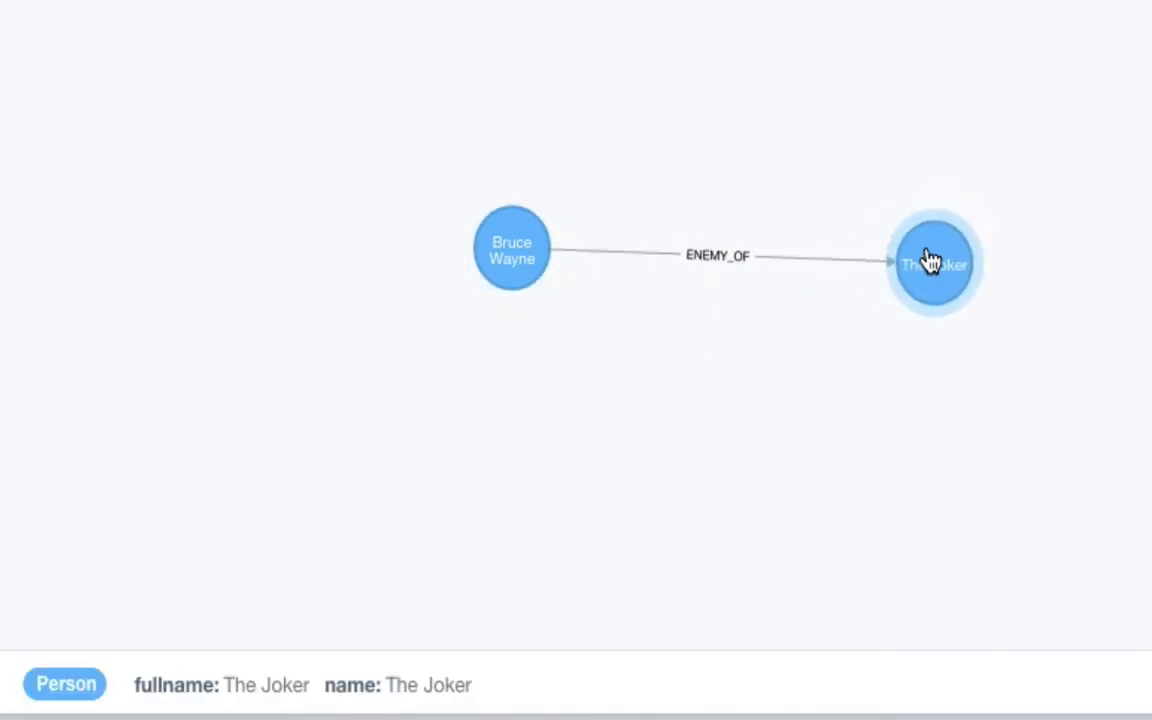
Close the SET result frame so only the two-node ENEMY_OF graph remains
{"action": "left_click", "coordinate": [512, 248]}
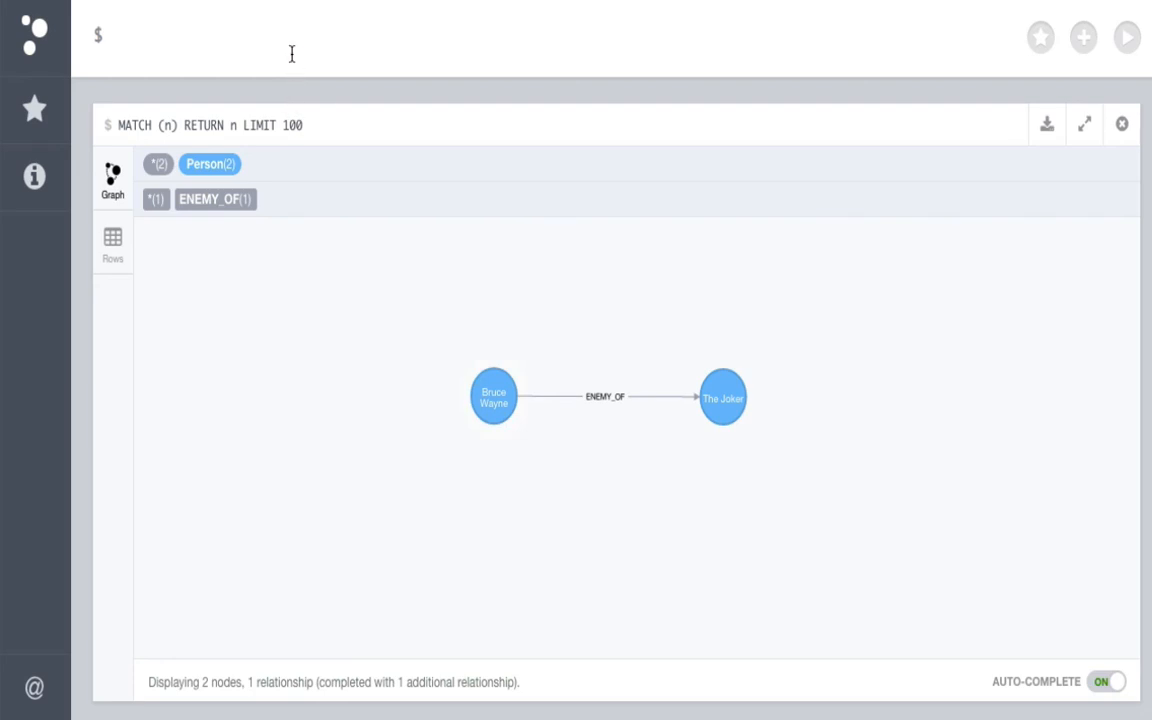
Run CREATE (i:Person {fullname:"Poison Ivy"}) to add a Poison Ivy Person node
{"action": "type", "text": "CREA"}
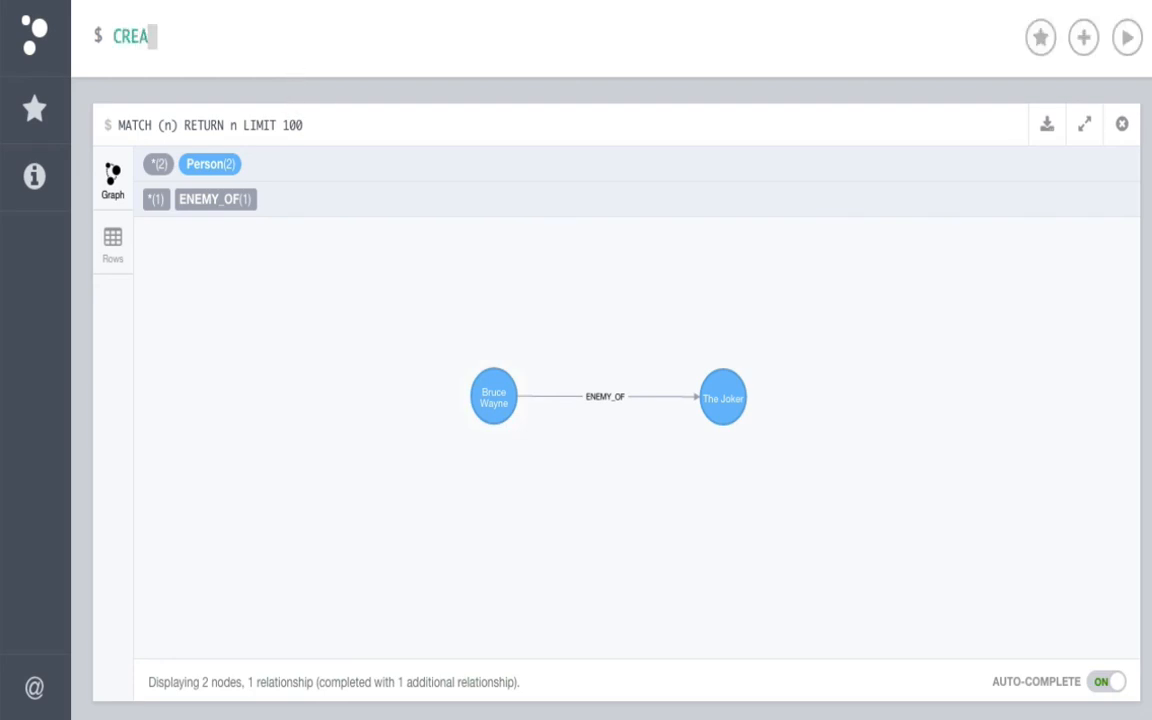
{"action": "type", "text": "TE"}
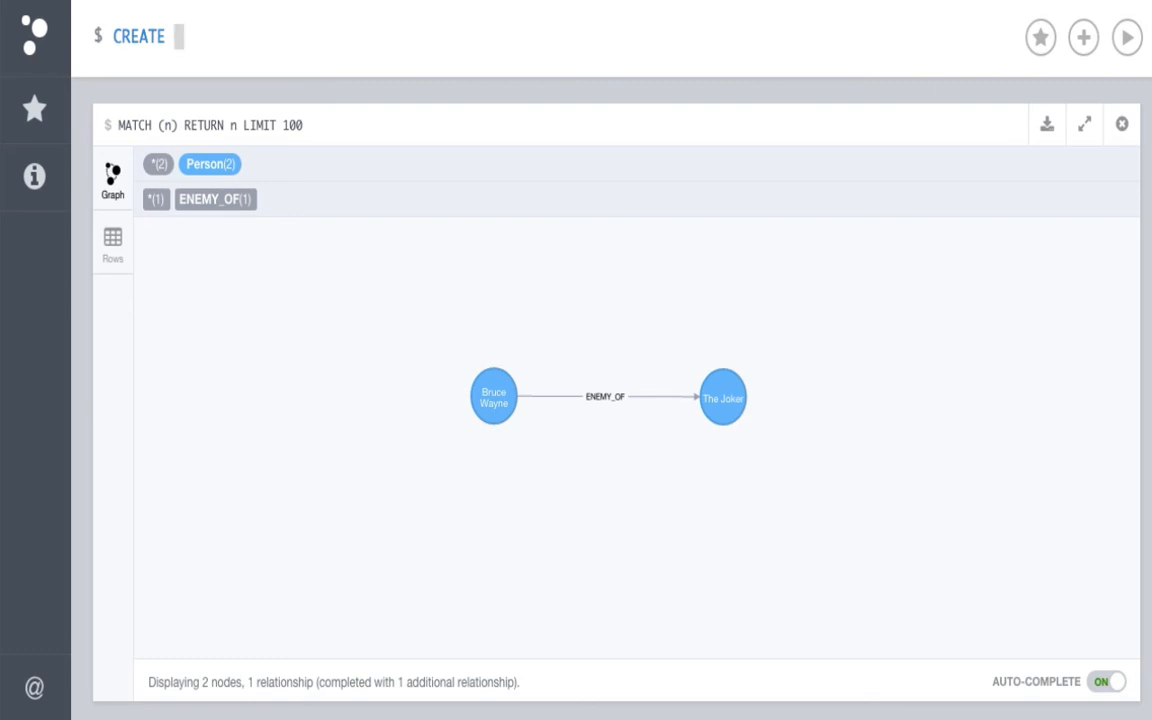
{"action": "type", "text": "("}
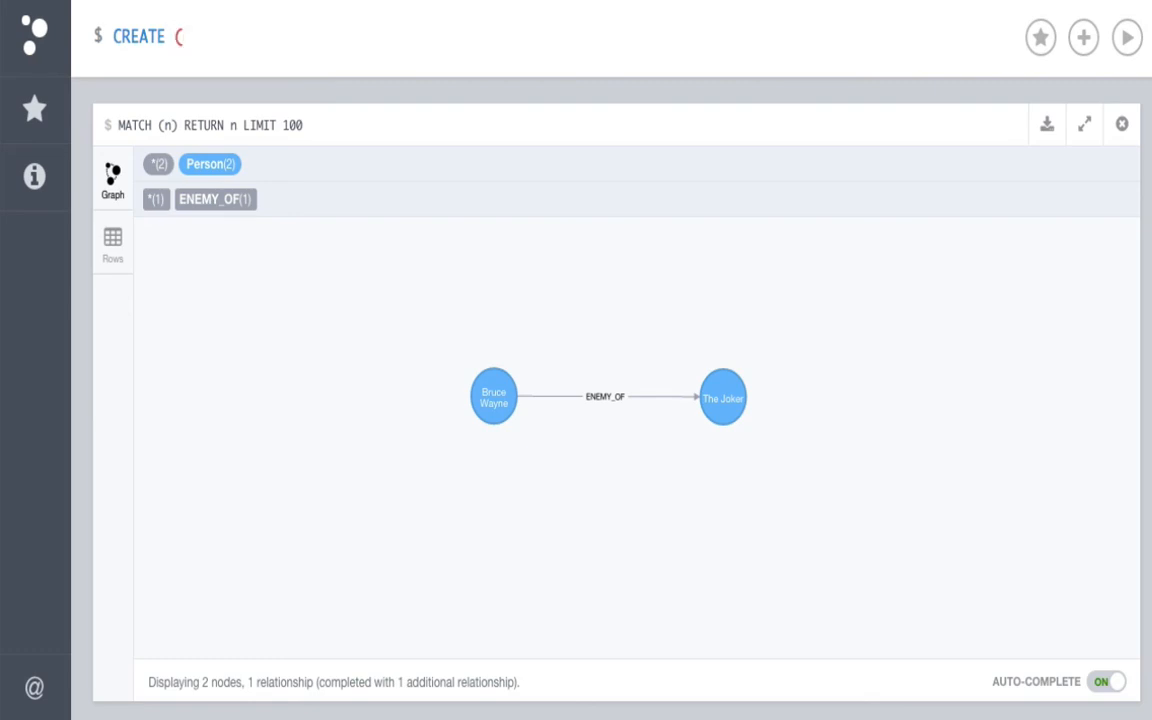
{"action": "type", "text": "i:"}
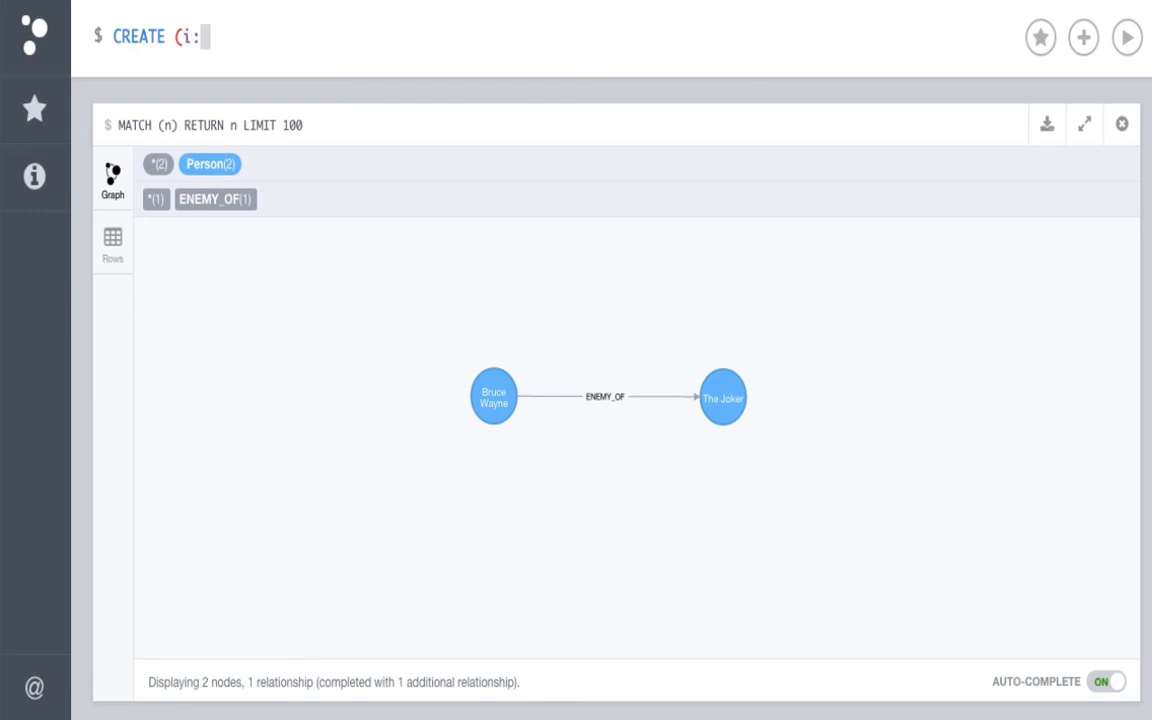
{"action": "type", "text": "Person"}
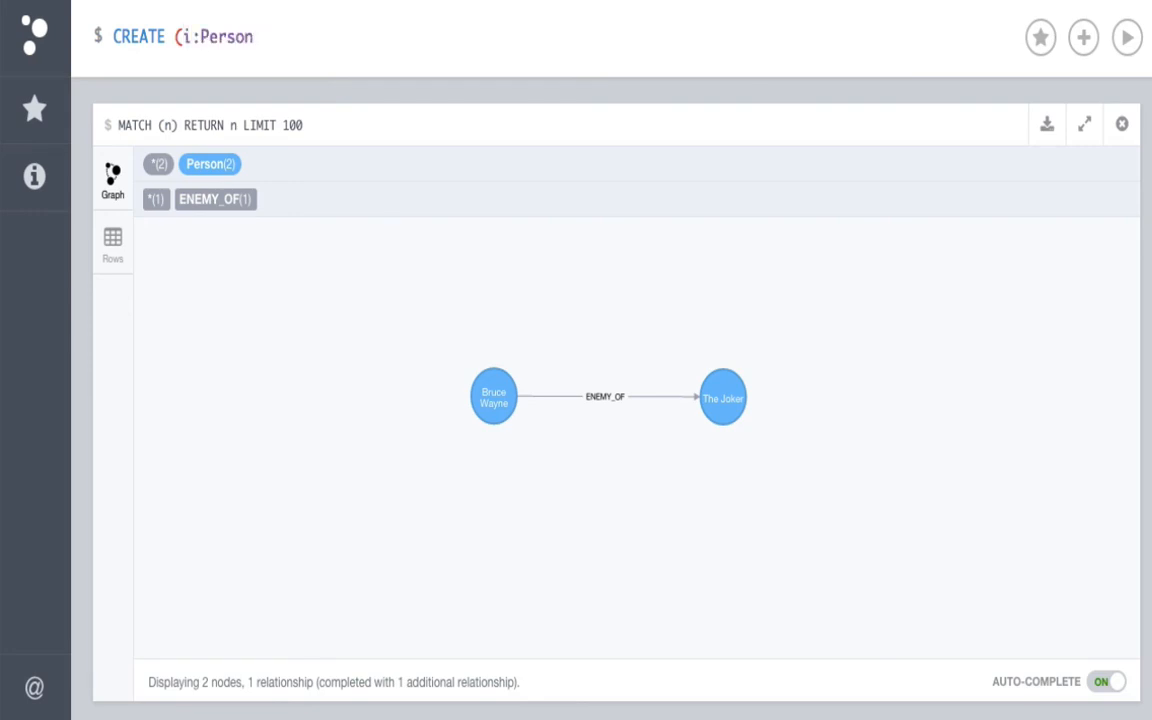
{"action": "type", "text": "{f}"}
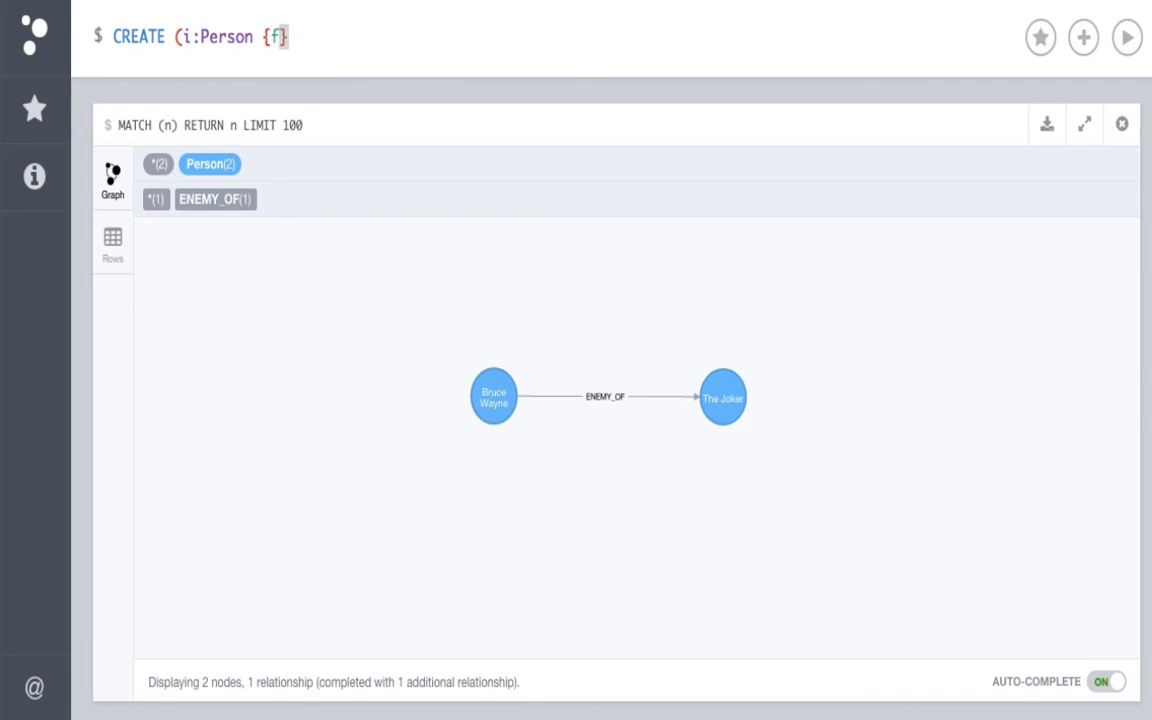
{"action": "type", "text": "ullname:"}
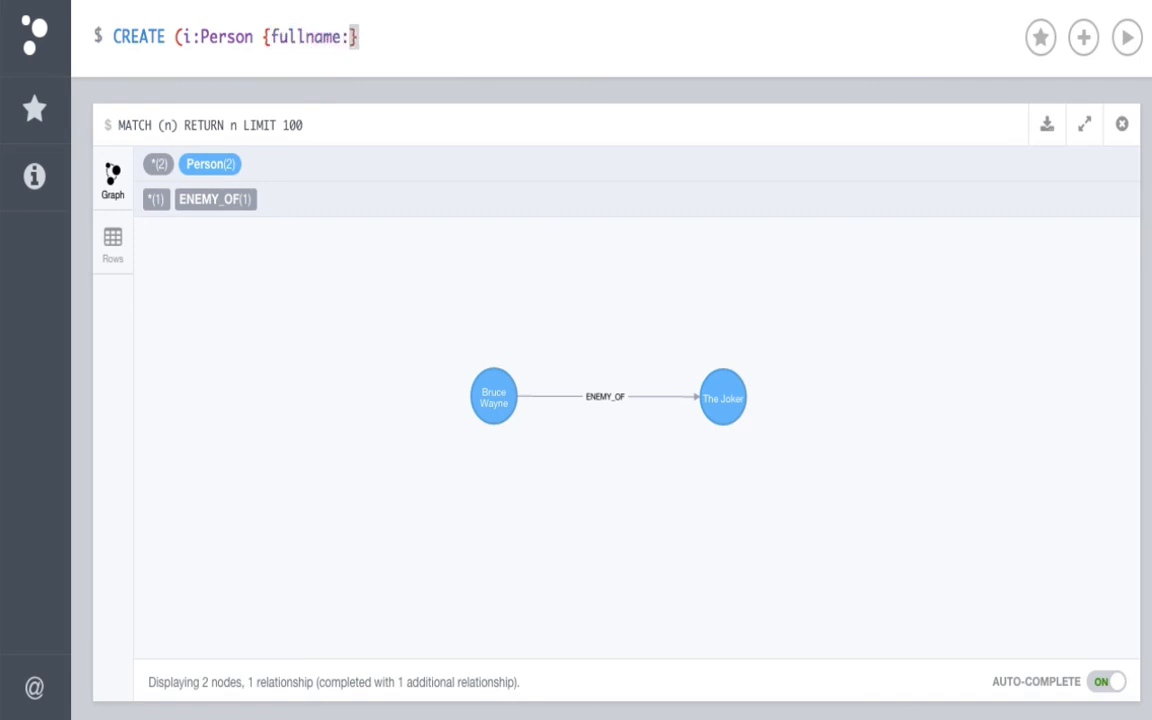
{"action": "type", "text": "Poison"}
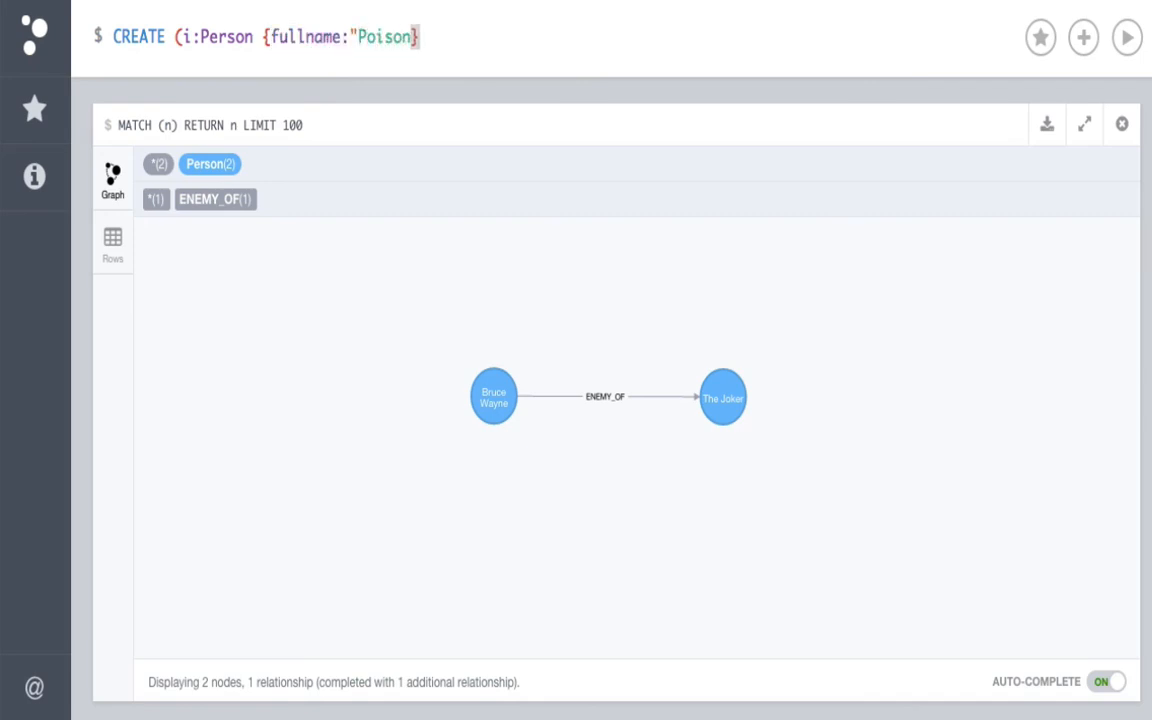
{"action": "type", "text": "Ivy"}
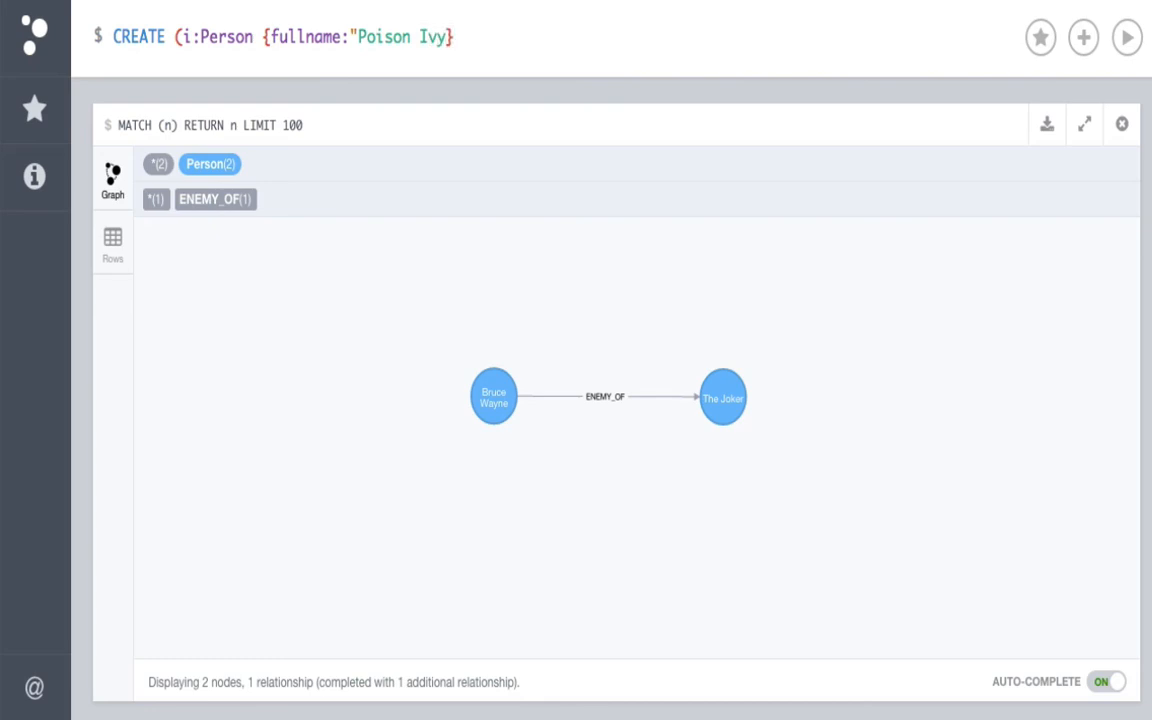
{"action": "type", "text": "\"})"}
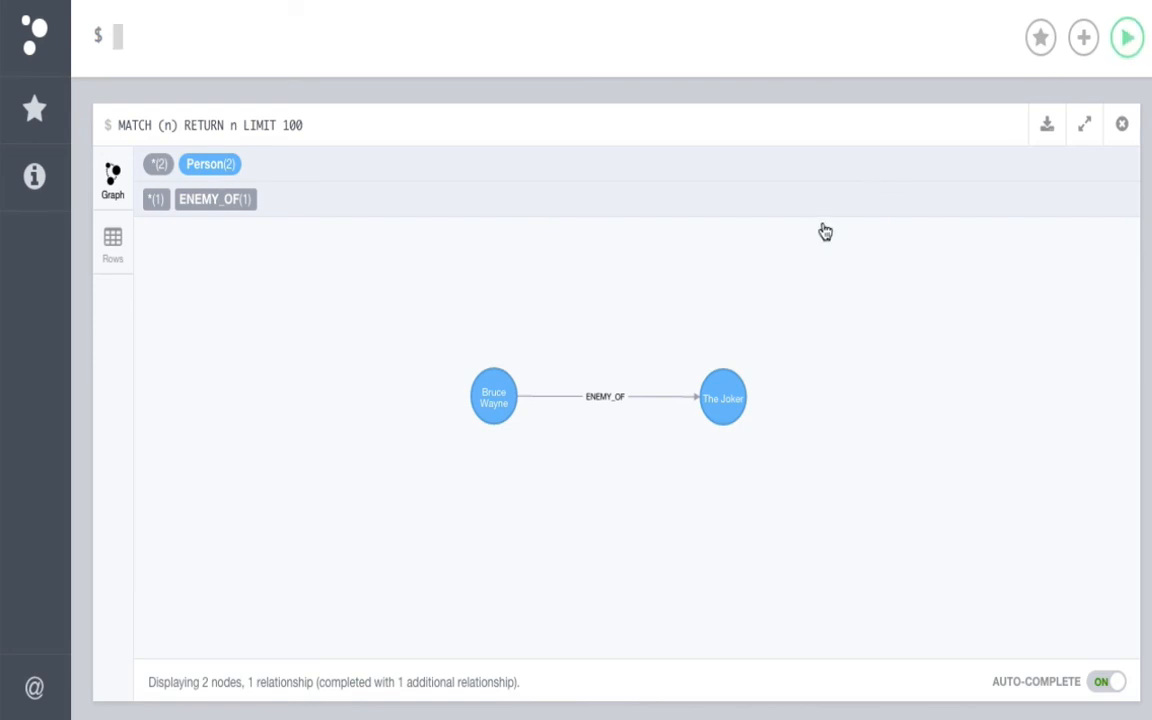
Rerun MATCH (n) RETURN n LIMIT 100 showing Poison Ivy as a third node, then begin a new CREATE query
{"action": "left_click", "coordinate": [1128, 36]}
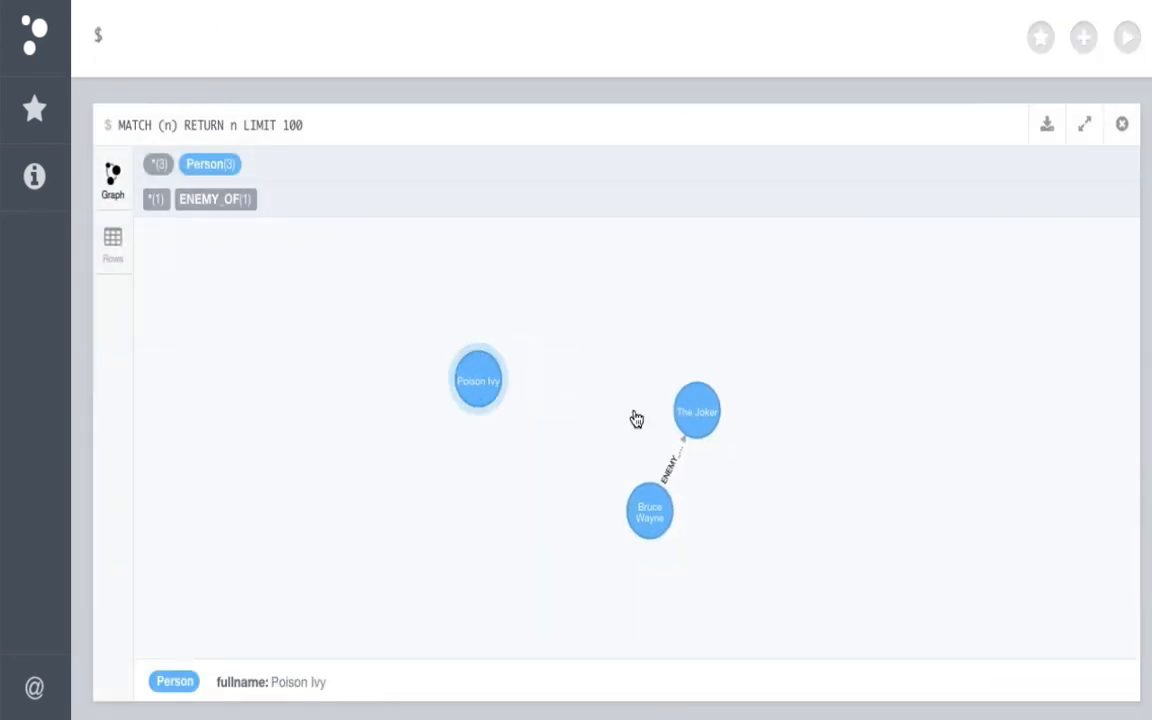
{"action": "left_click", "coordinate": [672, 454]}
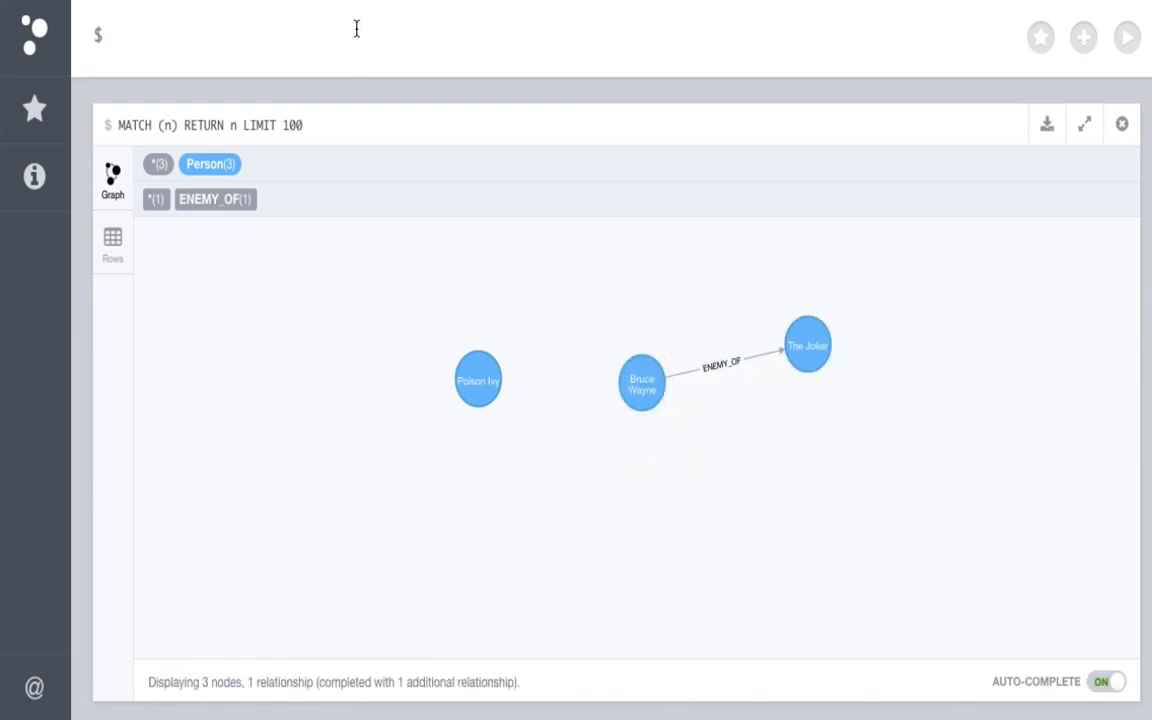
{"action": "type", "text": "CREATE"}
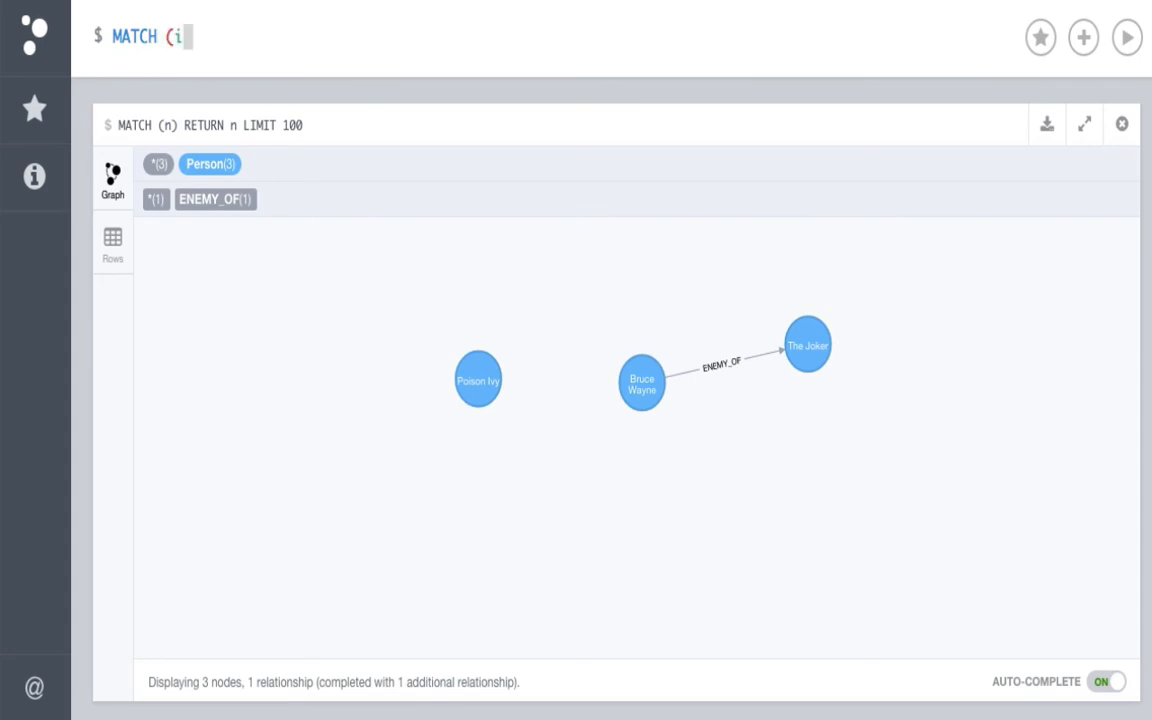
Write the MATCH pattern binding b to the Person with fullname "Bruce Wayne"
{"action": "type", "text": "b"}
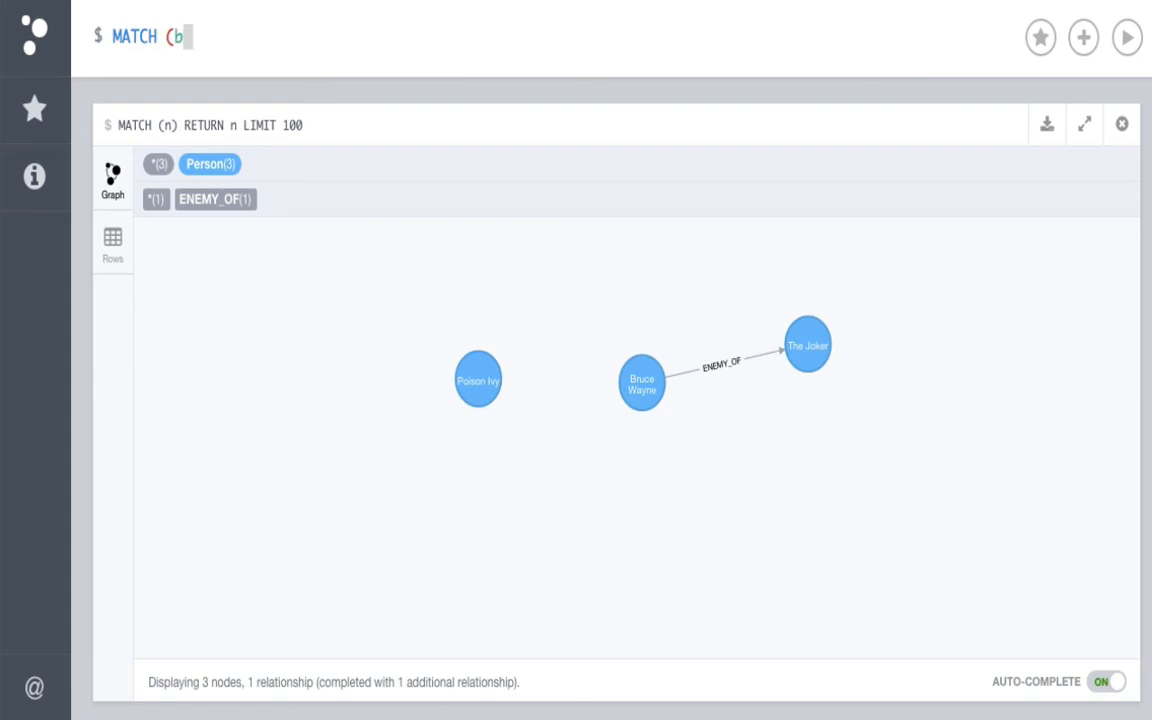
{"action": "type", "text": ":Person"}
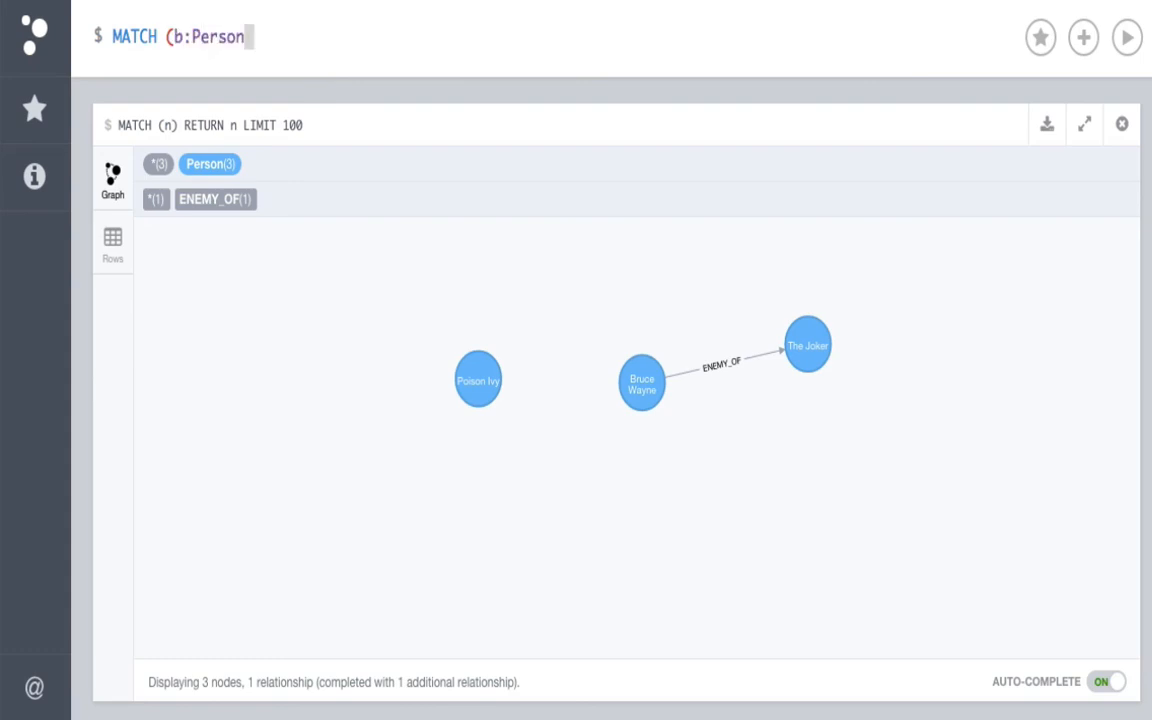
{"action": "type", "text": "{f}"}
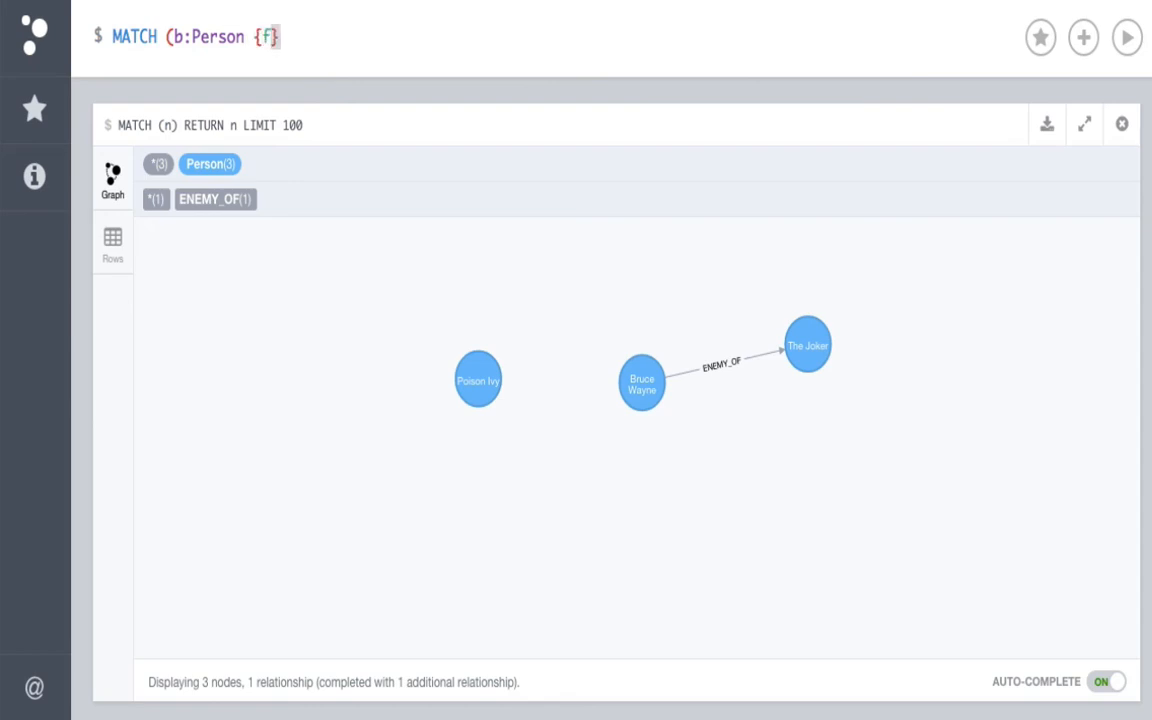
{"action": "type", "text": "ullname:"}
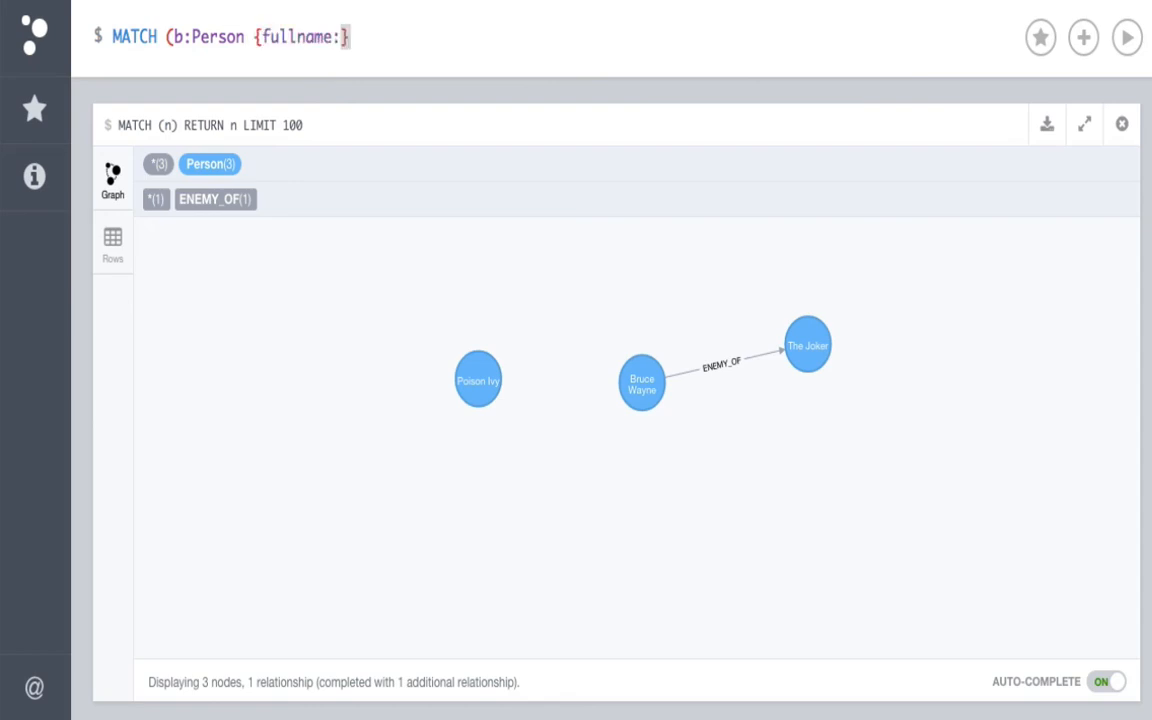
{"action": "type", "text": "Bruce"}
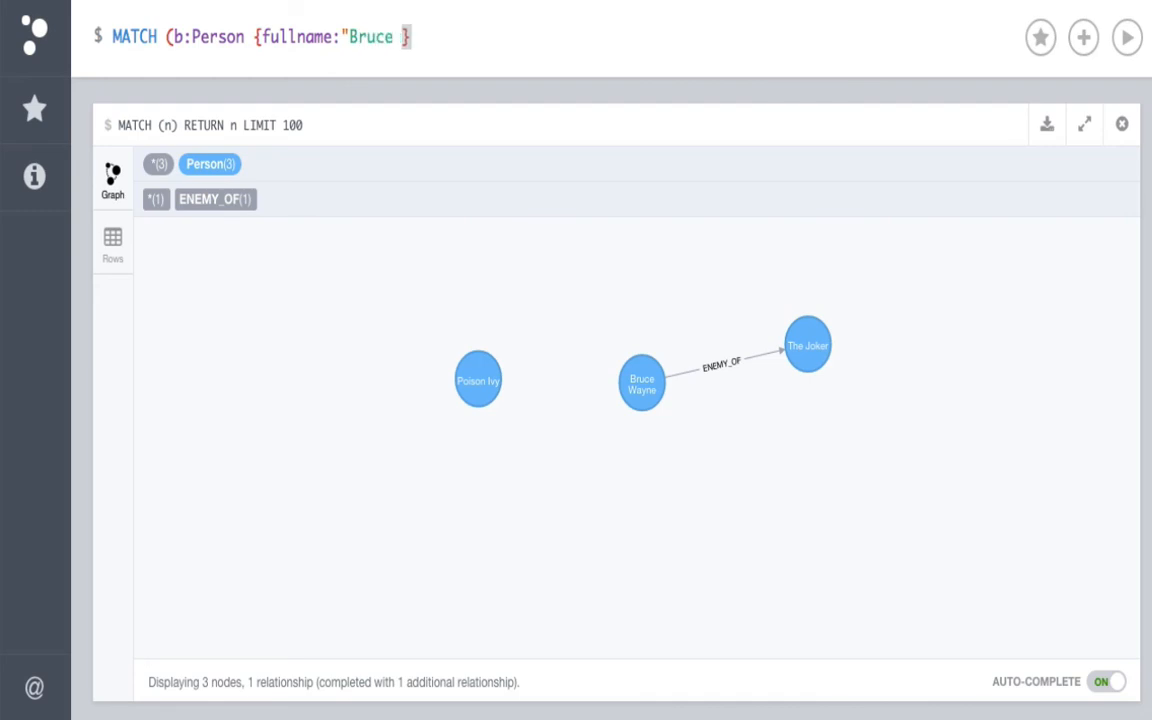
{"action": "type", "text": "Wayne\"}"}
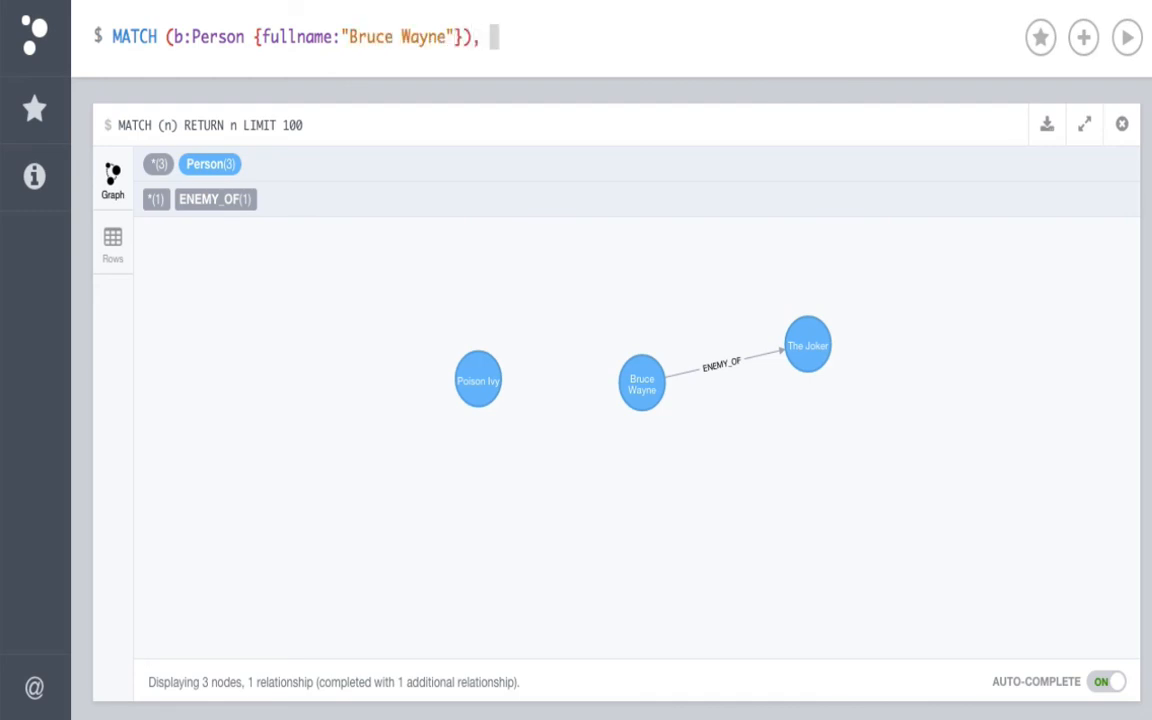
Add the second pattern binding i to the Person with fullname "Poison Ivy"
{"action": "type", "text": "(i"}
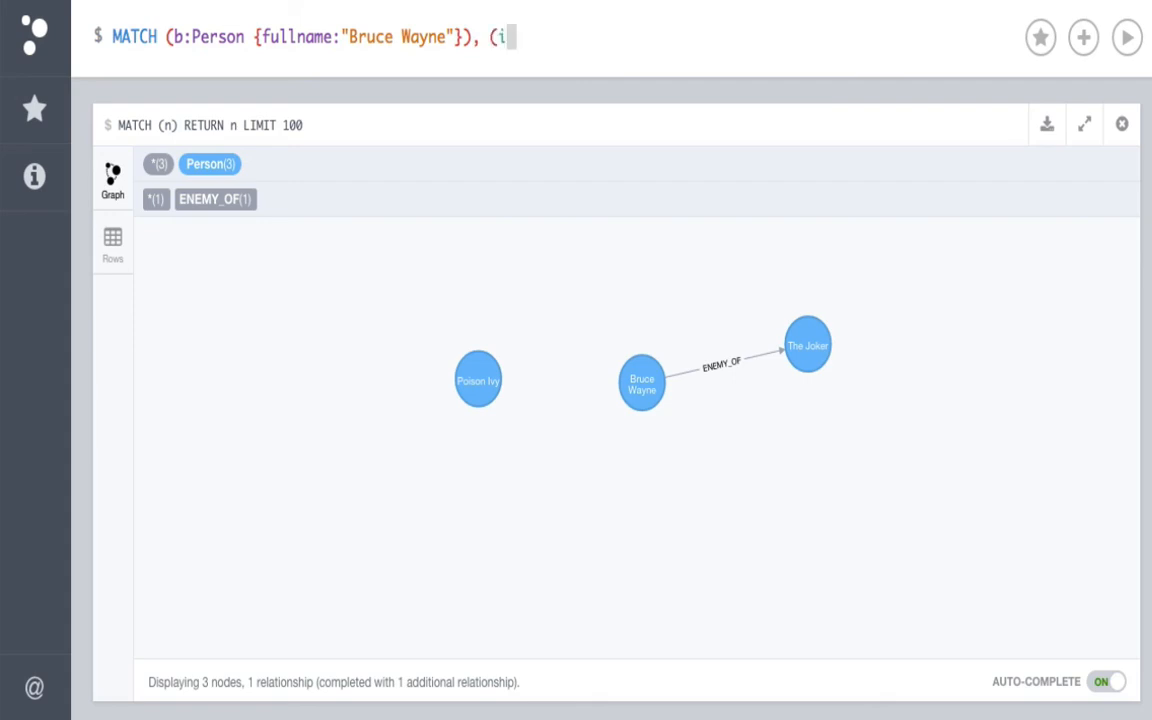
{"action": "type", "text": ":person"}
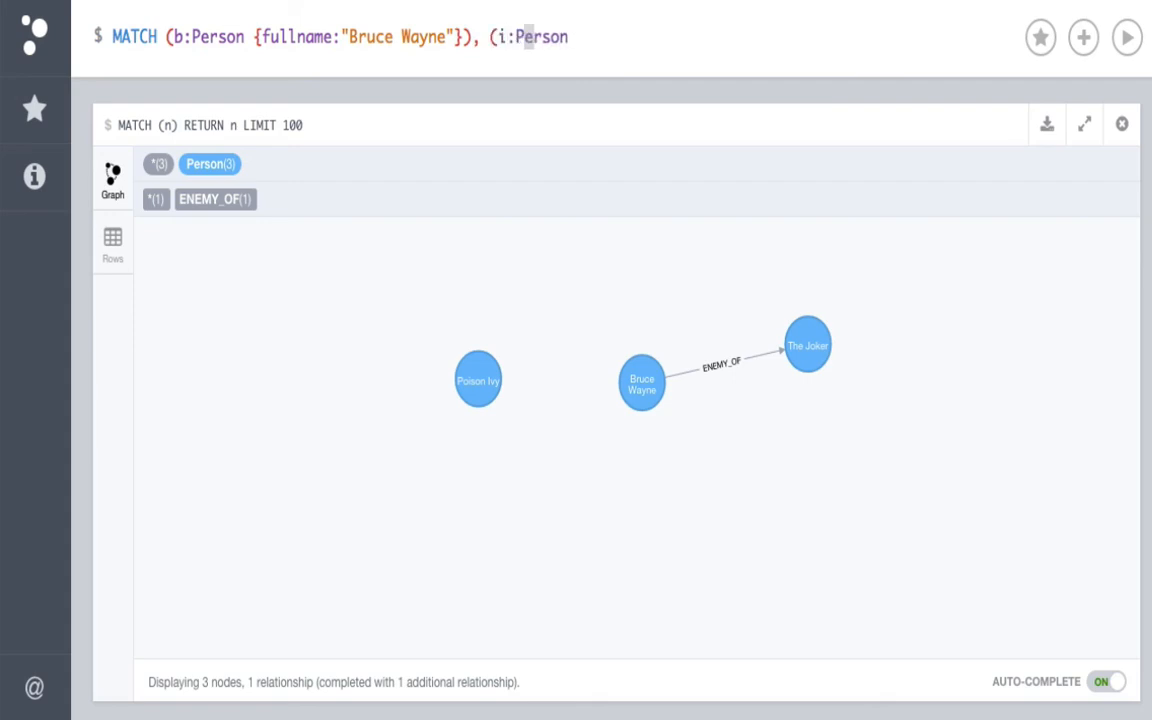
{"action": "left_click", "coordinate": [576, 36]}
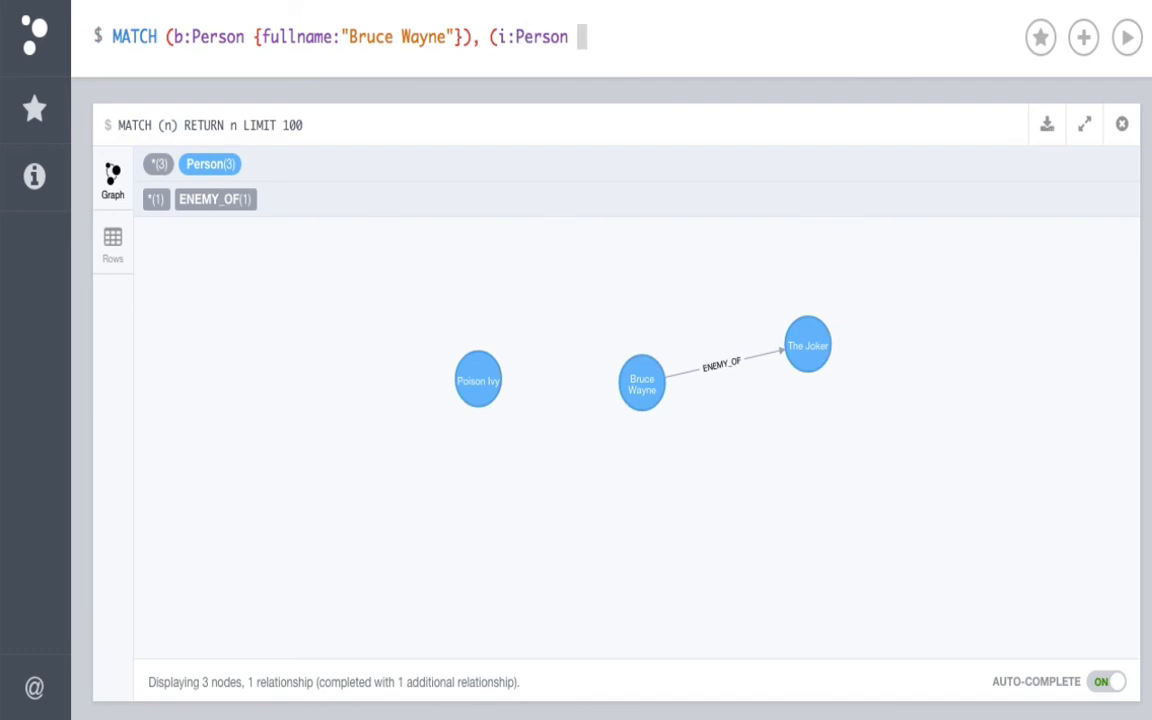
{"action": "type", "text": "{\"f"}
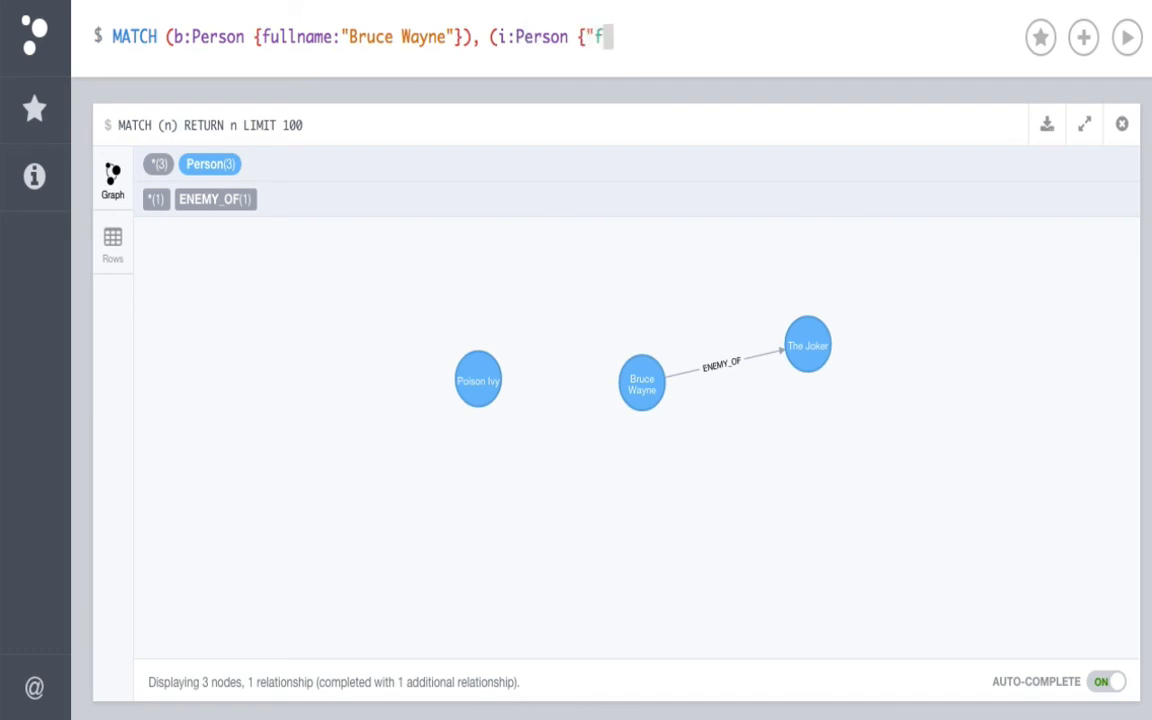
{"action": "type", "text": "uln"}
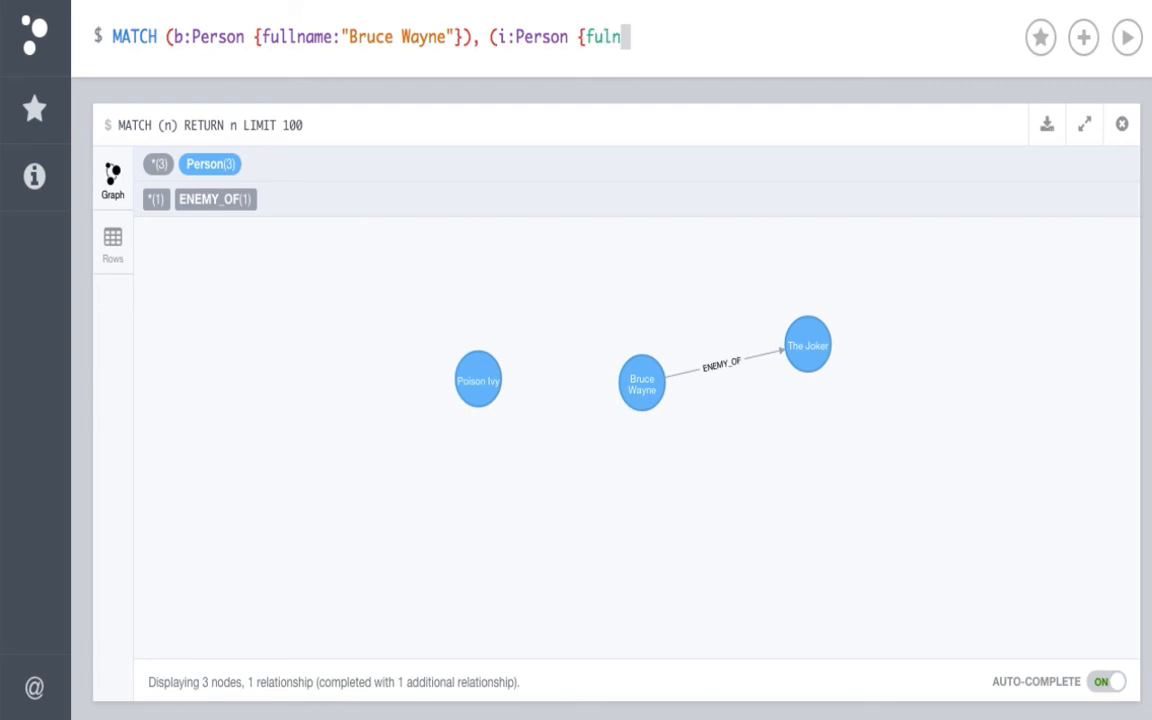
{"action": "type", "text": "ame:"}
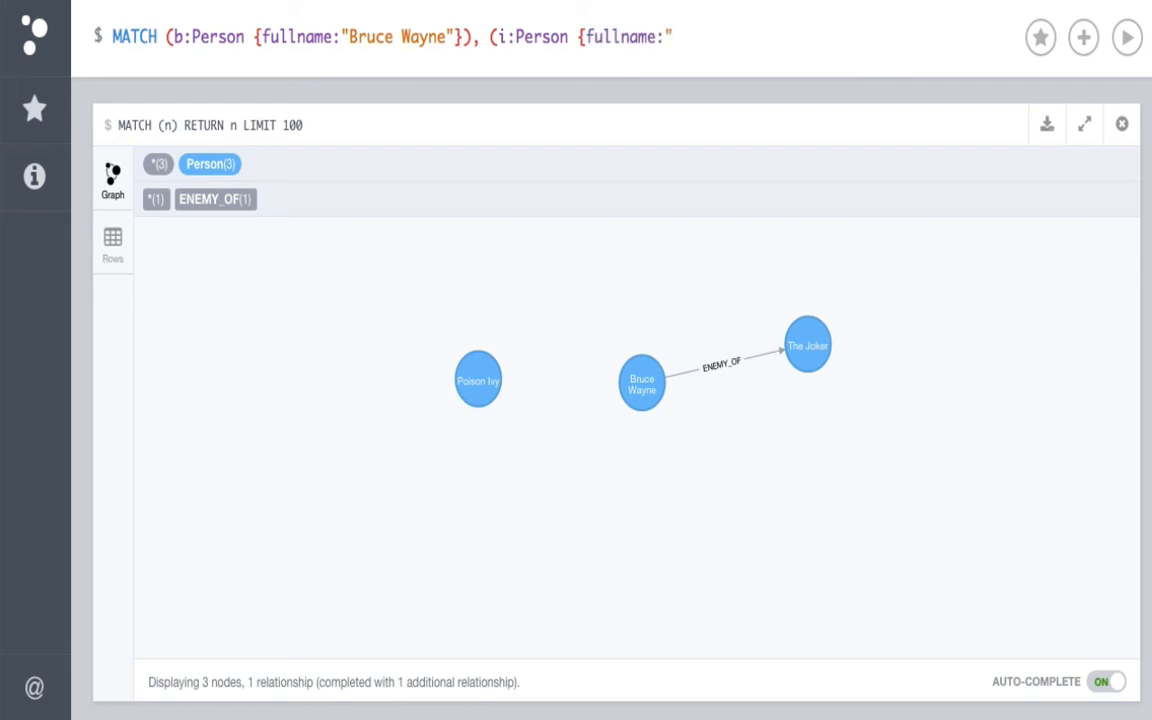
{"action": "type", "text": "Poison Ivy\"})"}
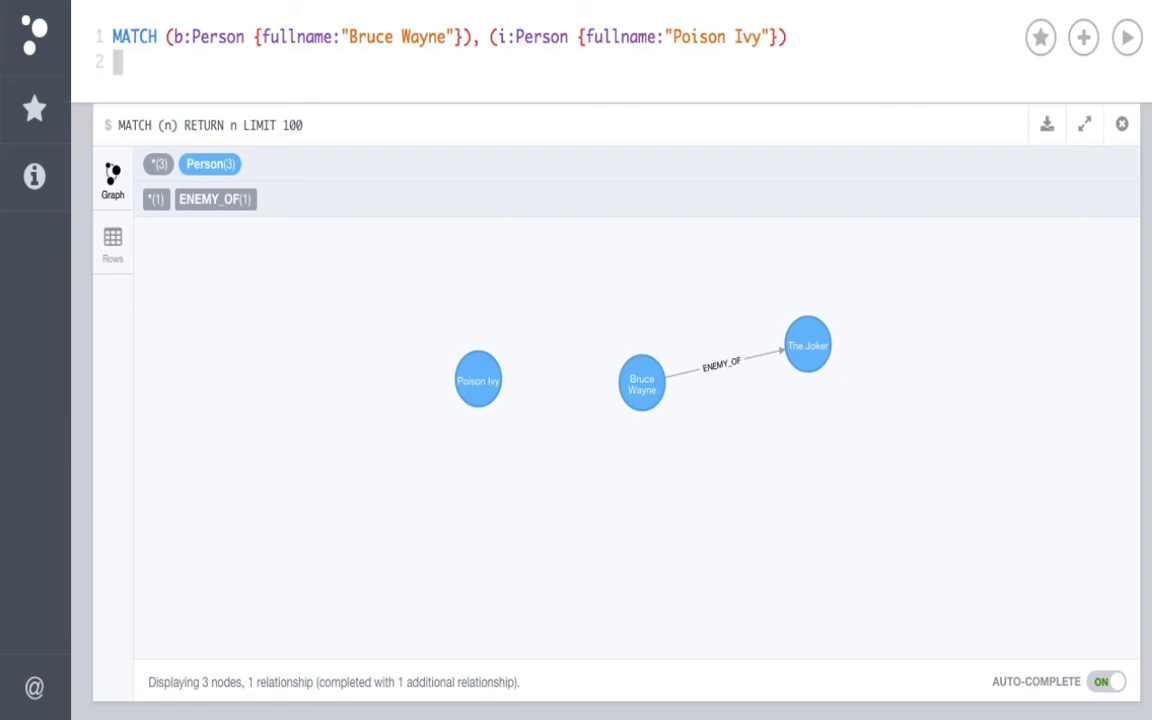
Add CREATE (b)-[:ENEMY_OF]->(i) on the second line and run it
{"action": "type", "text": "CREATE"}
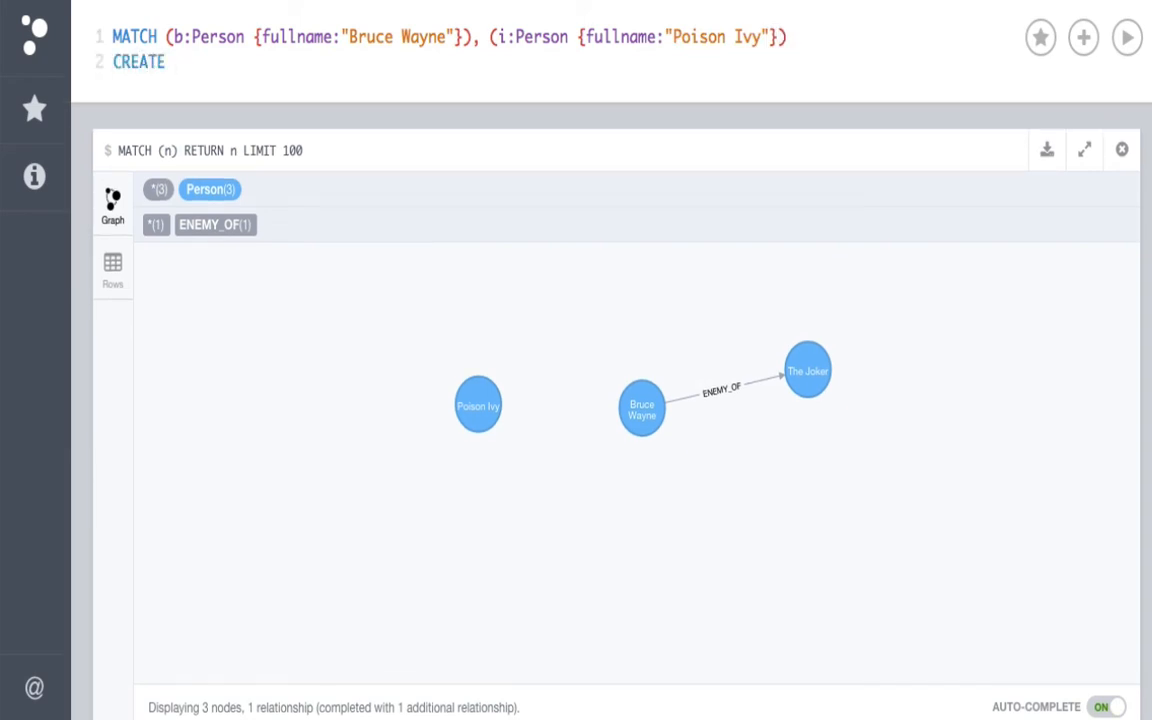
{"action": "type", "text": "(b"}
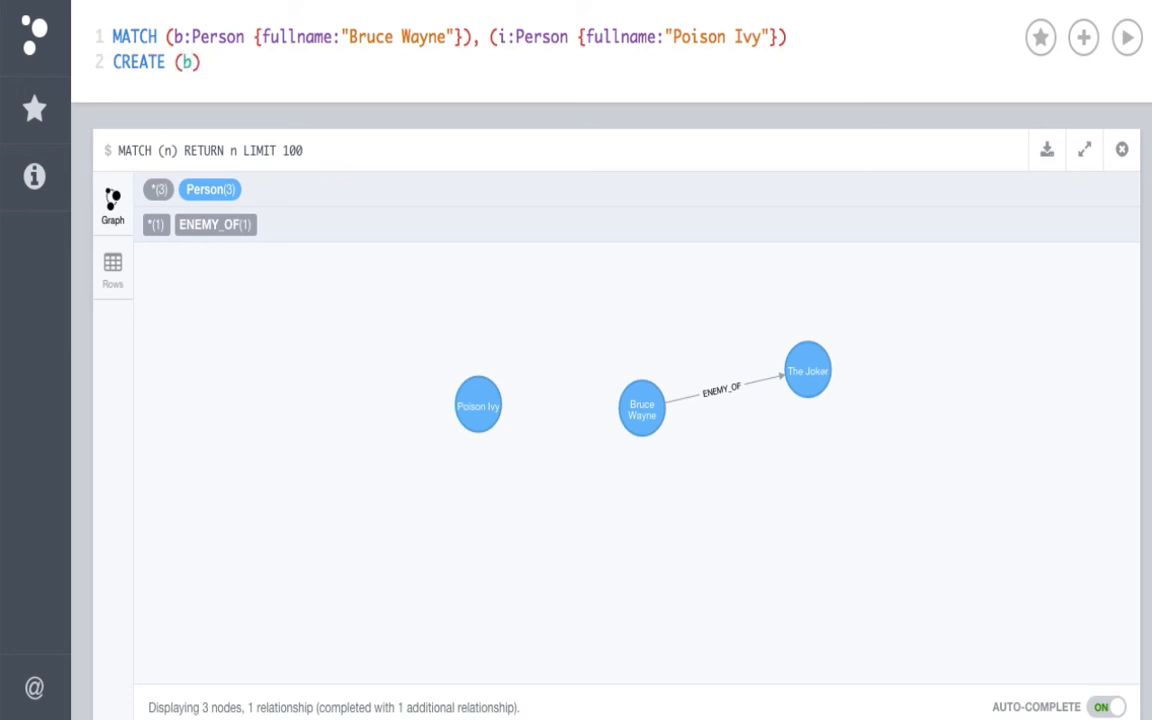
{"action": "type", "text": "-[:E"}
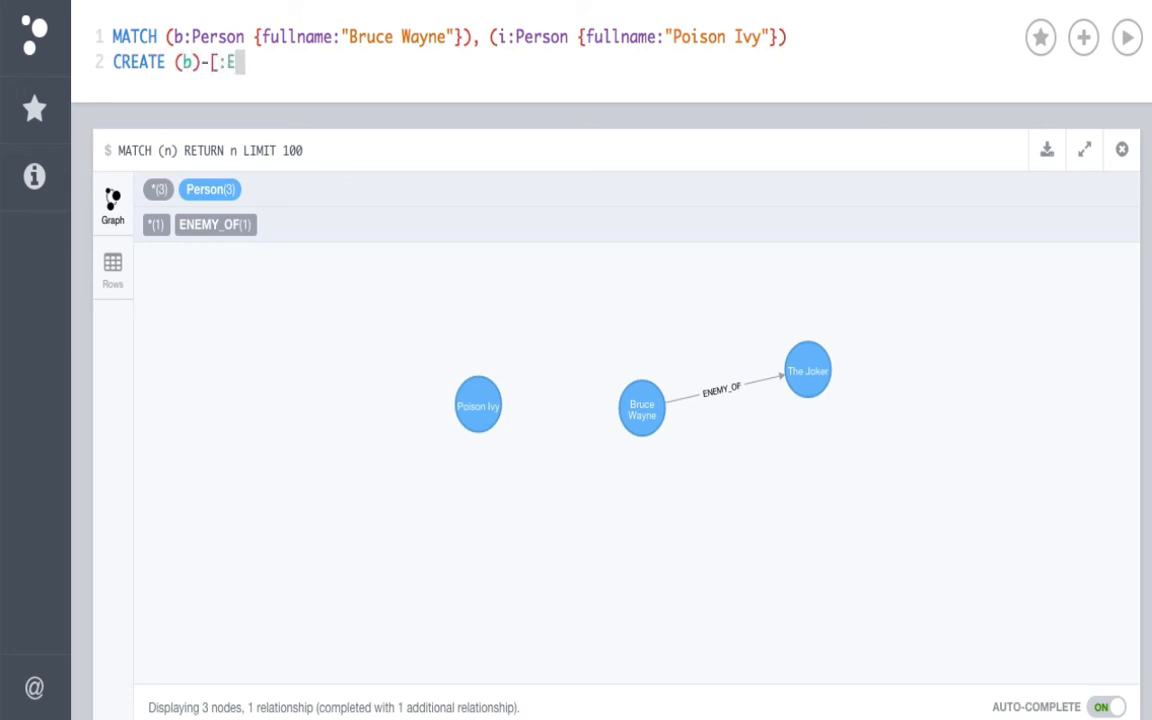
{"action": "type", "text": "NEM"}
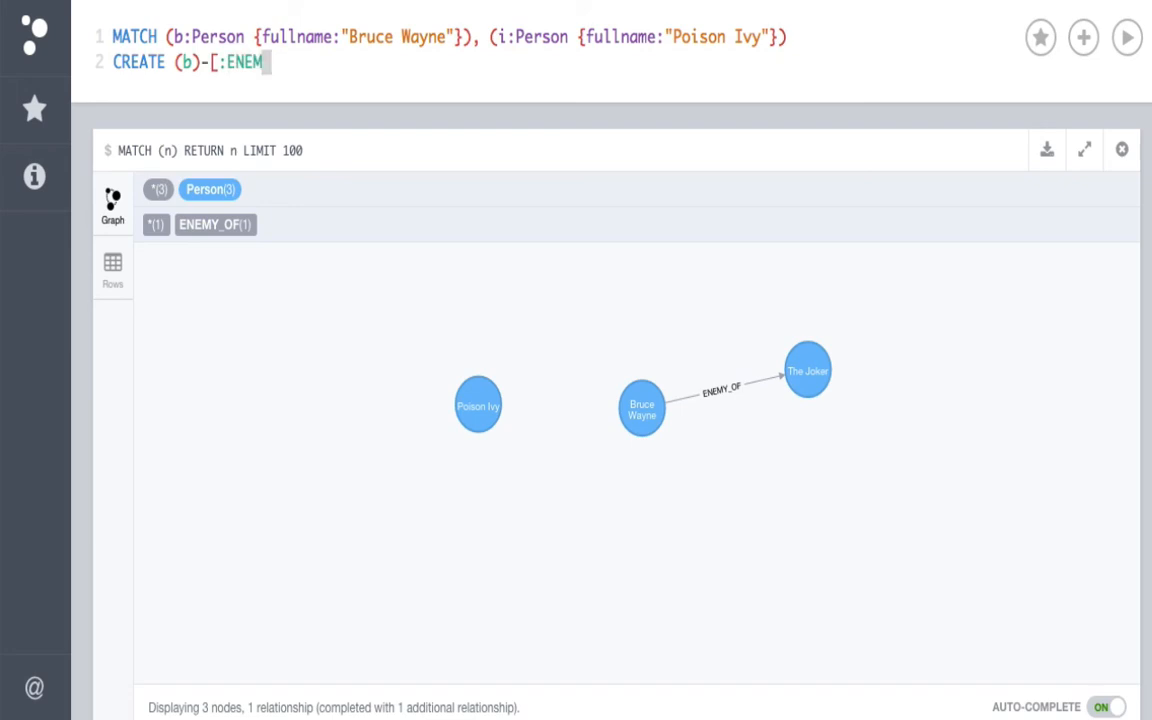
{"action": "type", "text": "Y_OF"}
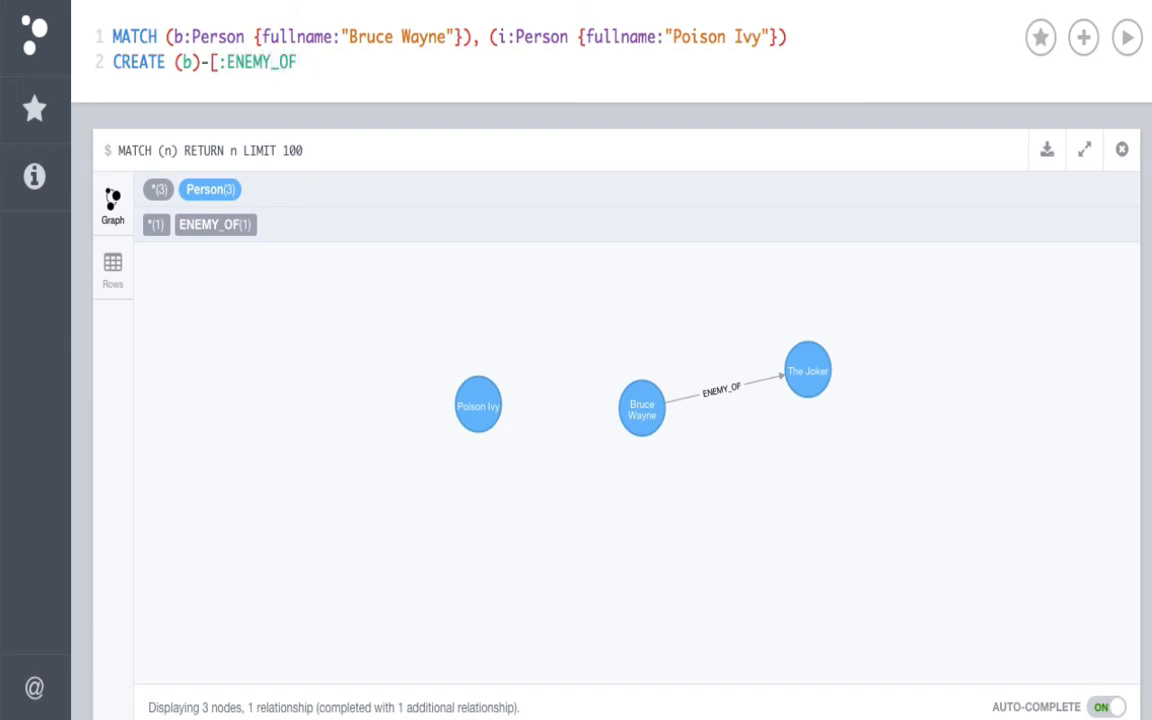
{"action": "type", "text": "]-"}
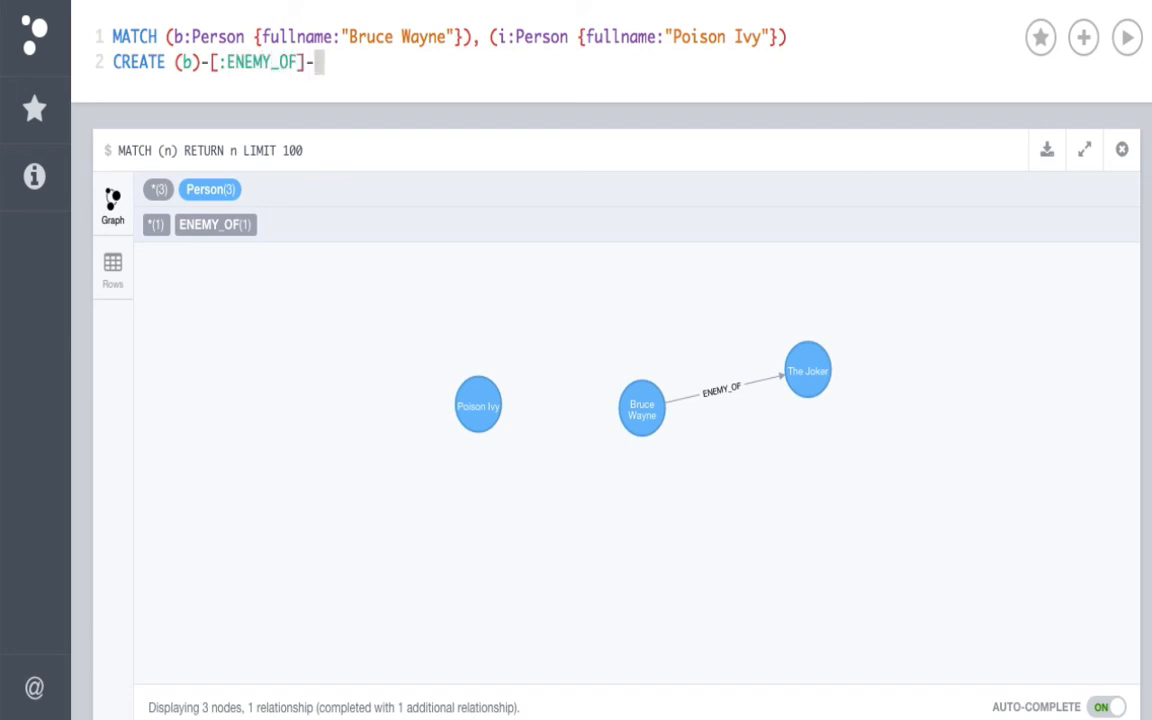
{"action": "type", "text": ">"}
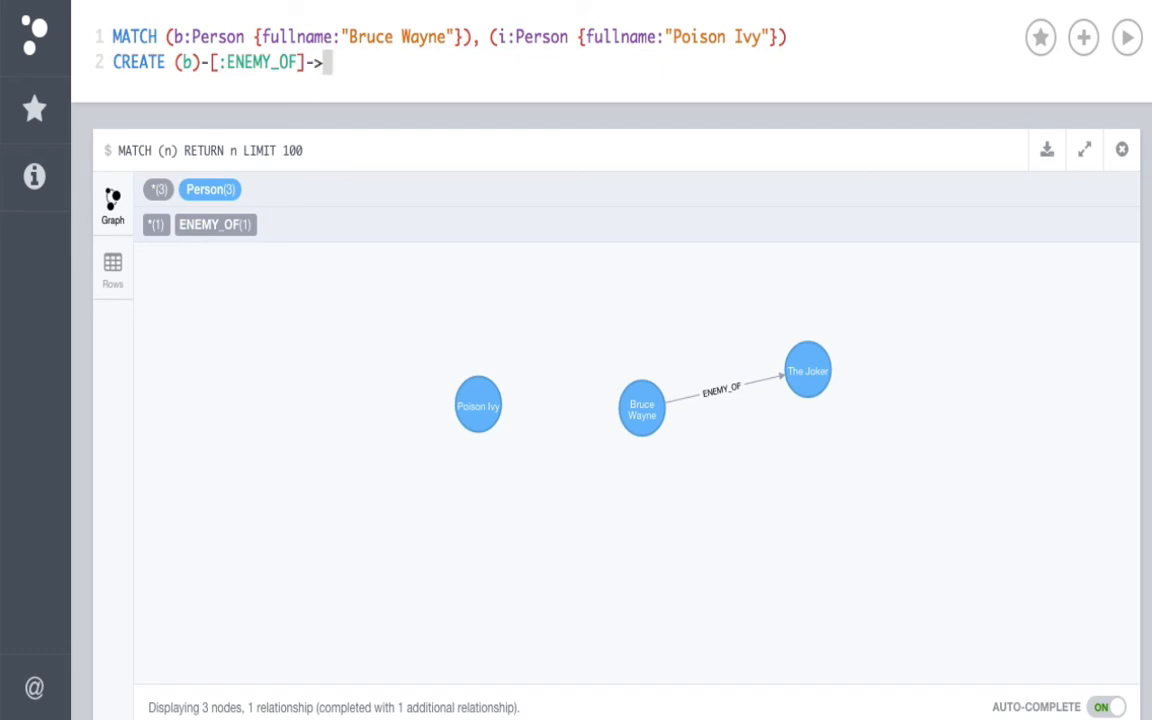
{"action": "type", "text": "(i)"}
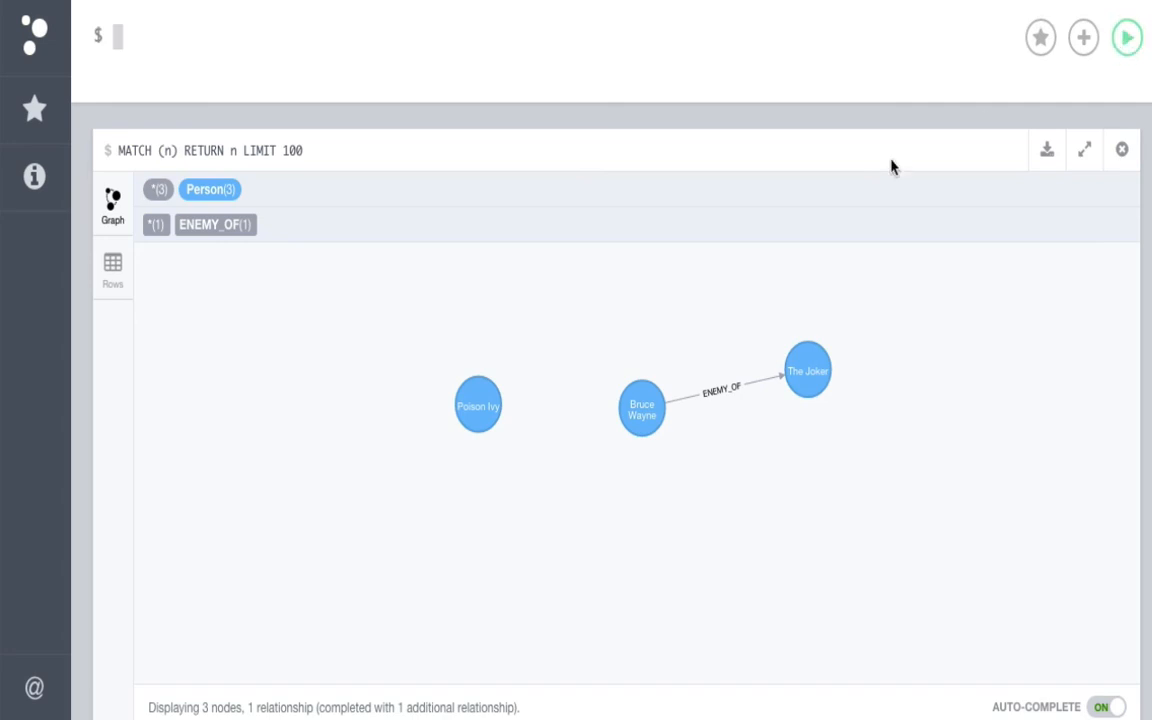
Rerun MATCH (n) RETURN n LIMIT 100 to show three nodes and two ENEMY_OF links
{"action": "left_click", "coordinate": [1128, 36]}
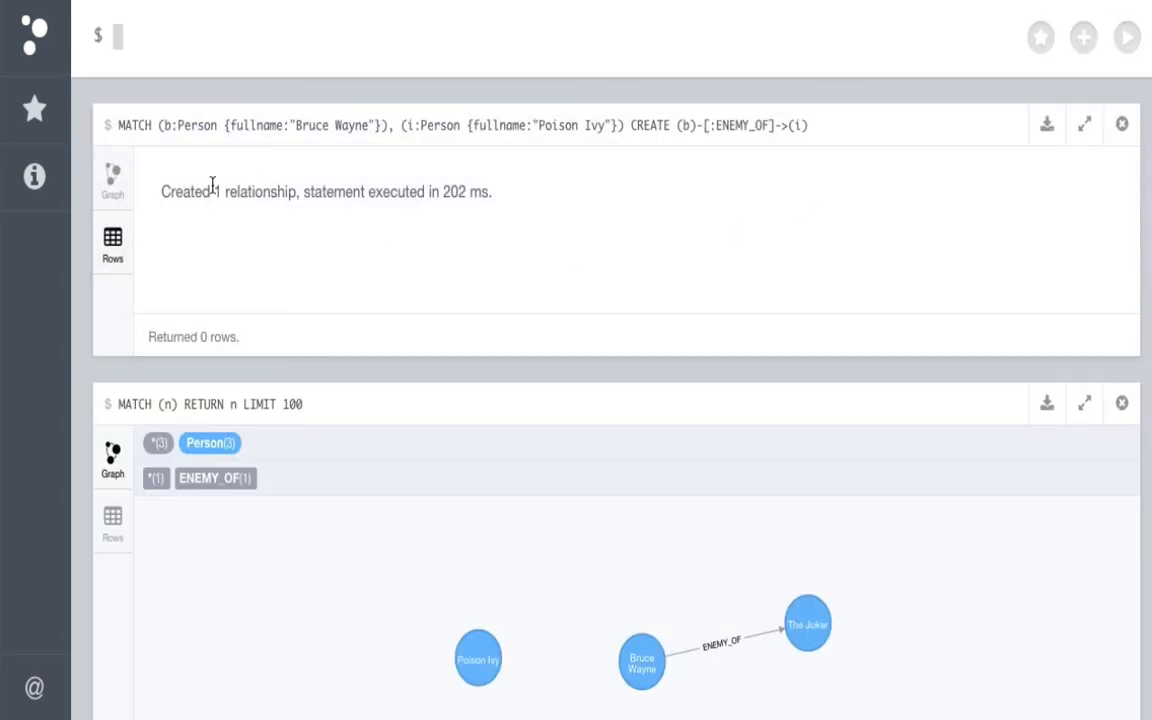
{"action": "mouse_move", "coordinate": [184, 412]}
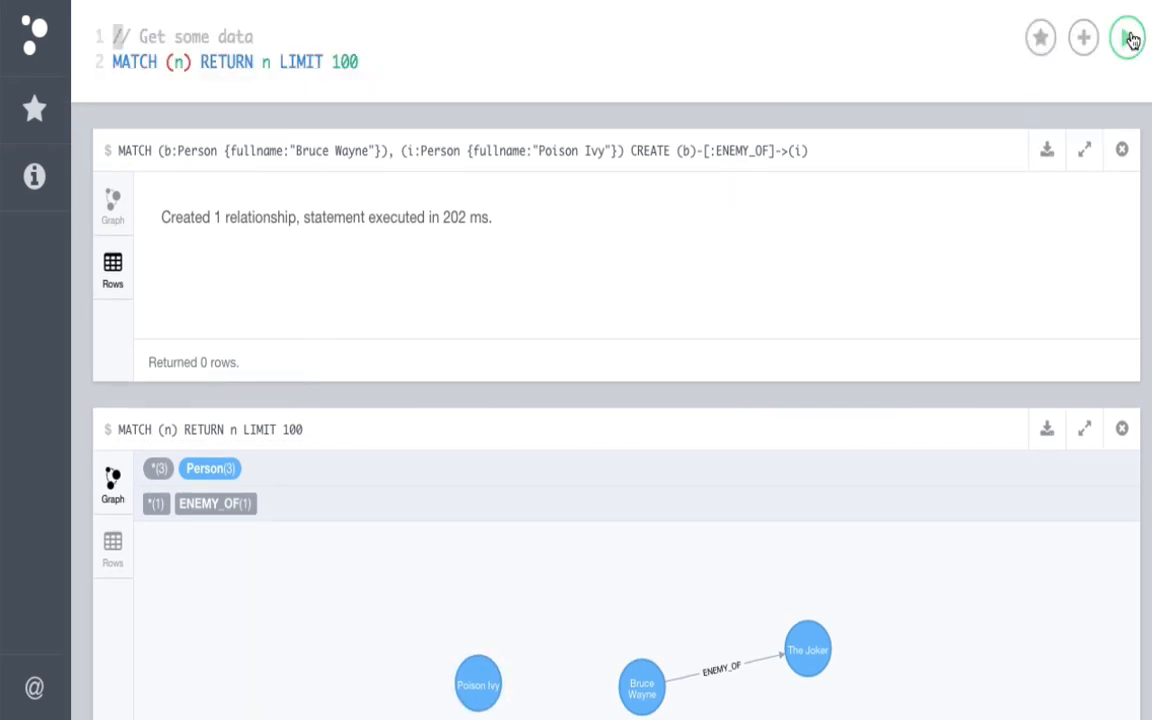
{"action": "left_click", "coordinate": [1128, 36]}
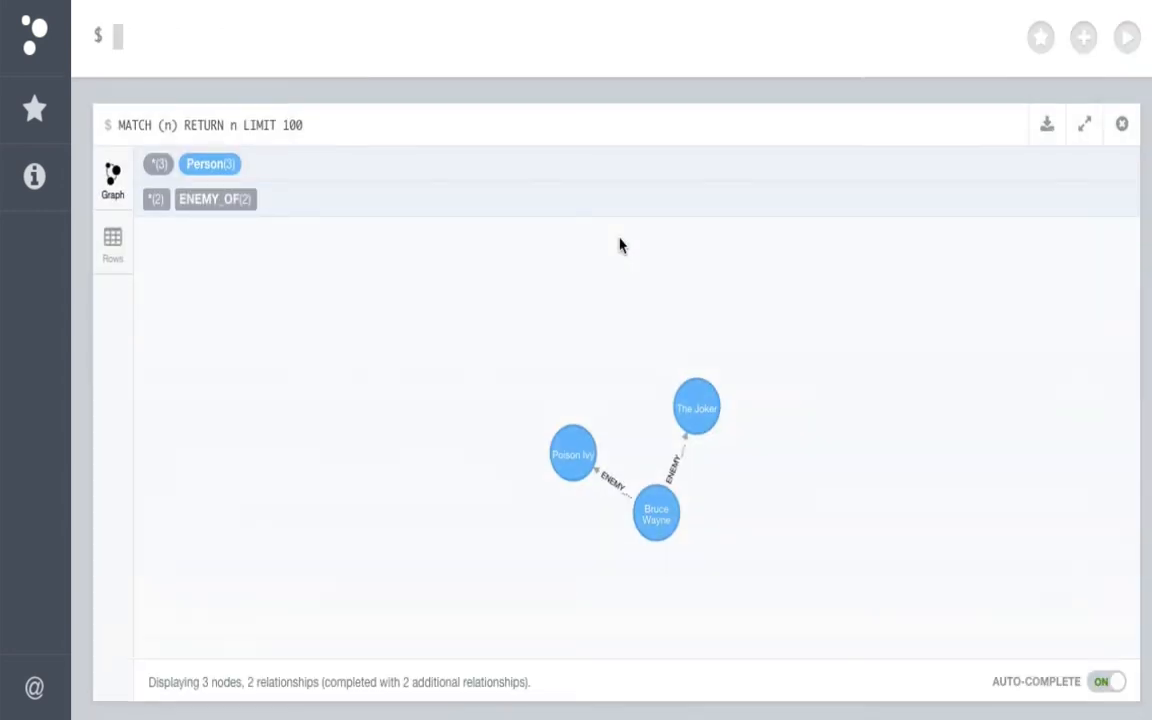